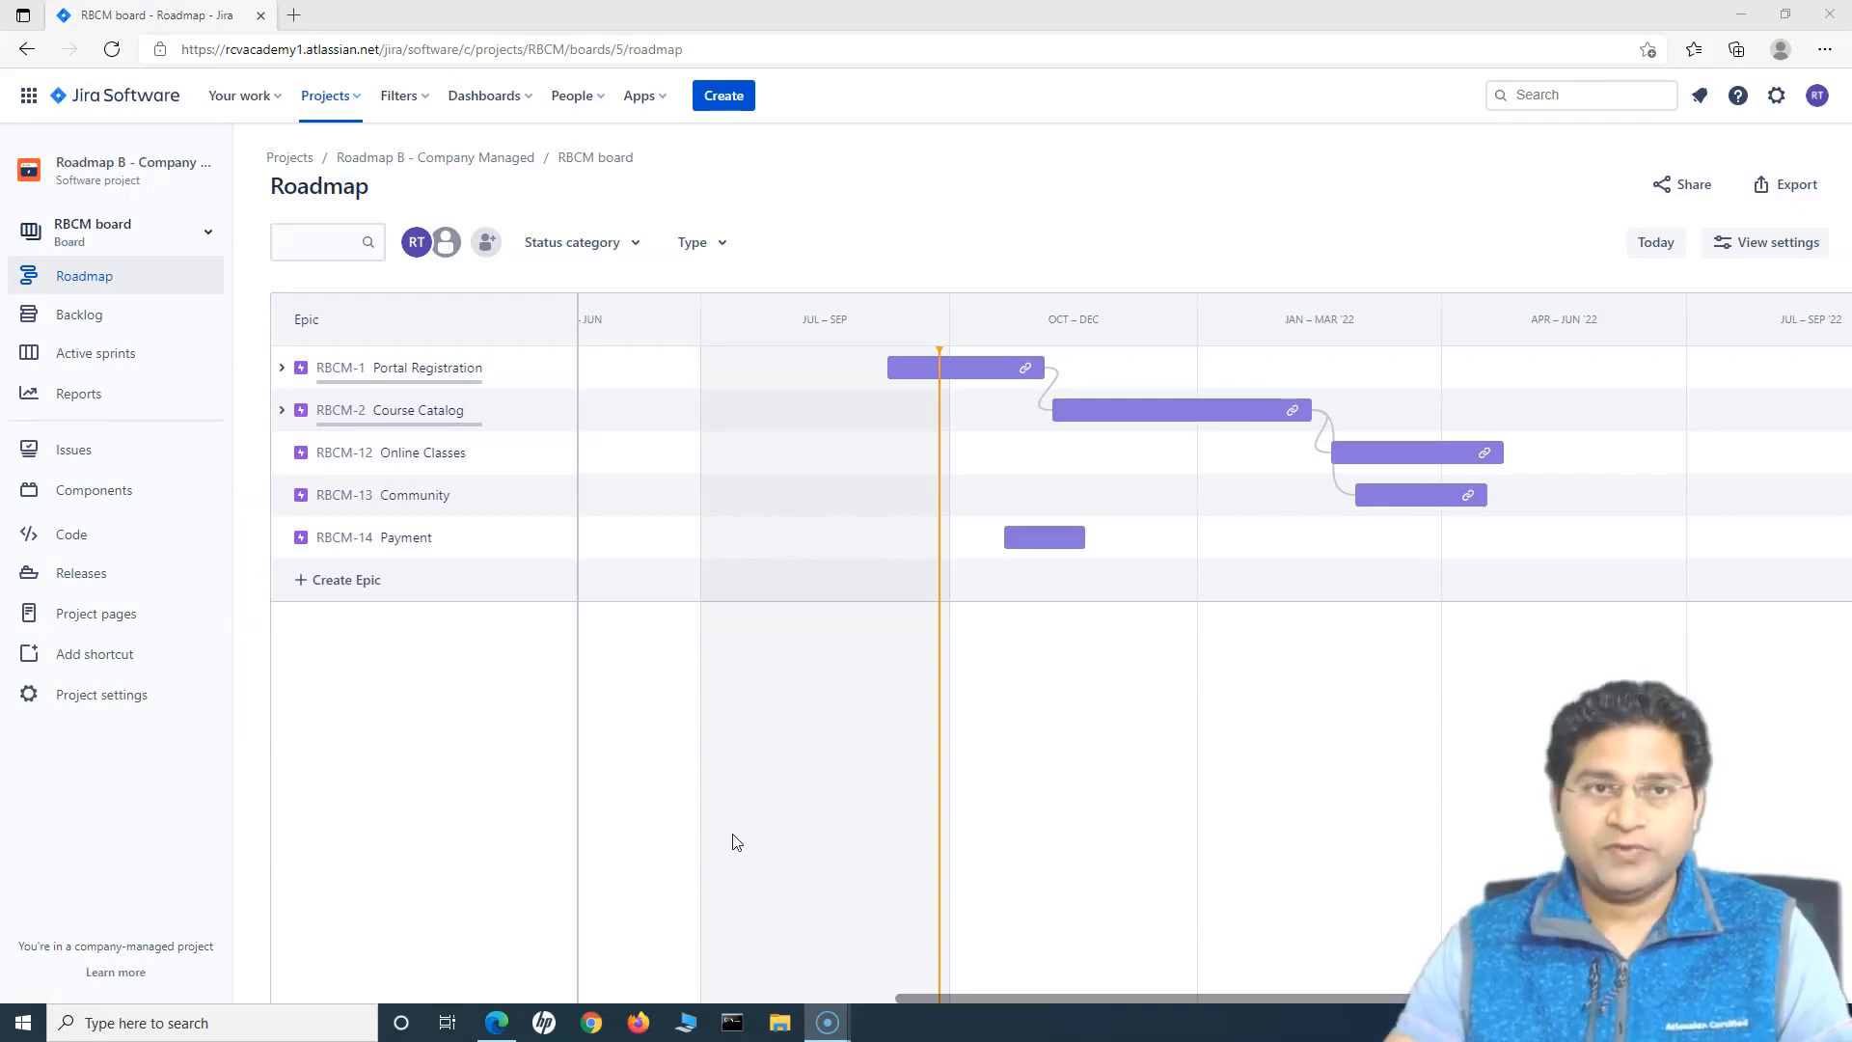
mouse_move(630, 406)
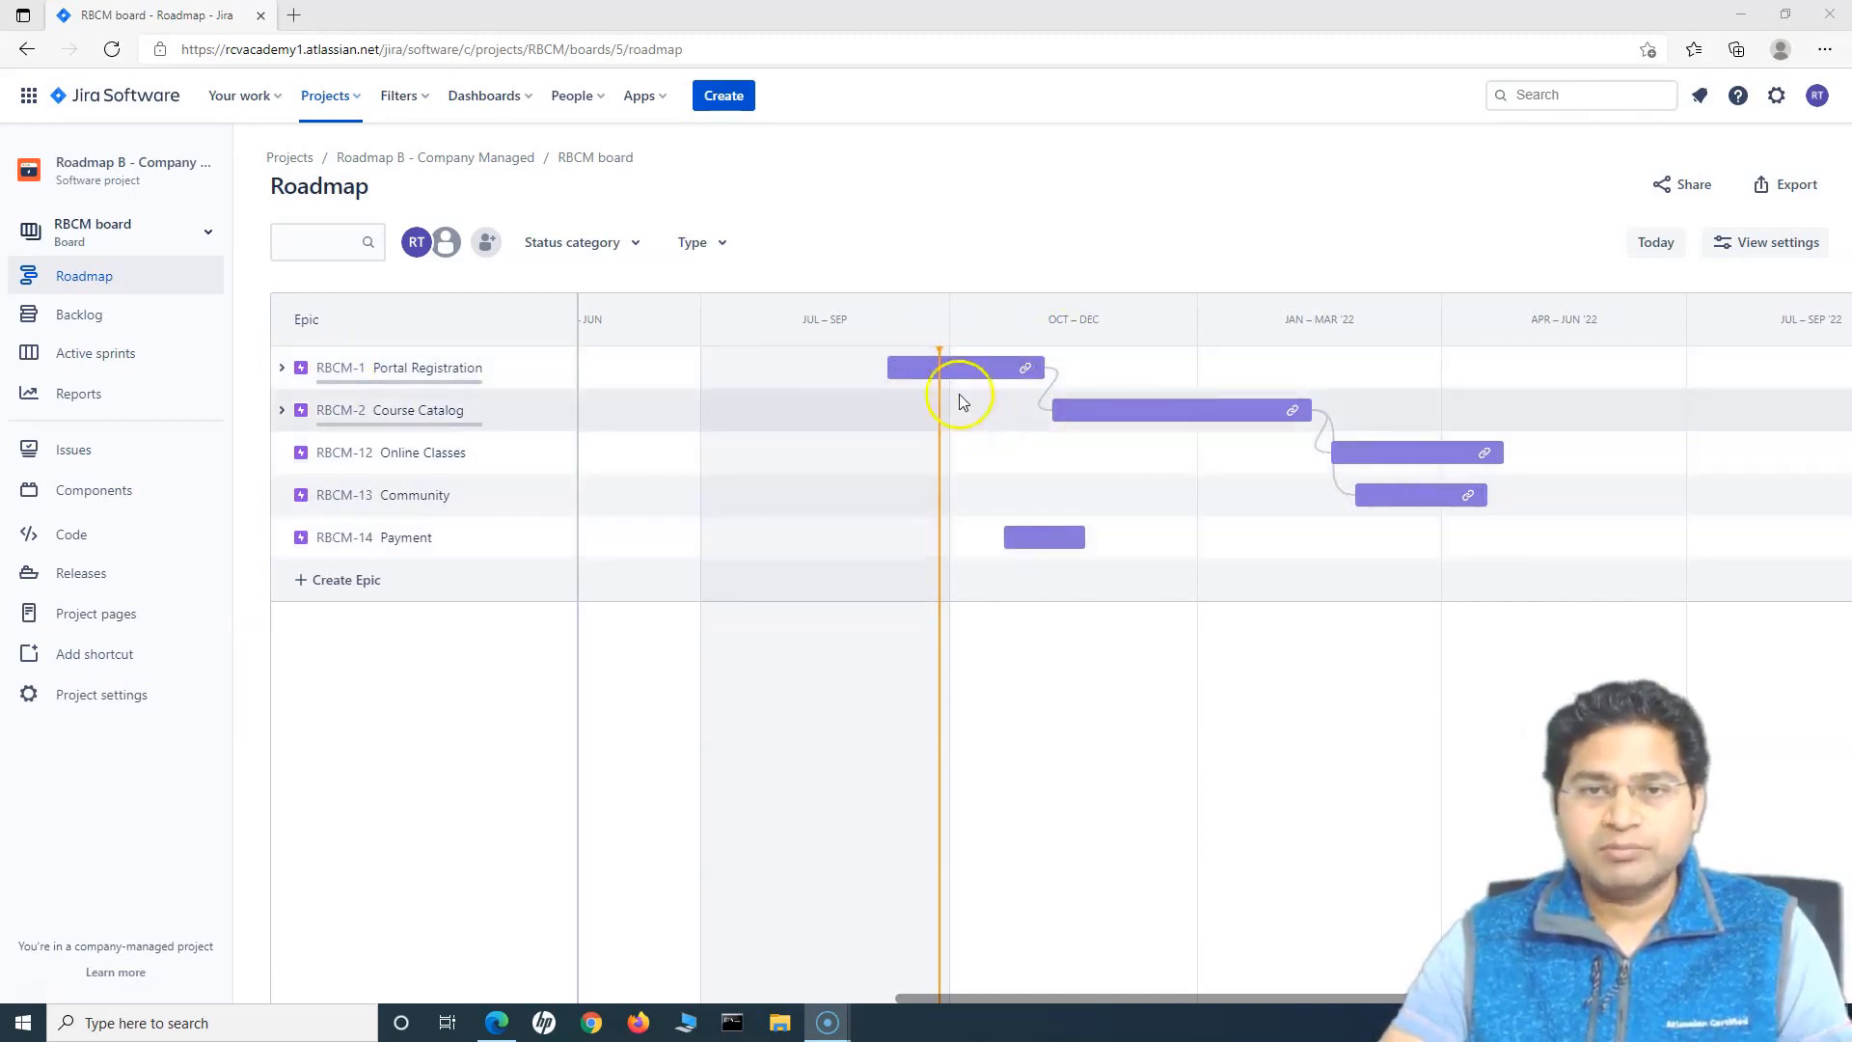
mouse_move(1078, 399)
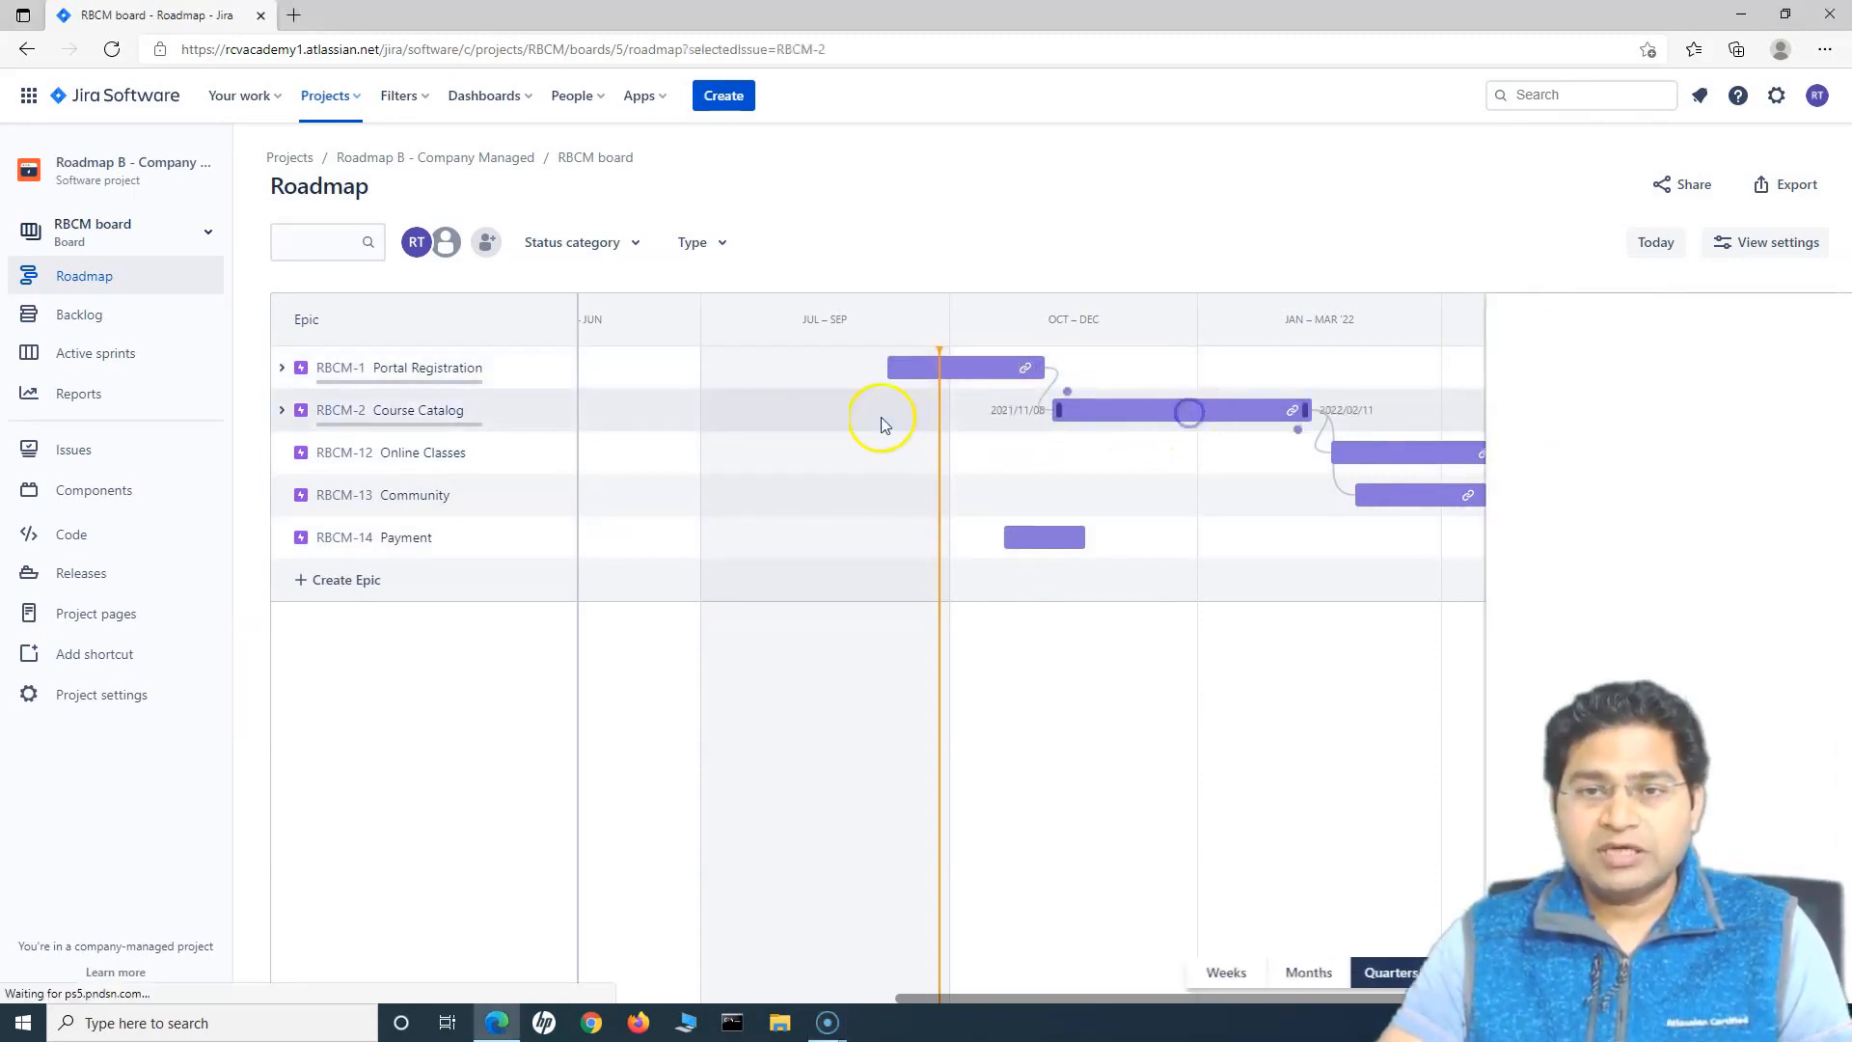
Colour the Course Catalog epic teal from its details panel.
left_click(1121, 409)
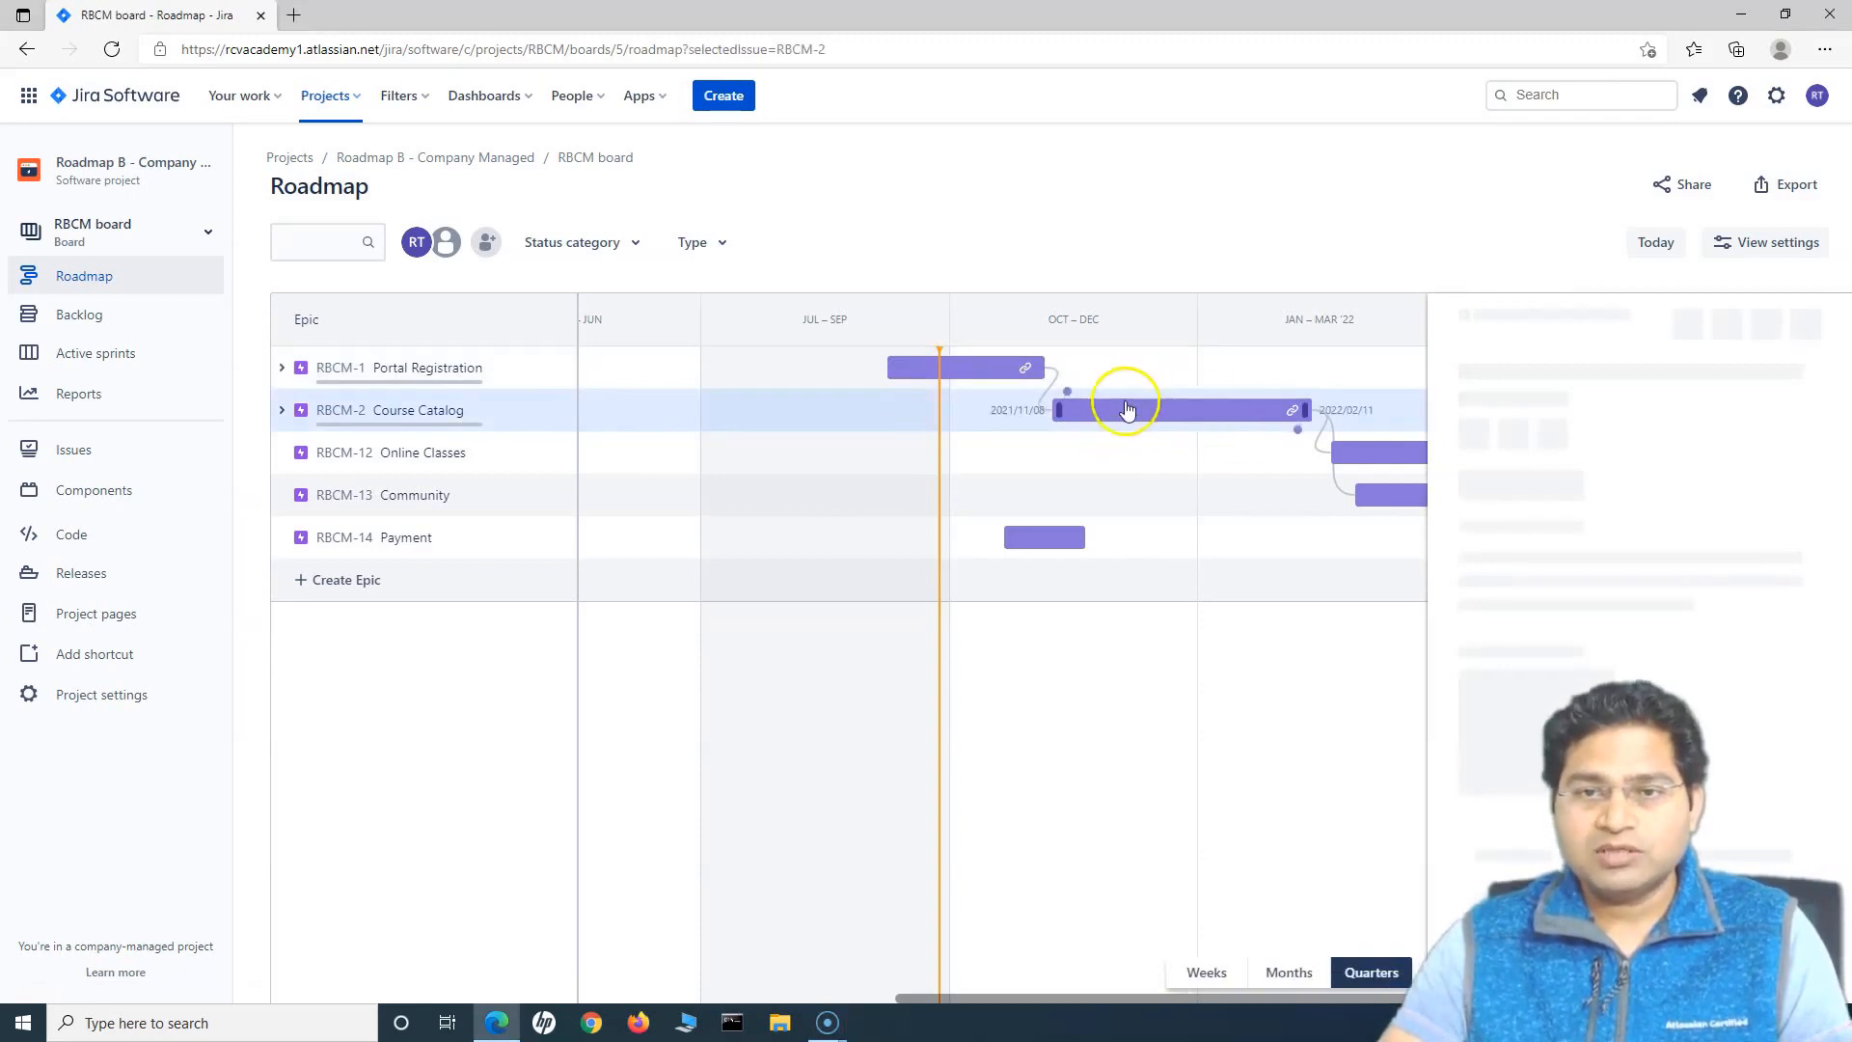
left_click(1121, 410)
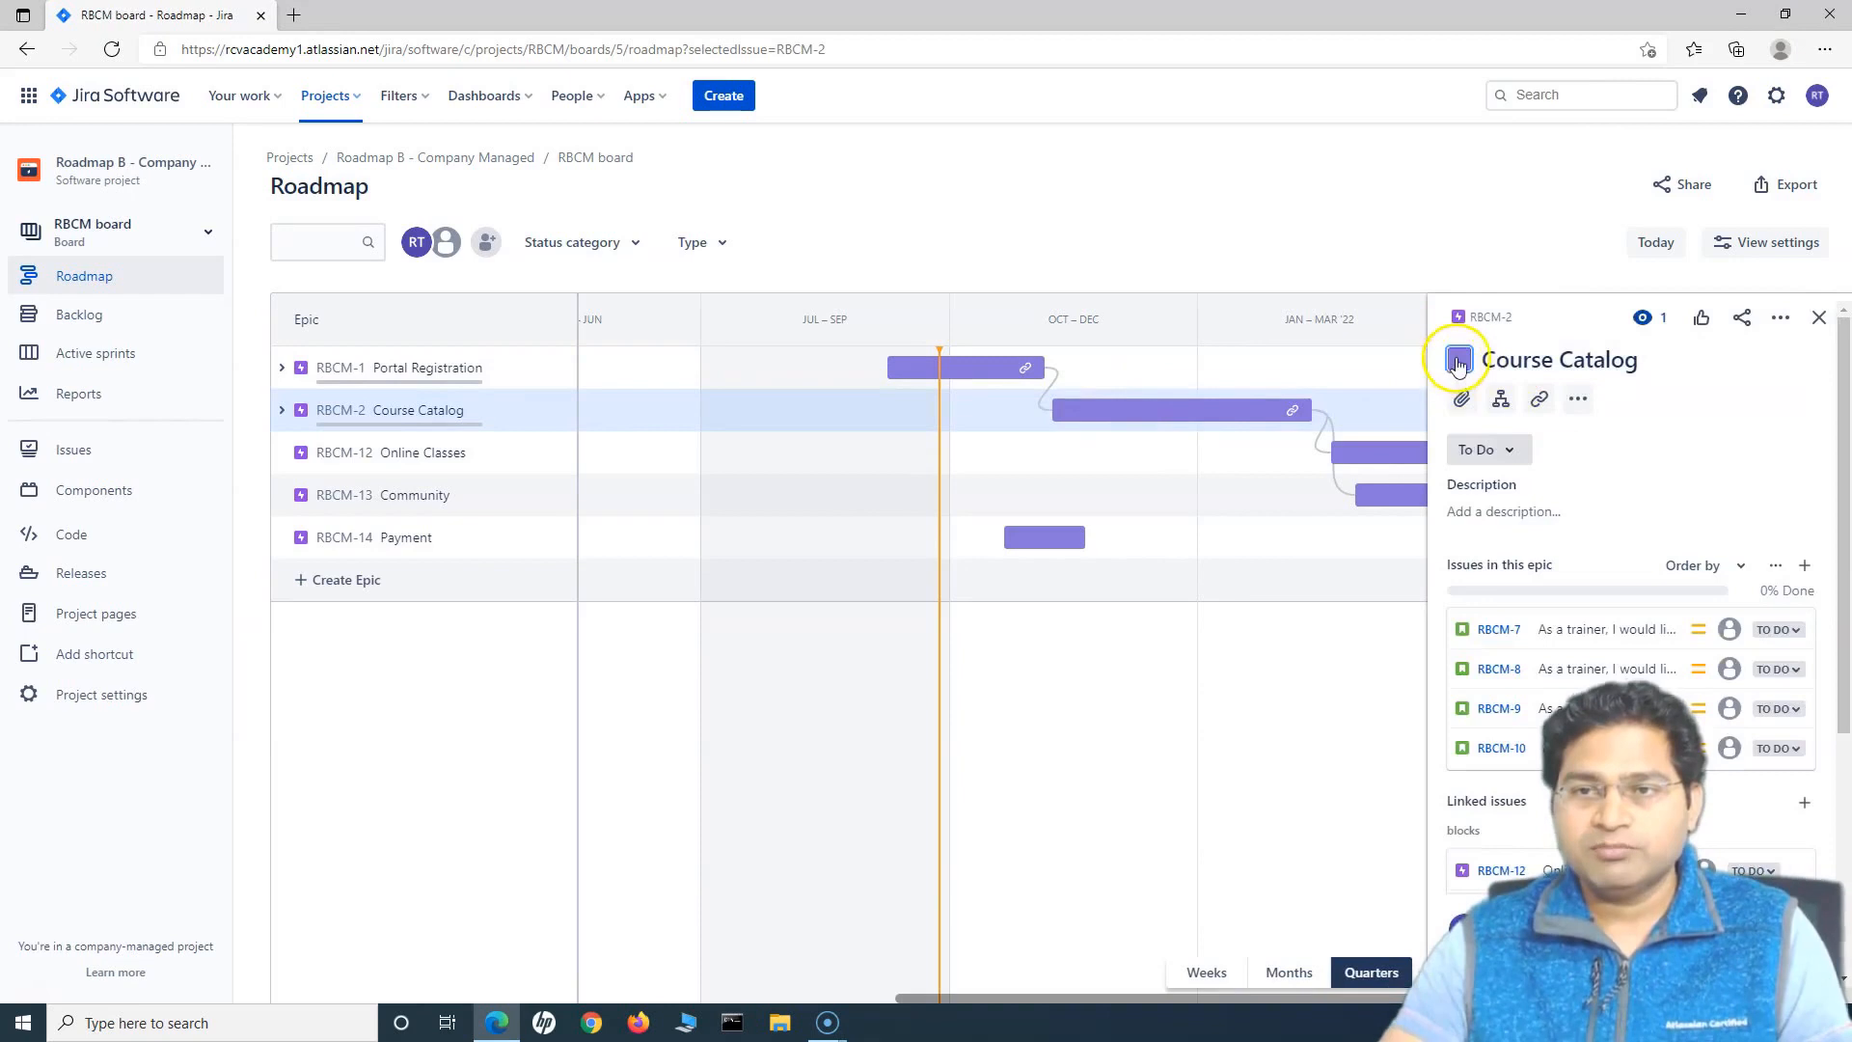
left_click(1458, 359)
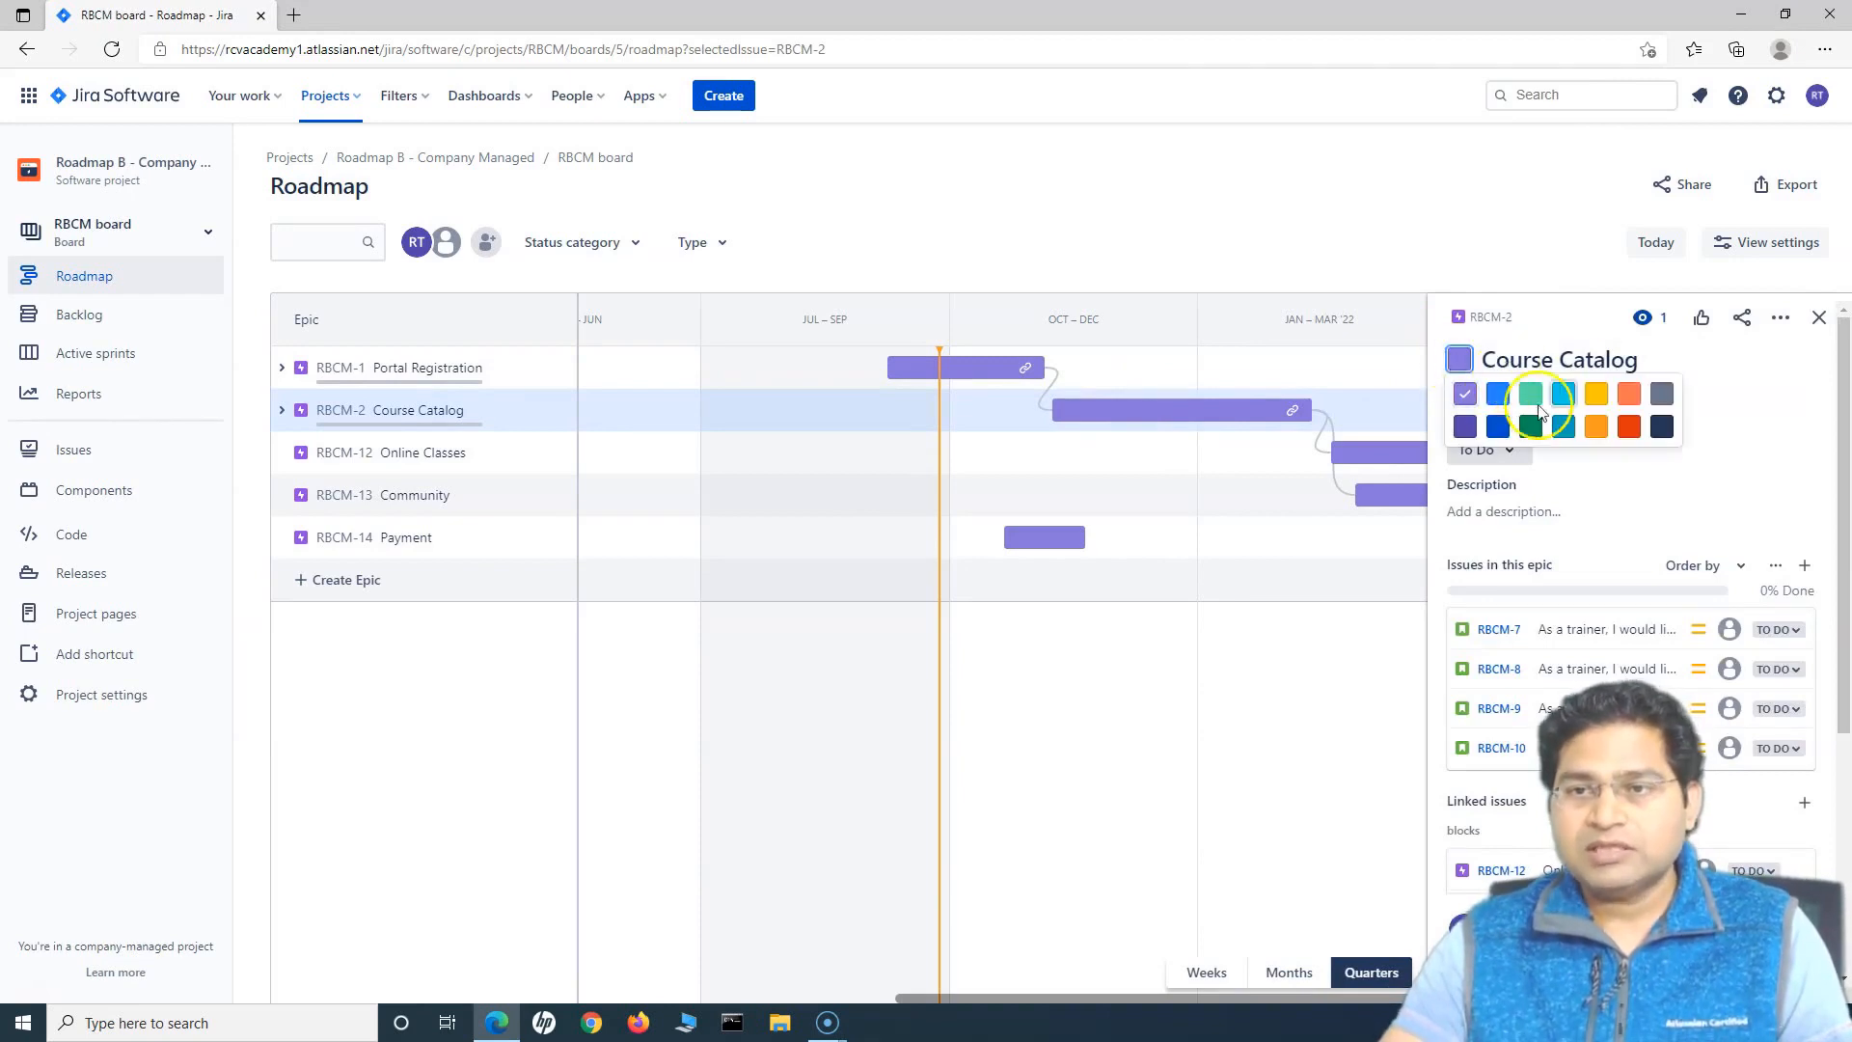
left_click(1530, 393)
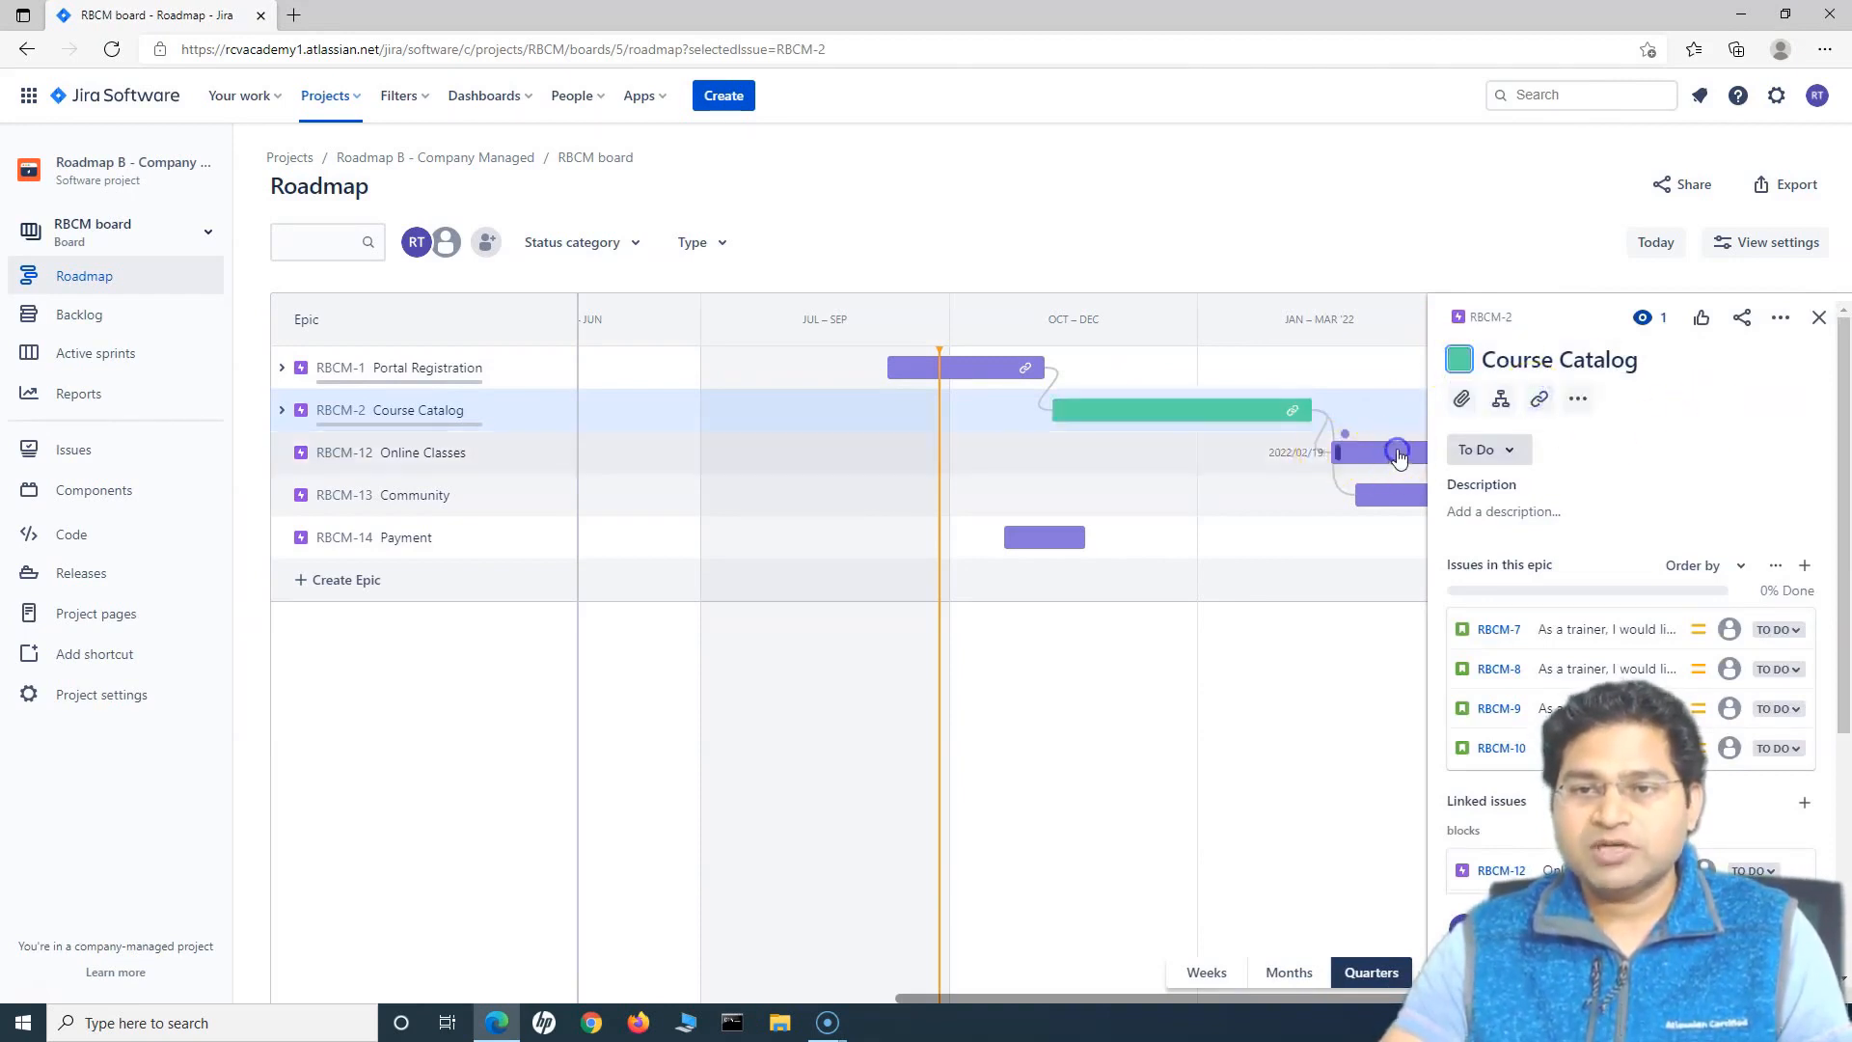
Recolour the Online Classes, Community and Payment epics orange, dark green and blue, then close details.
left_click(1398, 452)
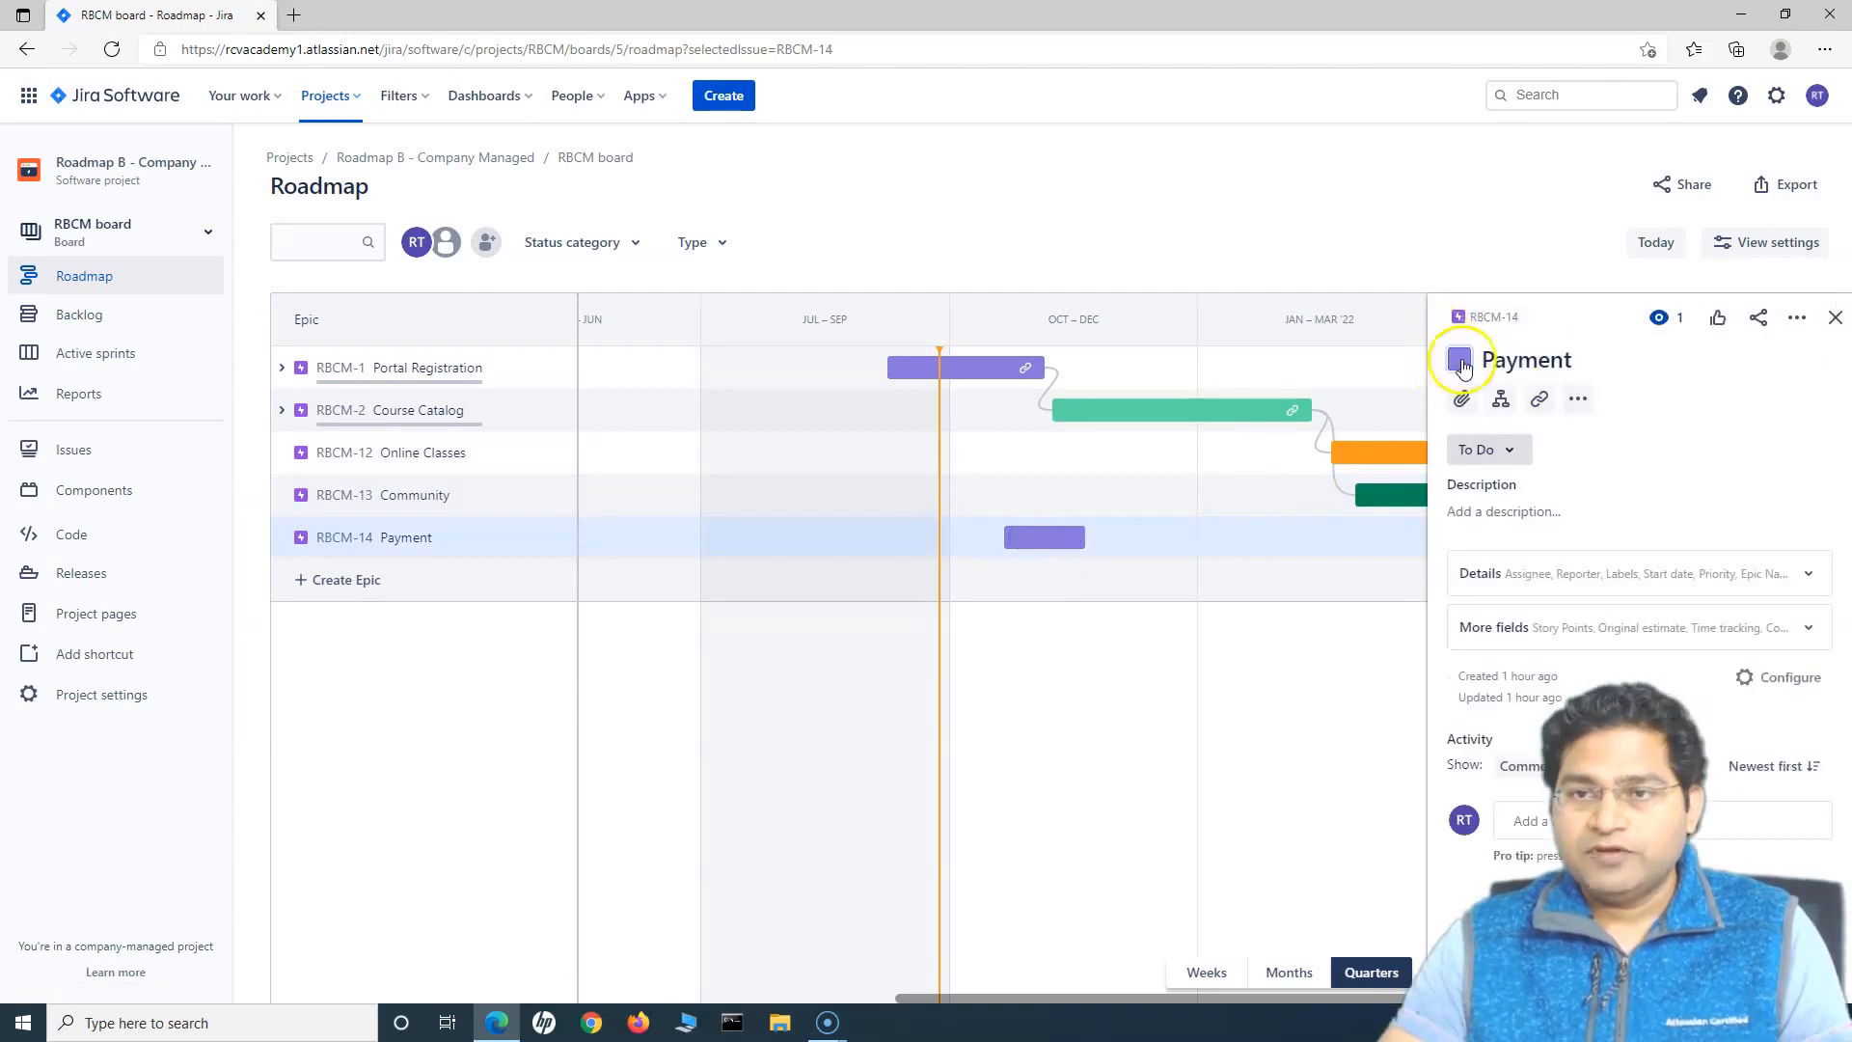
left_click(1461, 360)
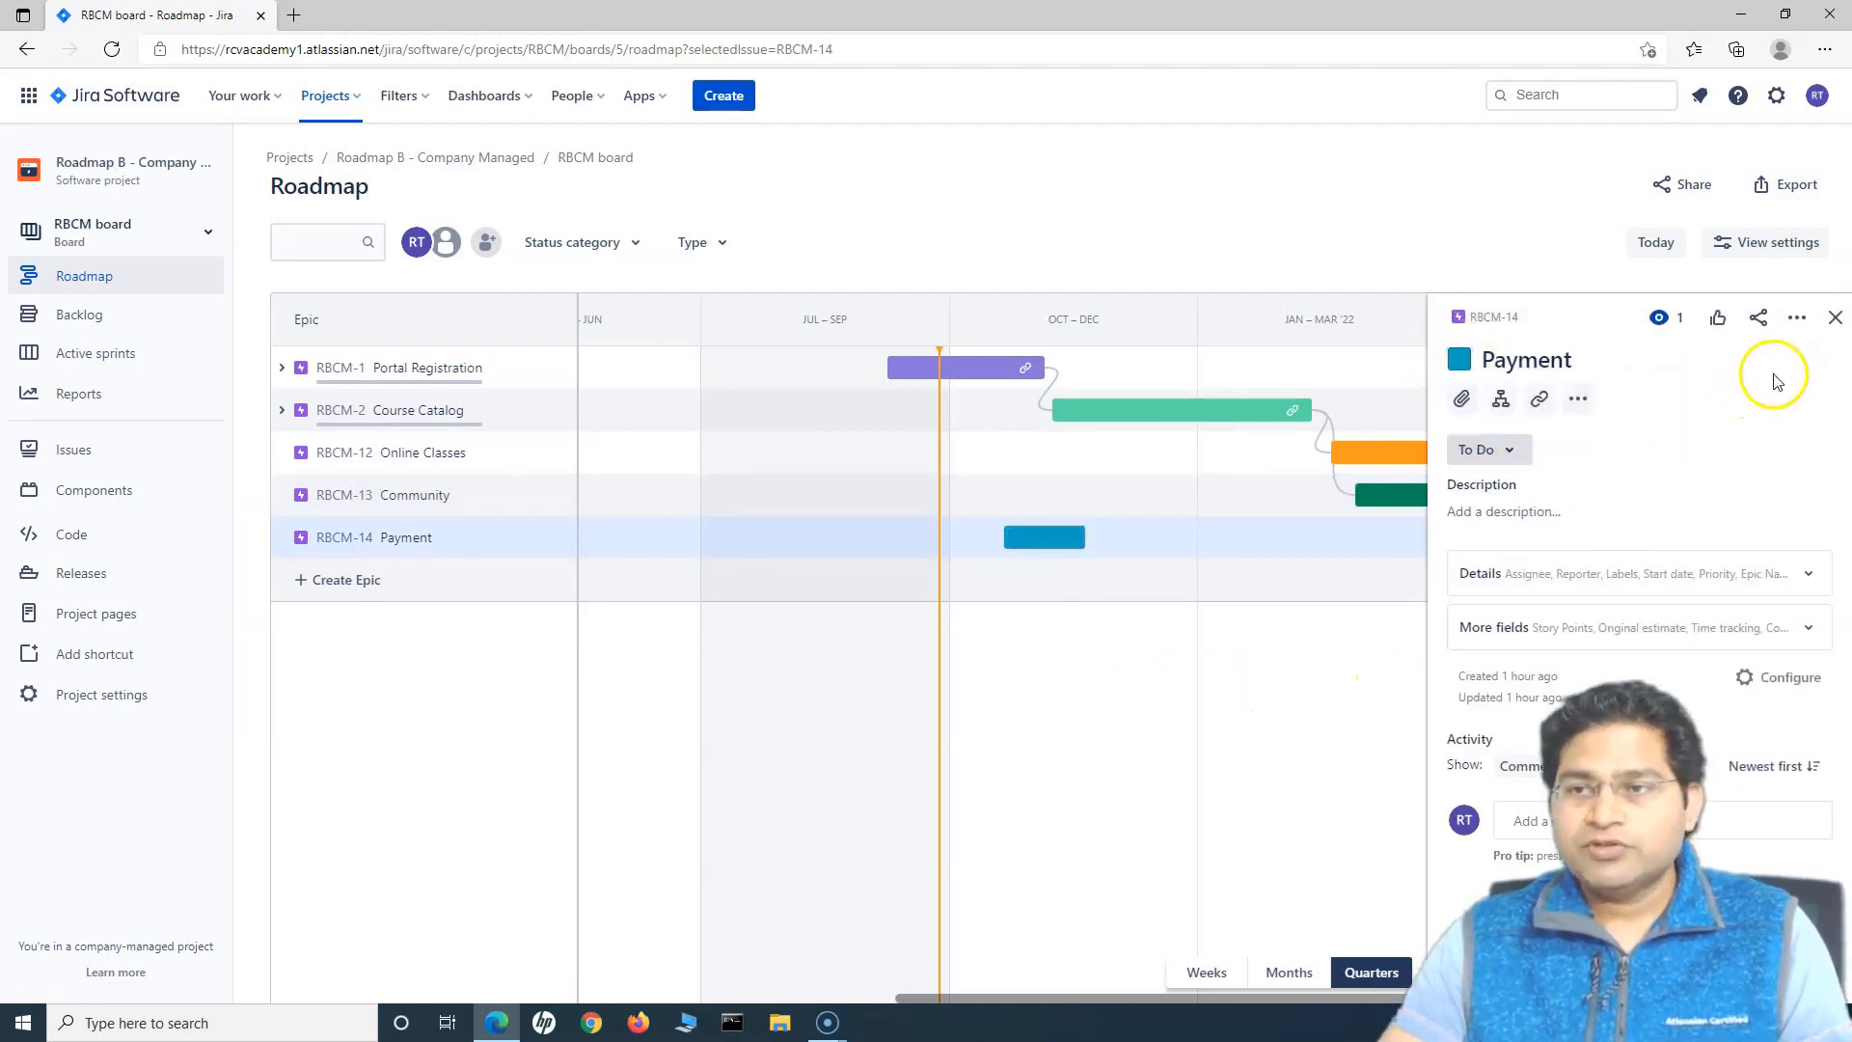
left_click(1834, 316)
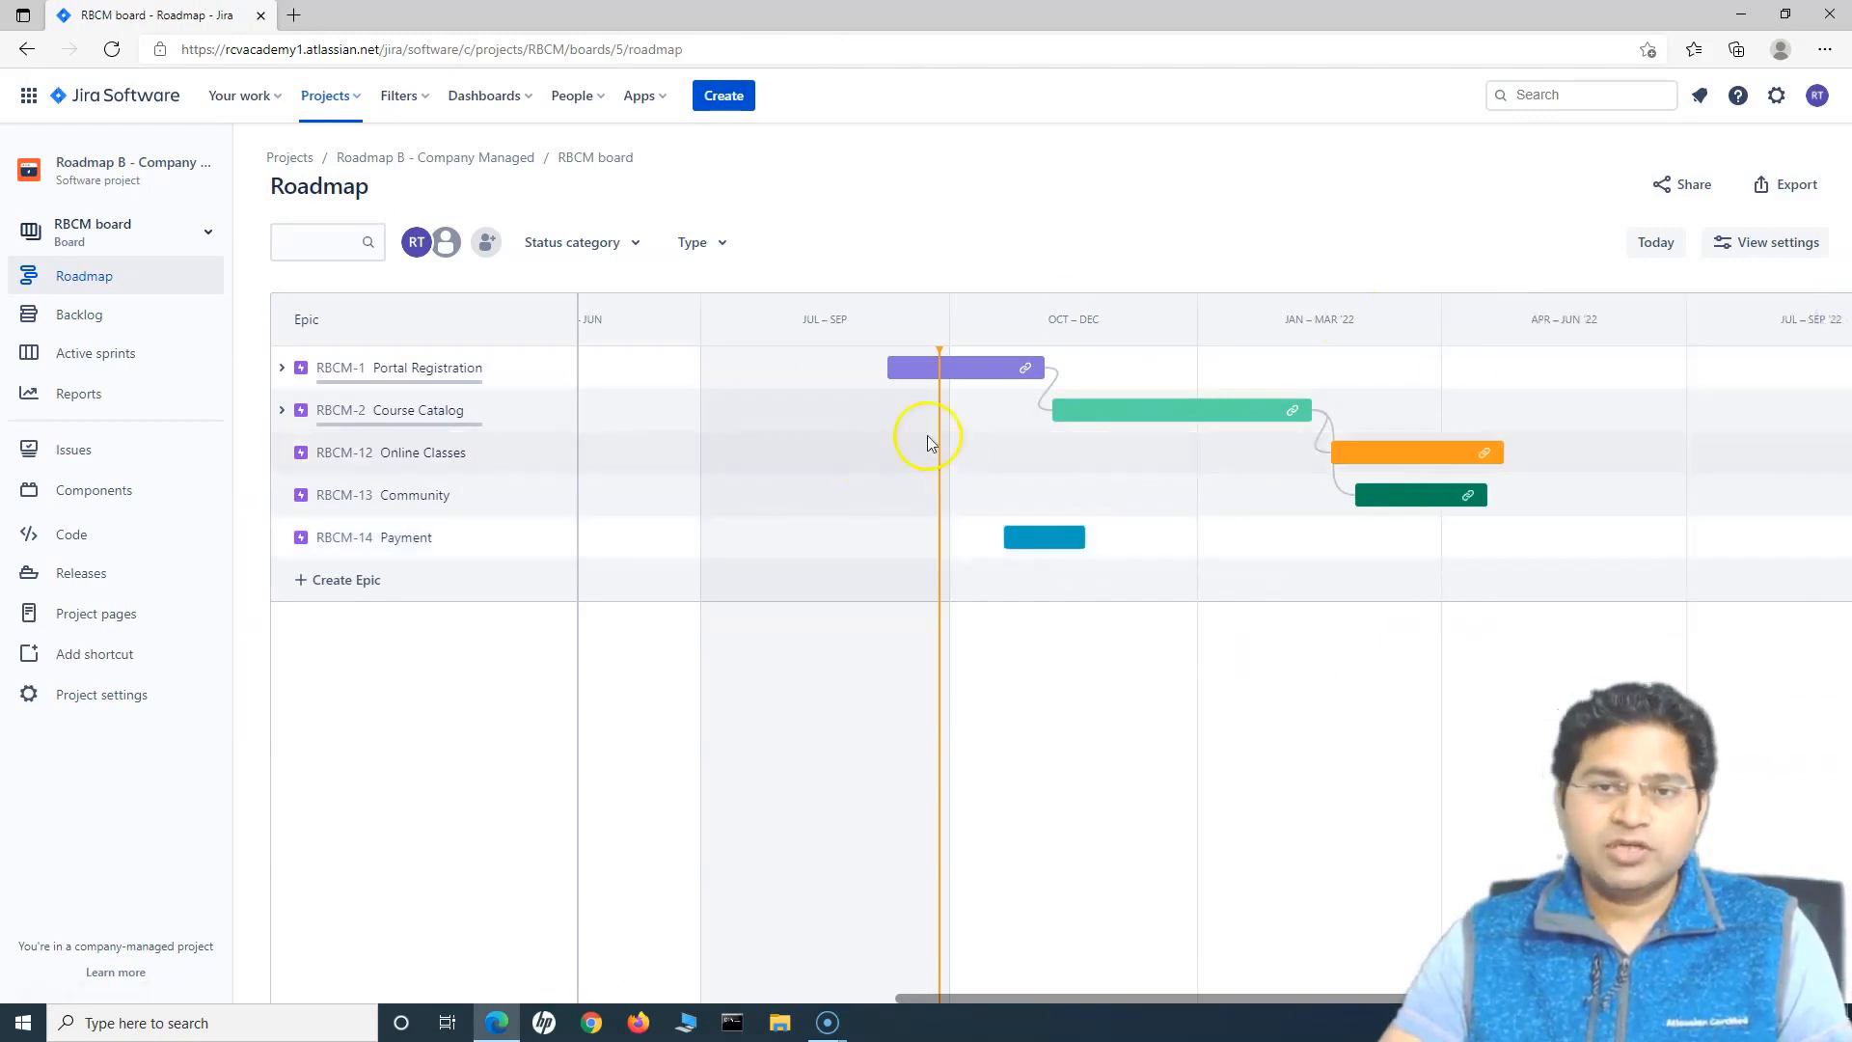
mouse_move(1369, 478)
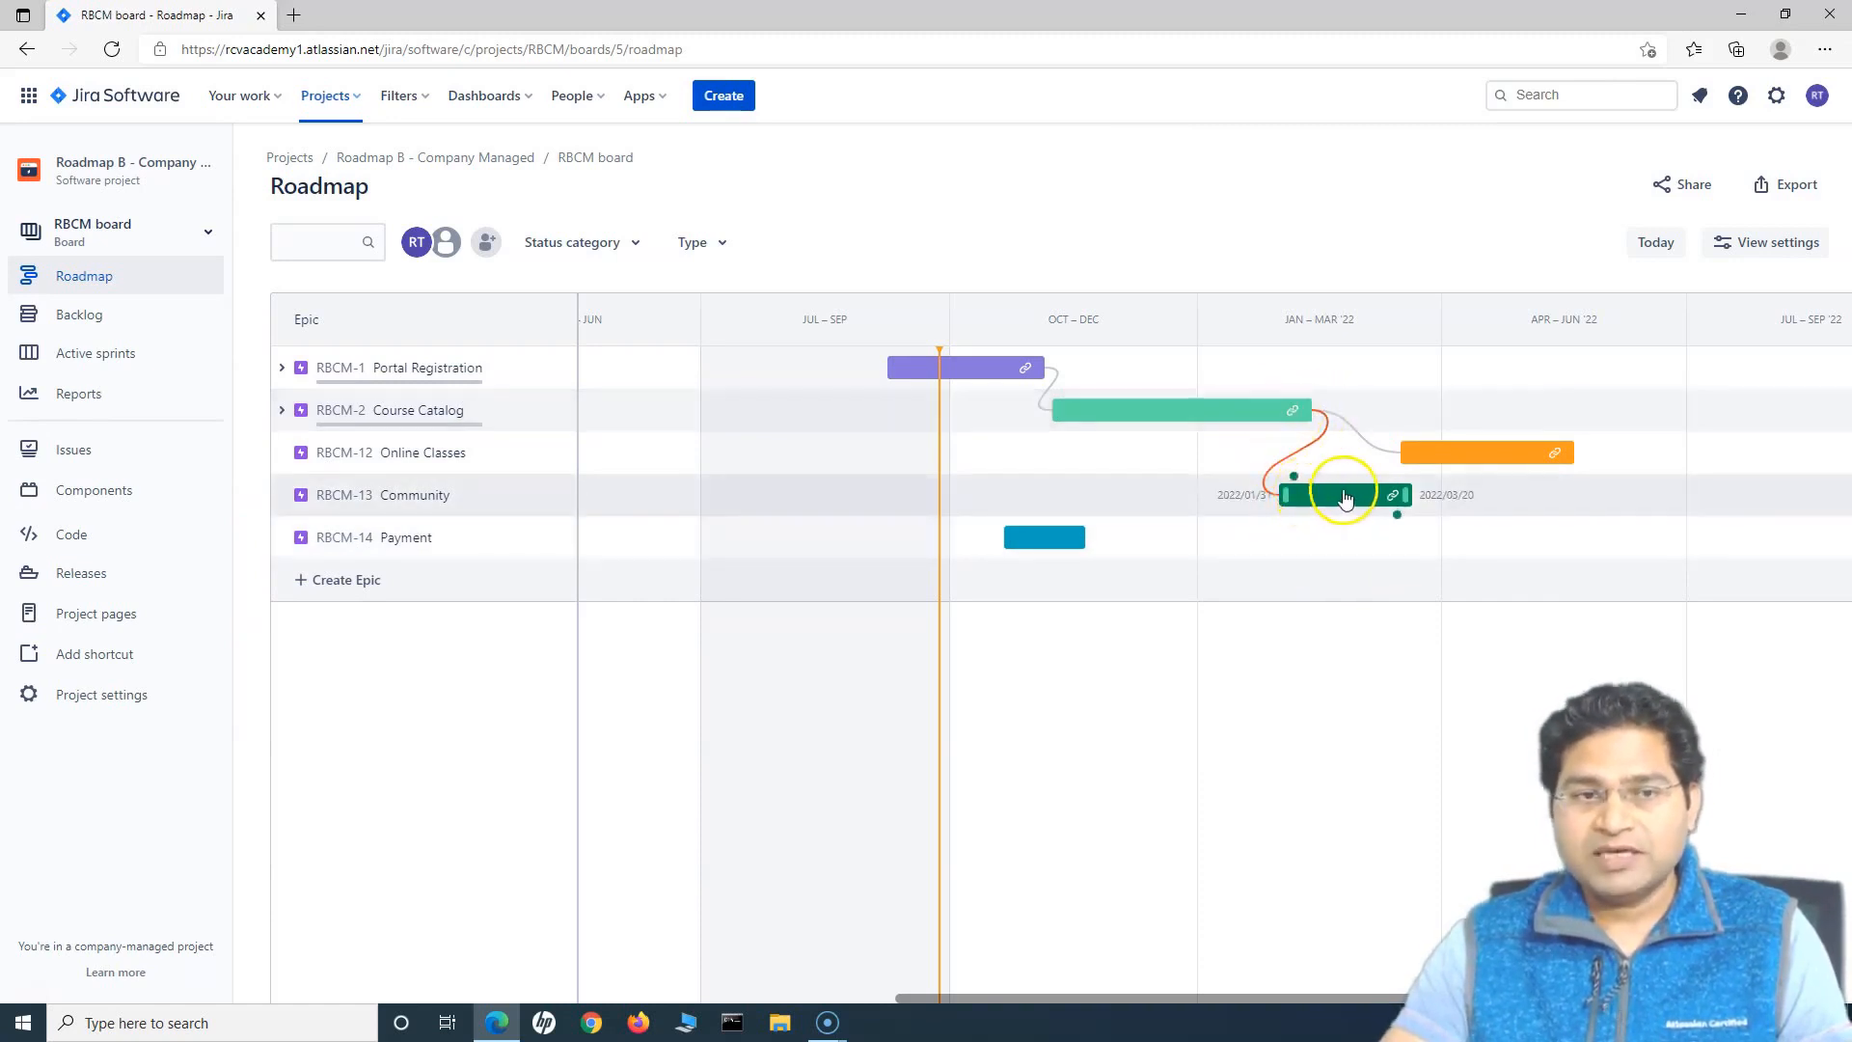
mouse_move(1288, 461)
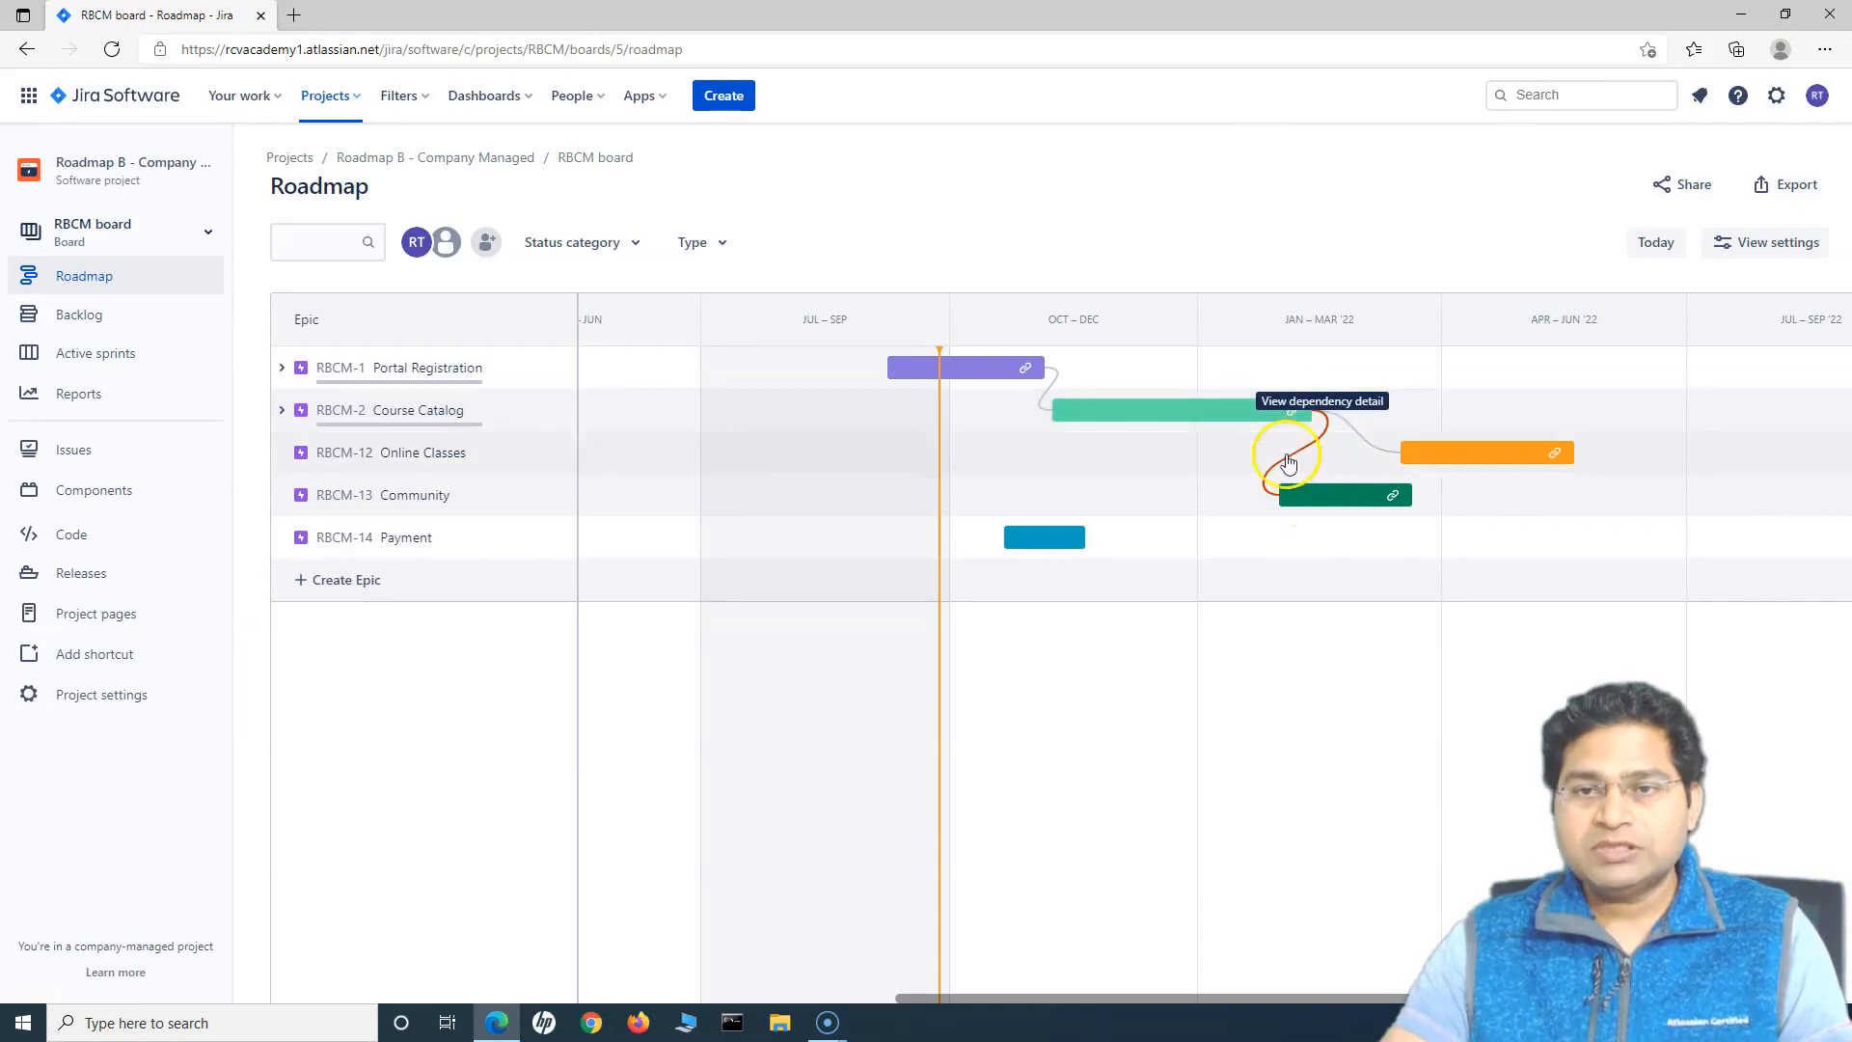
mouse_move(1326, 440)
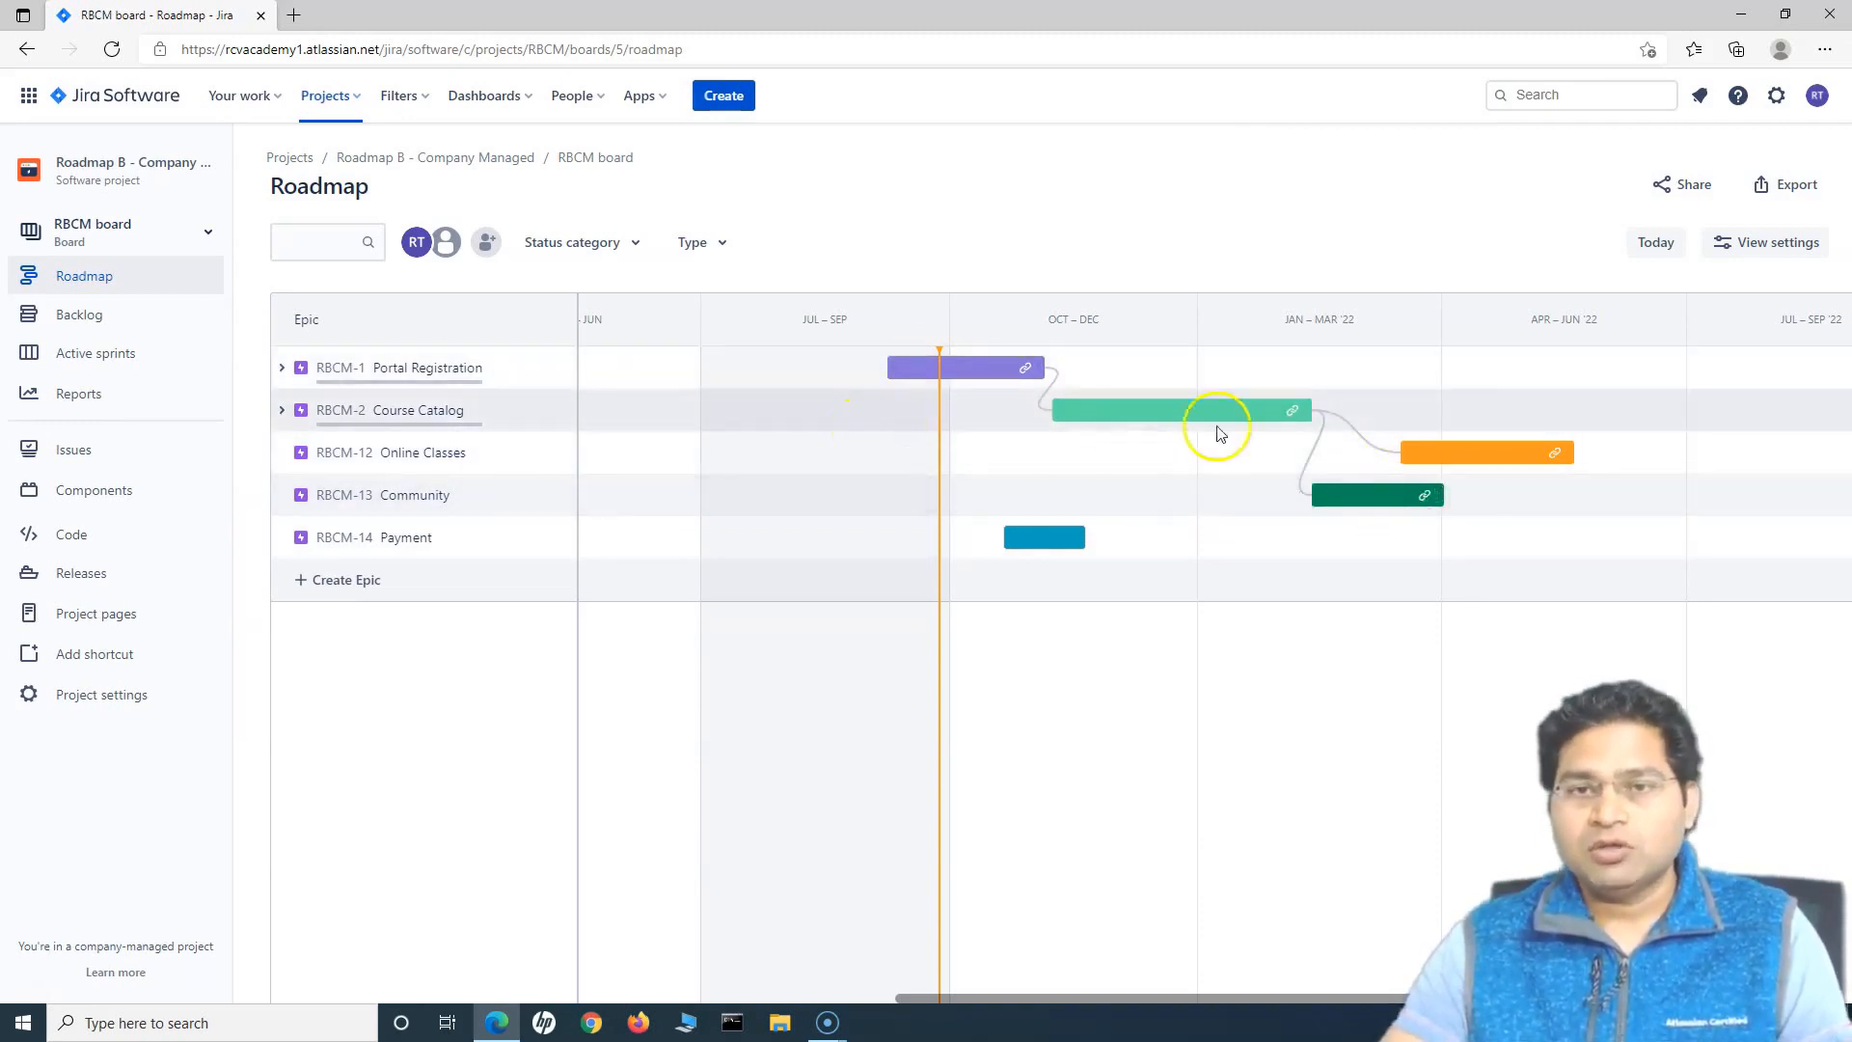
mouse_move(989, 584)
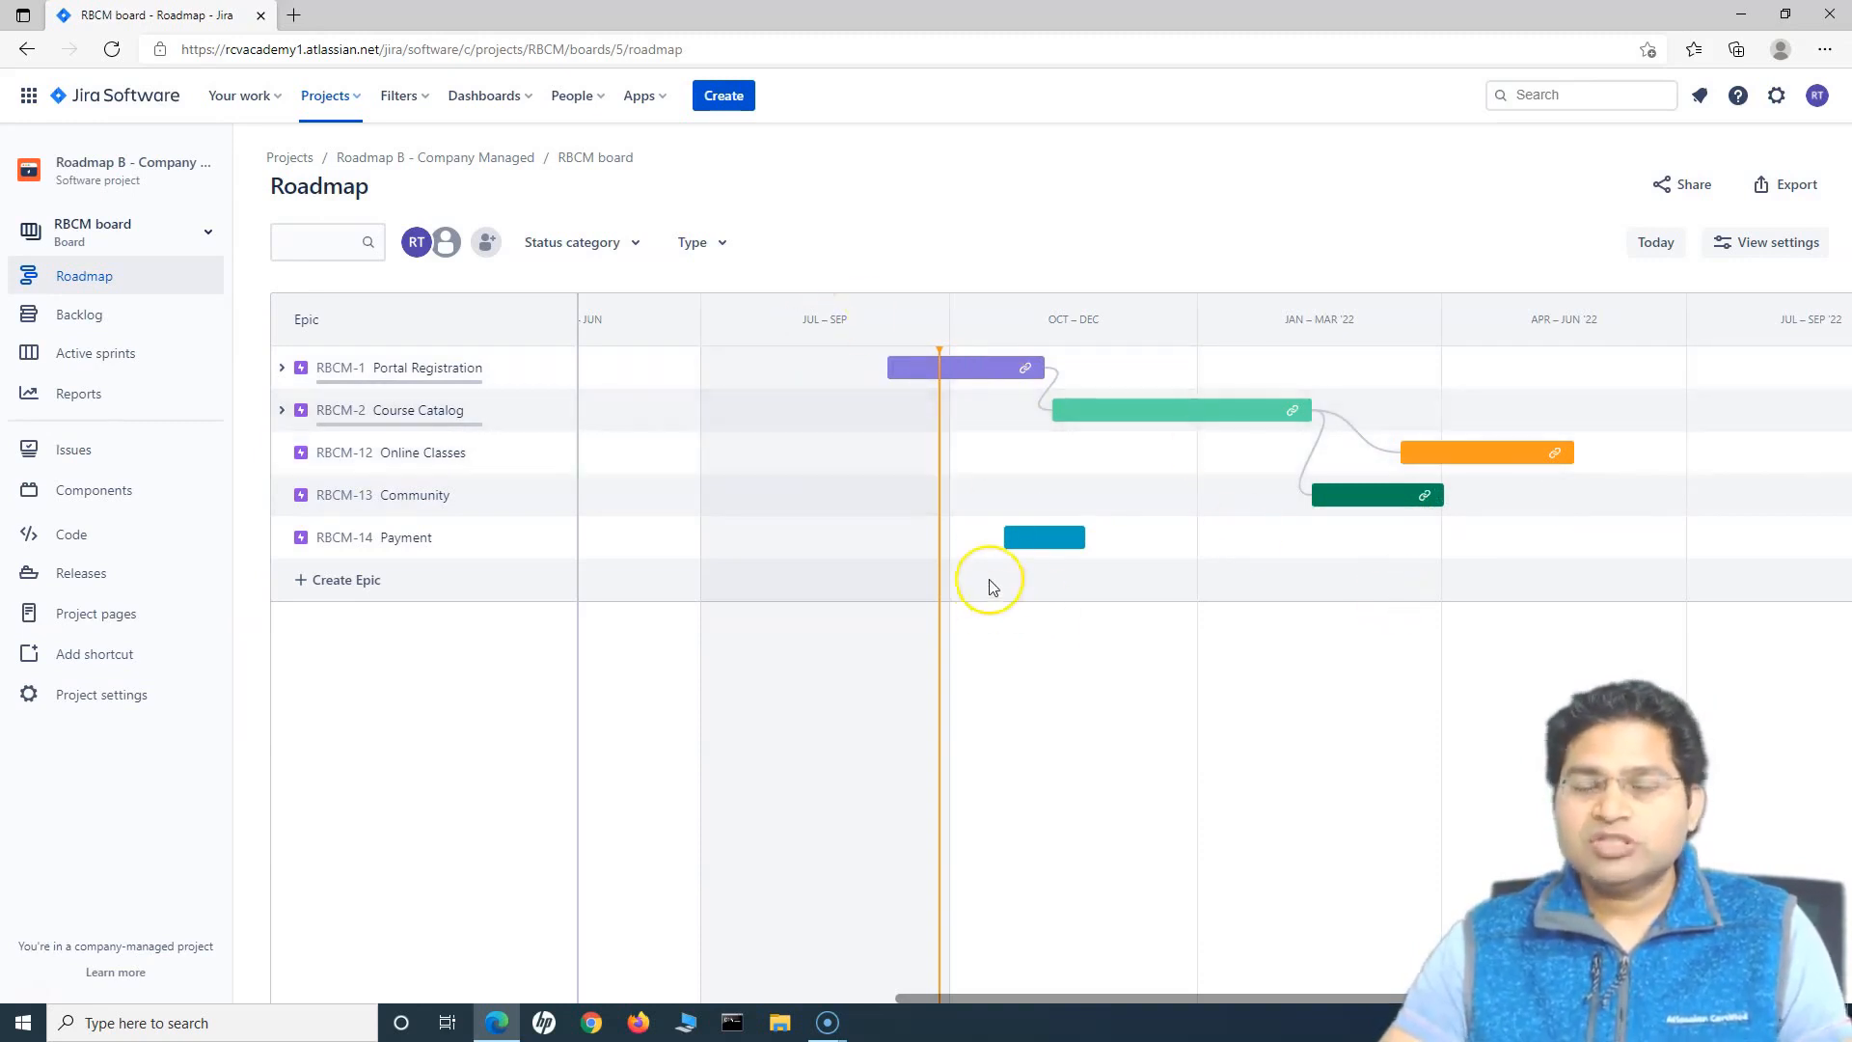
mouse_move(978, 342)
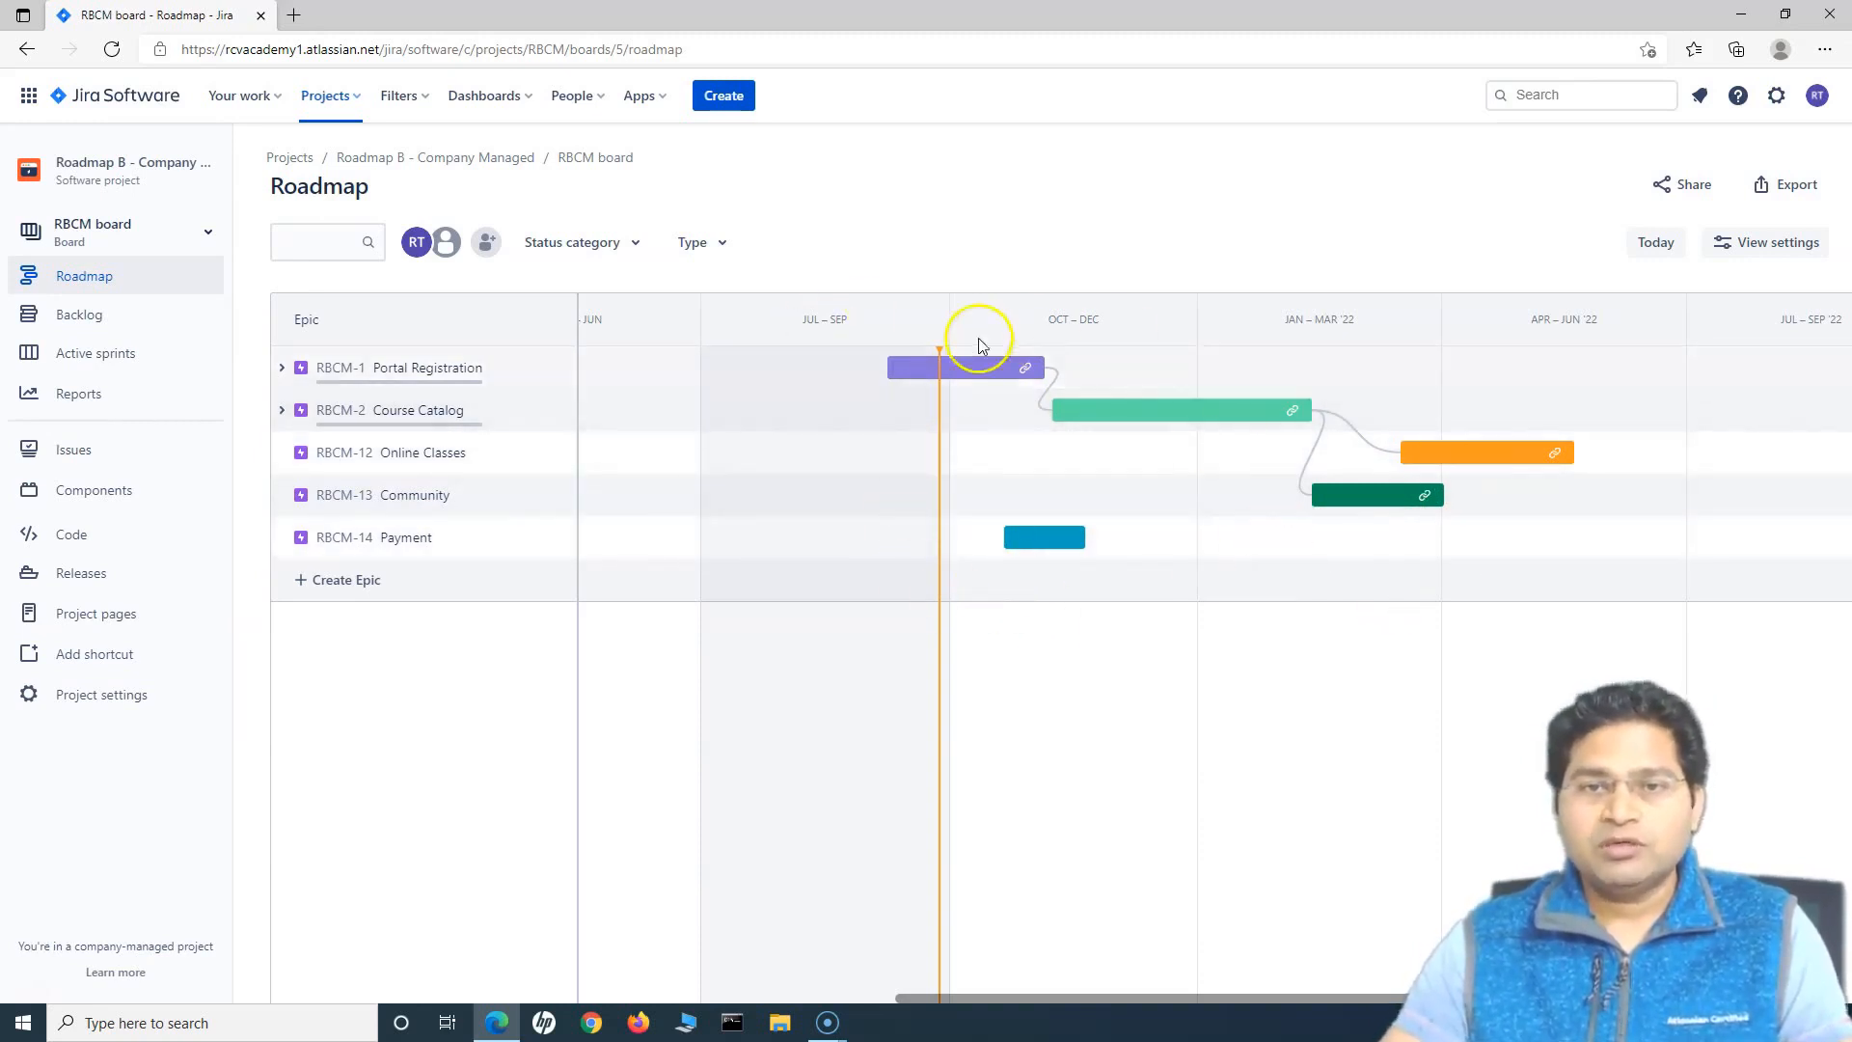
mouse_move(1108, 511)
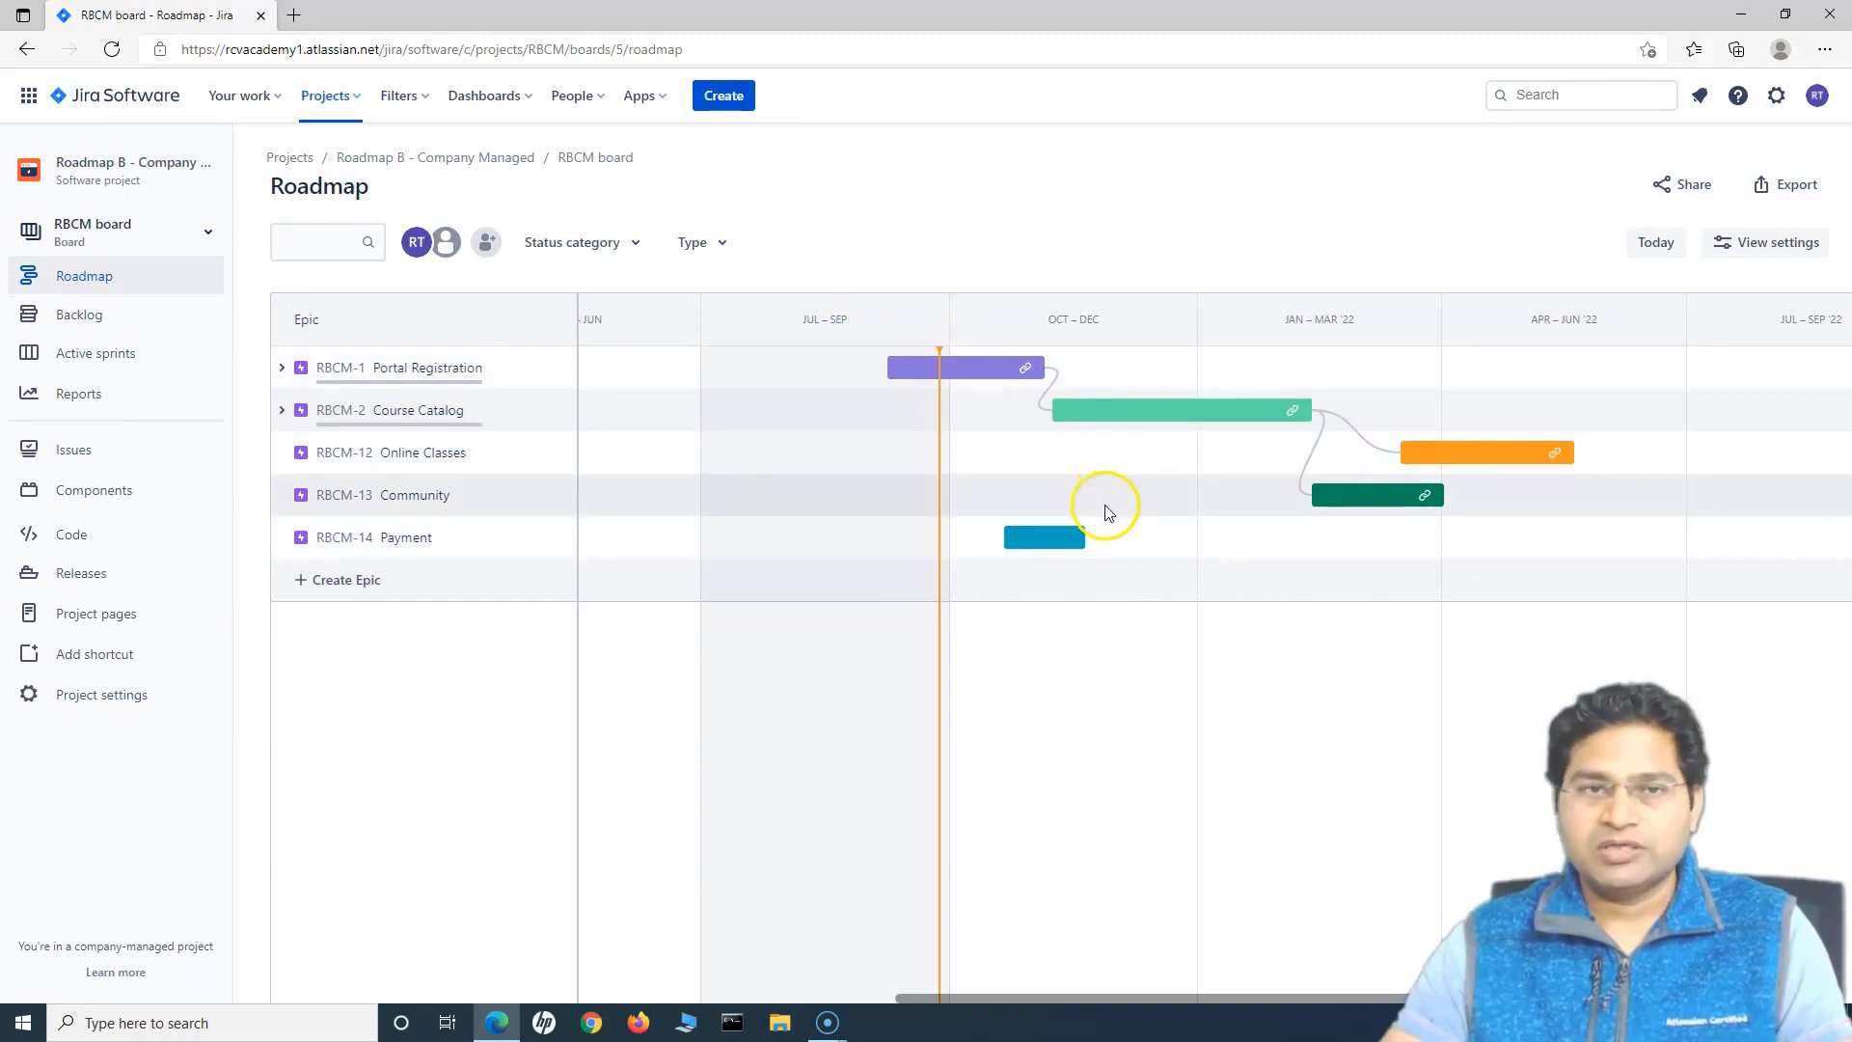
Toggle dependency lines and epic progress bars off and back on in view settings.
left_click(1763, 242)
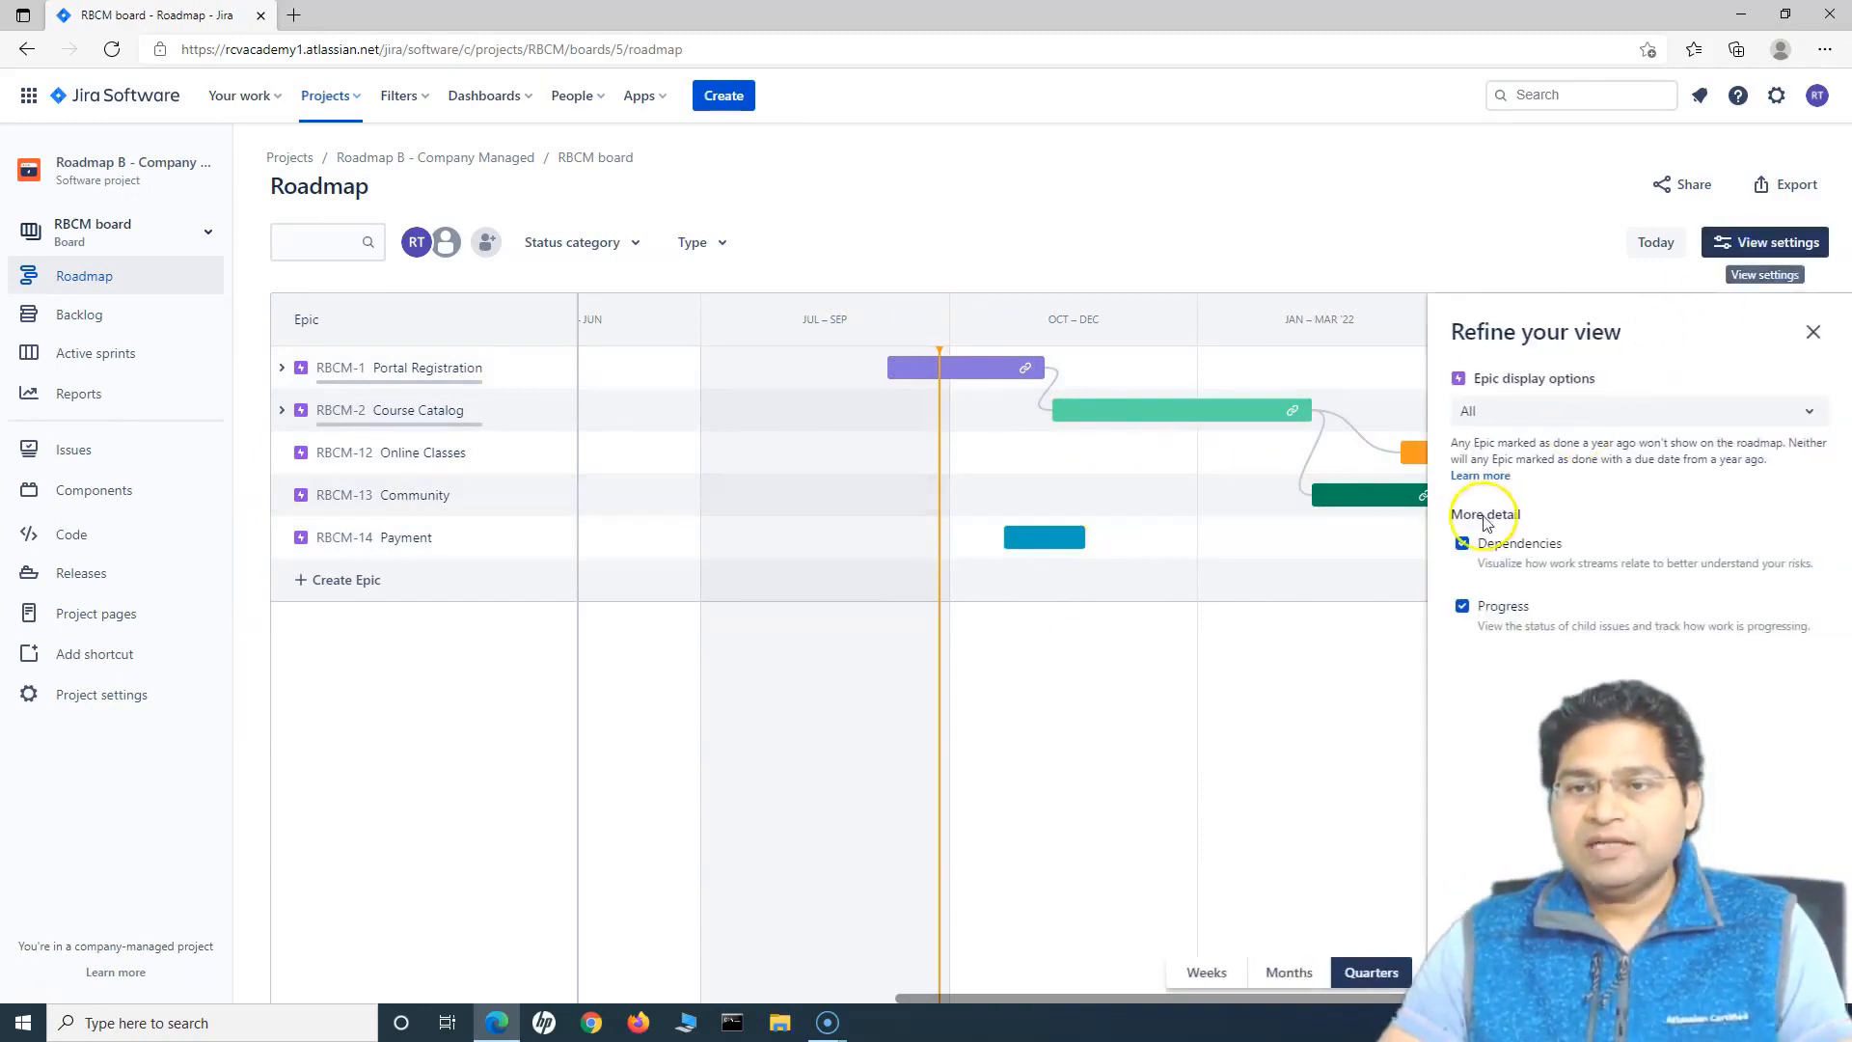
left_click(1462, 543)
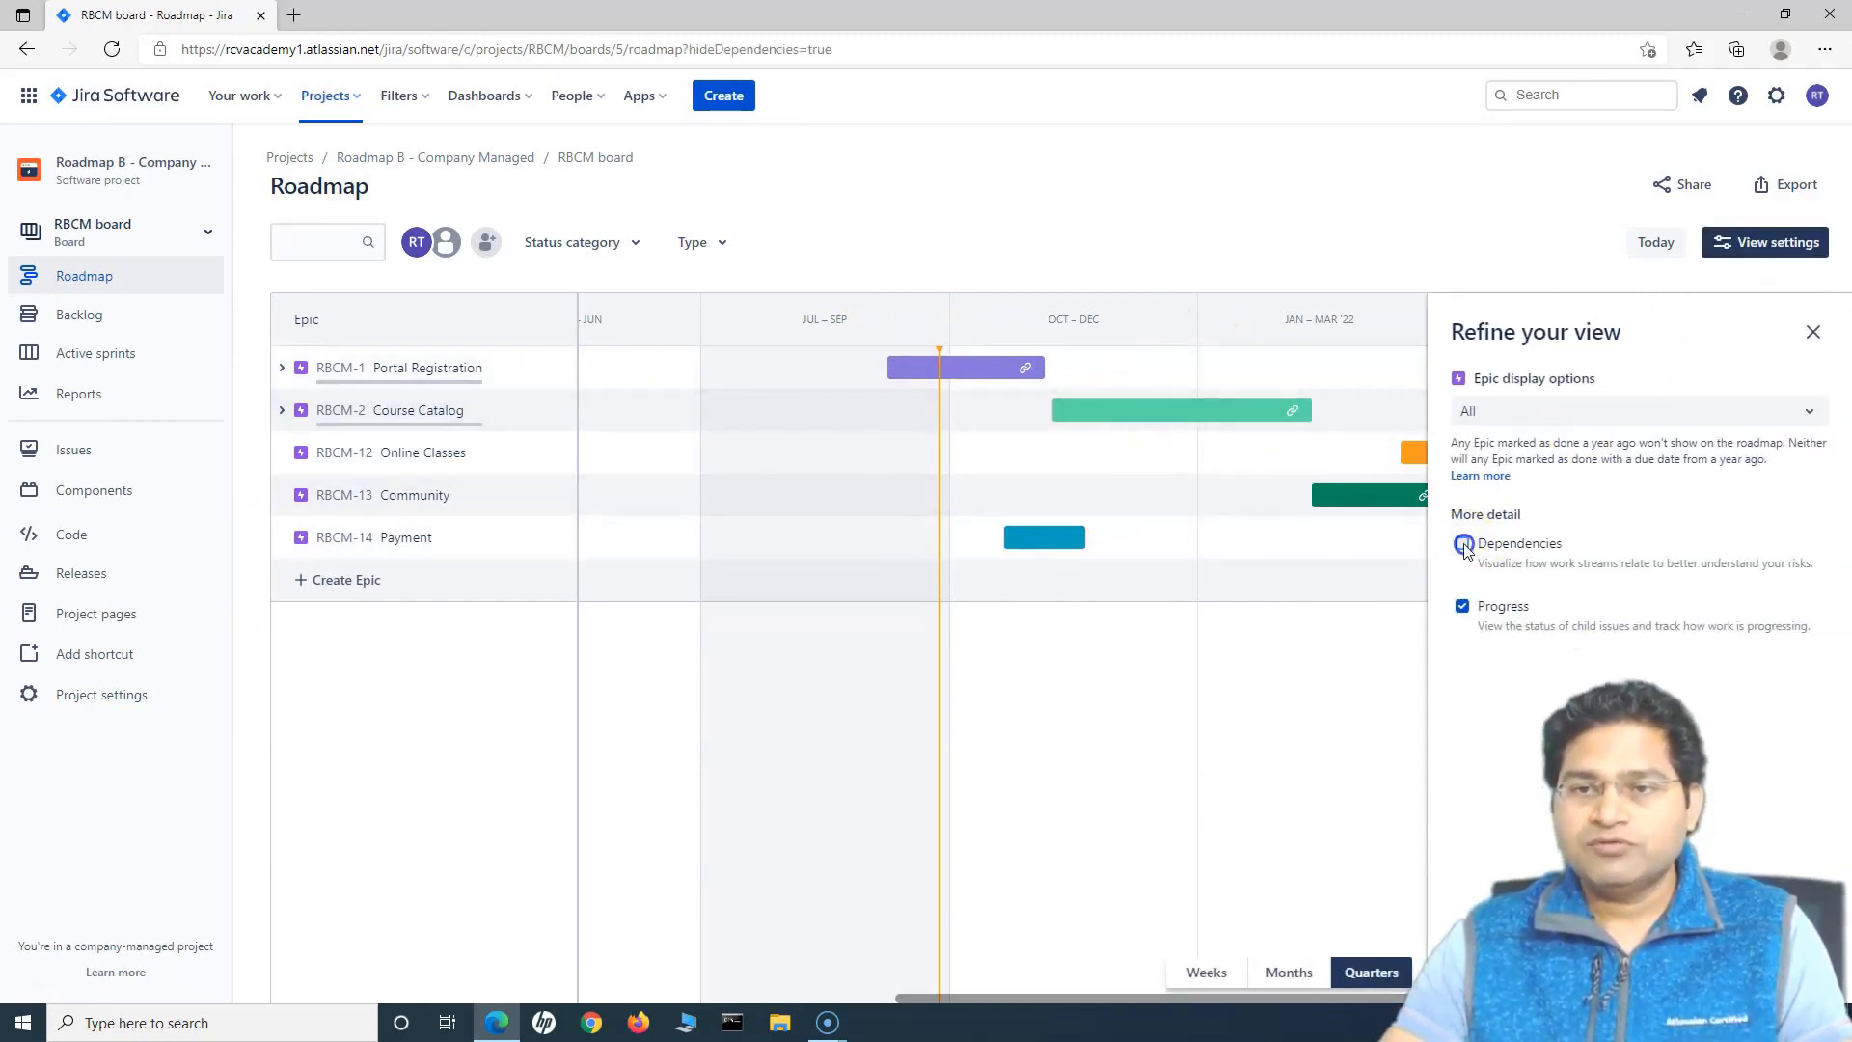
left_click(1462, 543)
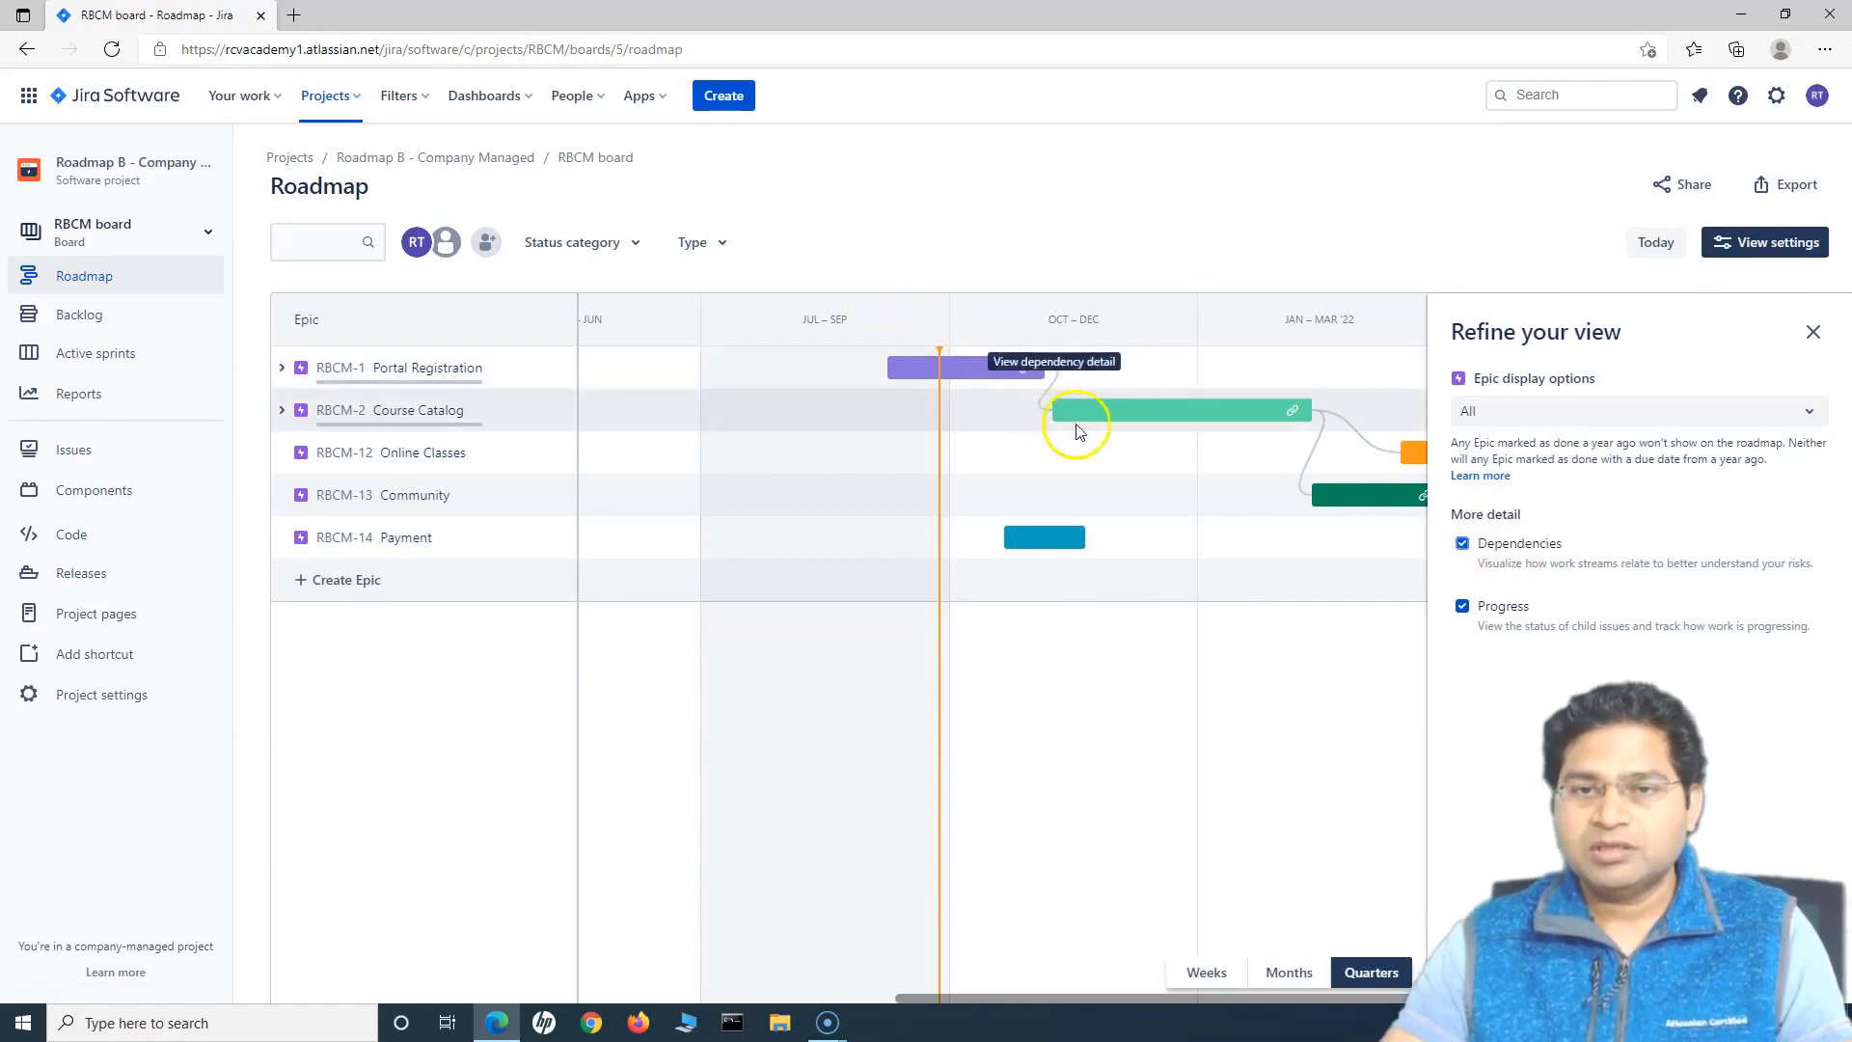
left_click(1463, 606)
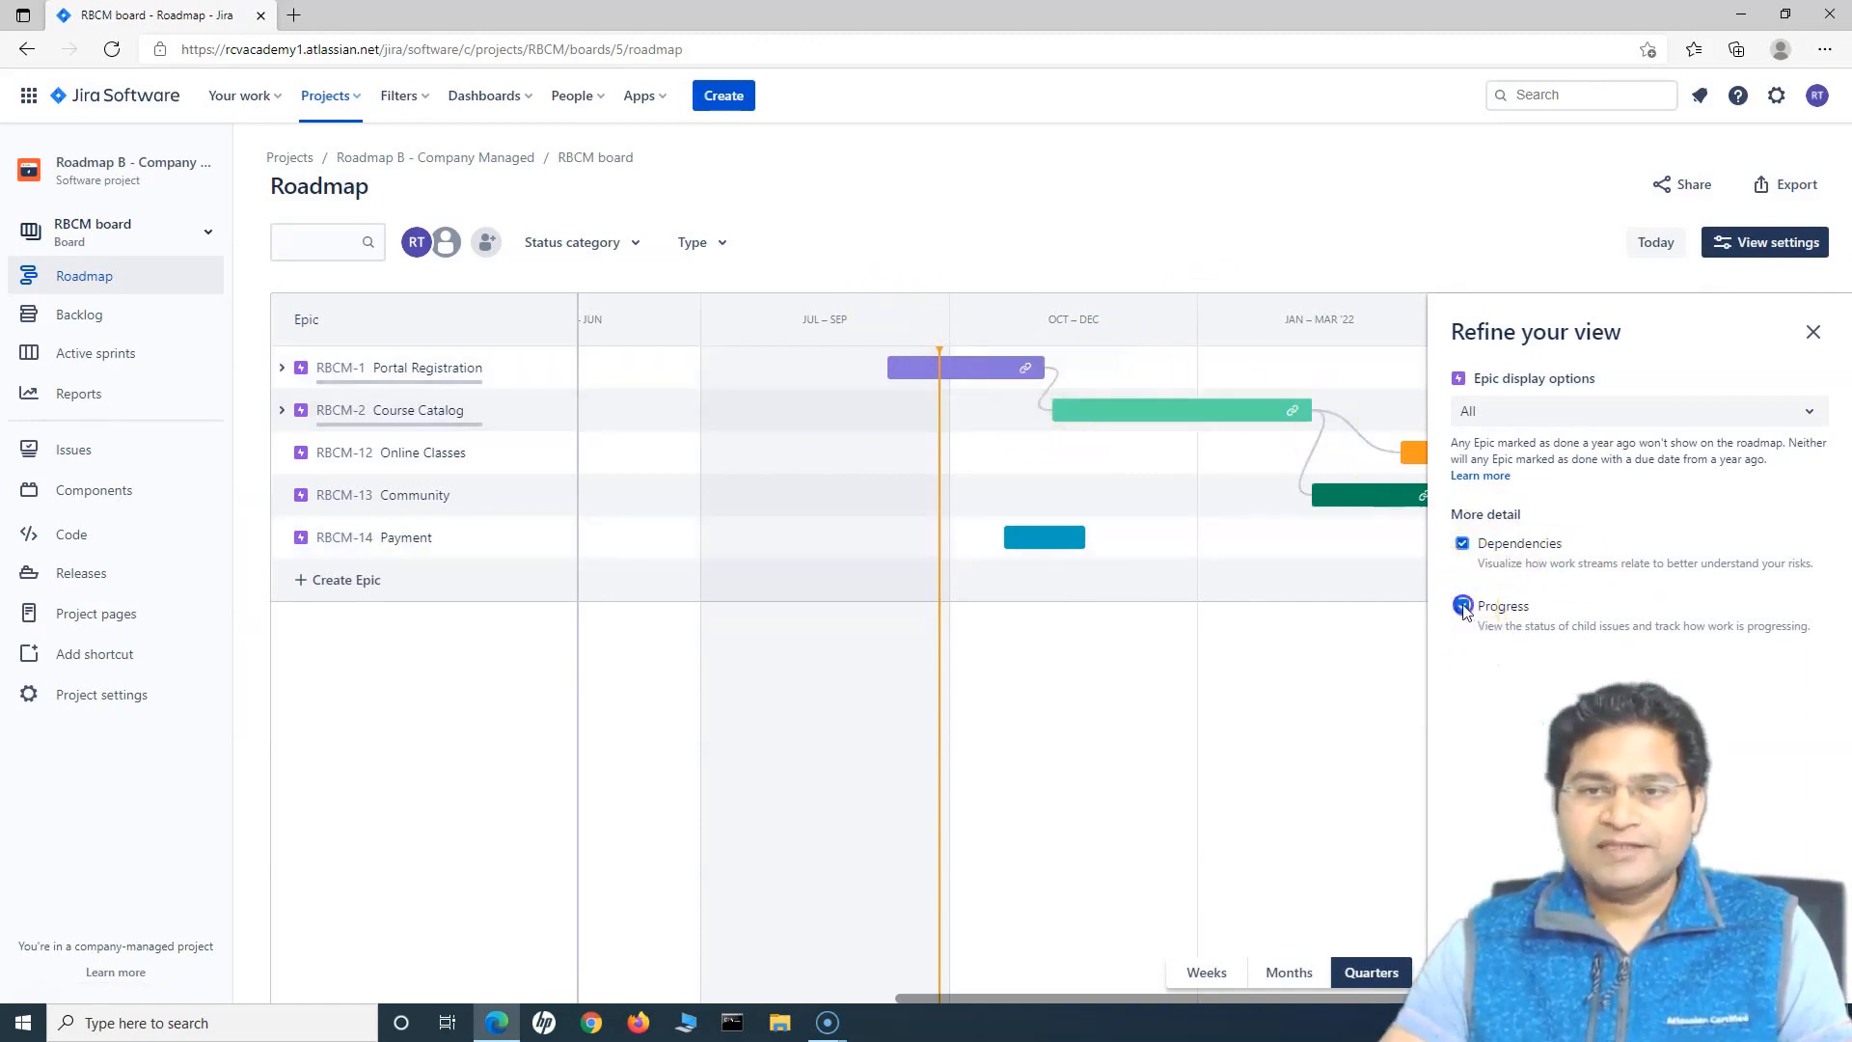
left_click(1462, 606)
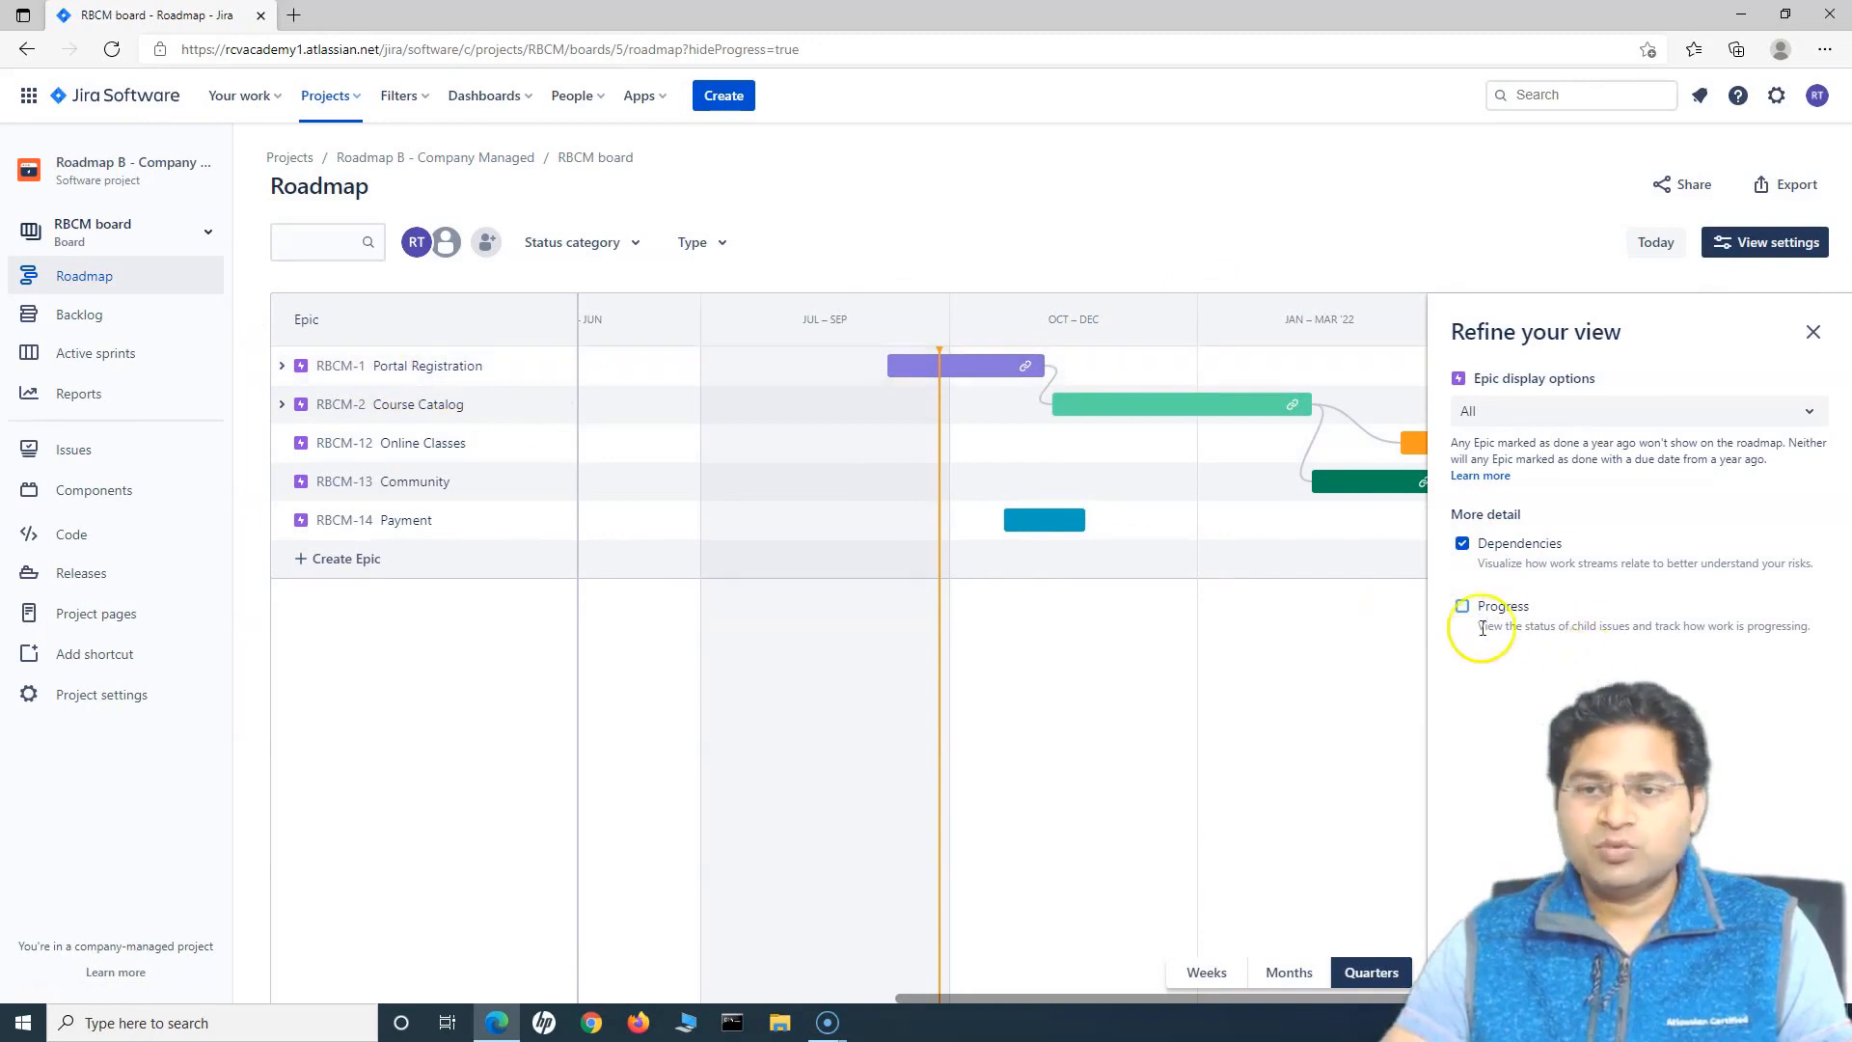
left_click(1462, 605)
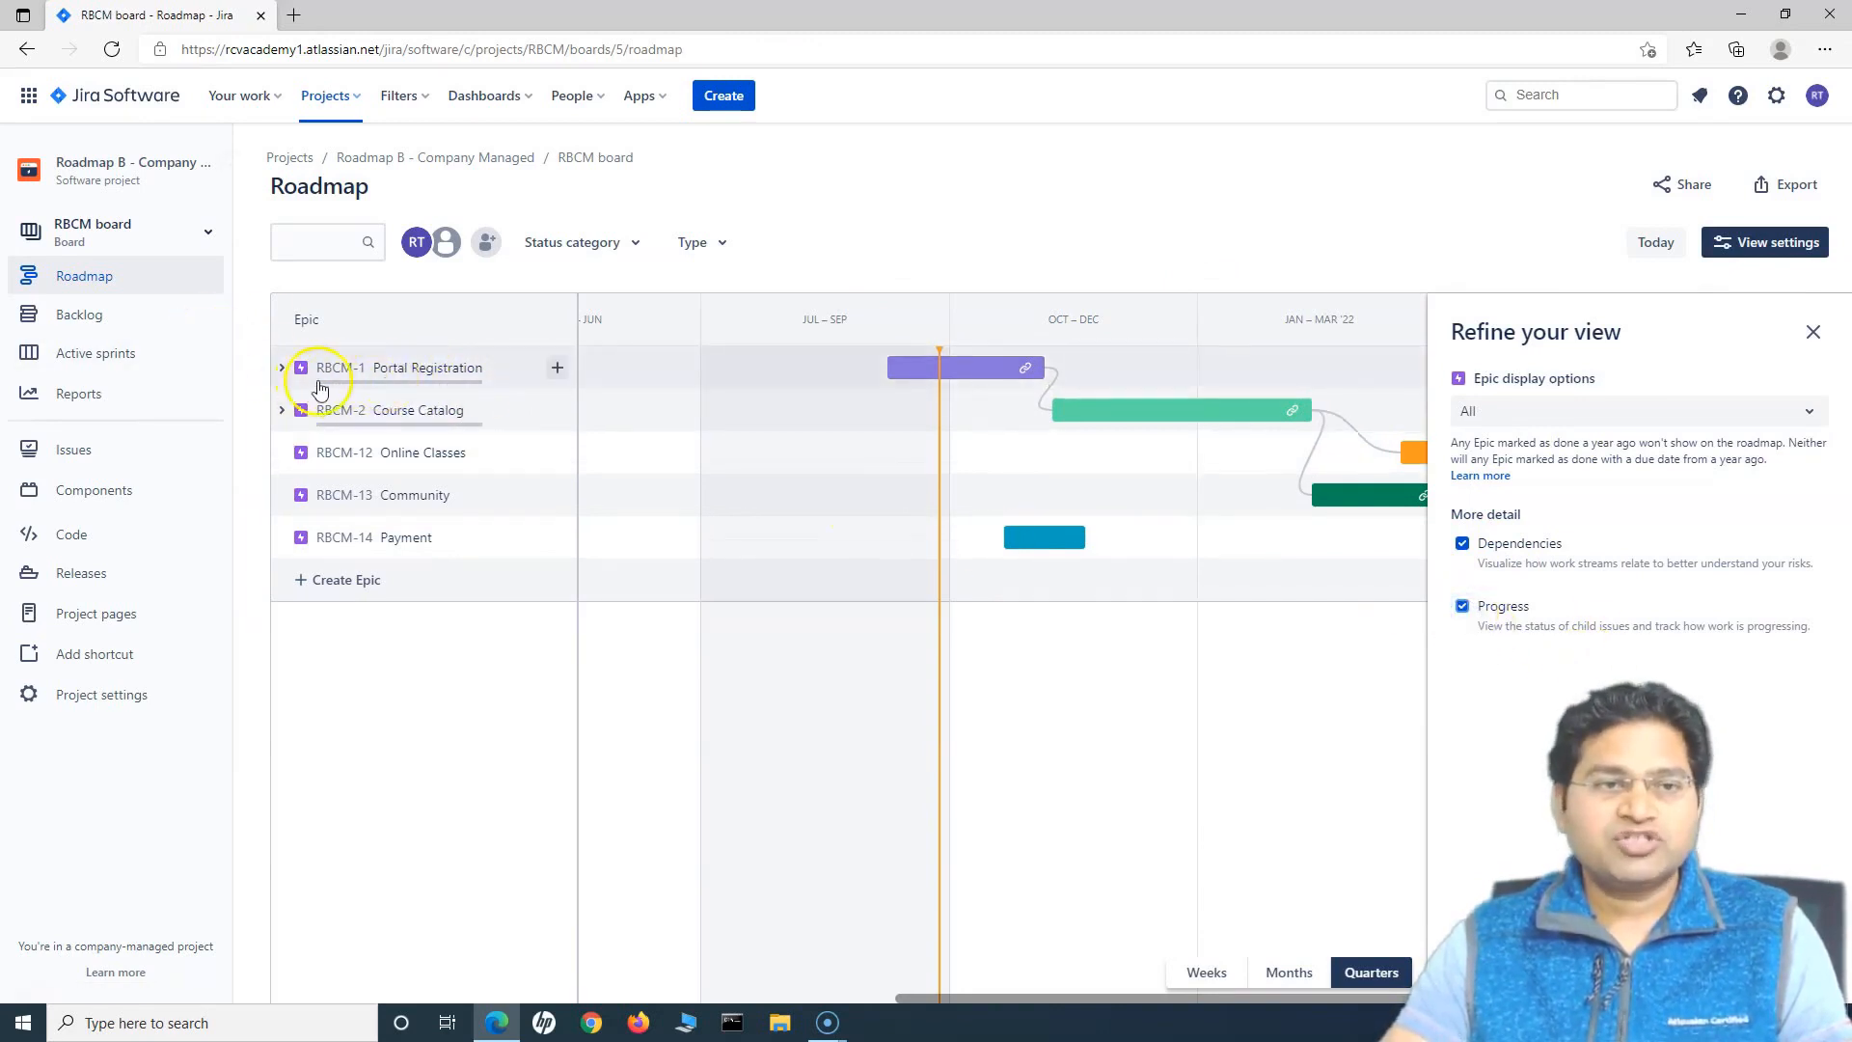
mouse_move(390, 388)
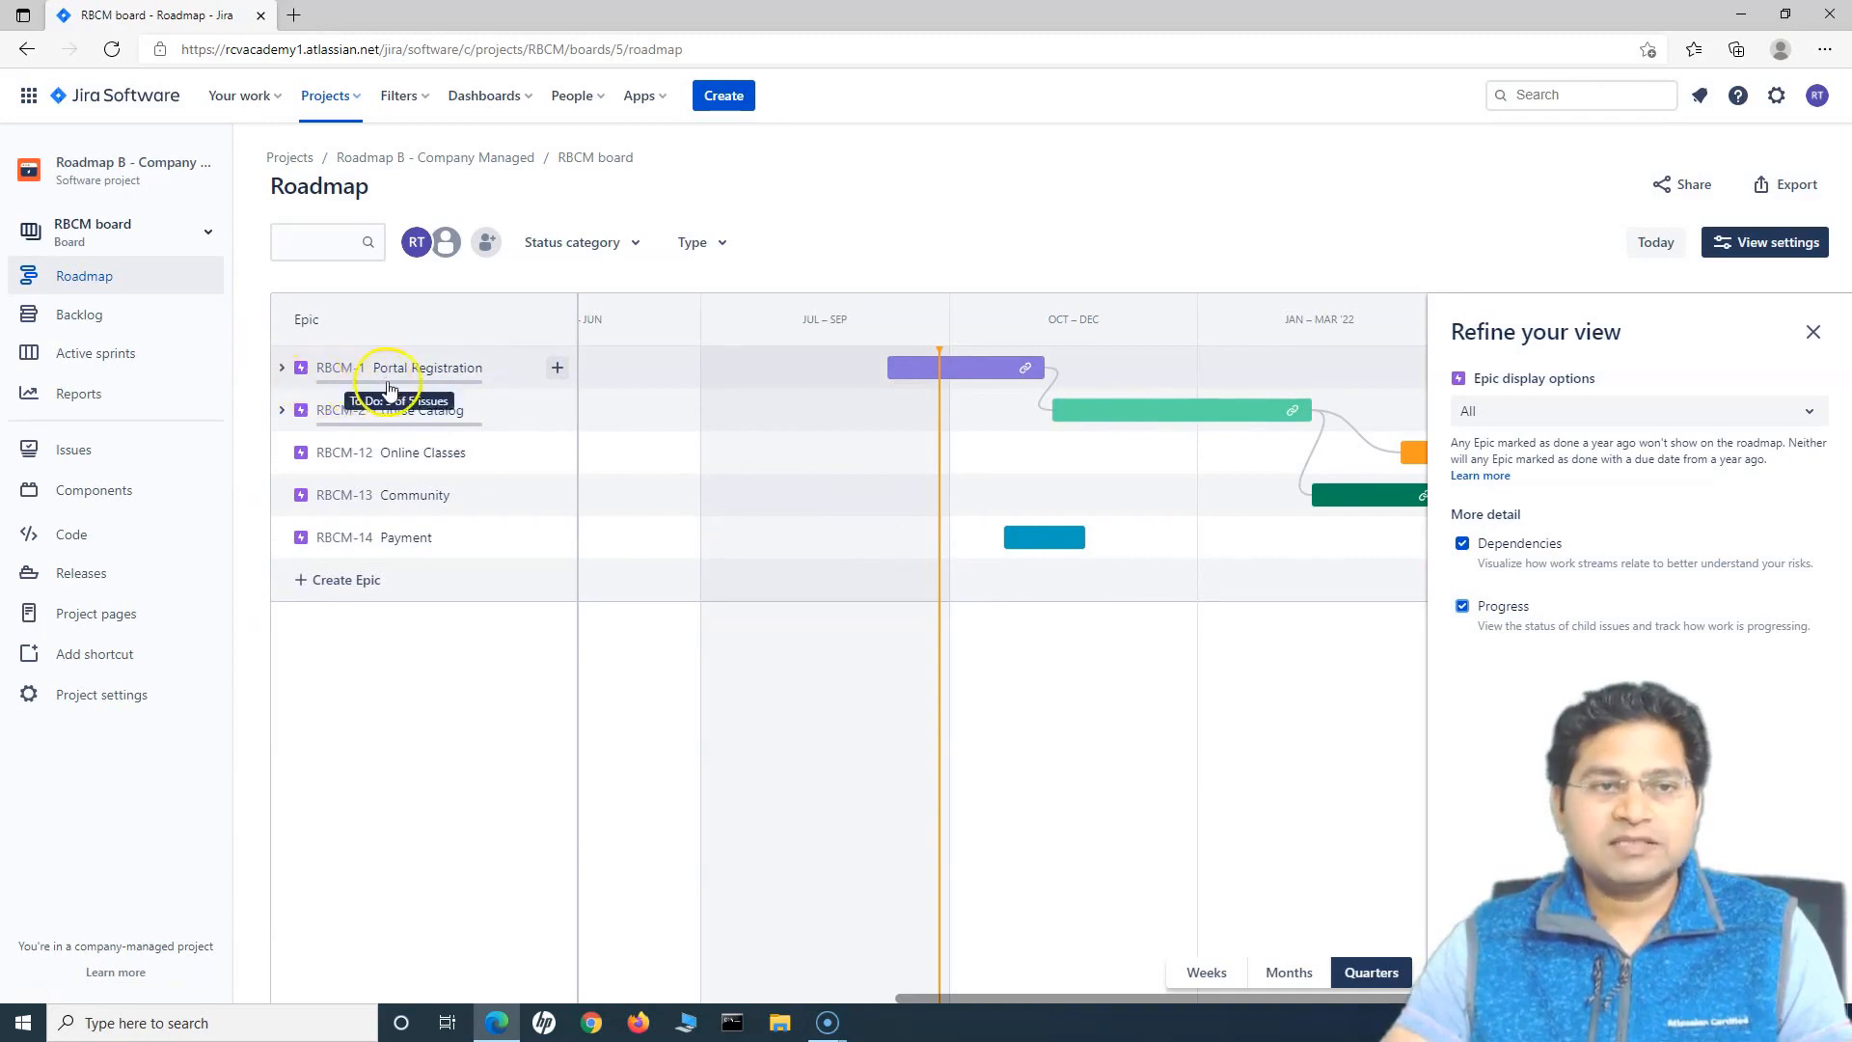
mouse_move(372, 390)
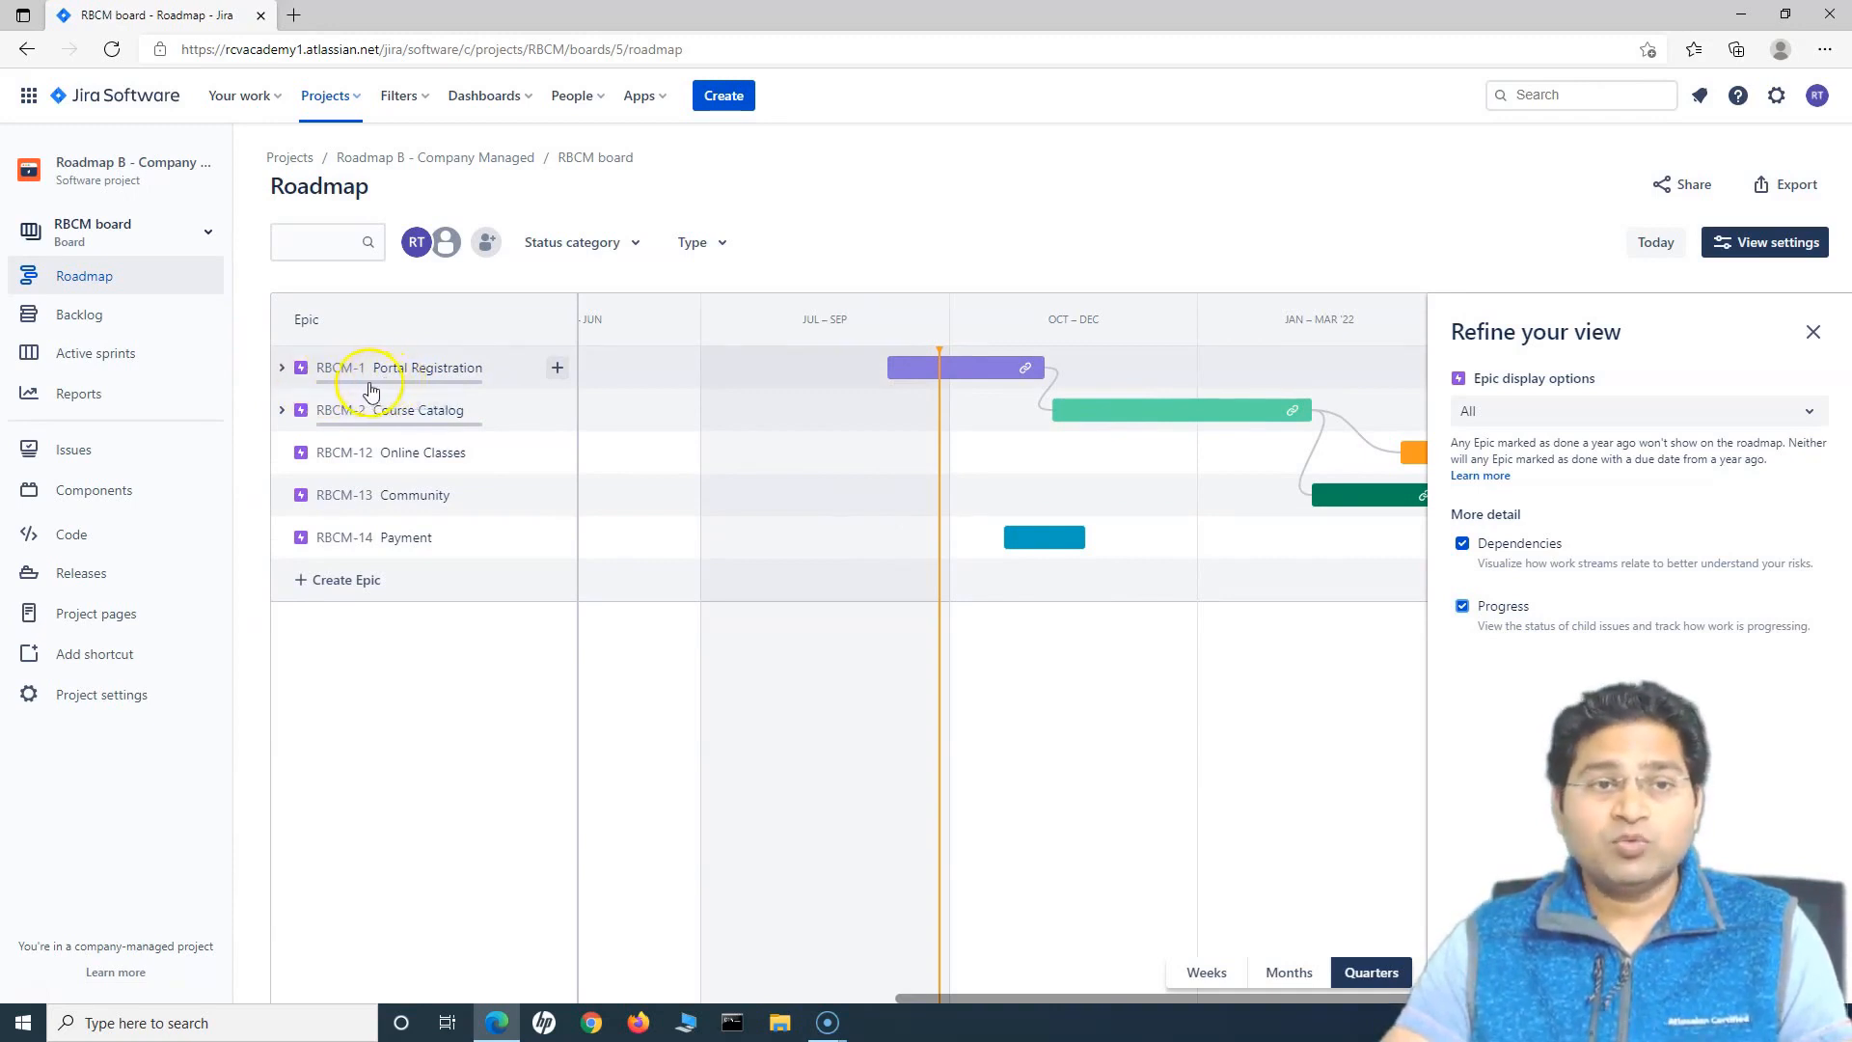
Expand the Portal Registration epic's child issues, then collapse them again.
left_click(281, 368)
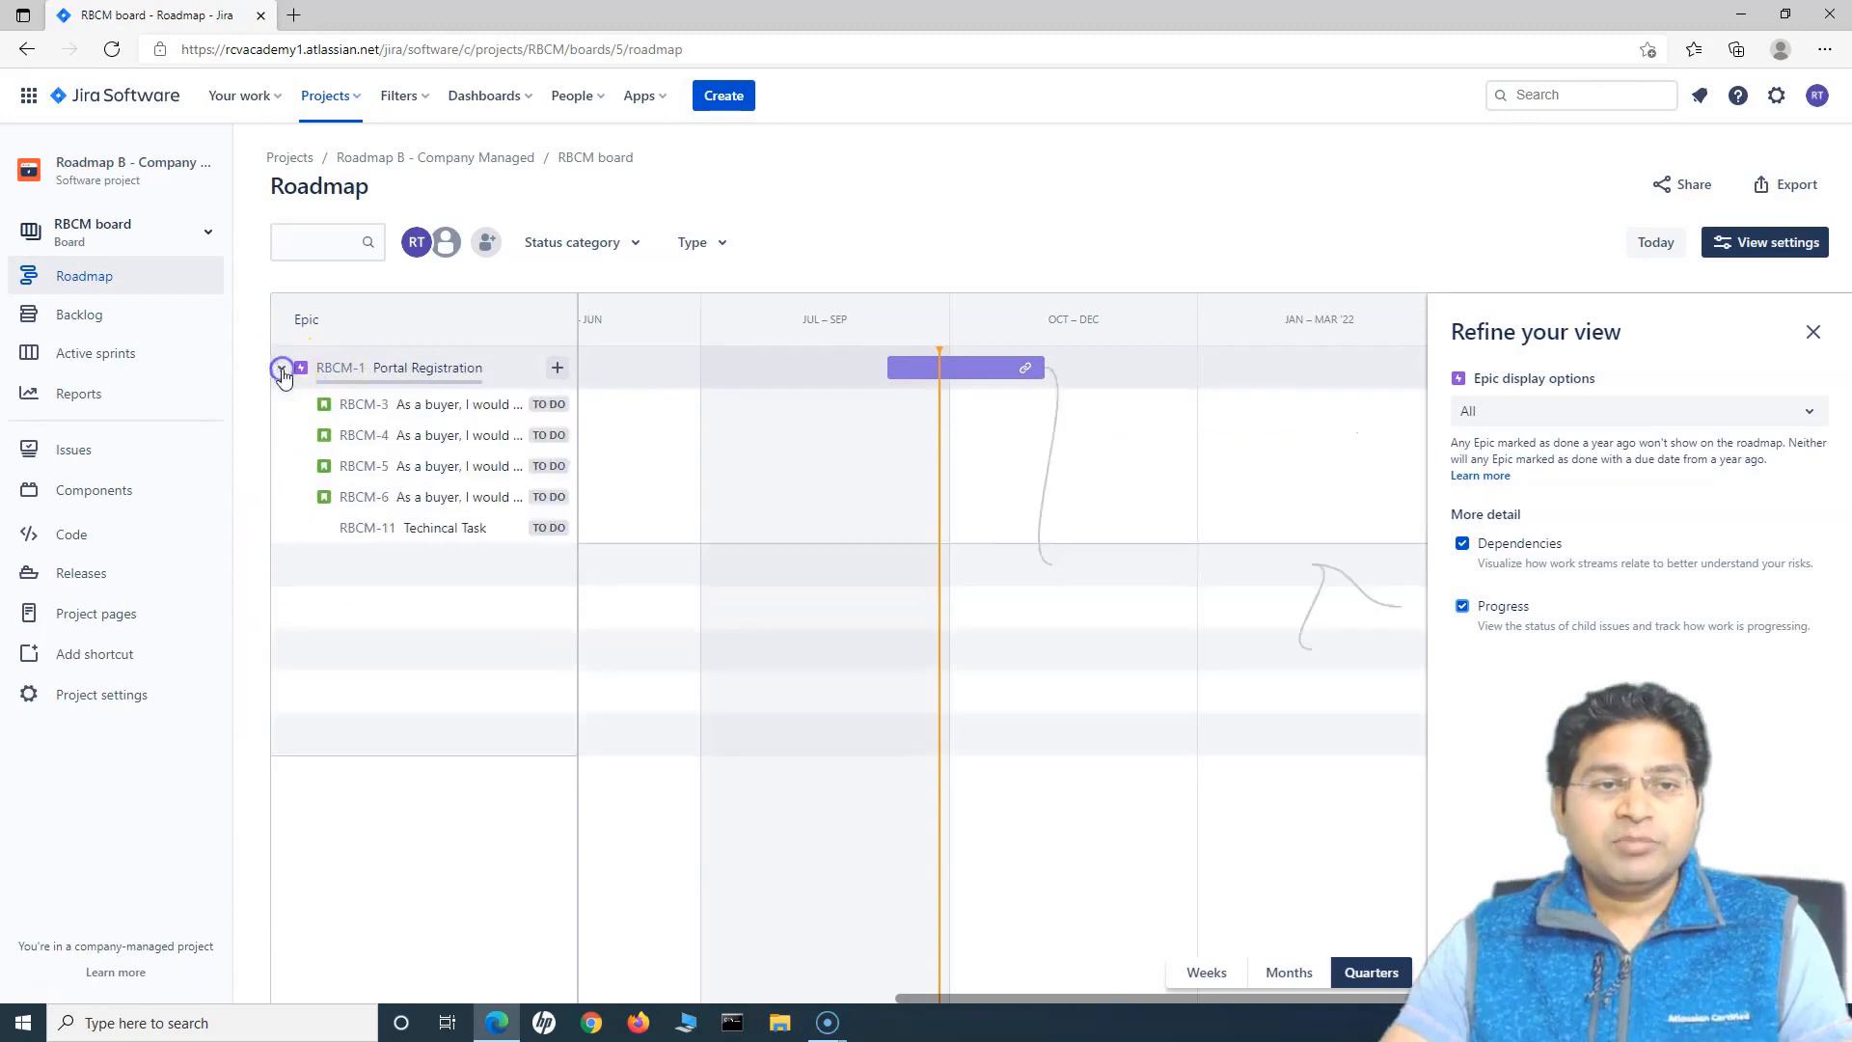
left_click(280, 367)
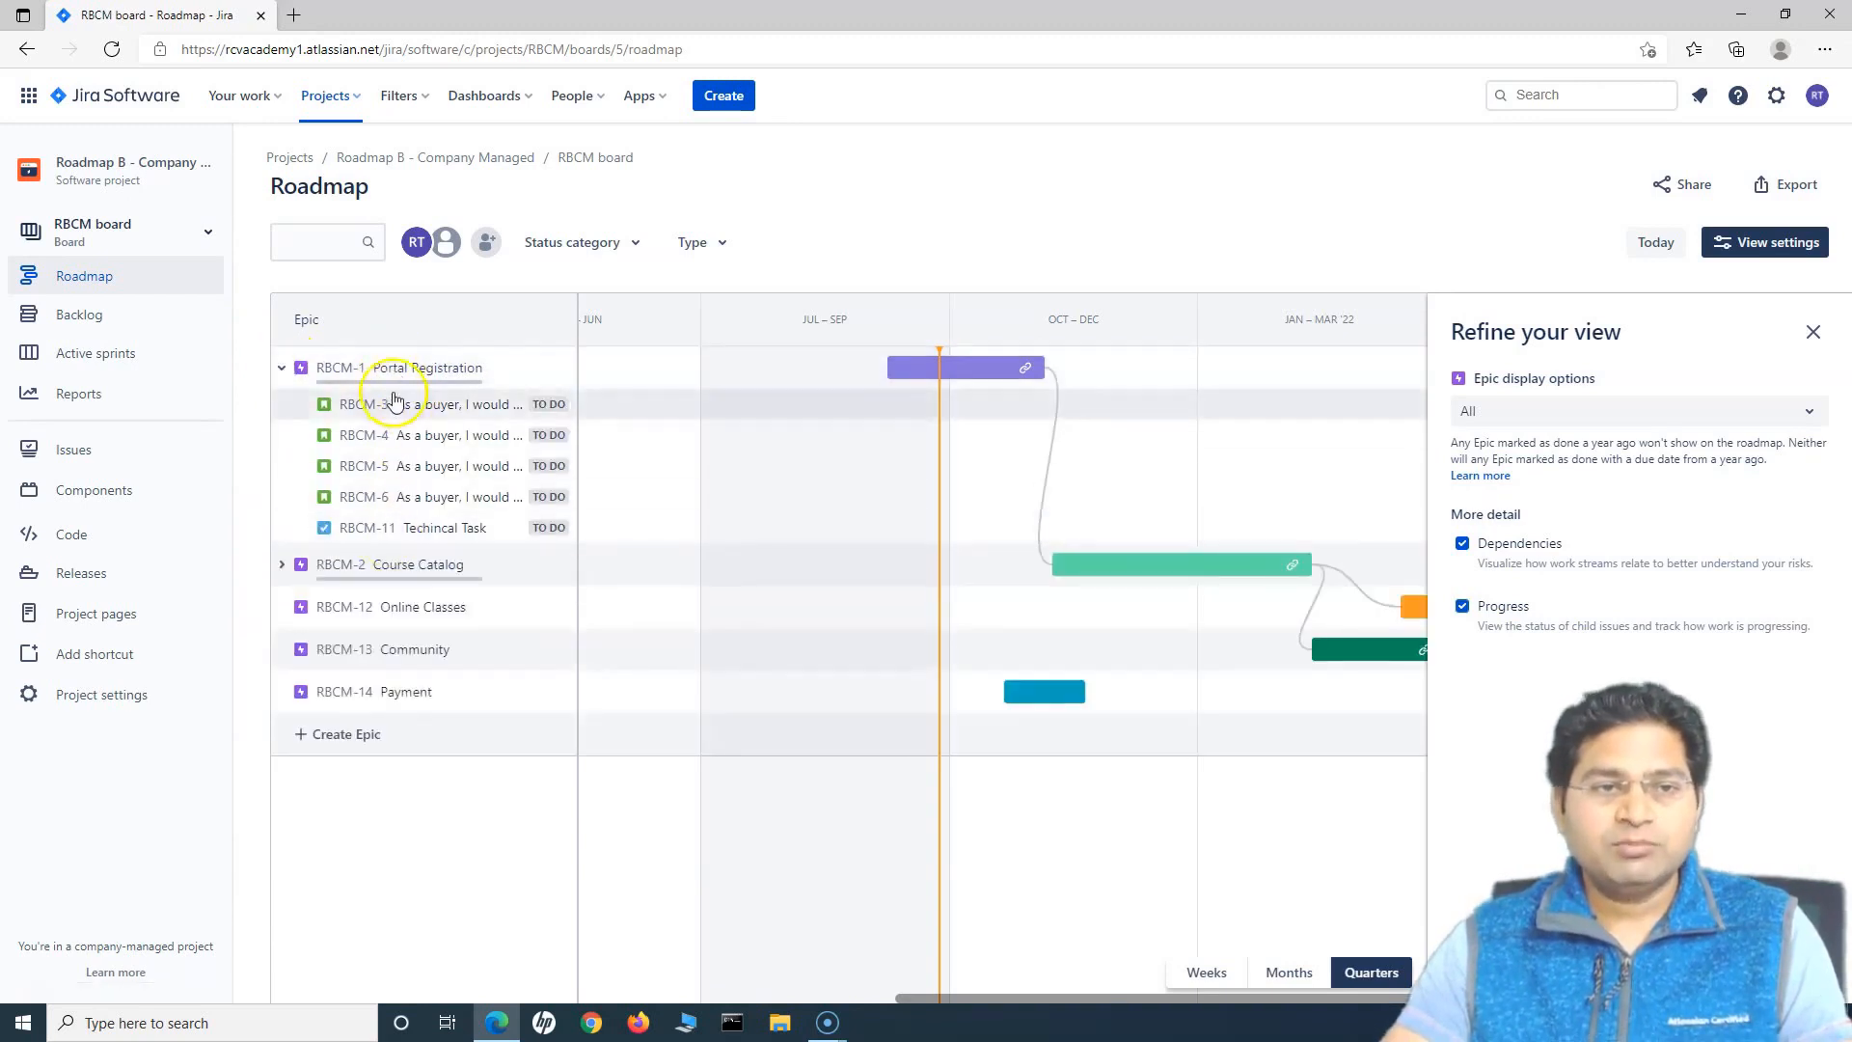
mouse_move(335, 390)
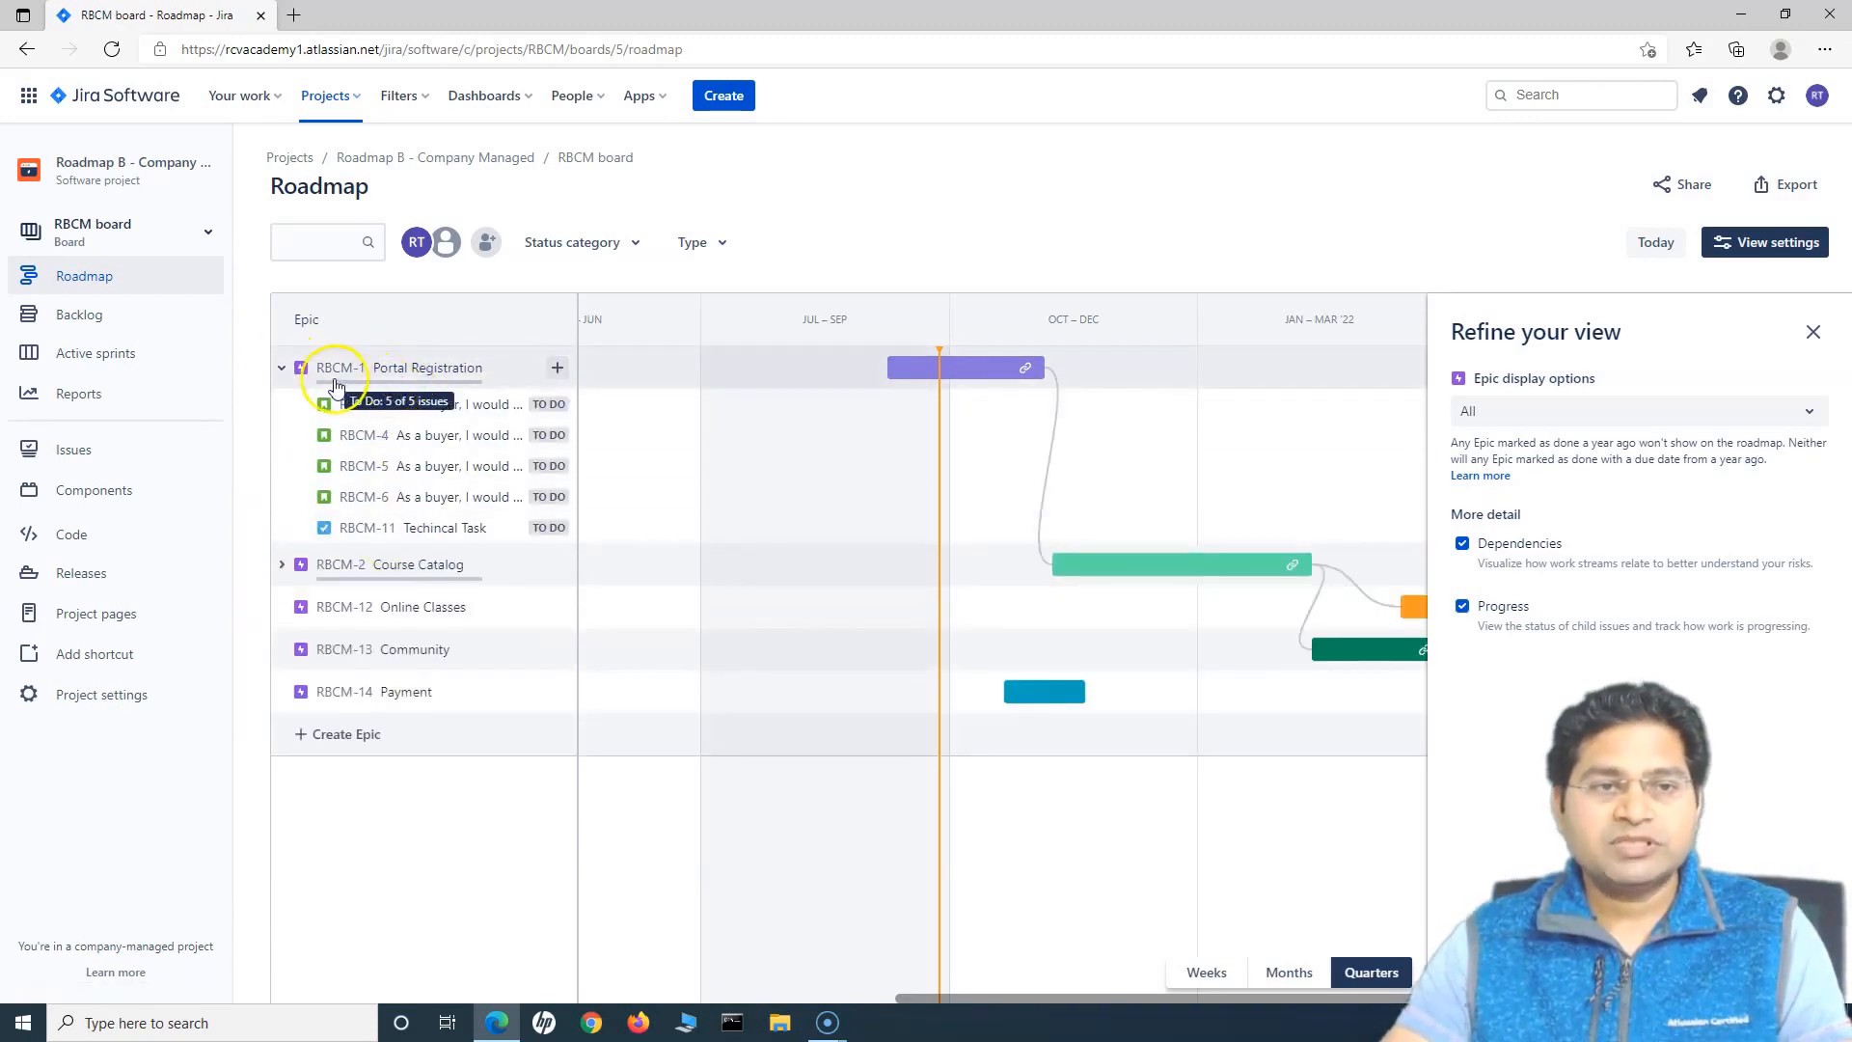
mouse_move(410, 387)
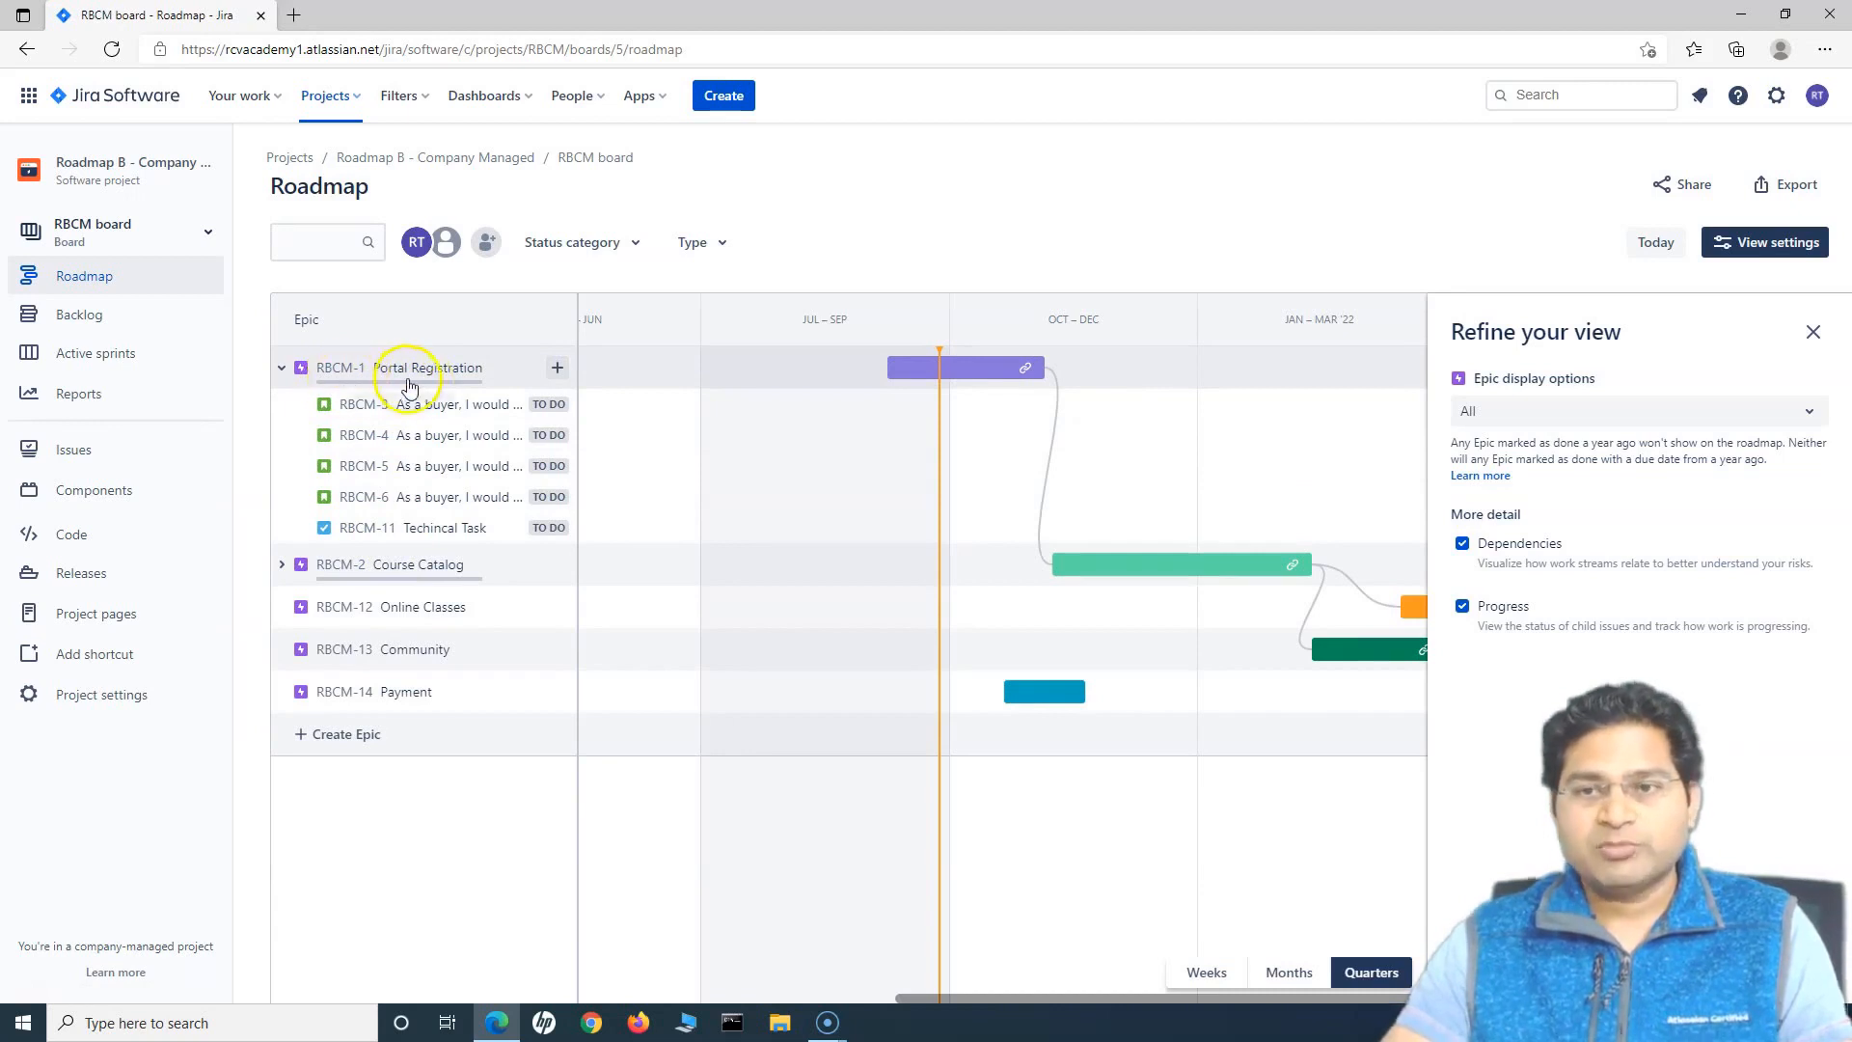
left_click(281, 367)
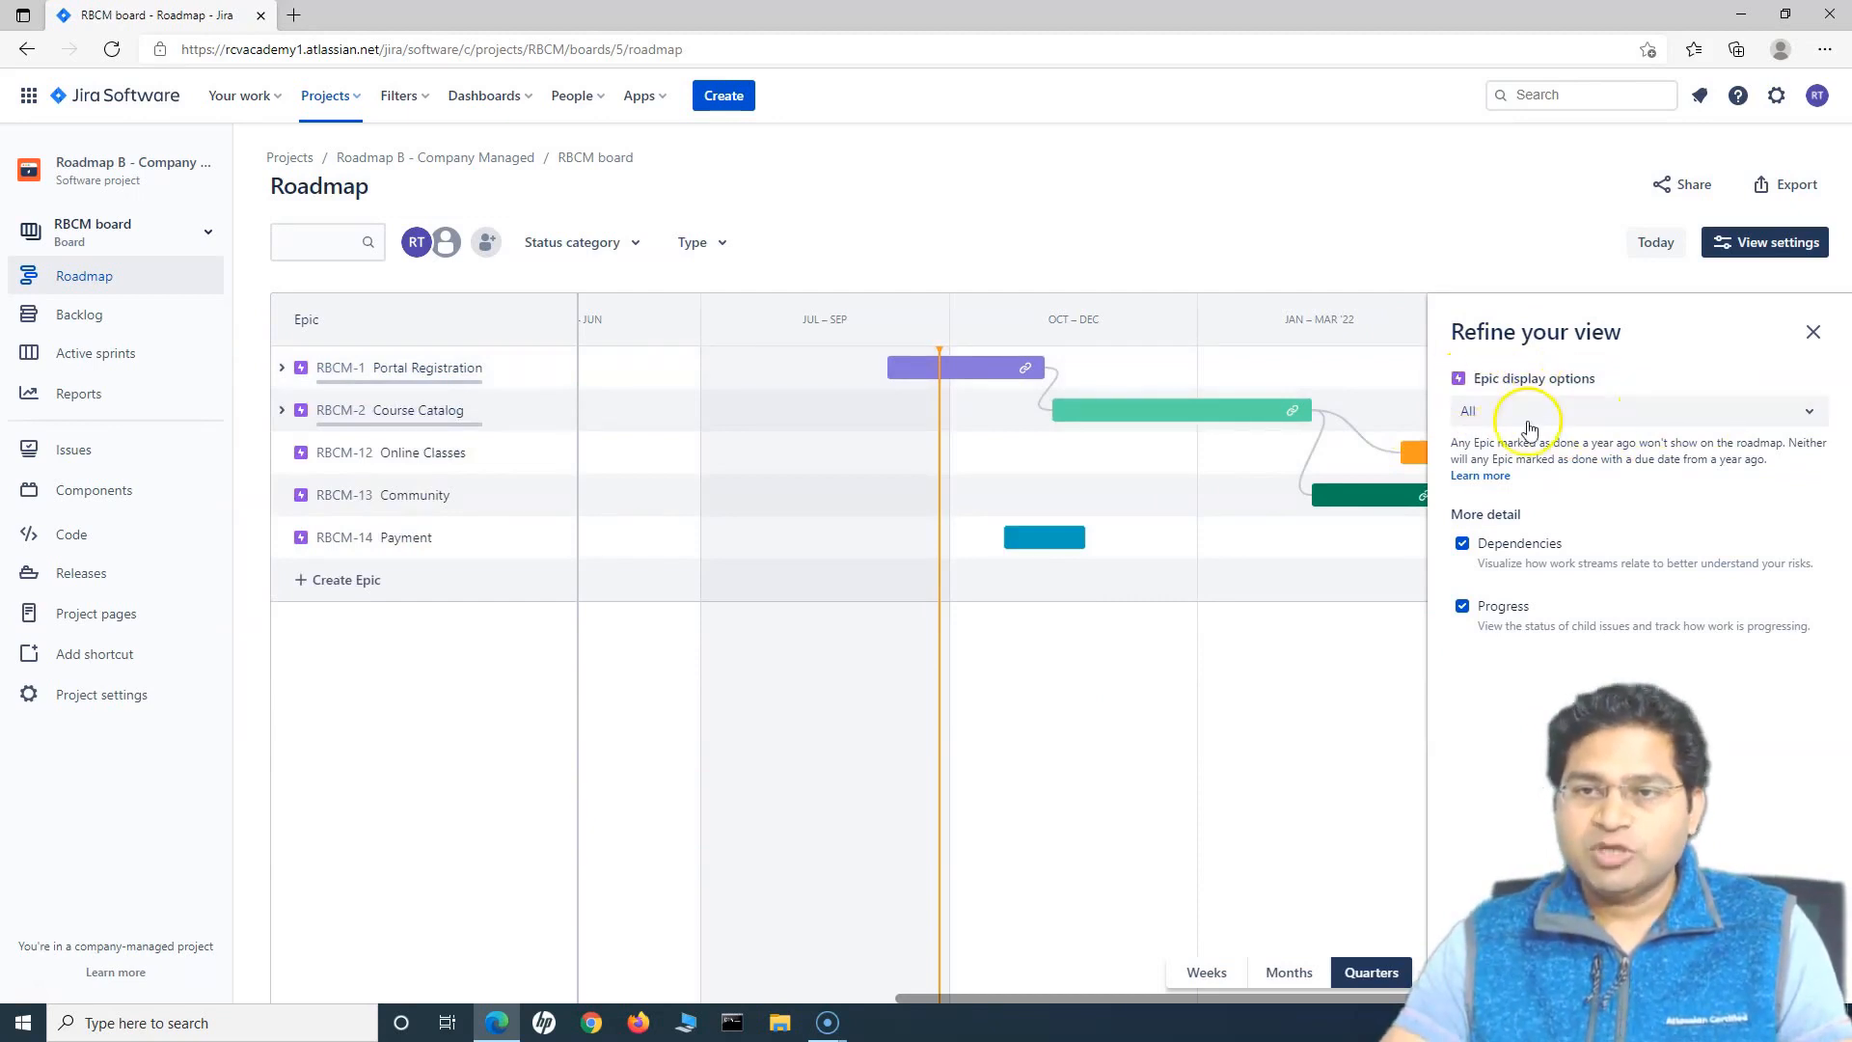
Filter epics to Complete, switch back to All, and close the refinement panel.
left_click(1637, 410)
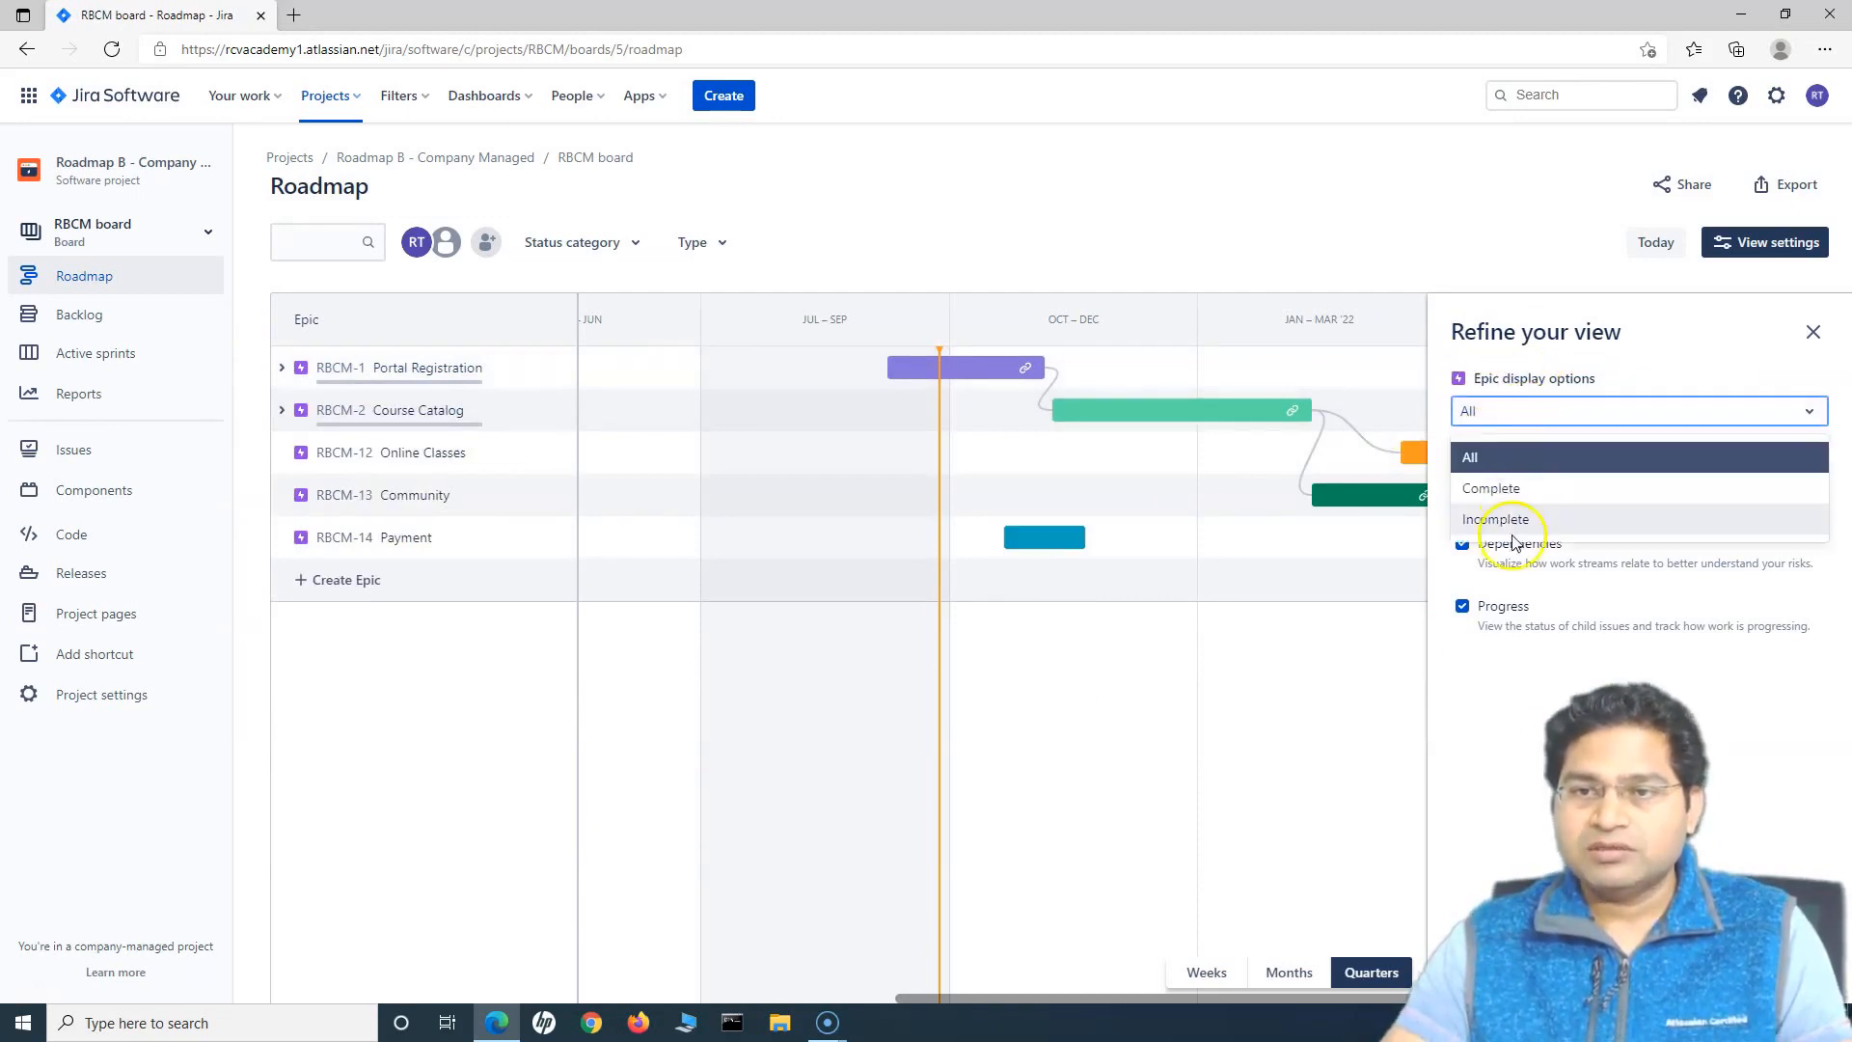
mouse_move(1516, 496)
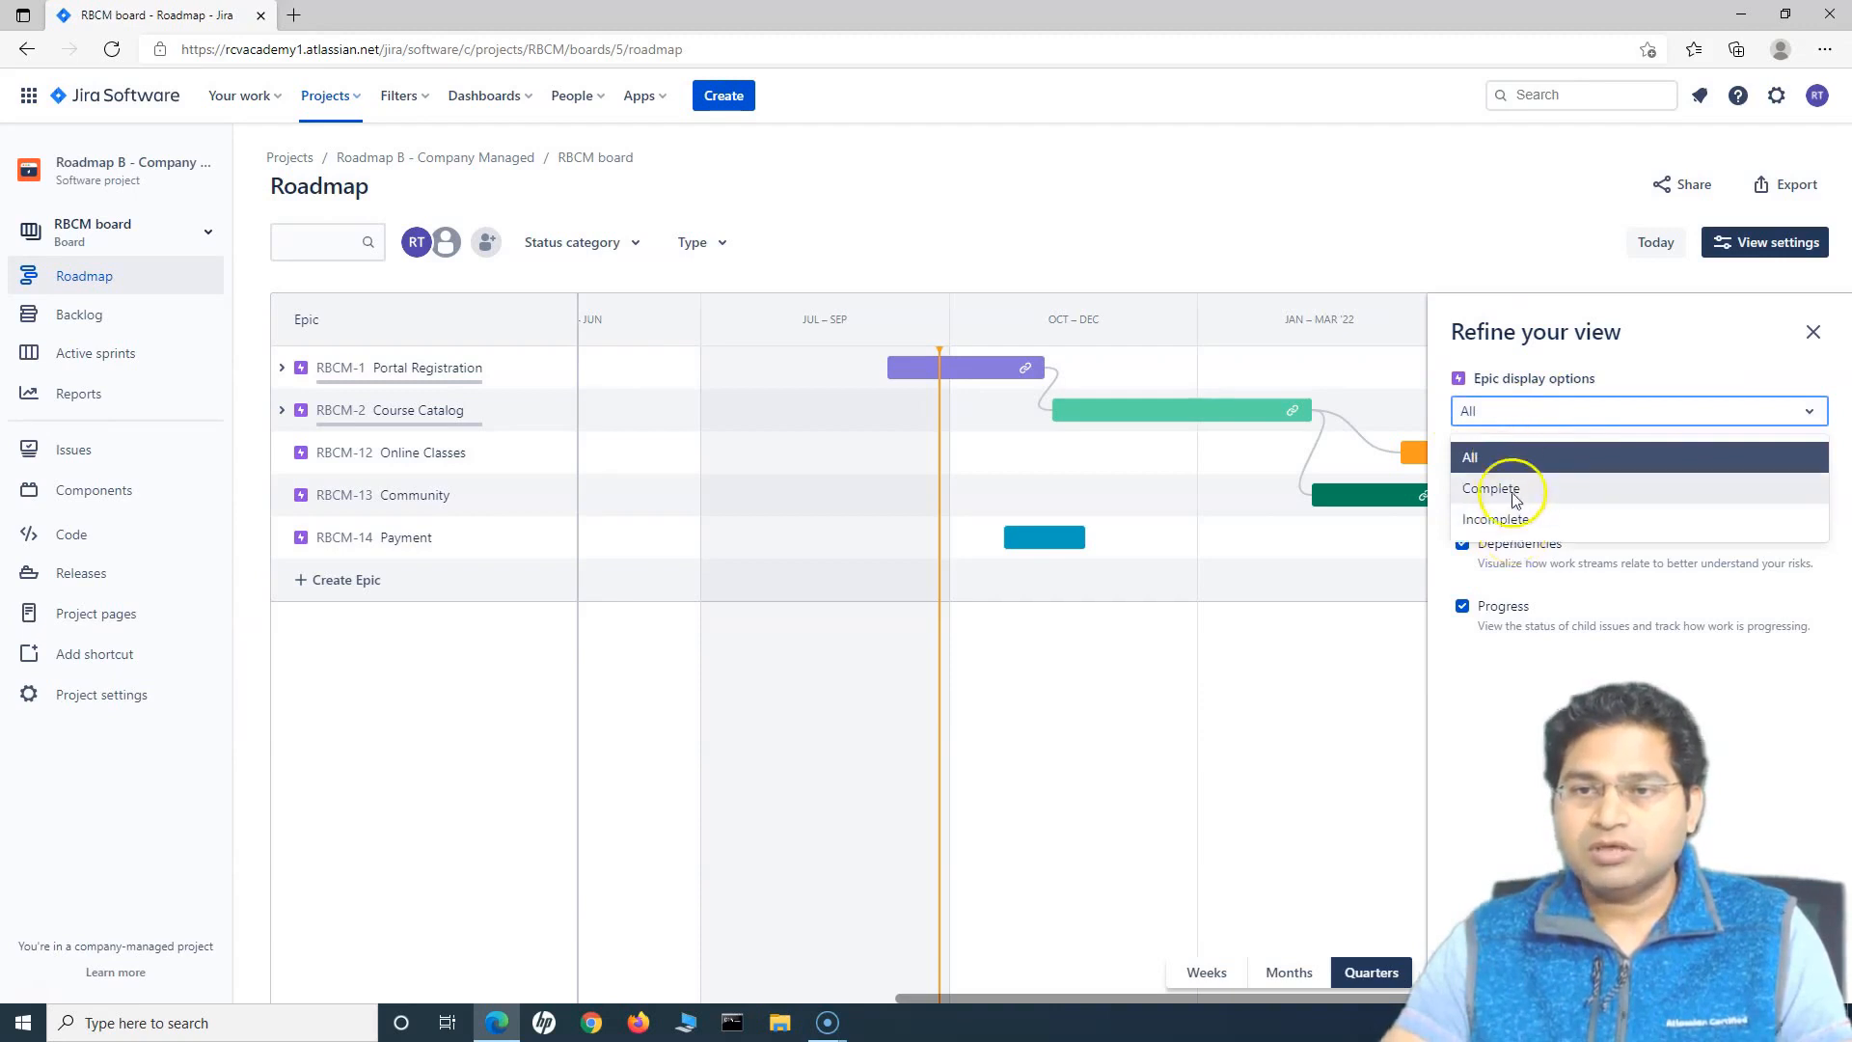
left_click(1493, 489)
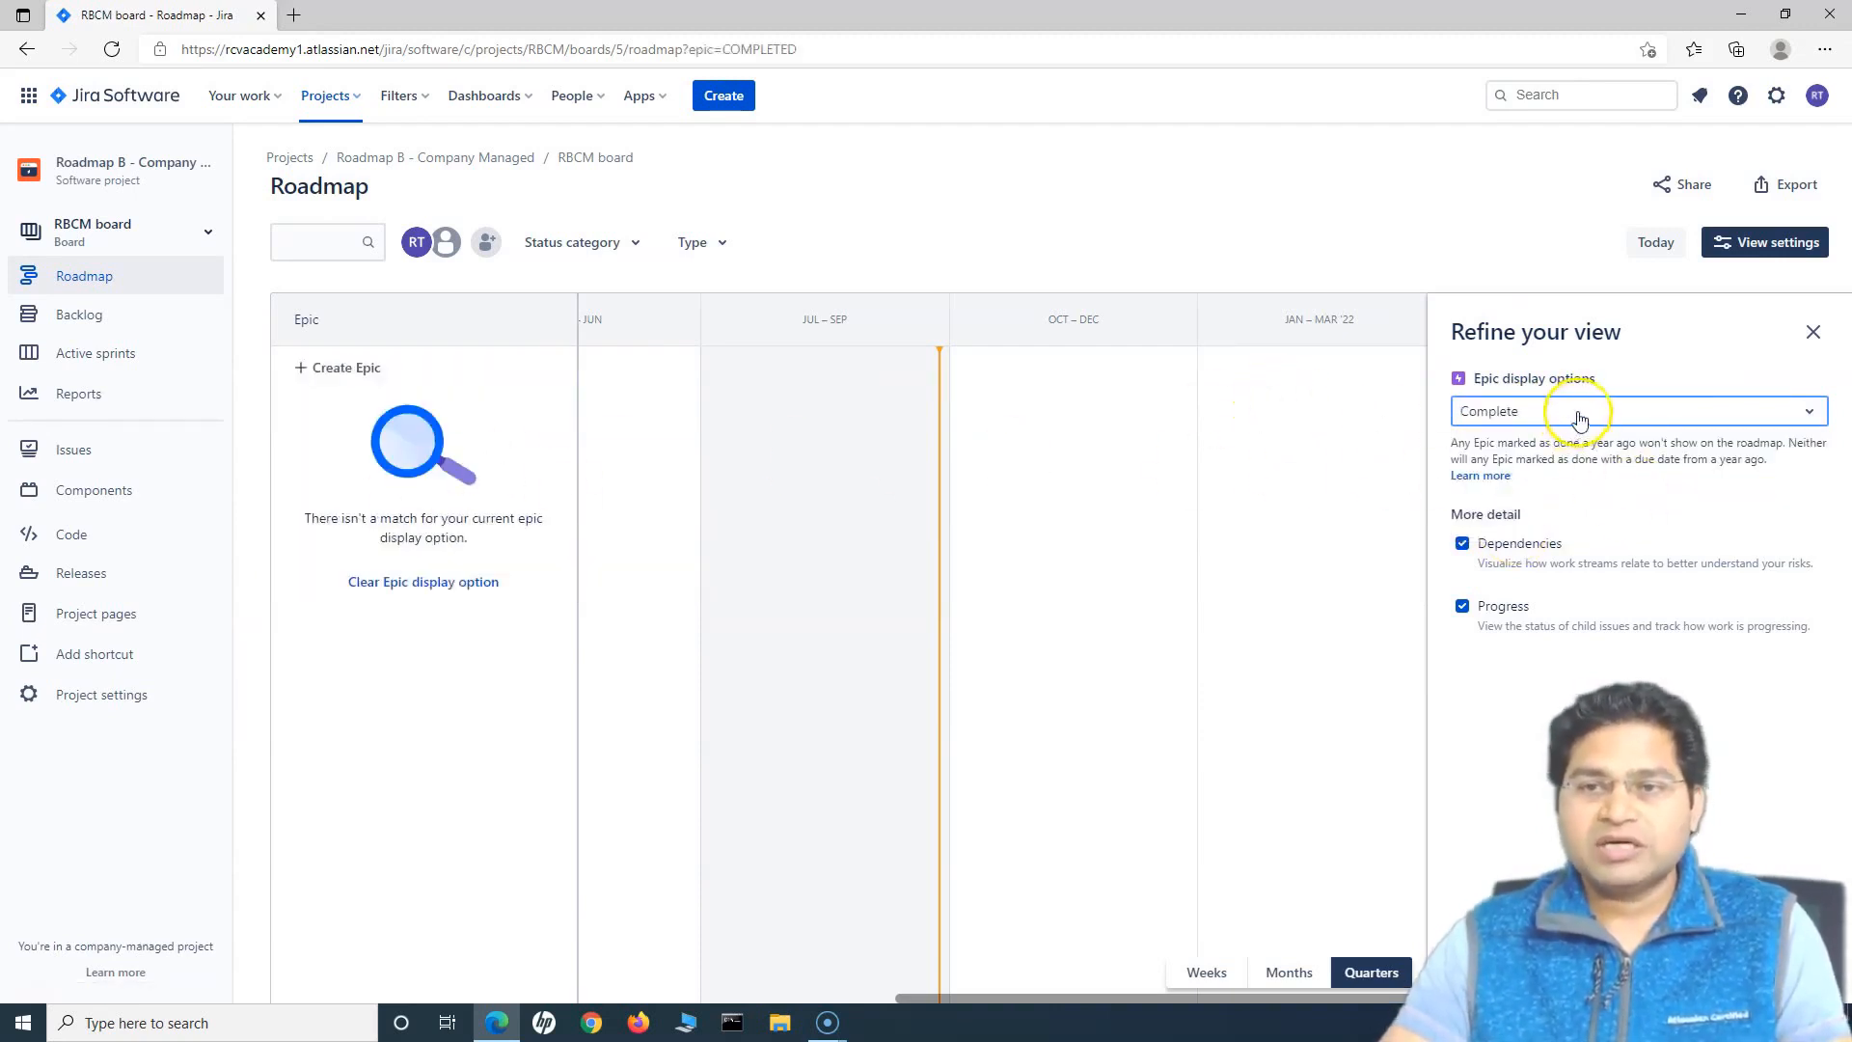
left_click(1635, 410)
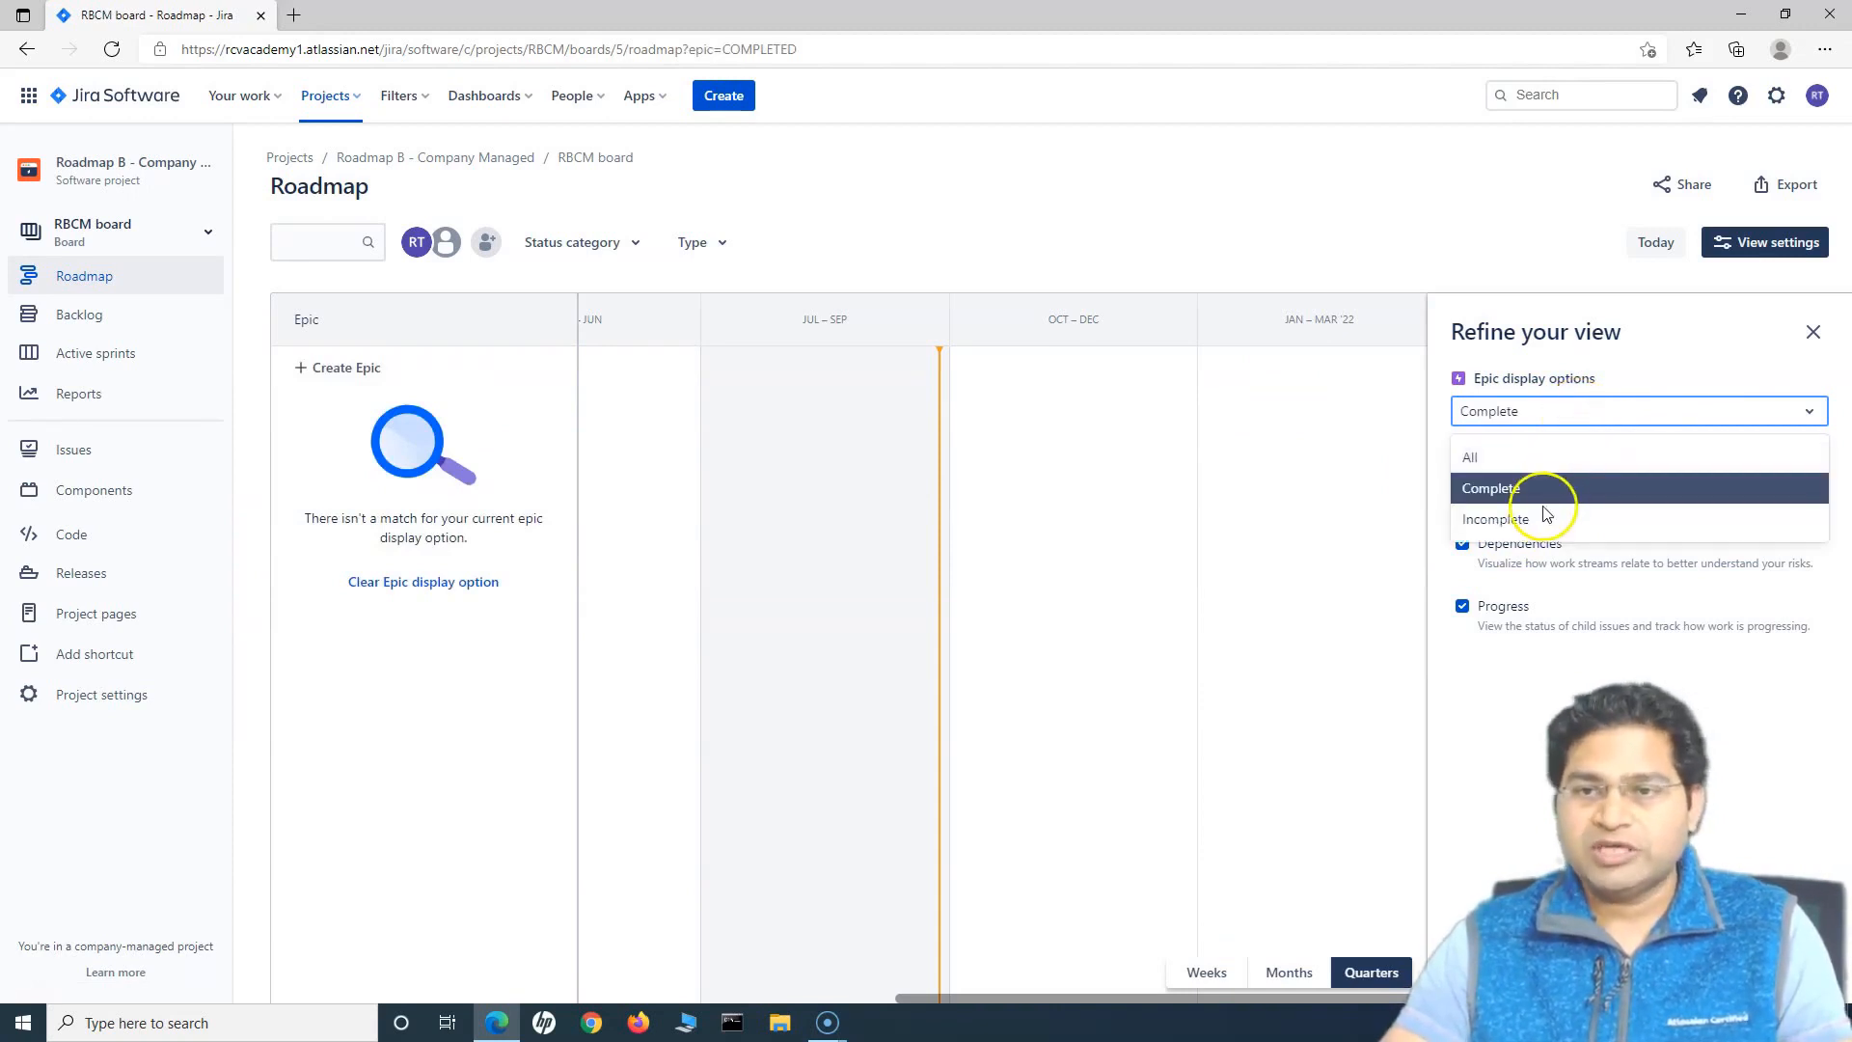
left_click(1469, 457)
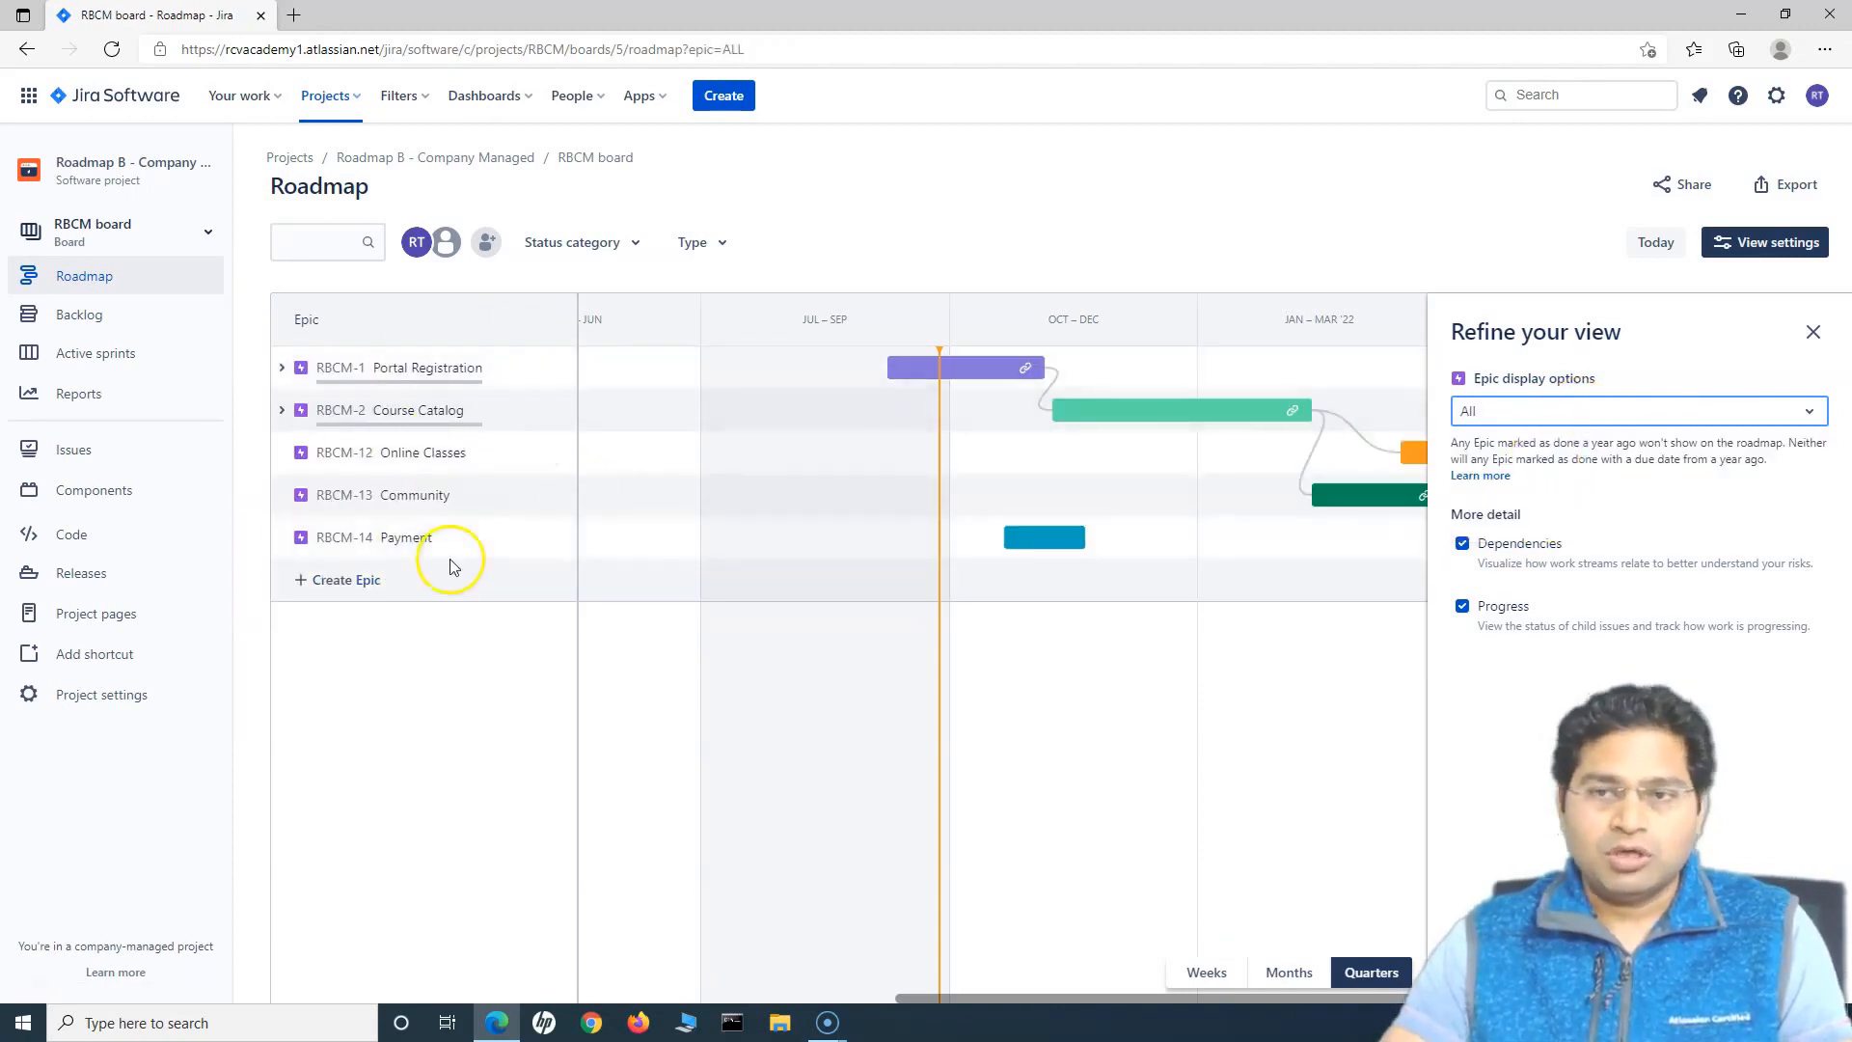
left_click(1811, 332)
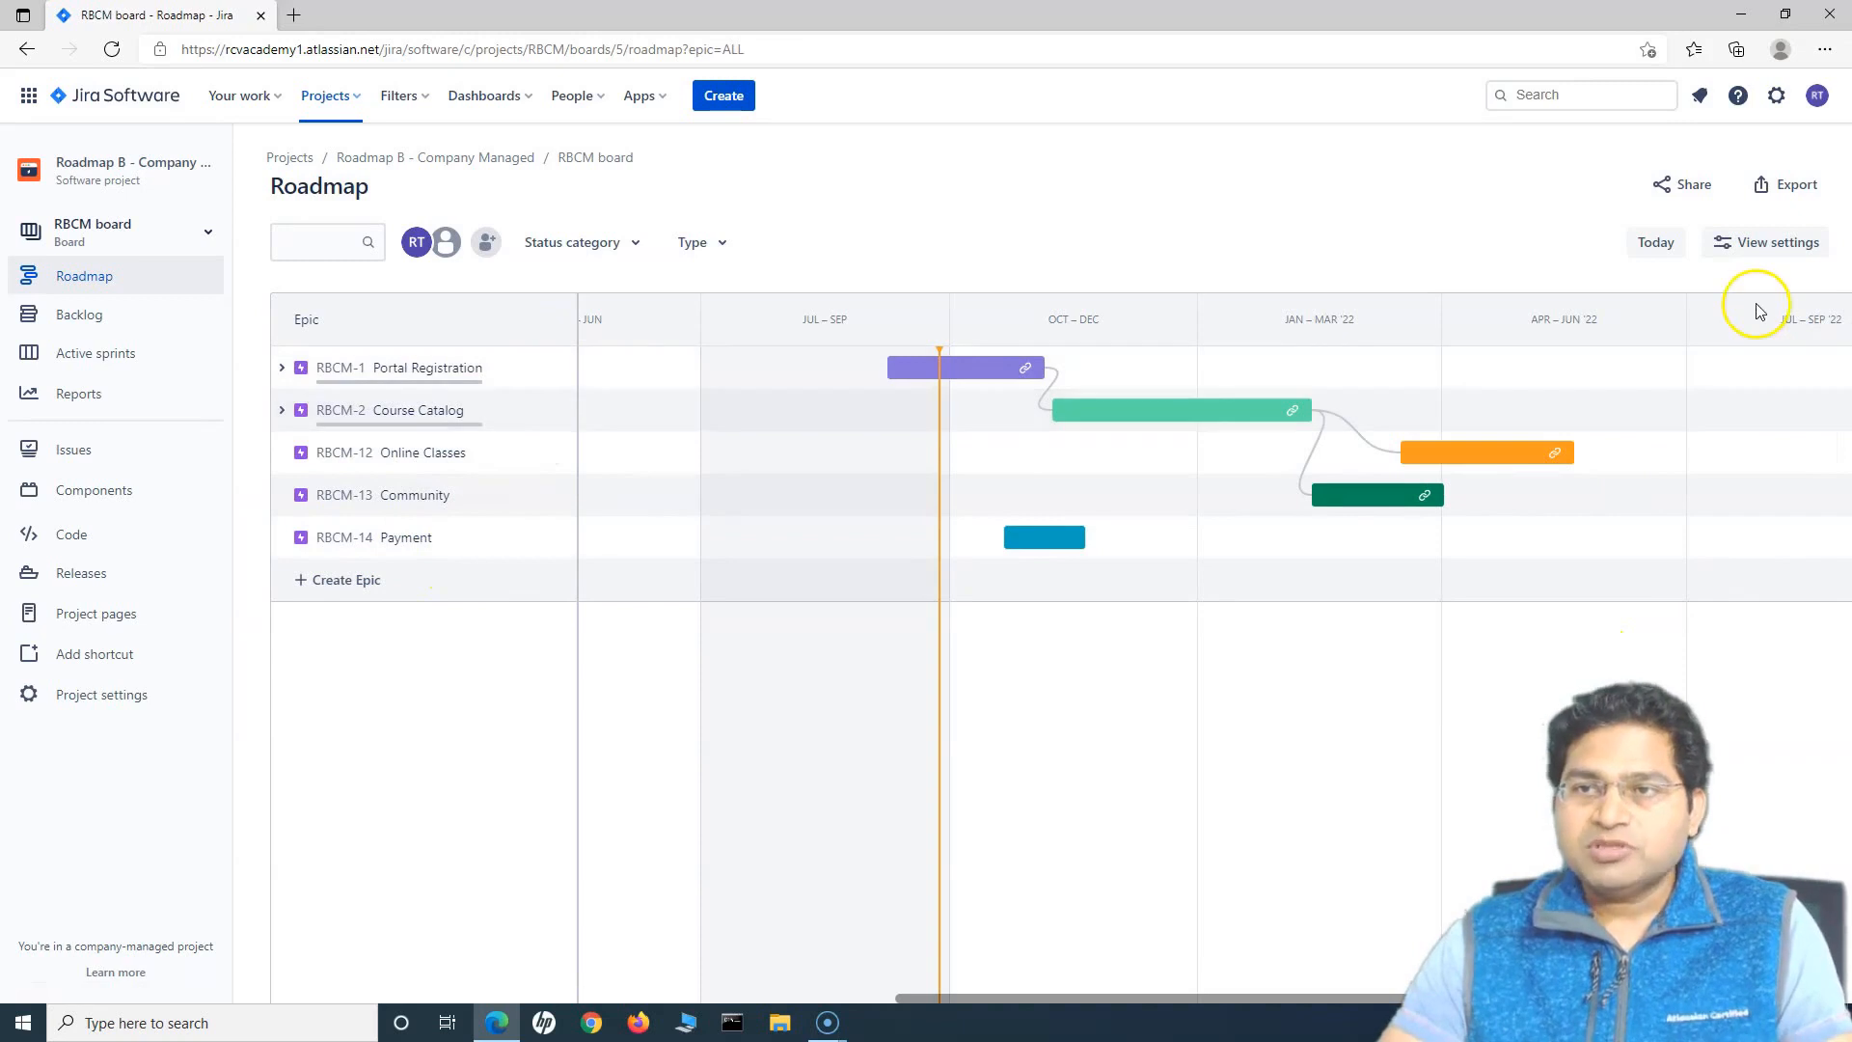
mouse_move(1689, 218)
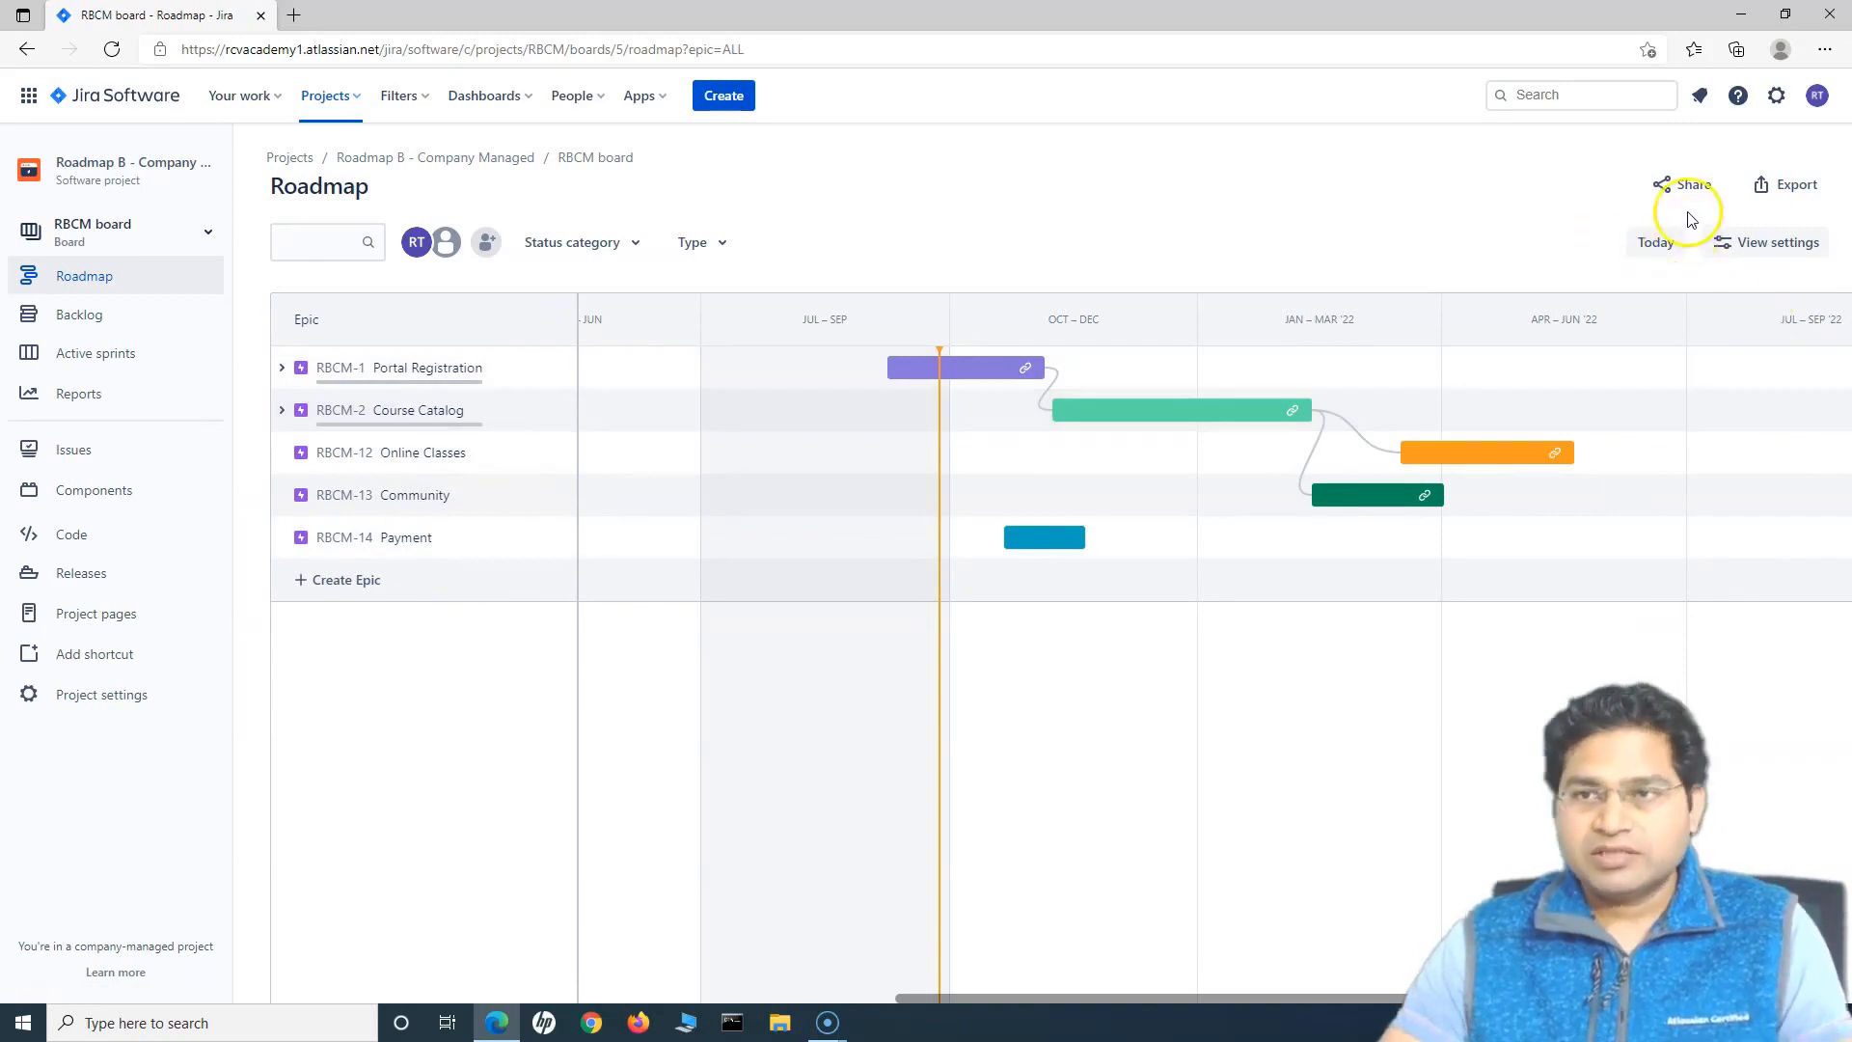
mouse_move(1677, 186)
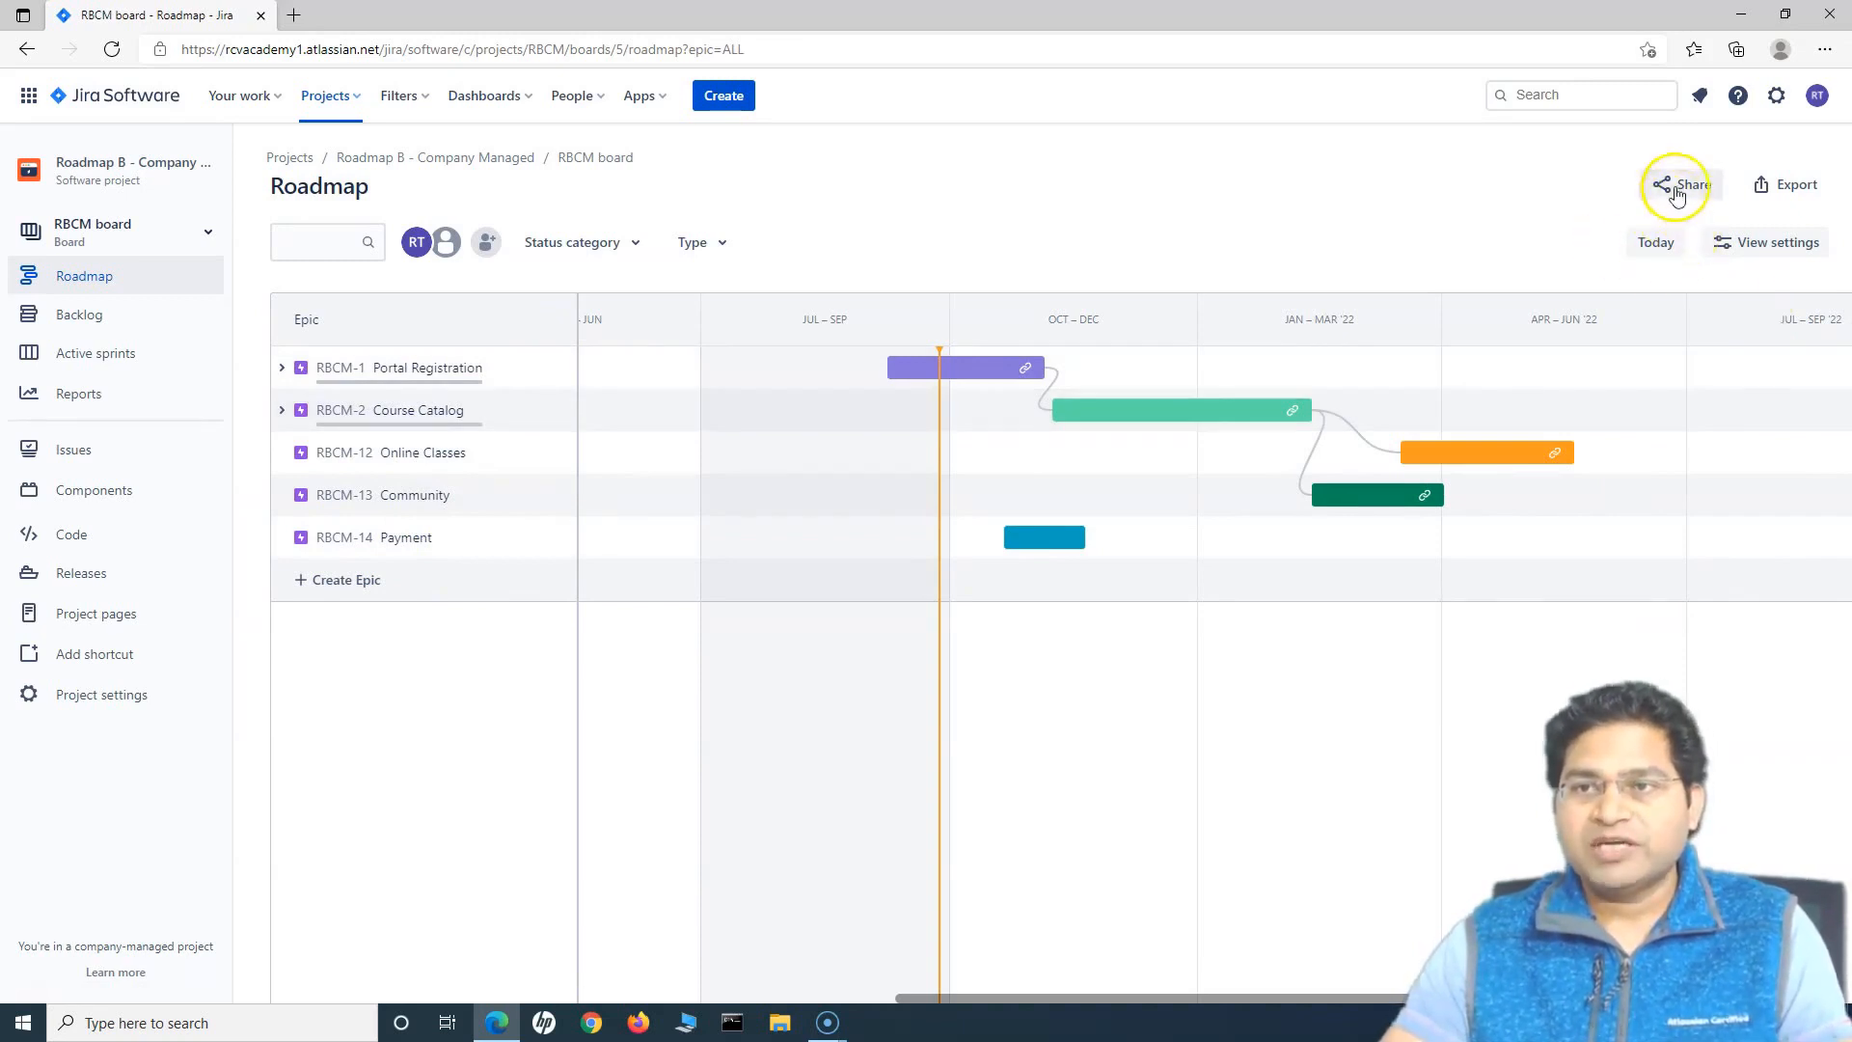
Add RCV Tutorials1 and RCV Tutorials as share recipients and copy the roadmap link.
left_click(1680, 184)
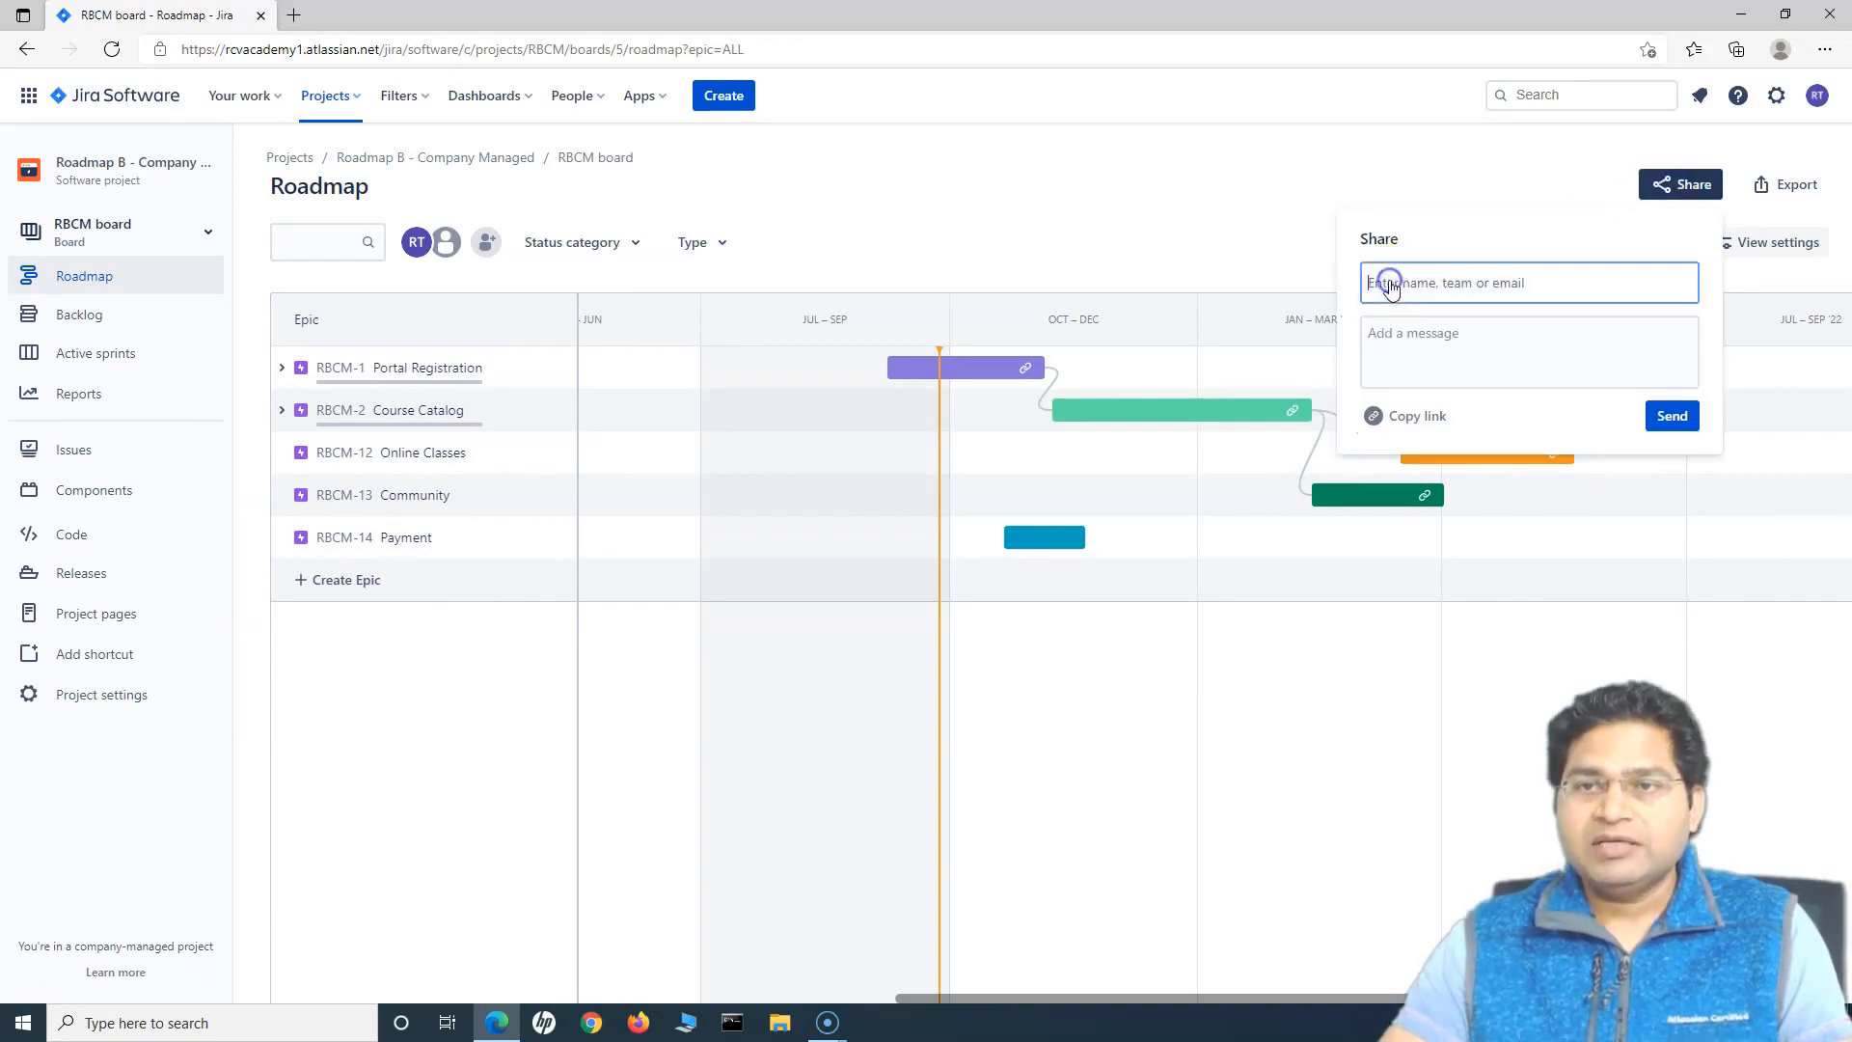
left_click(1526, 283)
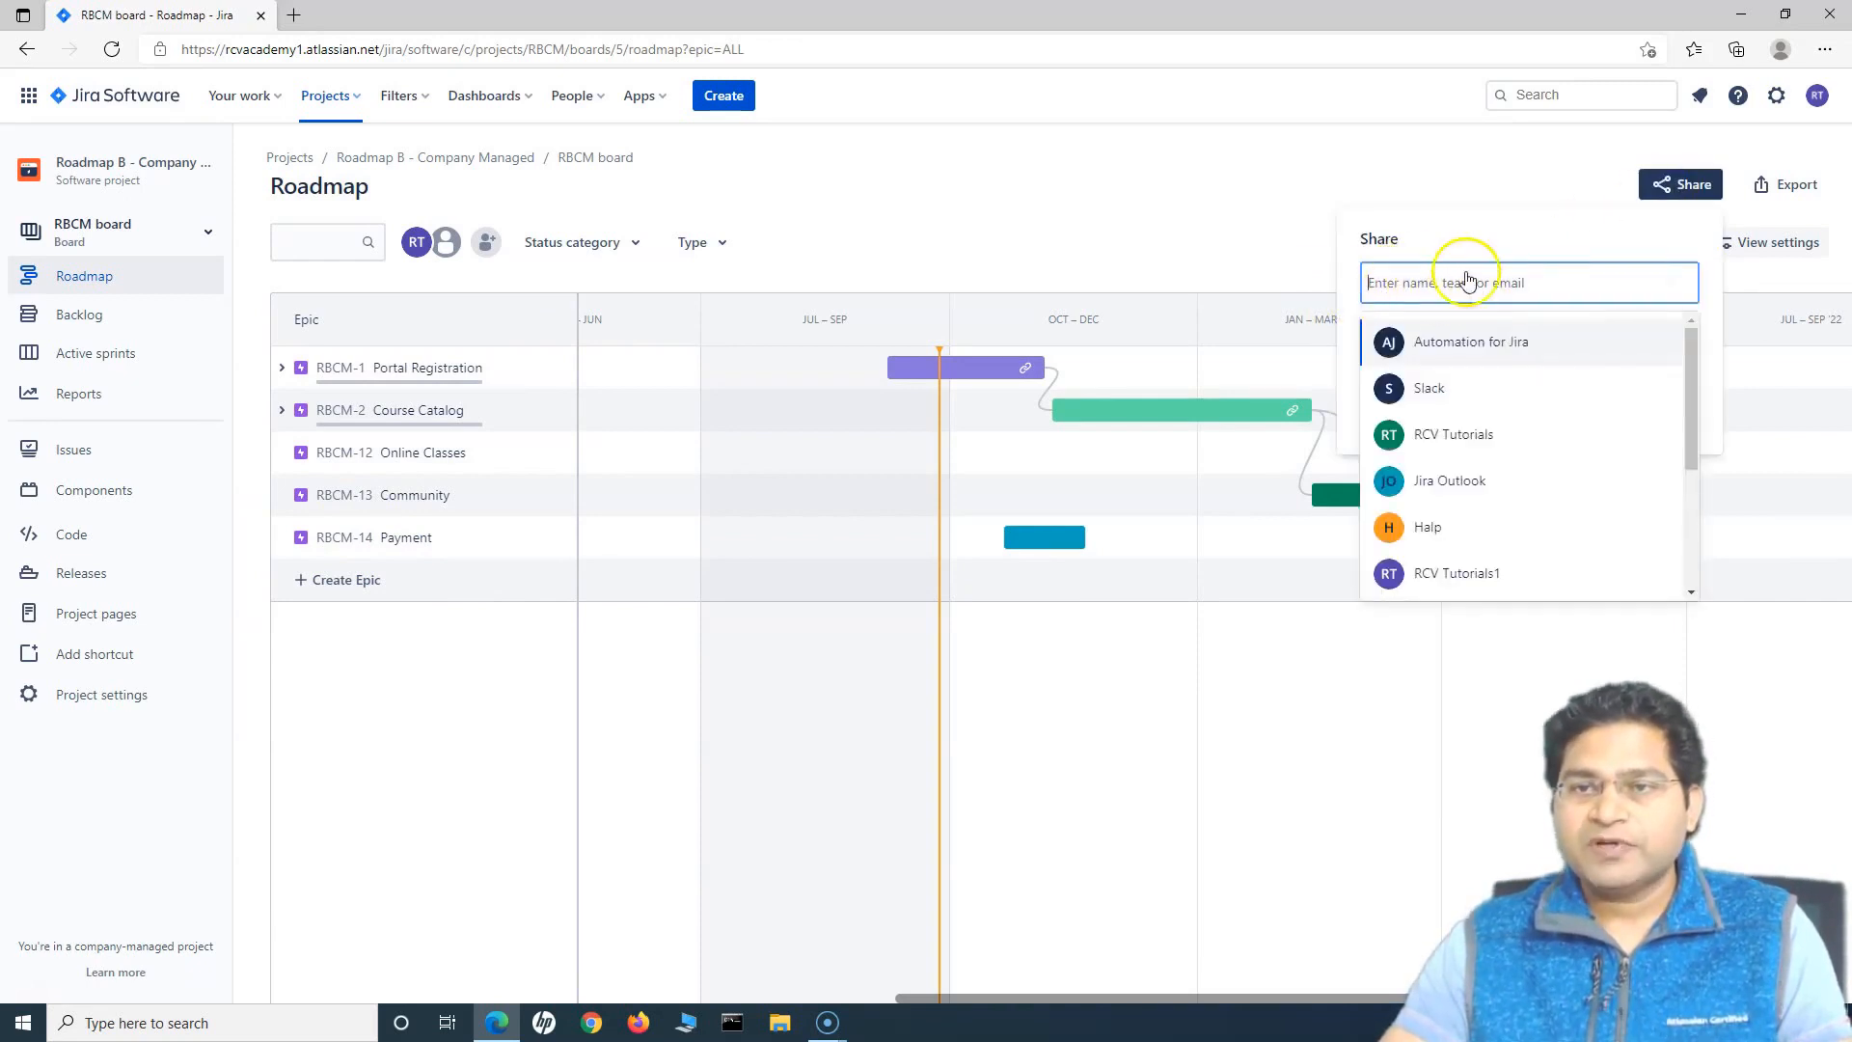
mouse_move(1500, 382)
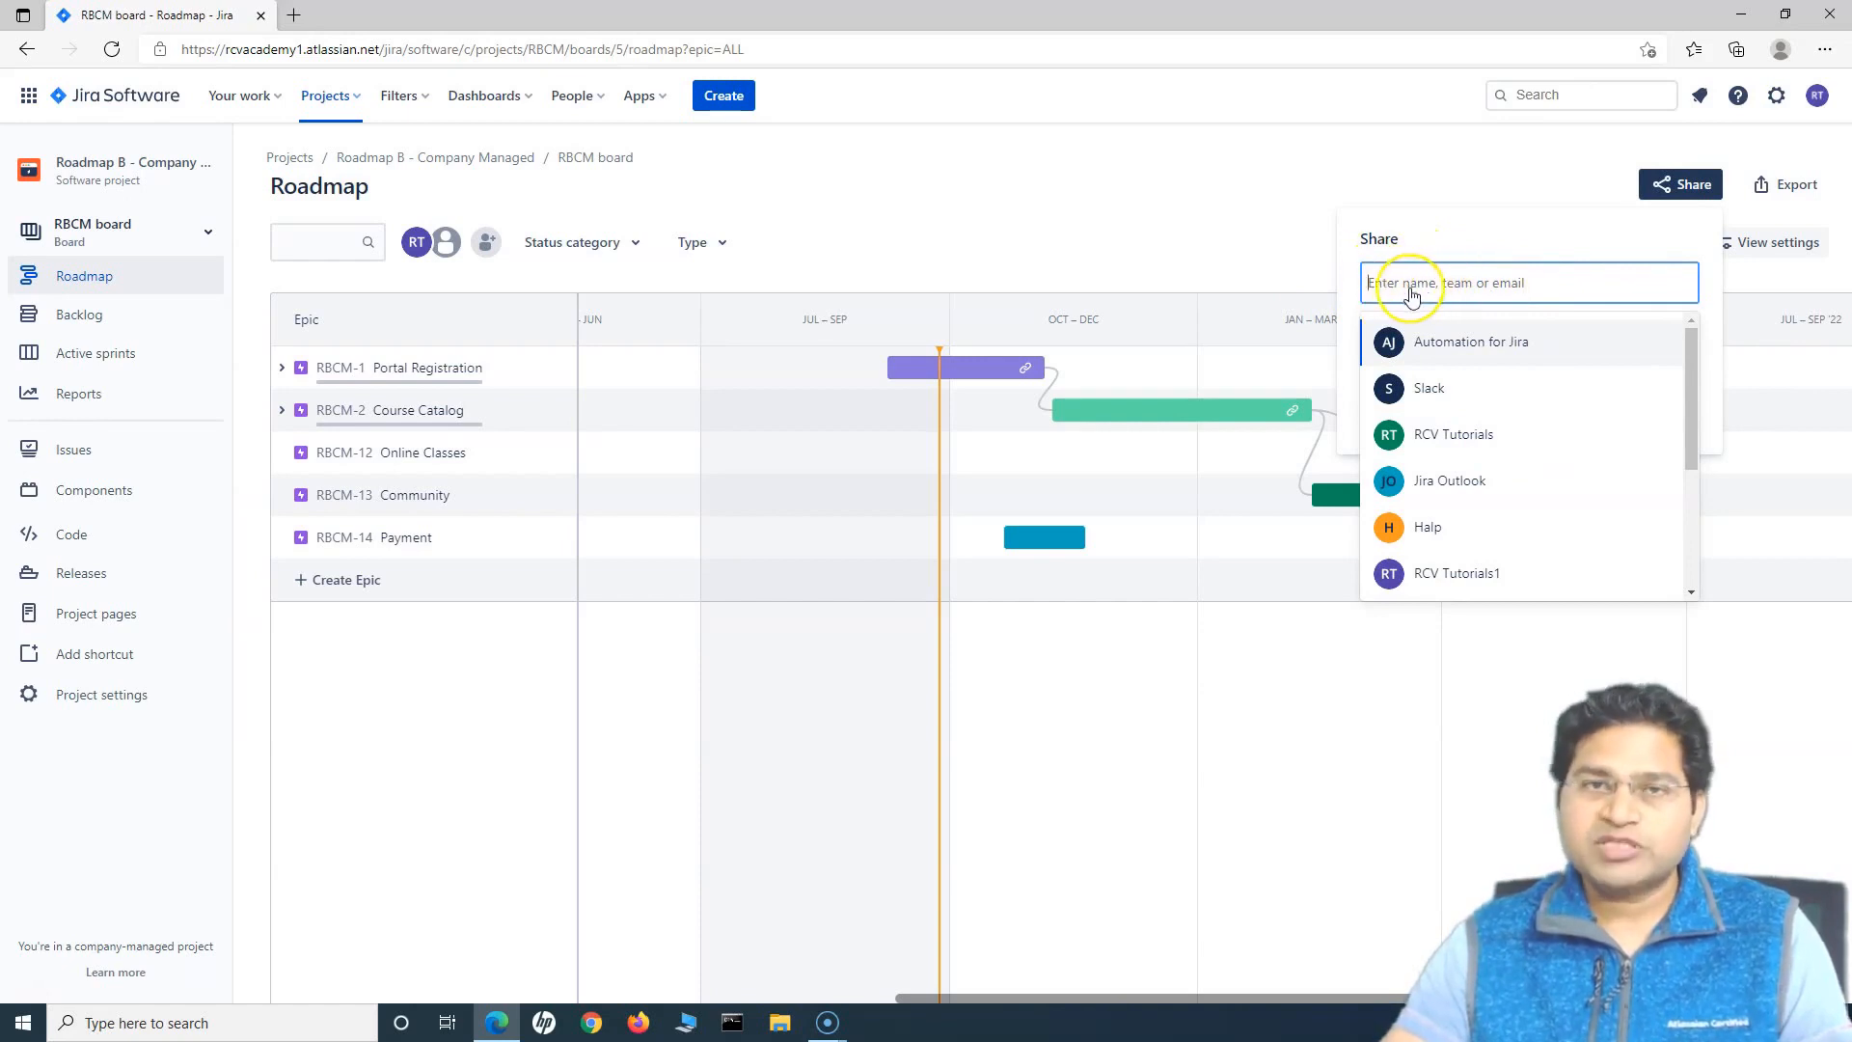
mouse_move(1429, 354)
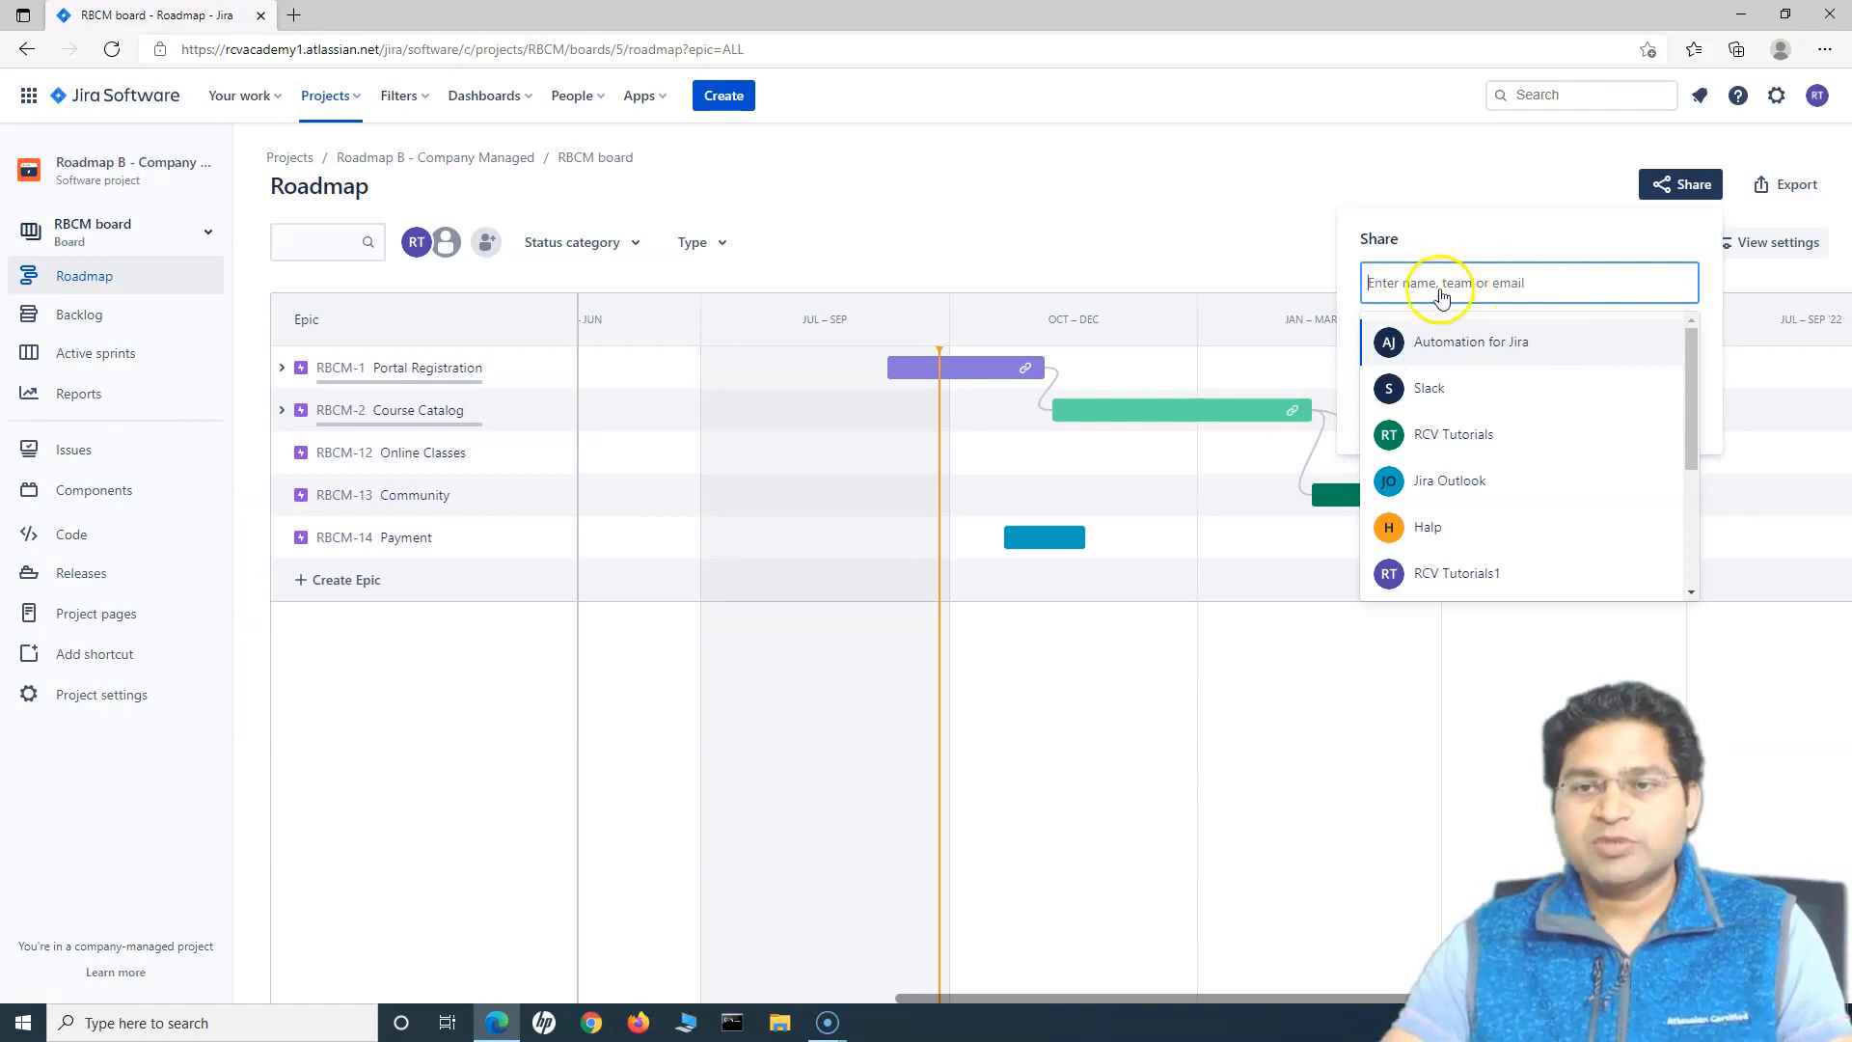
mouse_move(1500, 293)
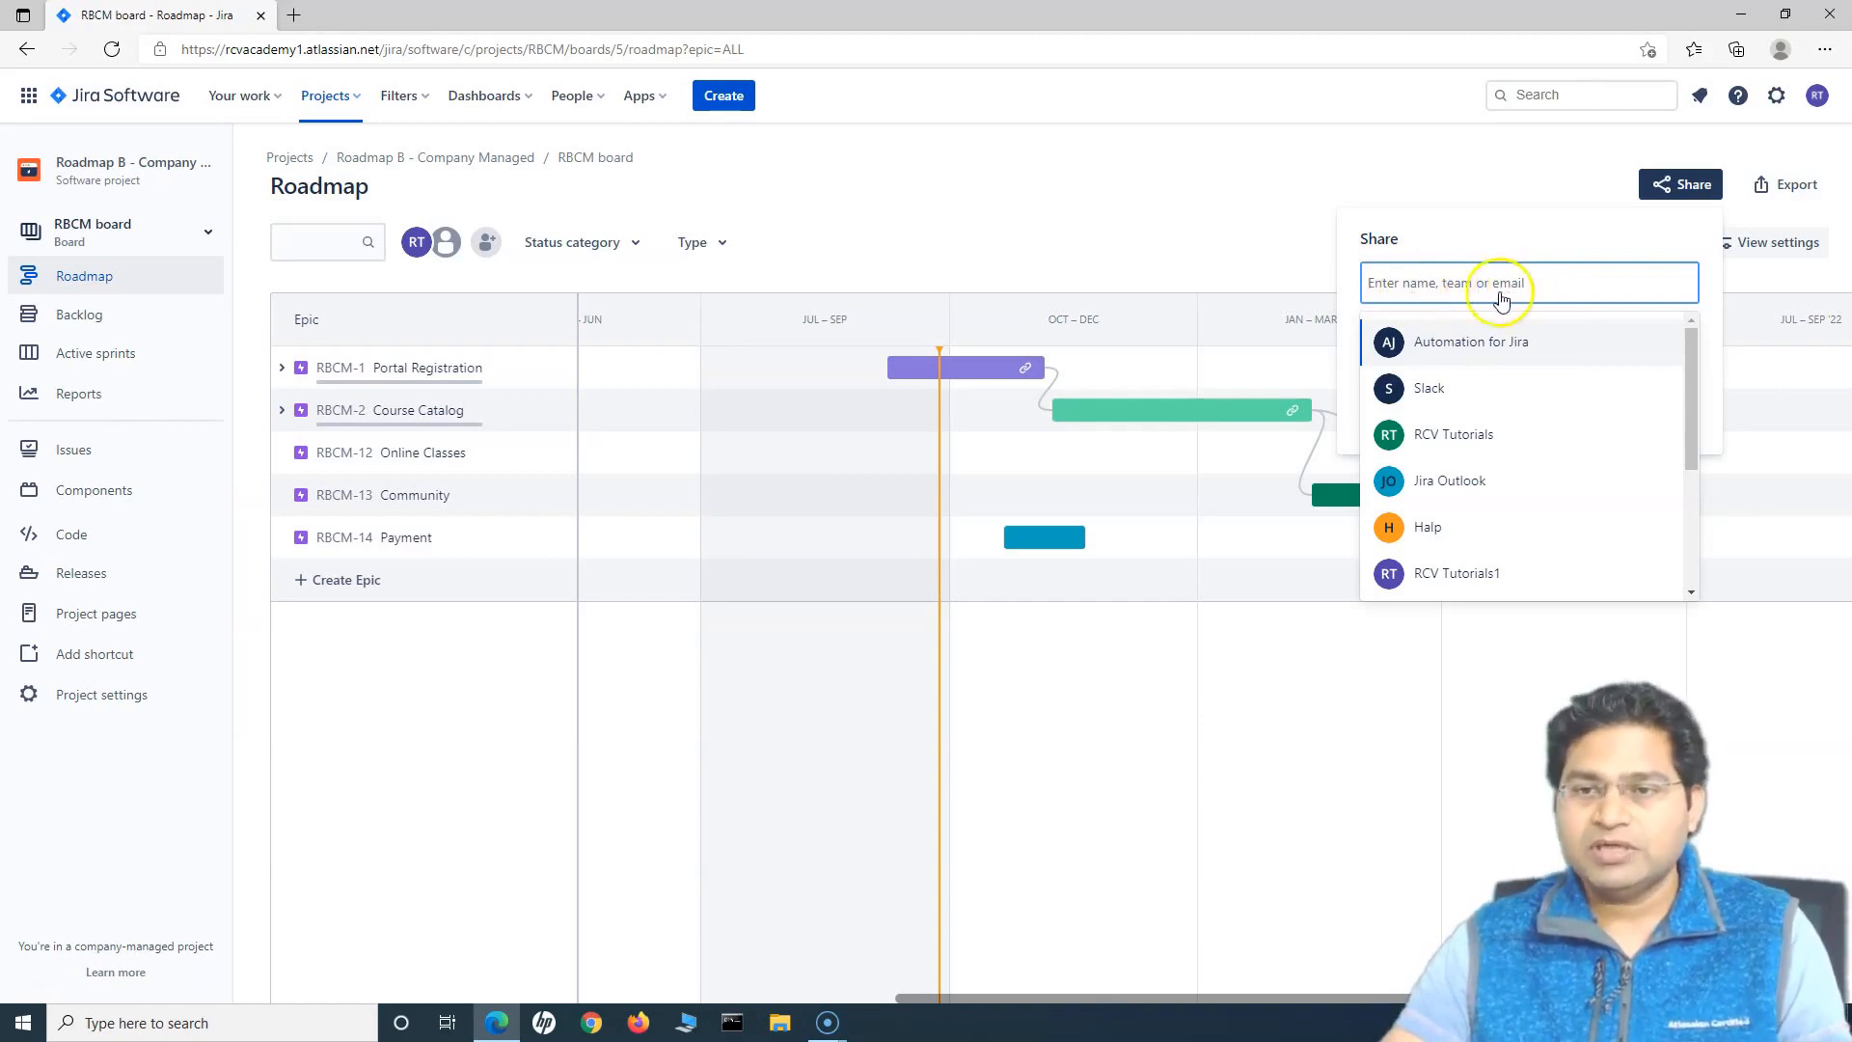
left_click(1457, 573)
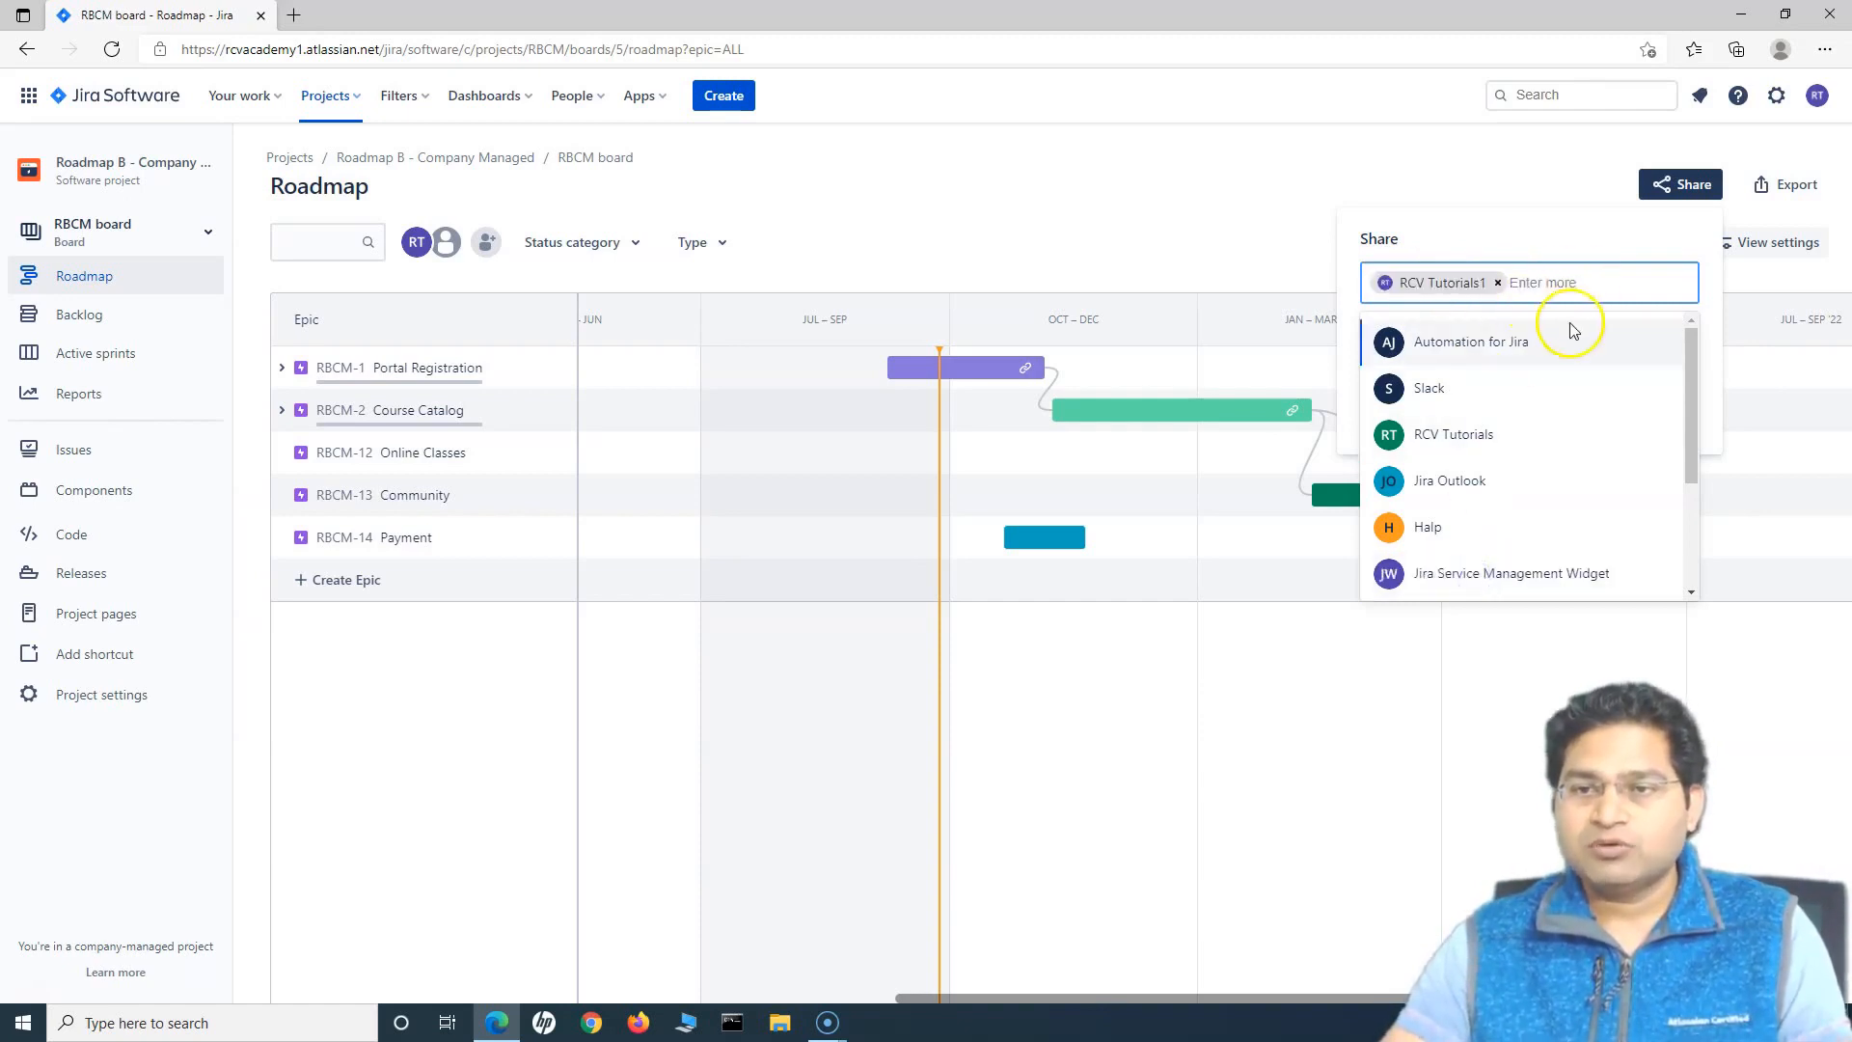
scroll("down", 3)
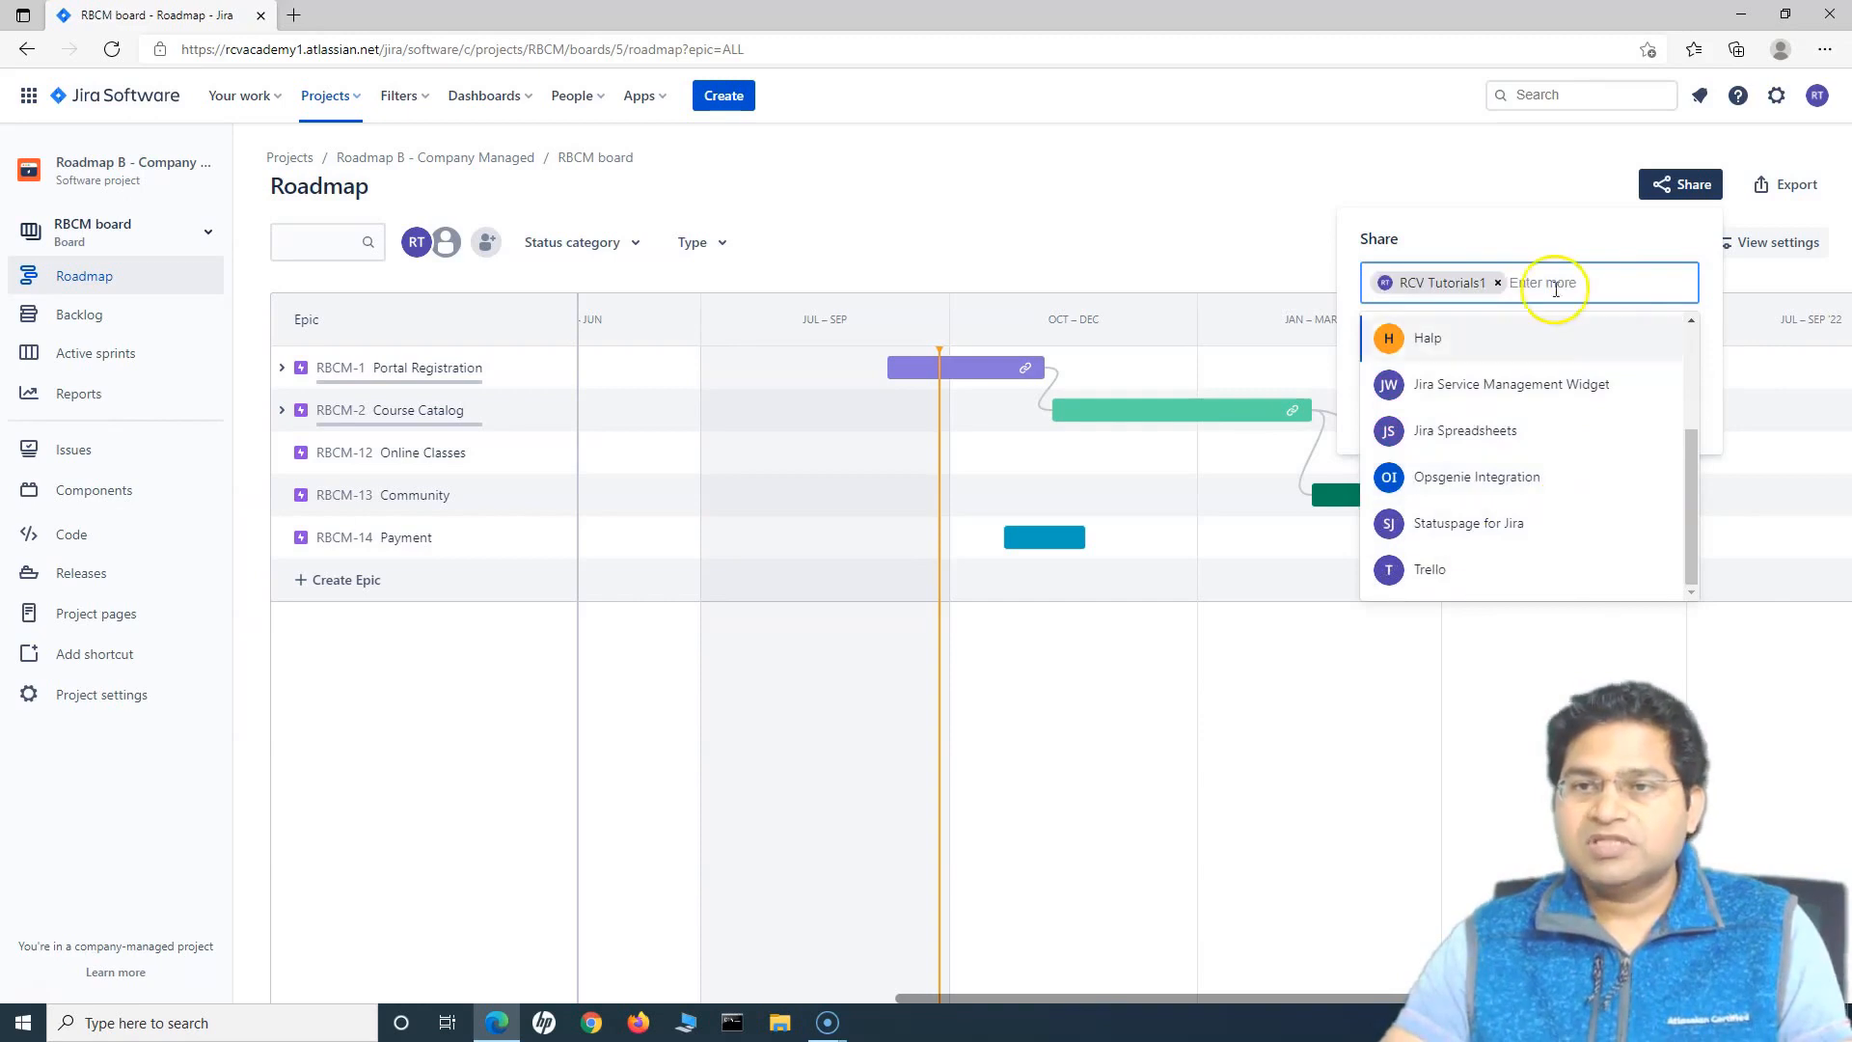
mouse_move(1496, 536)
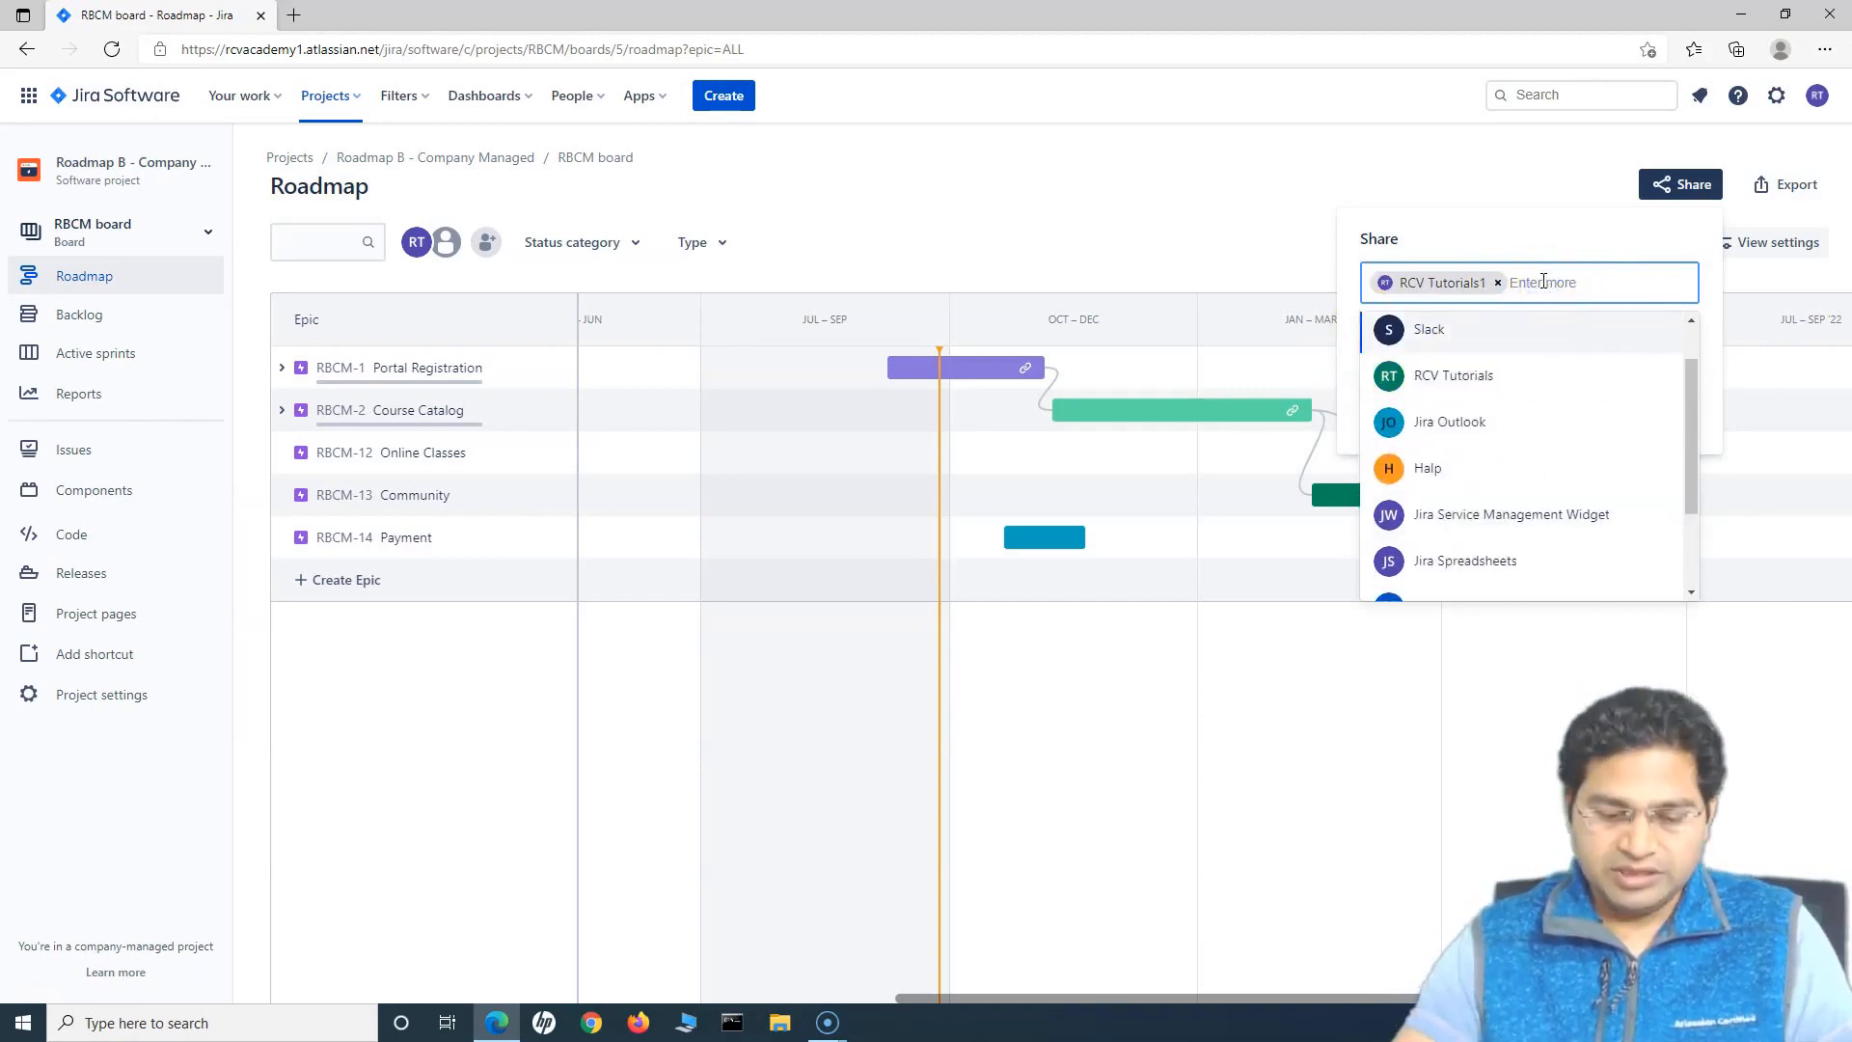
left_click(1452, 374)
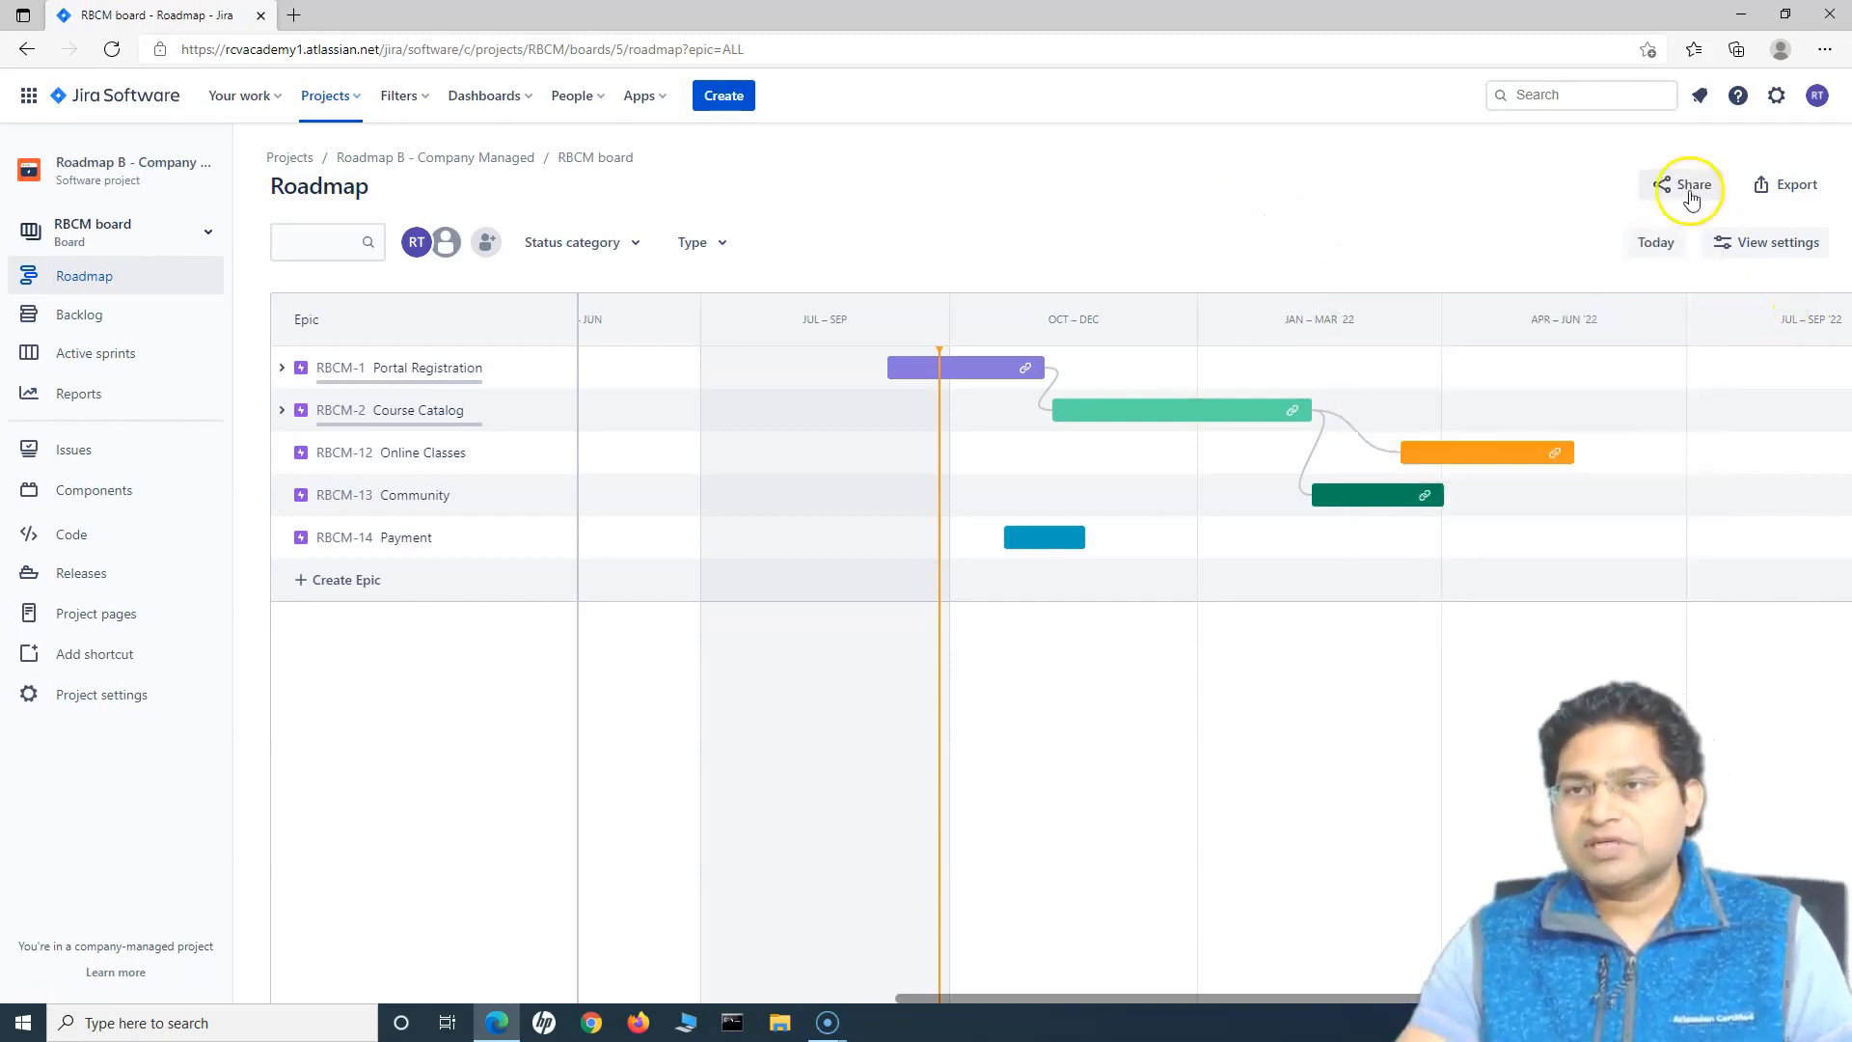
left_click(1691, 185)
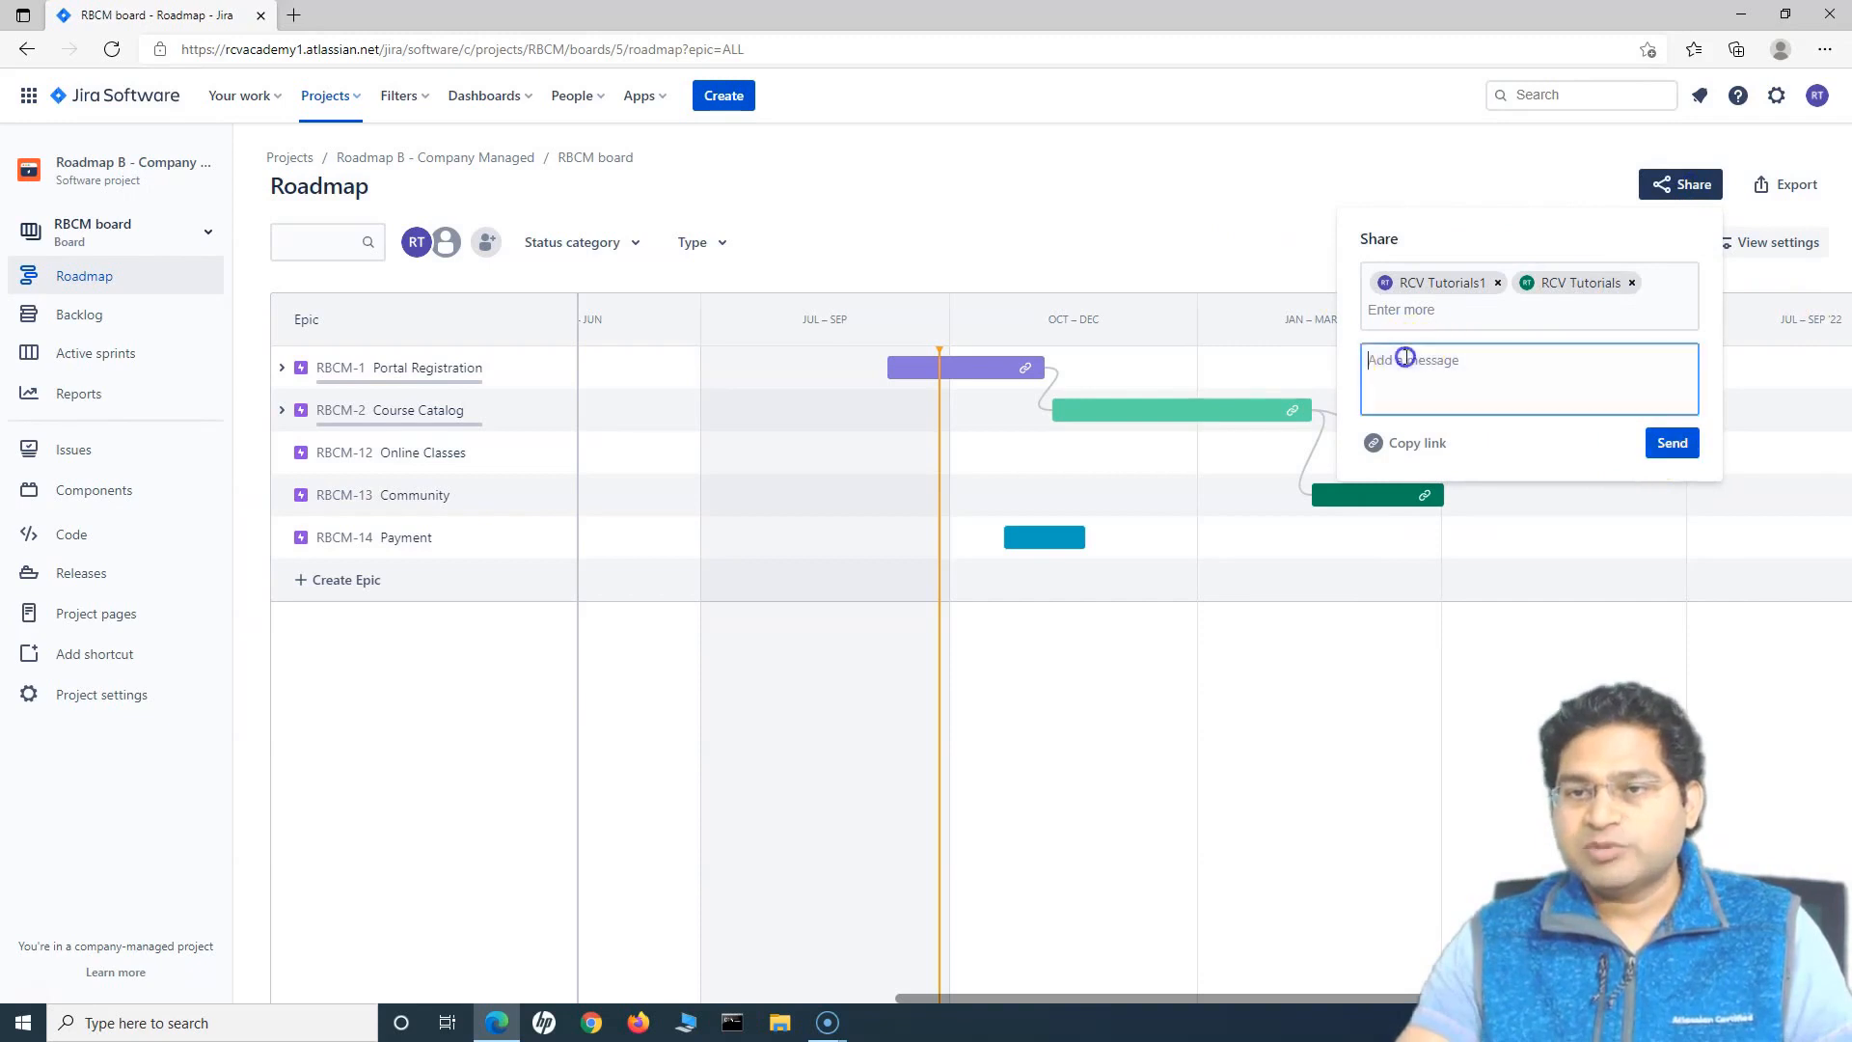
left_click(1403, 442)
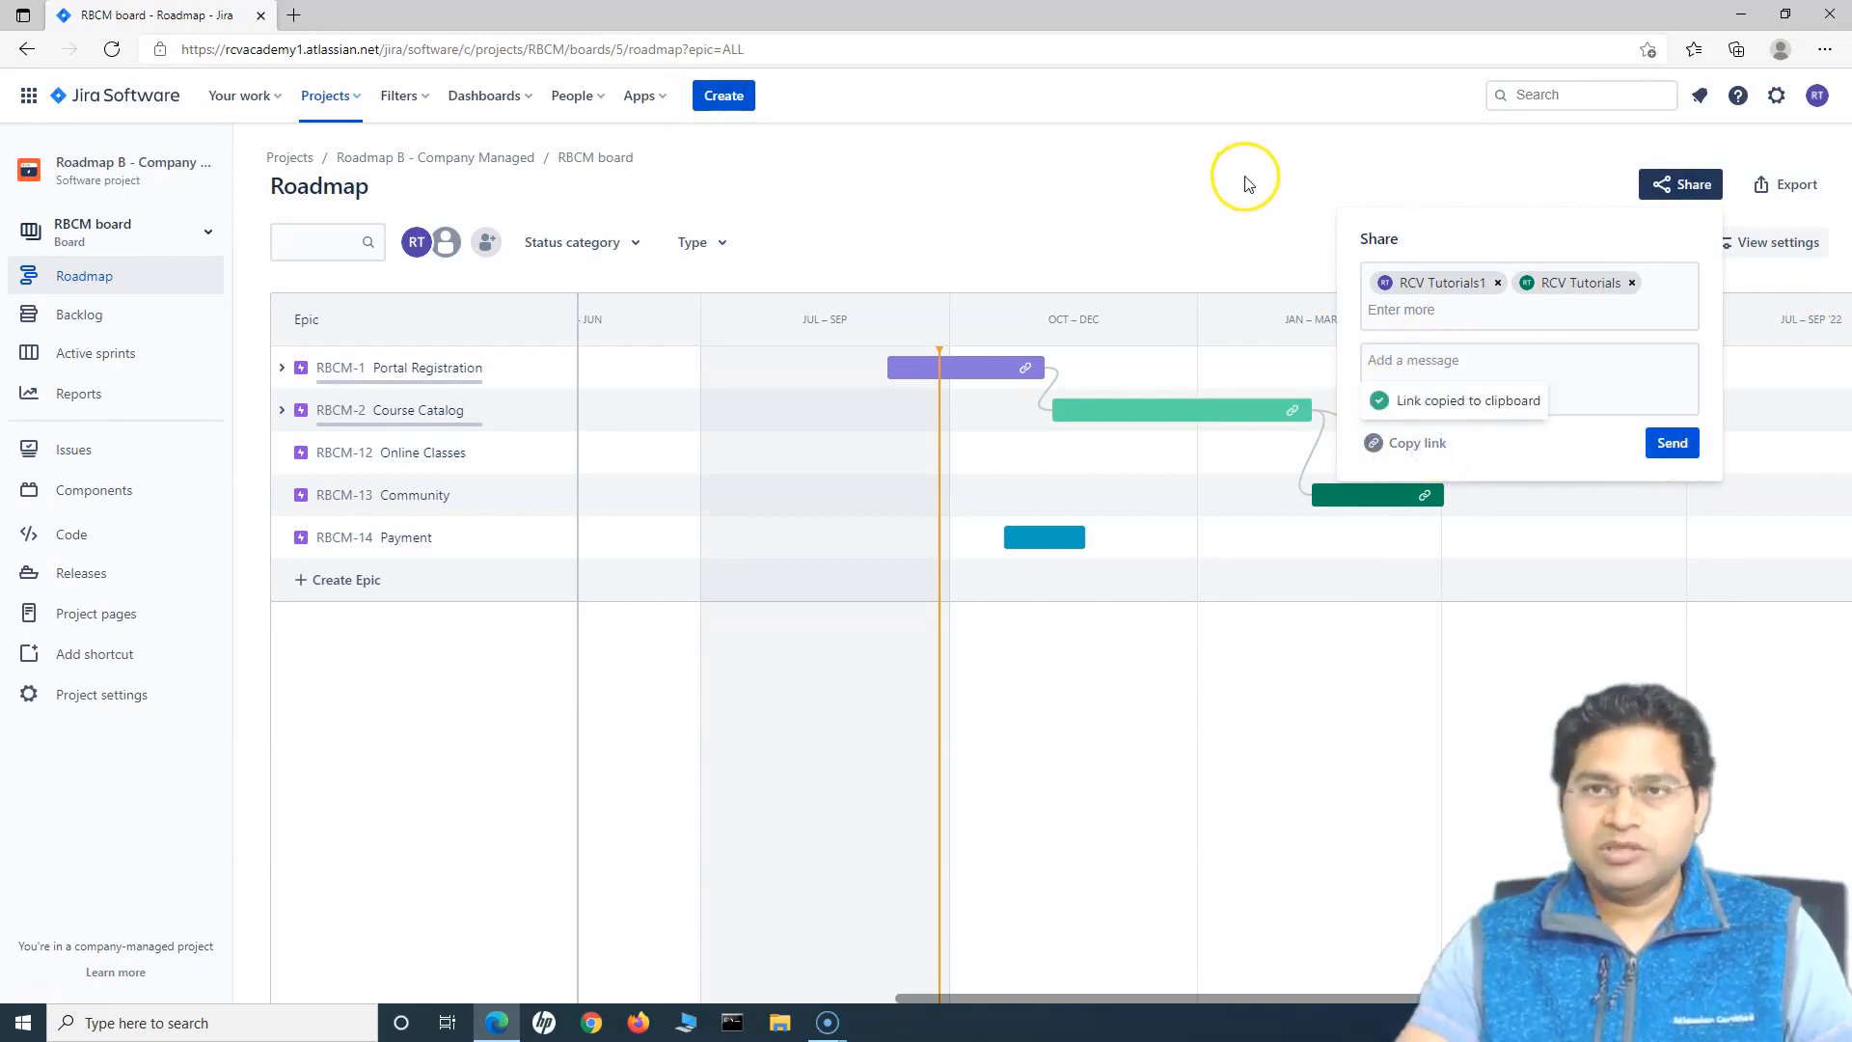
mouse_move(1320, 338)
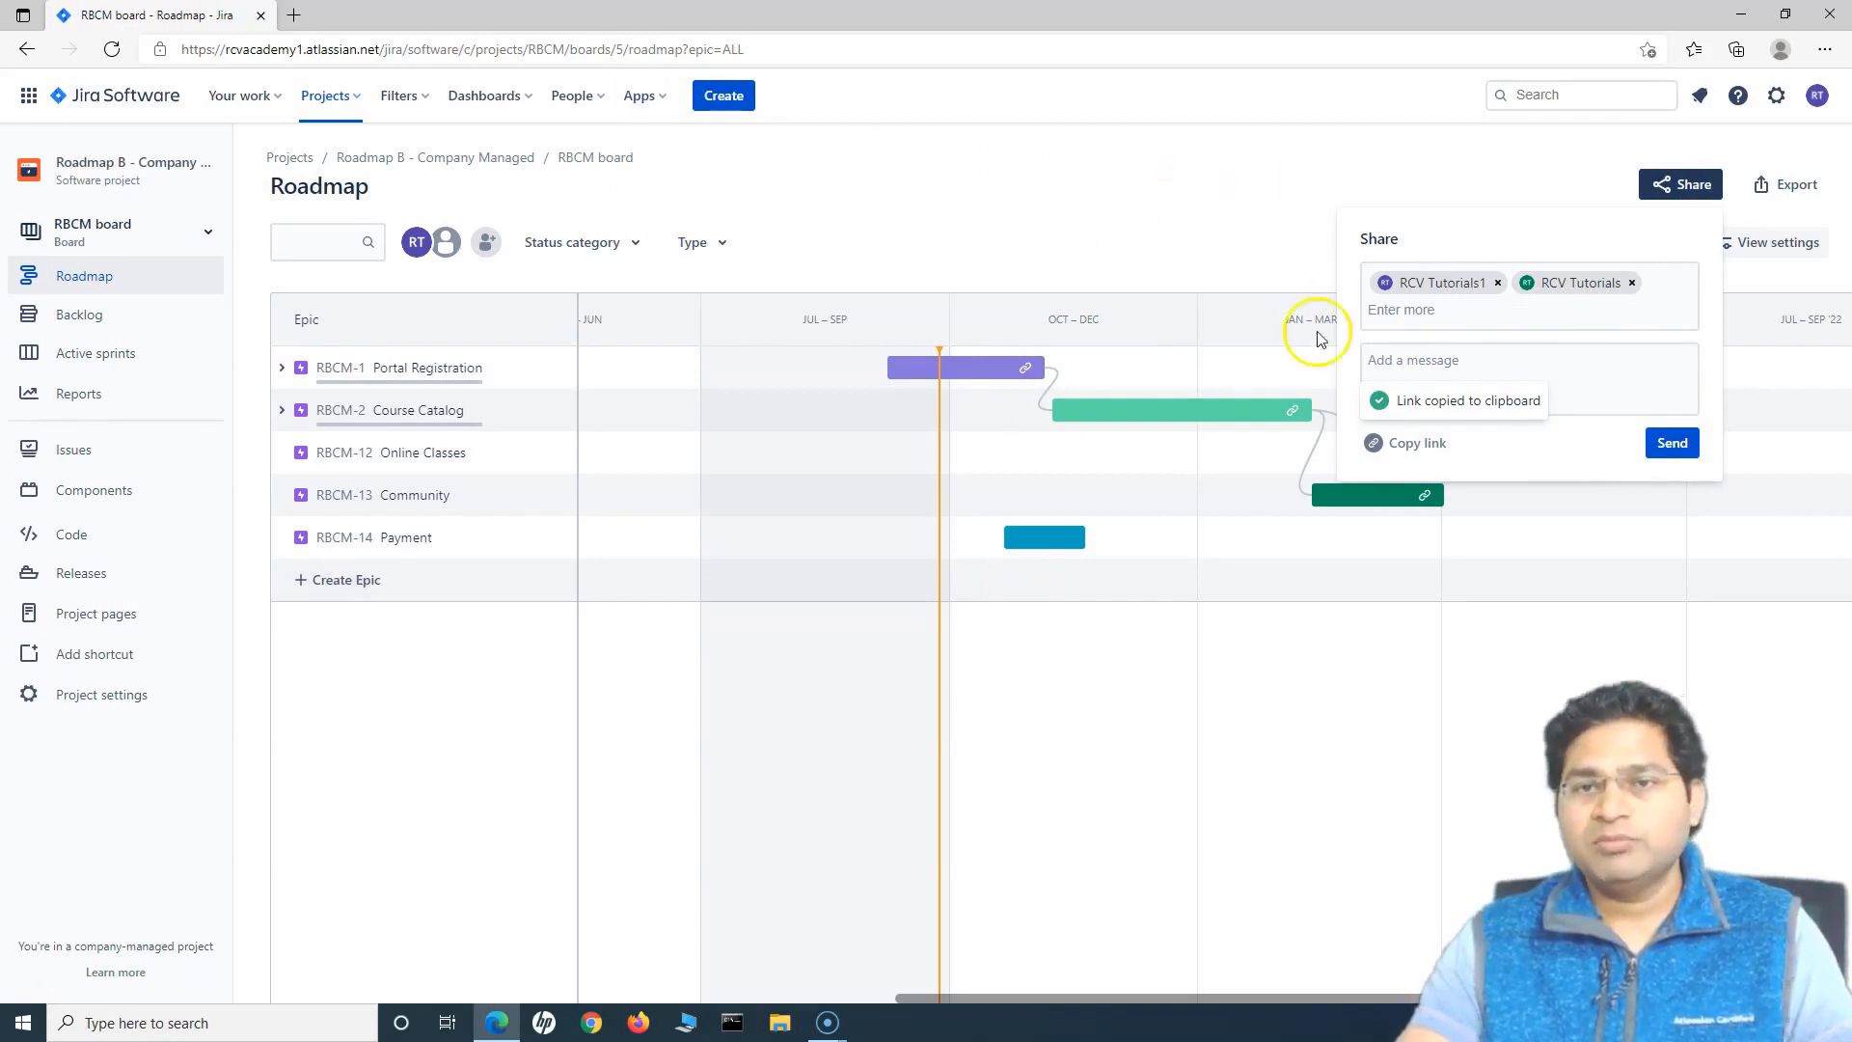
mouse_move(1612, 466)
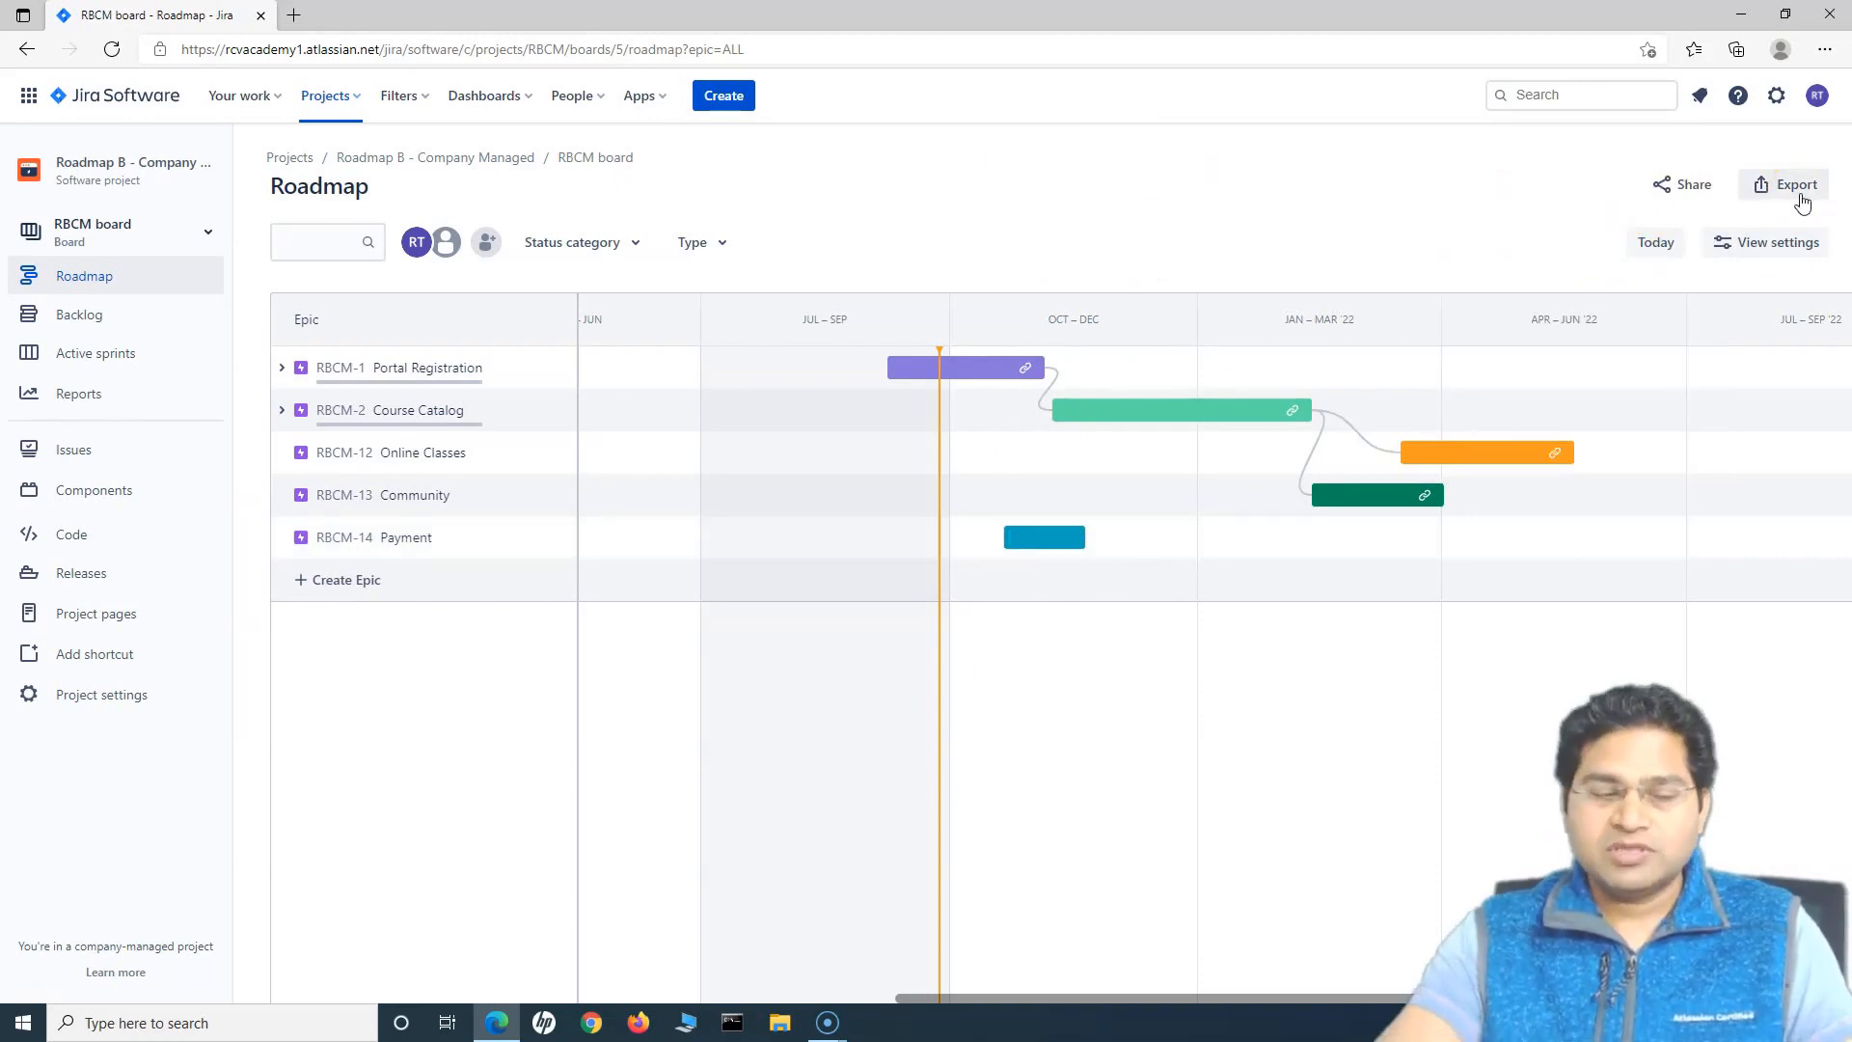
Open the export image preview showing Quarters from 2021/05/17 to 2022/08/30.
left_click(1794, 184)
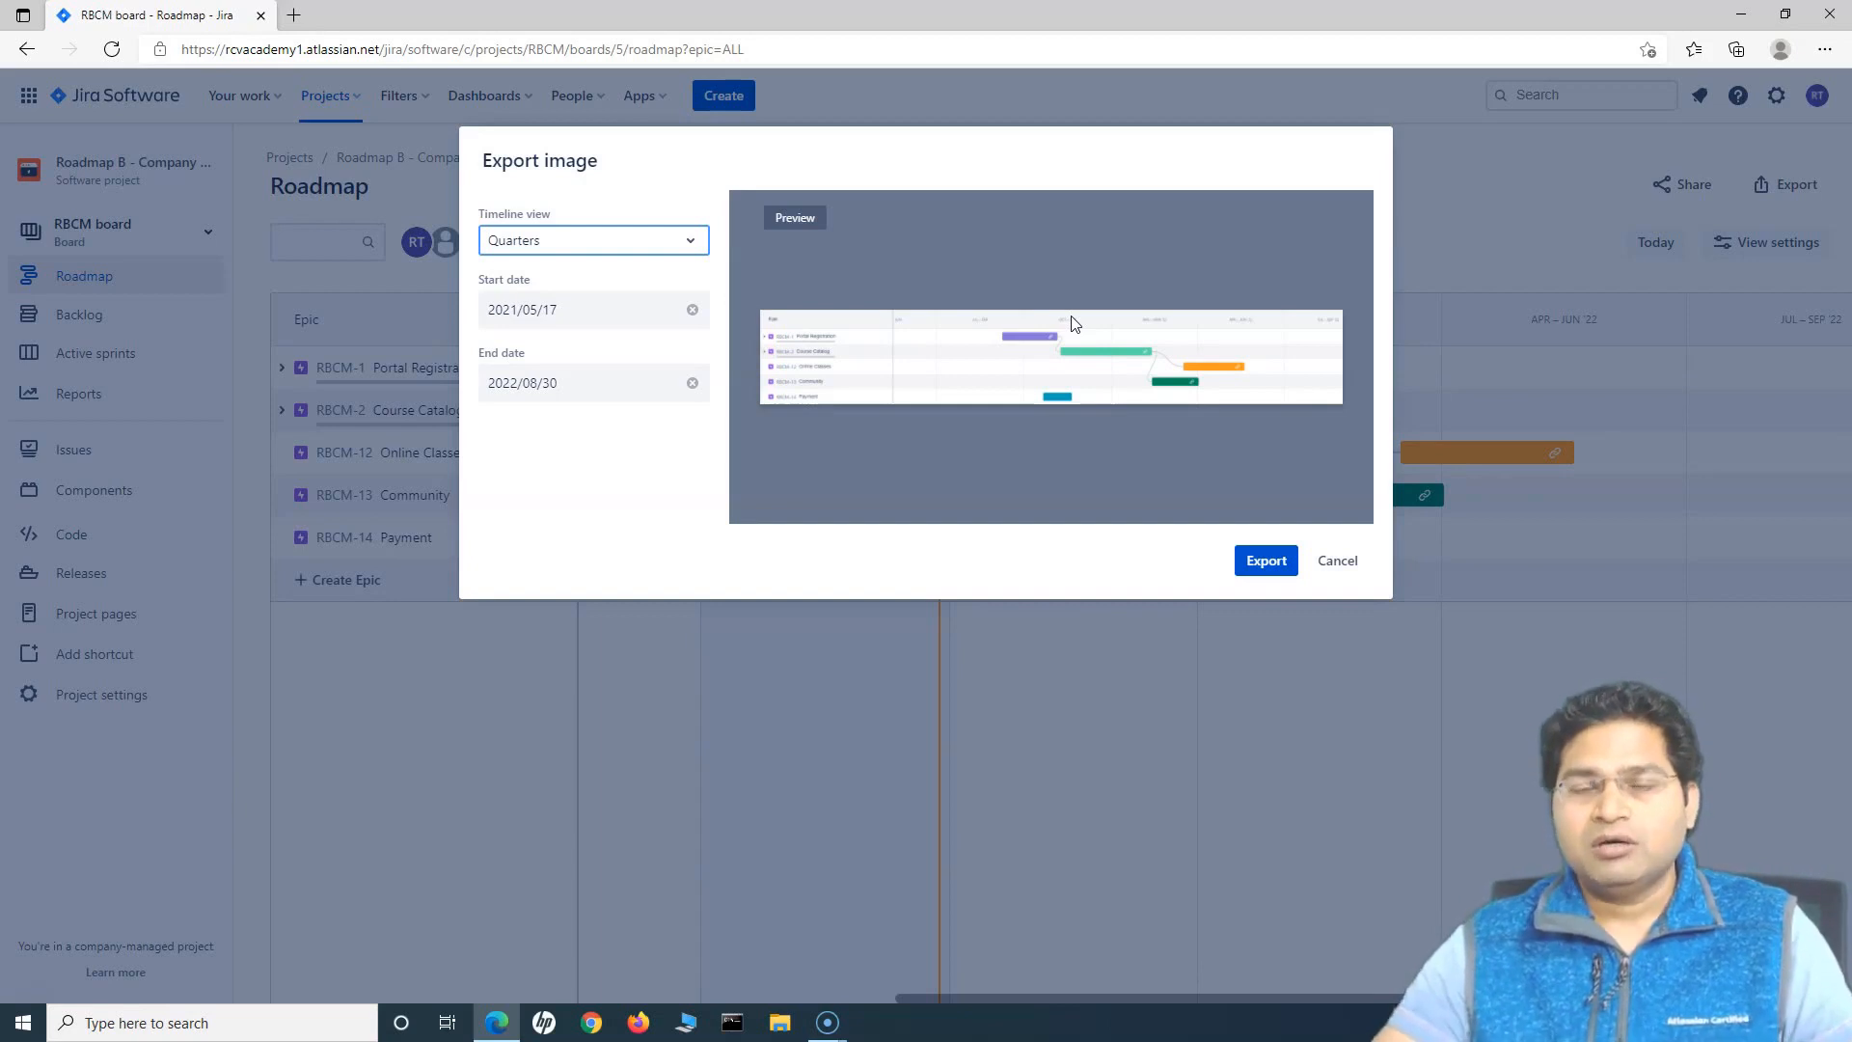
mouse_move(825, 358)
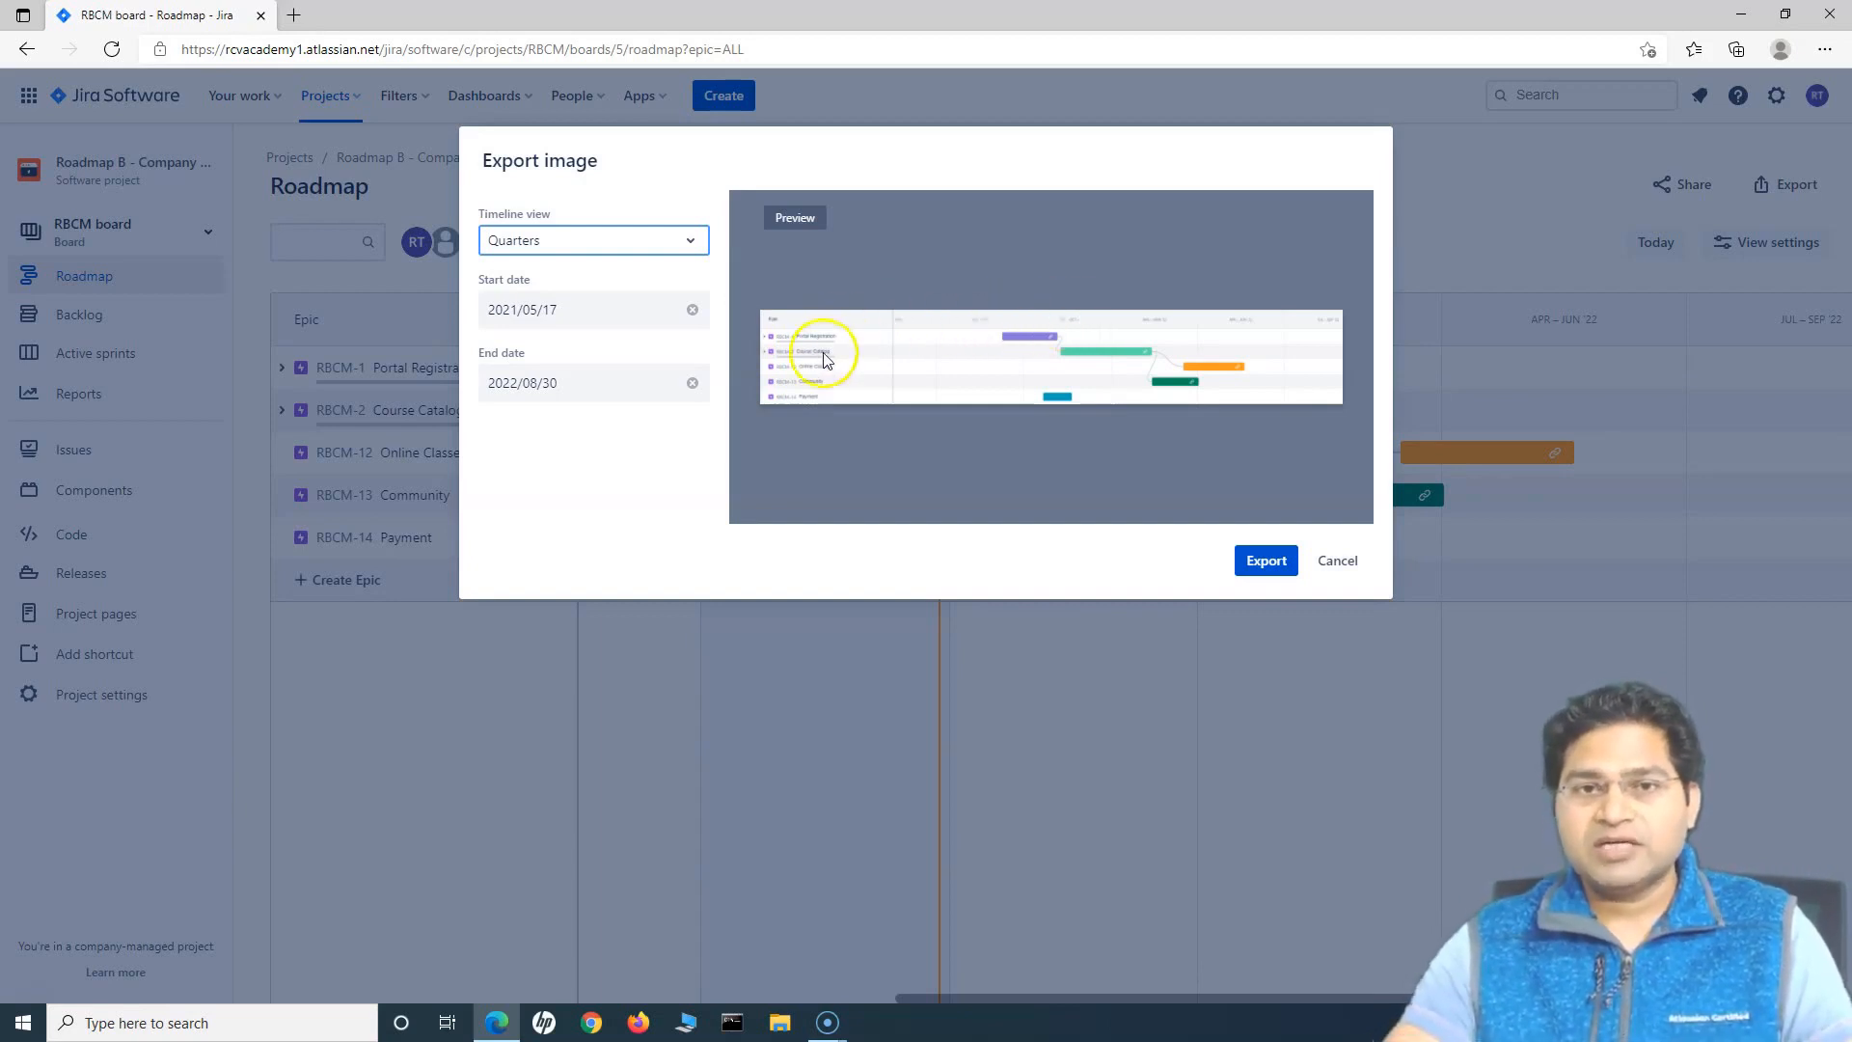
mouse_move(617, 196)
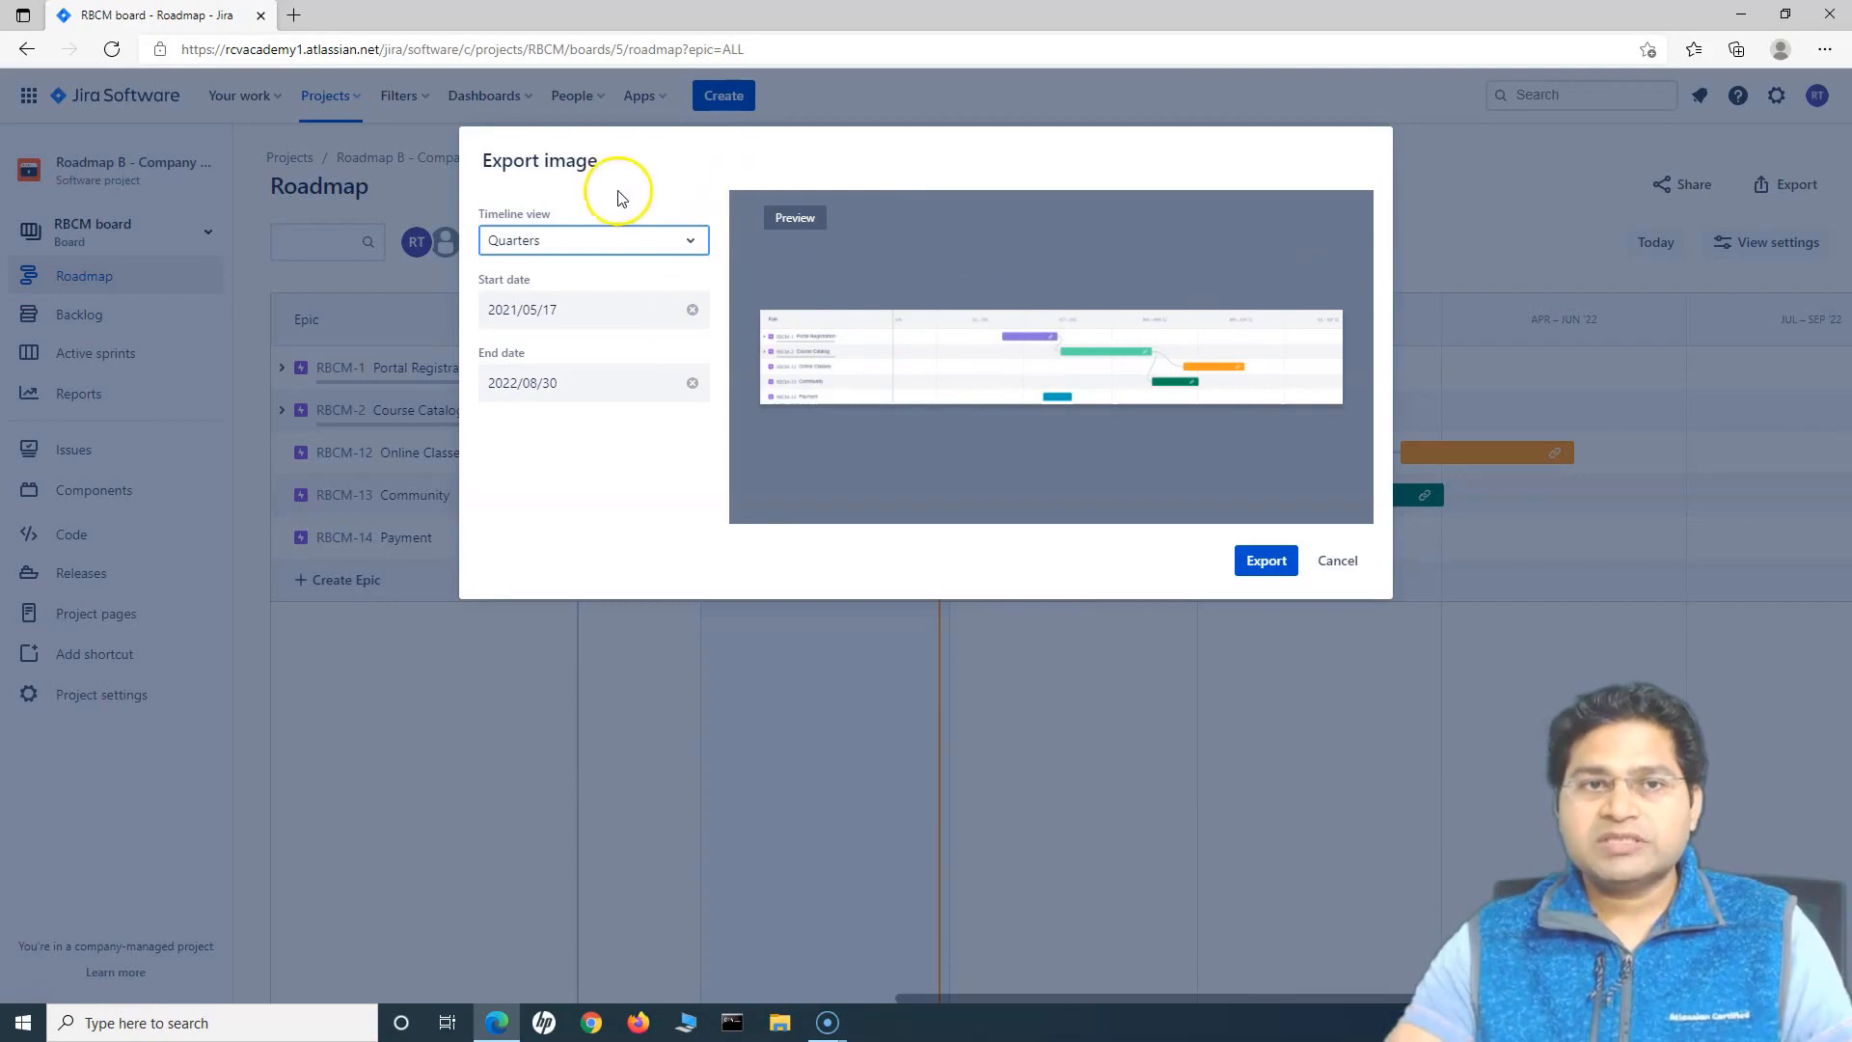
mouse_move(1089, 369)
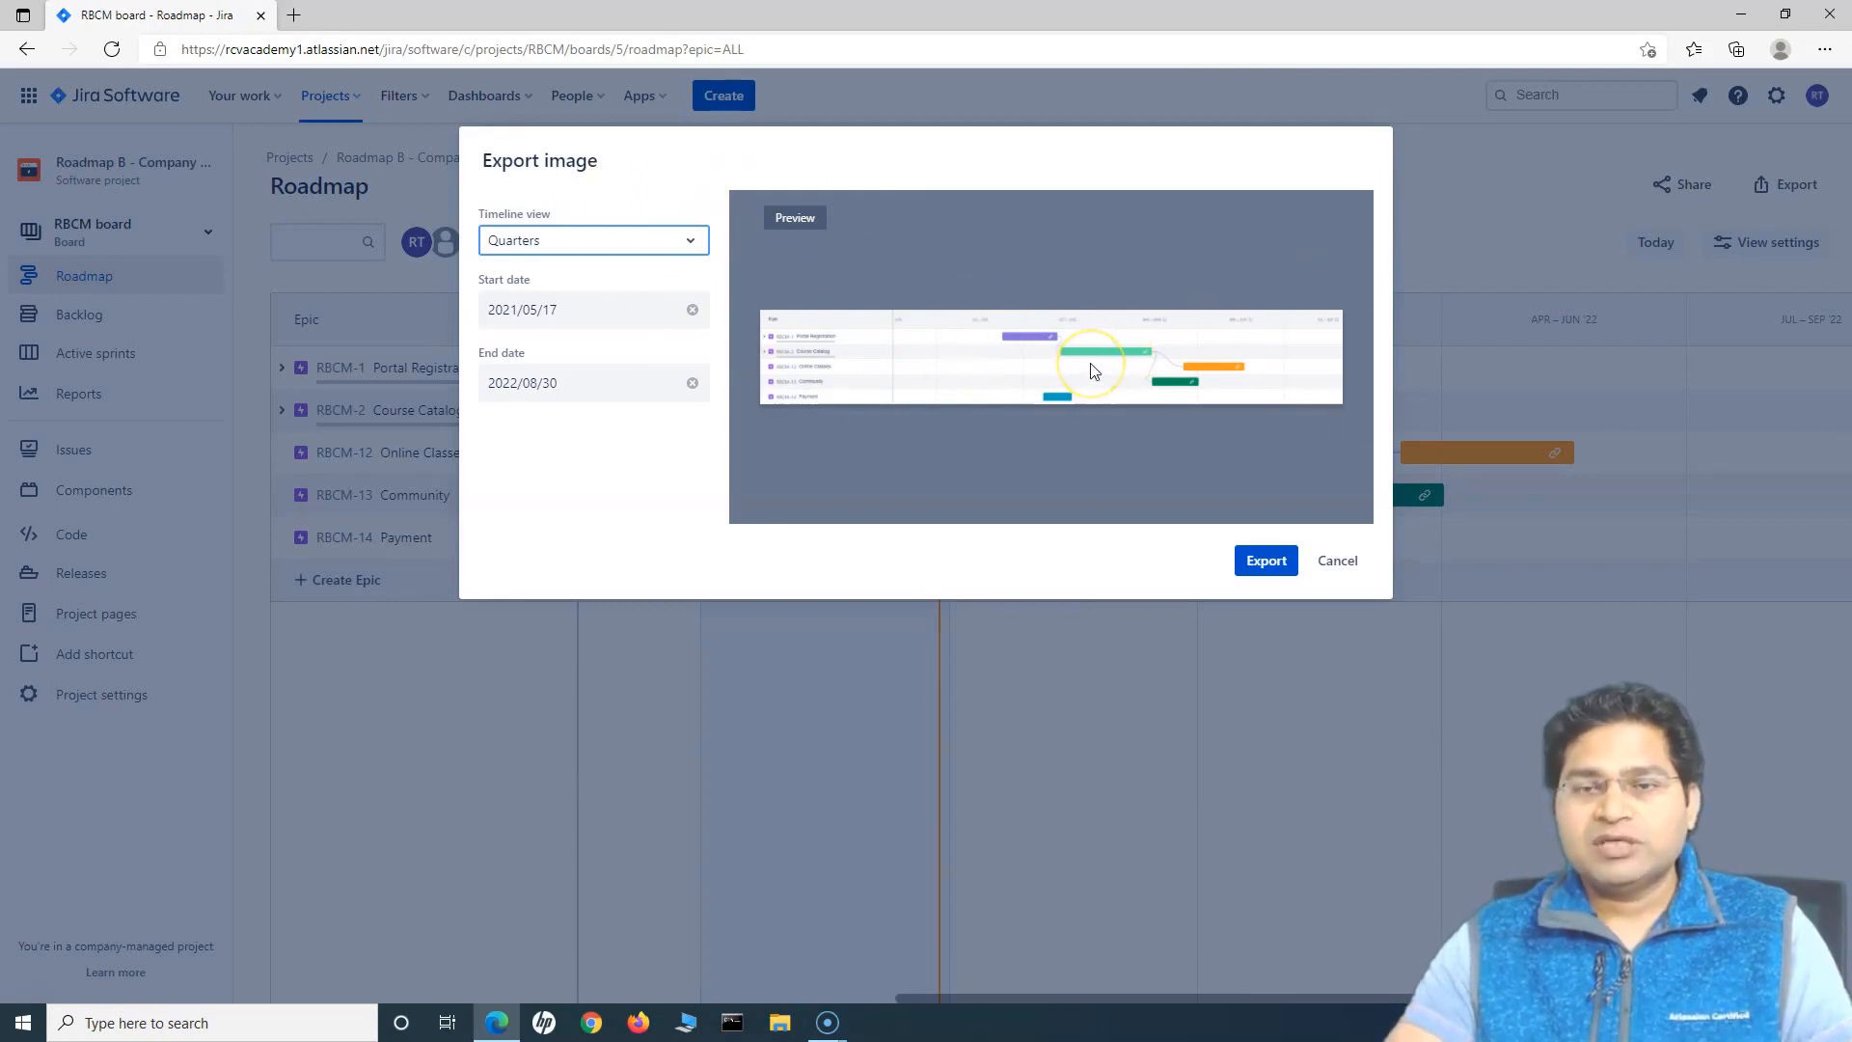
mouse_move(1089, 369)
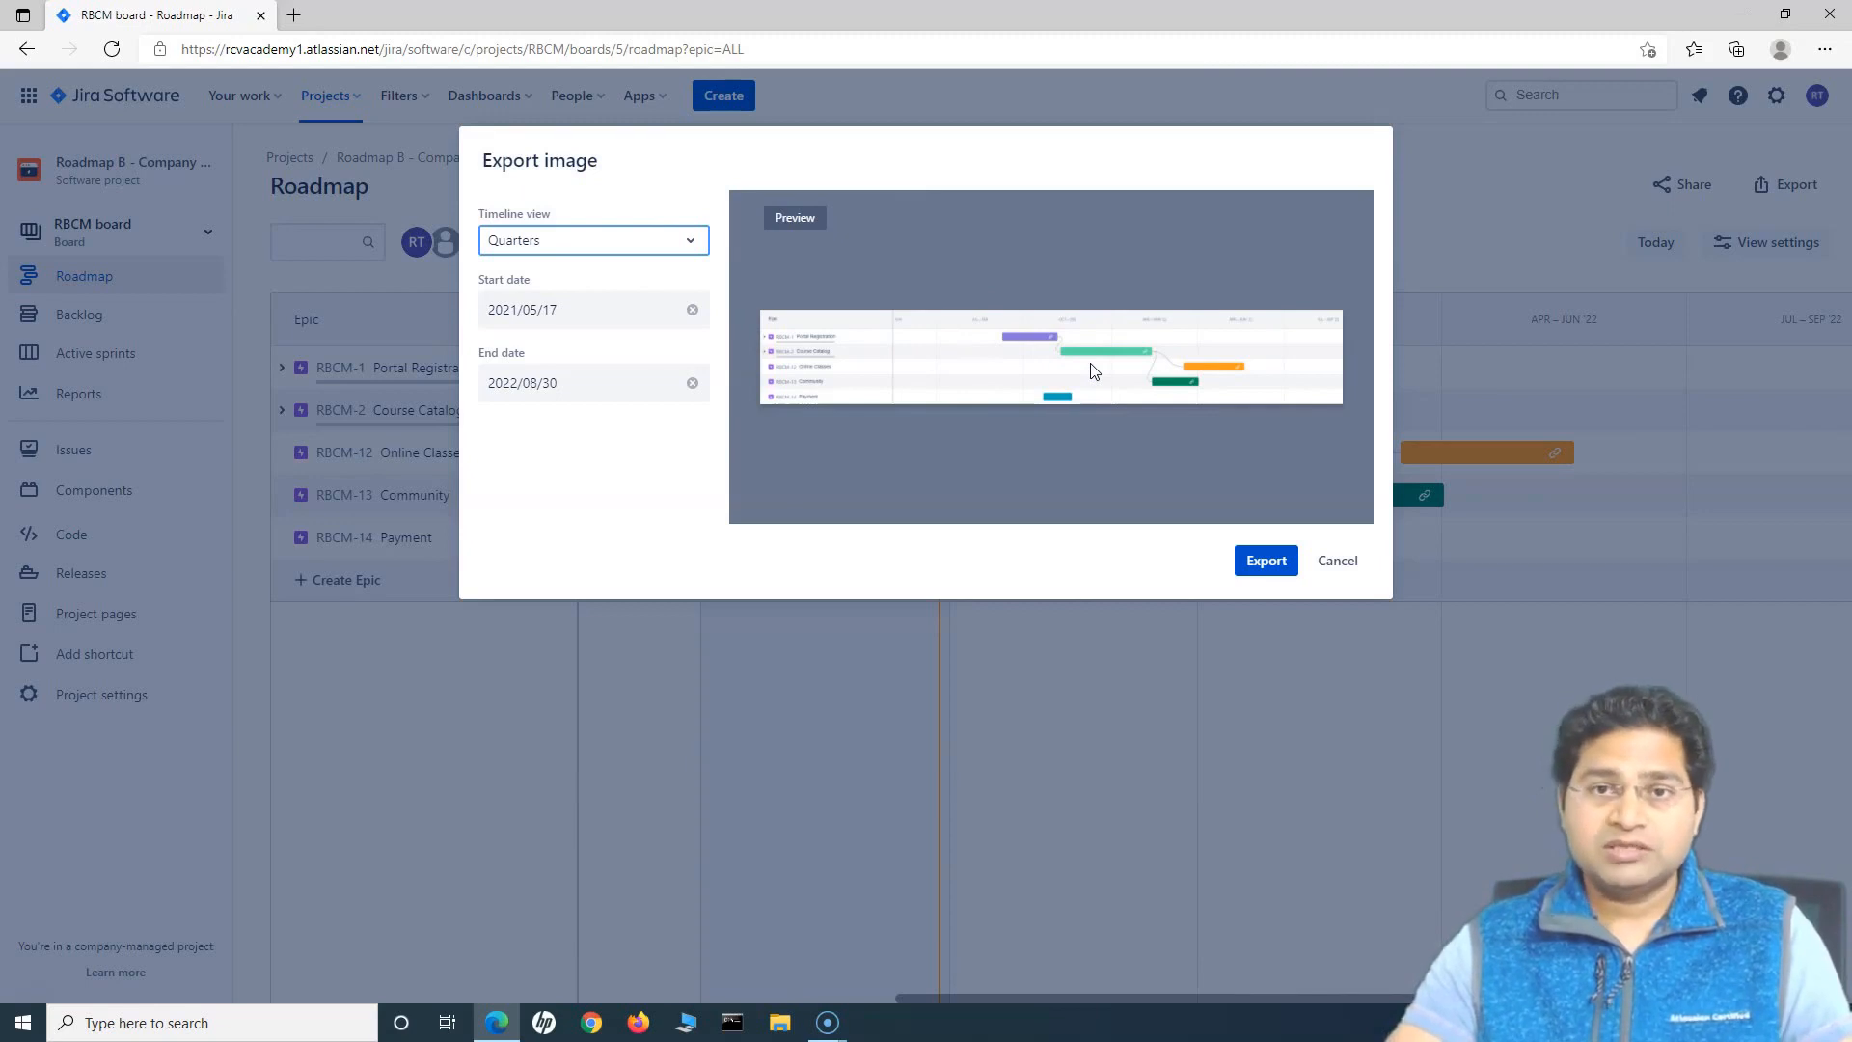
mouse_move(806, 374)
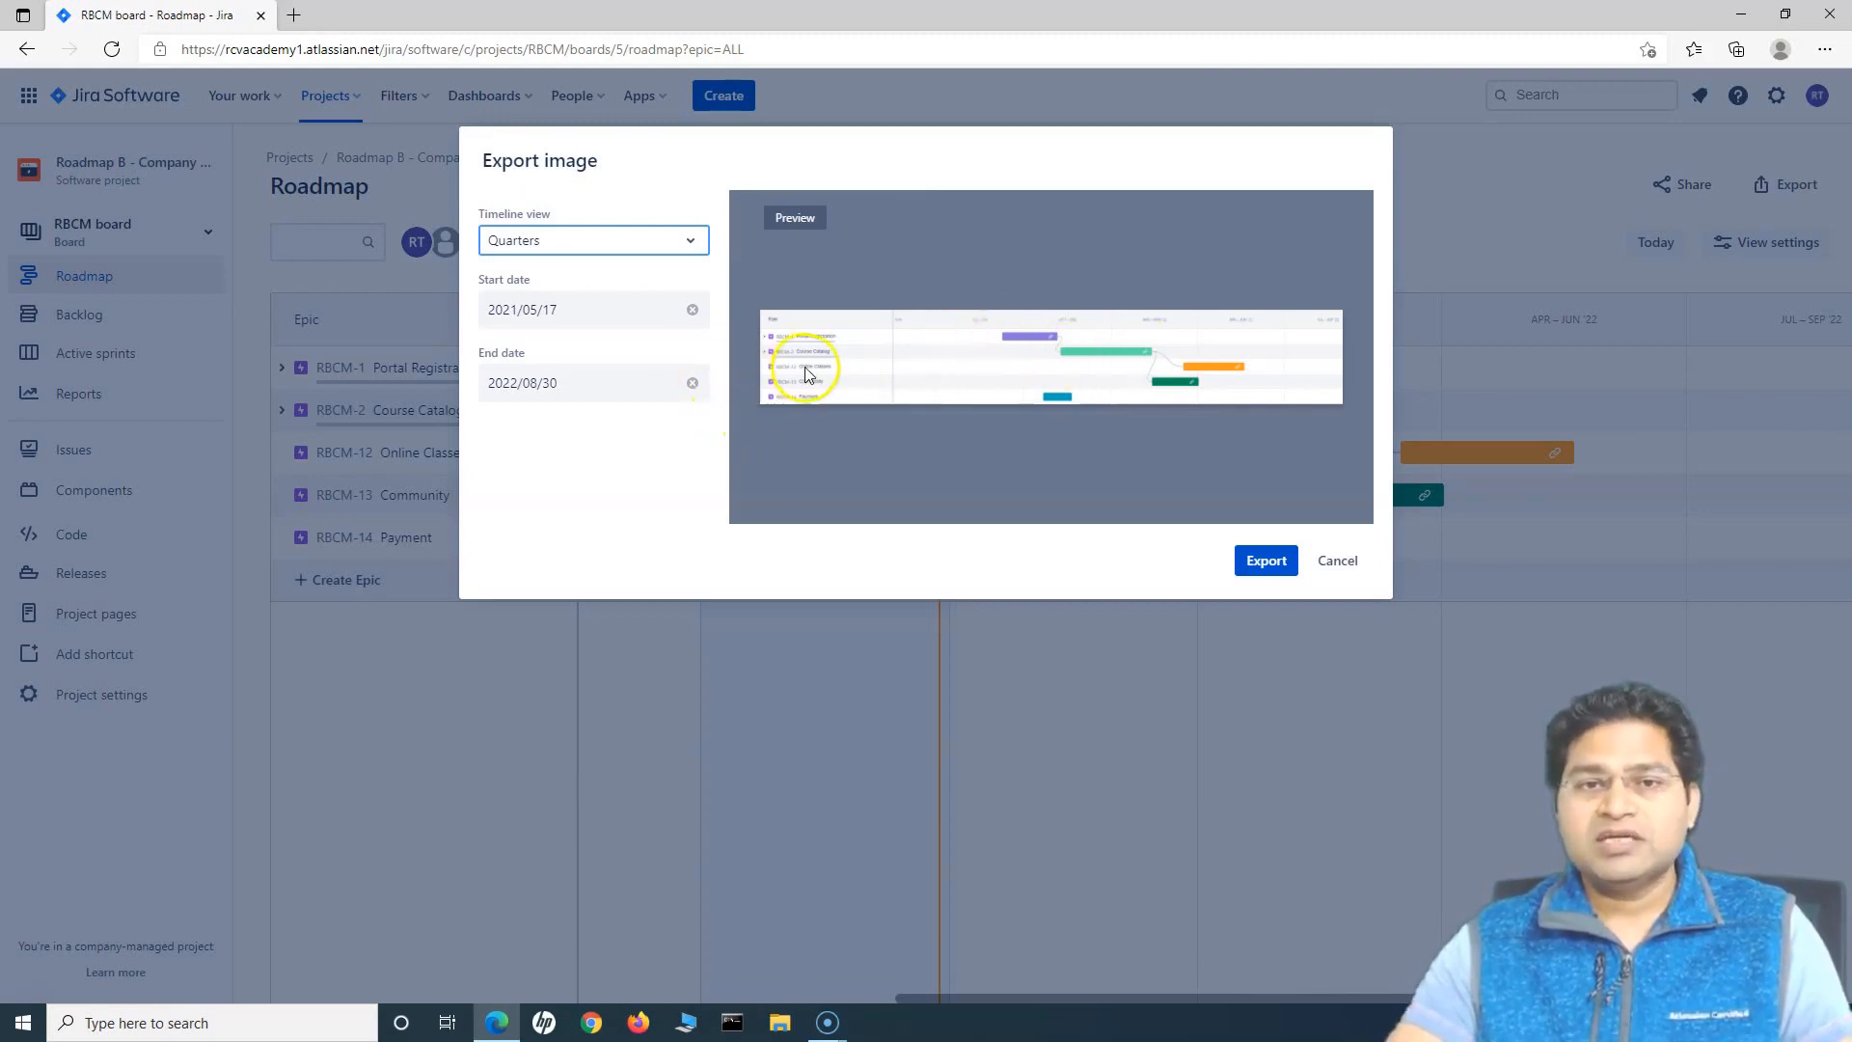
mouse_move(794, 389)
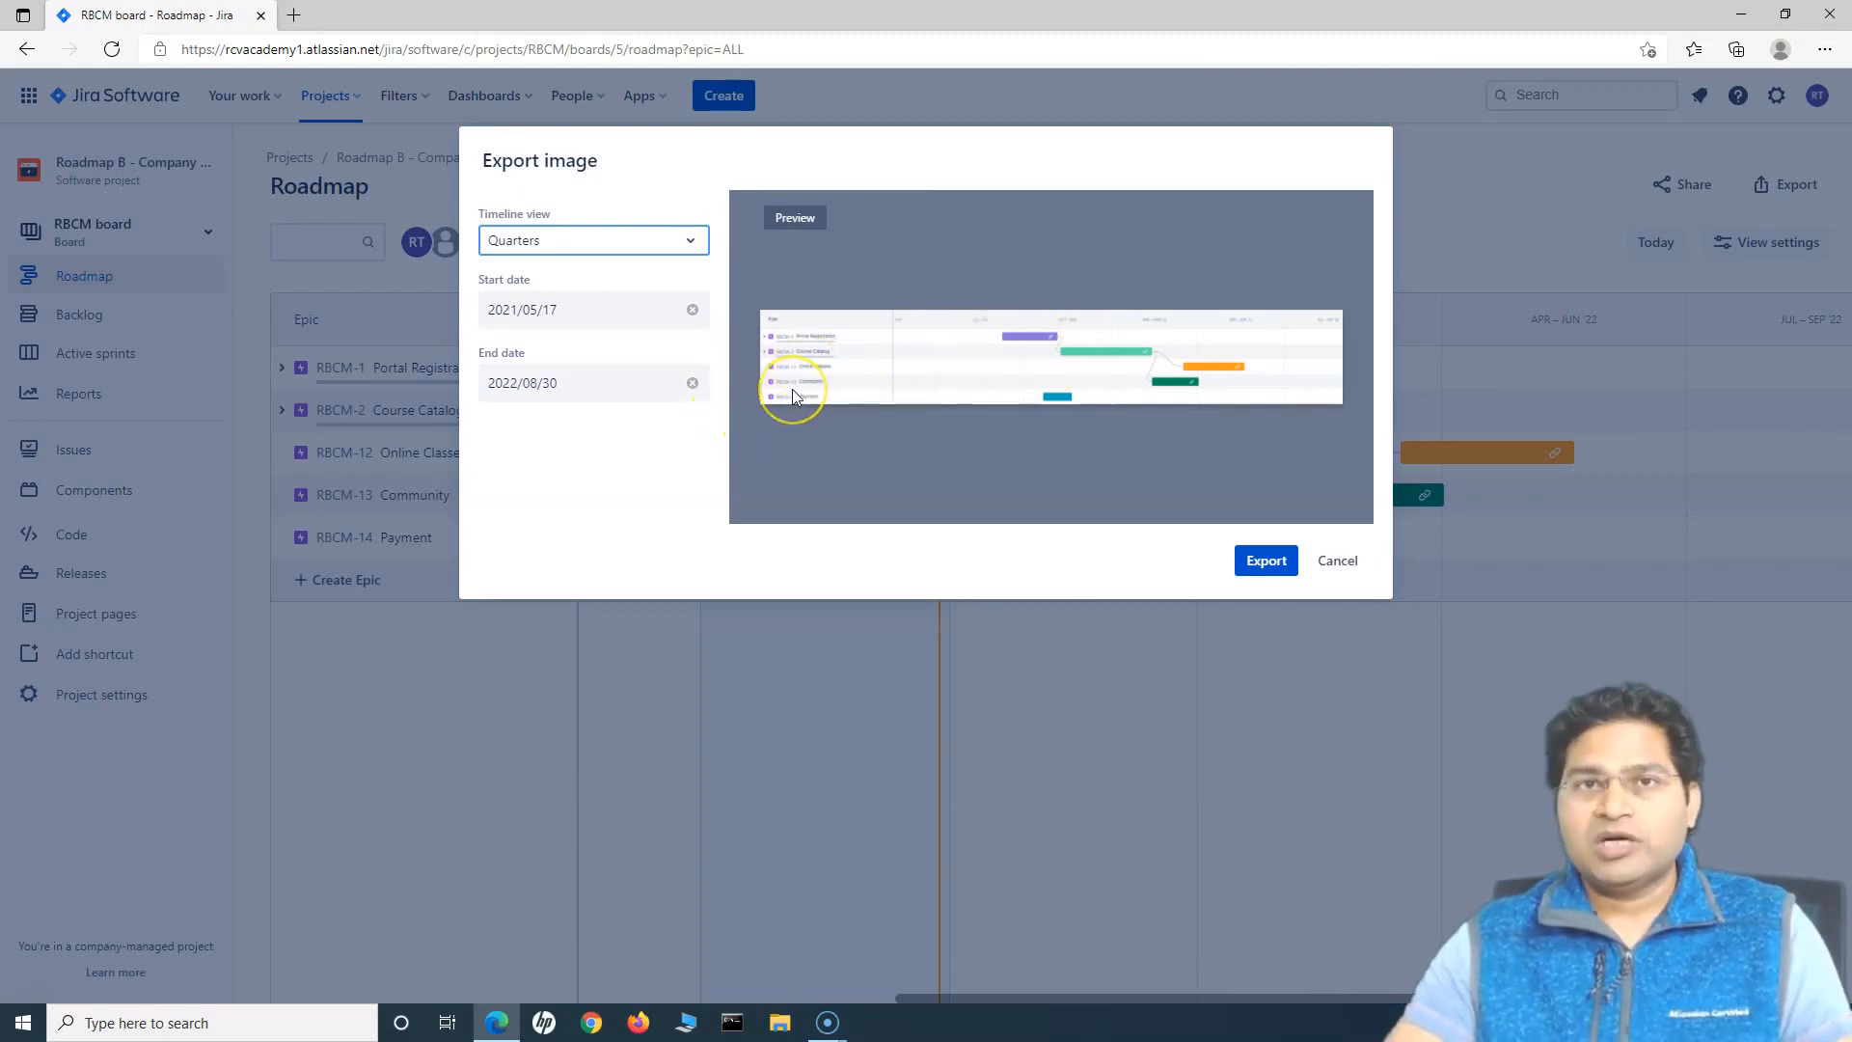
mouse_move(996, 343)
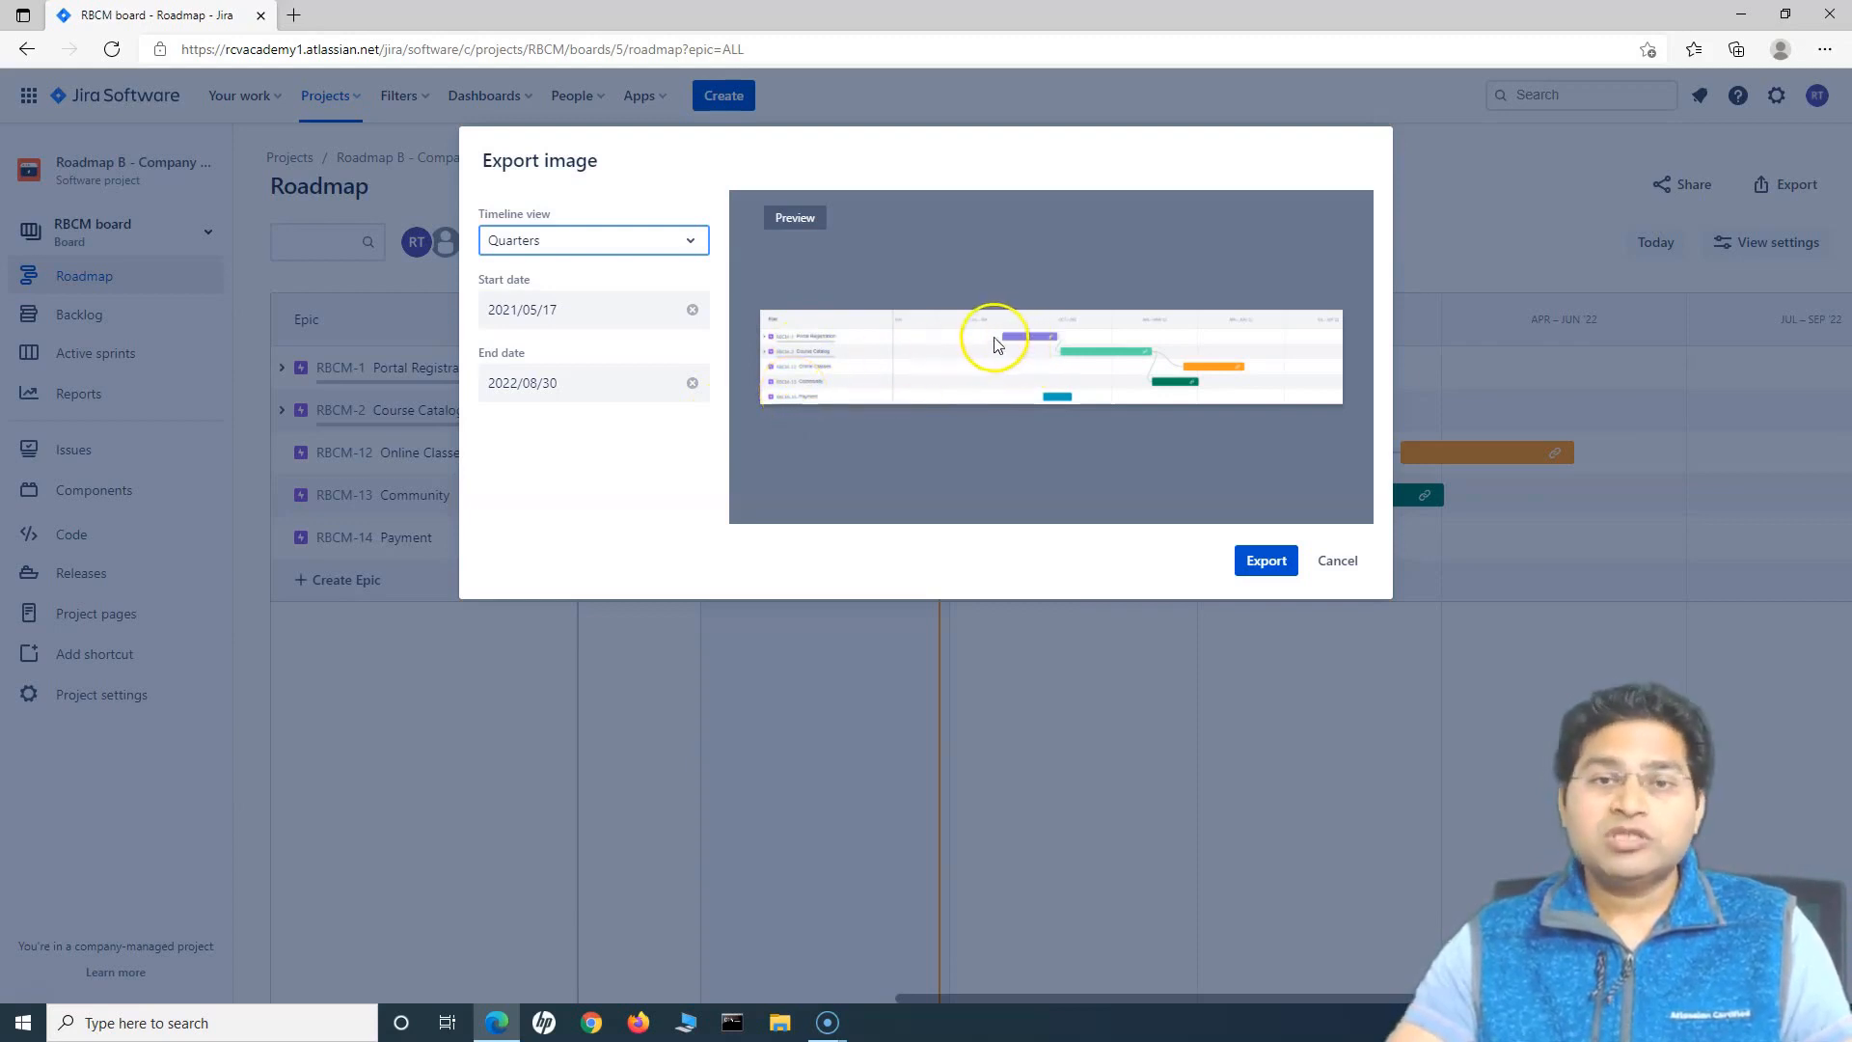
mouse_move(1073, 363)
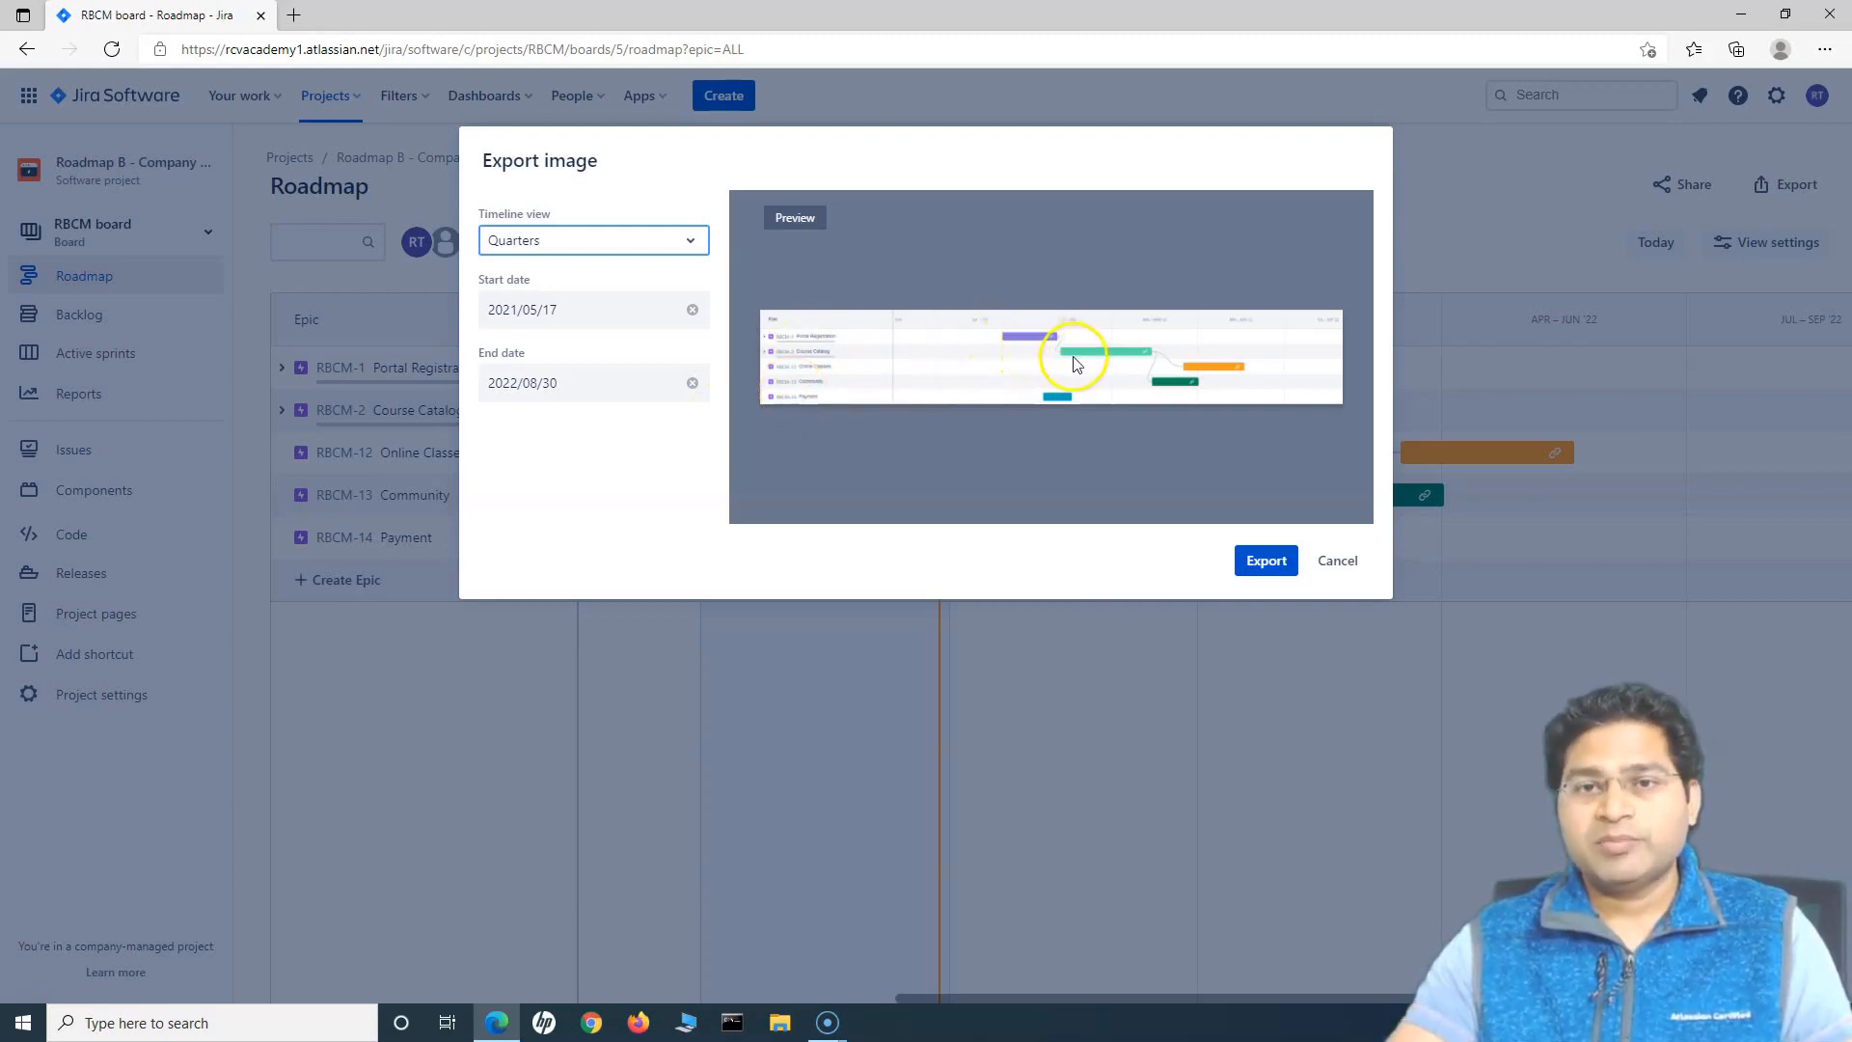
mouse_move(1074, 362)
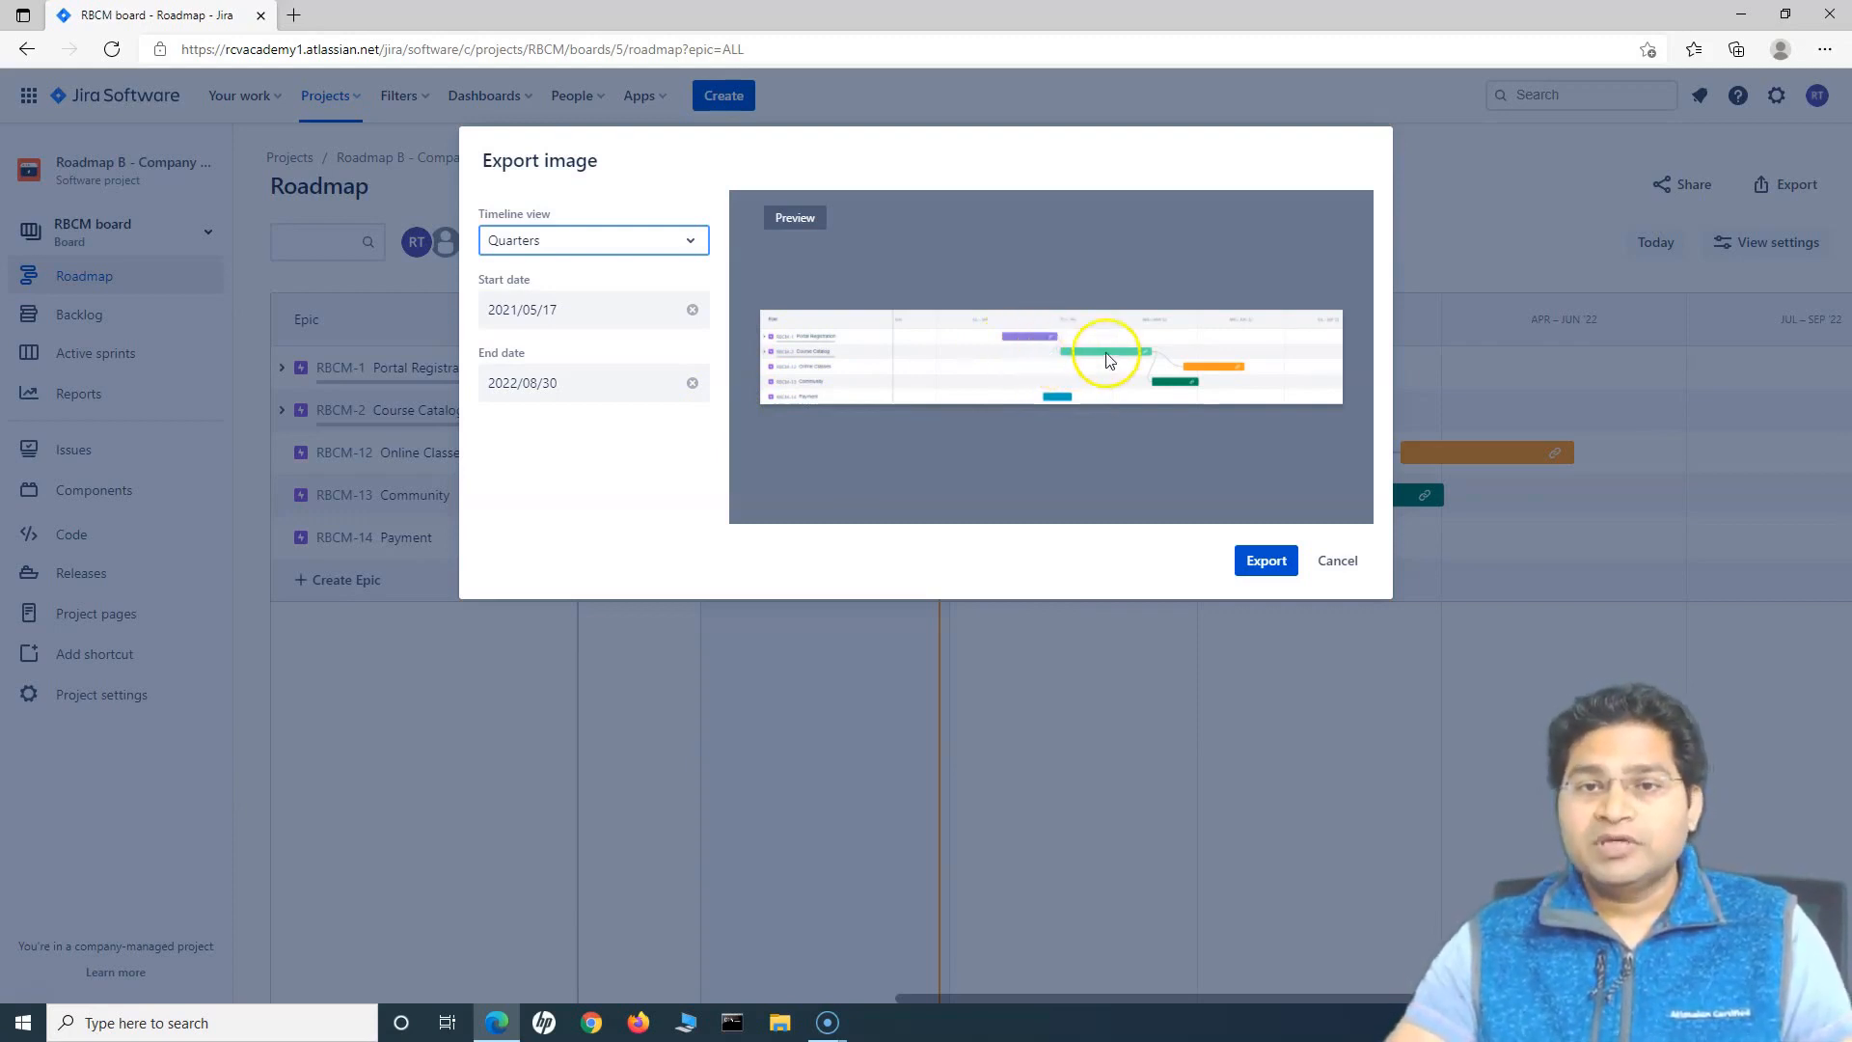
mouse_move(1332, 299)
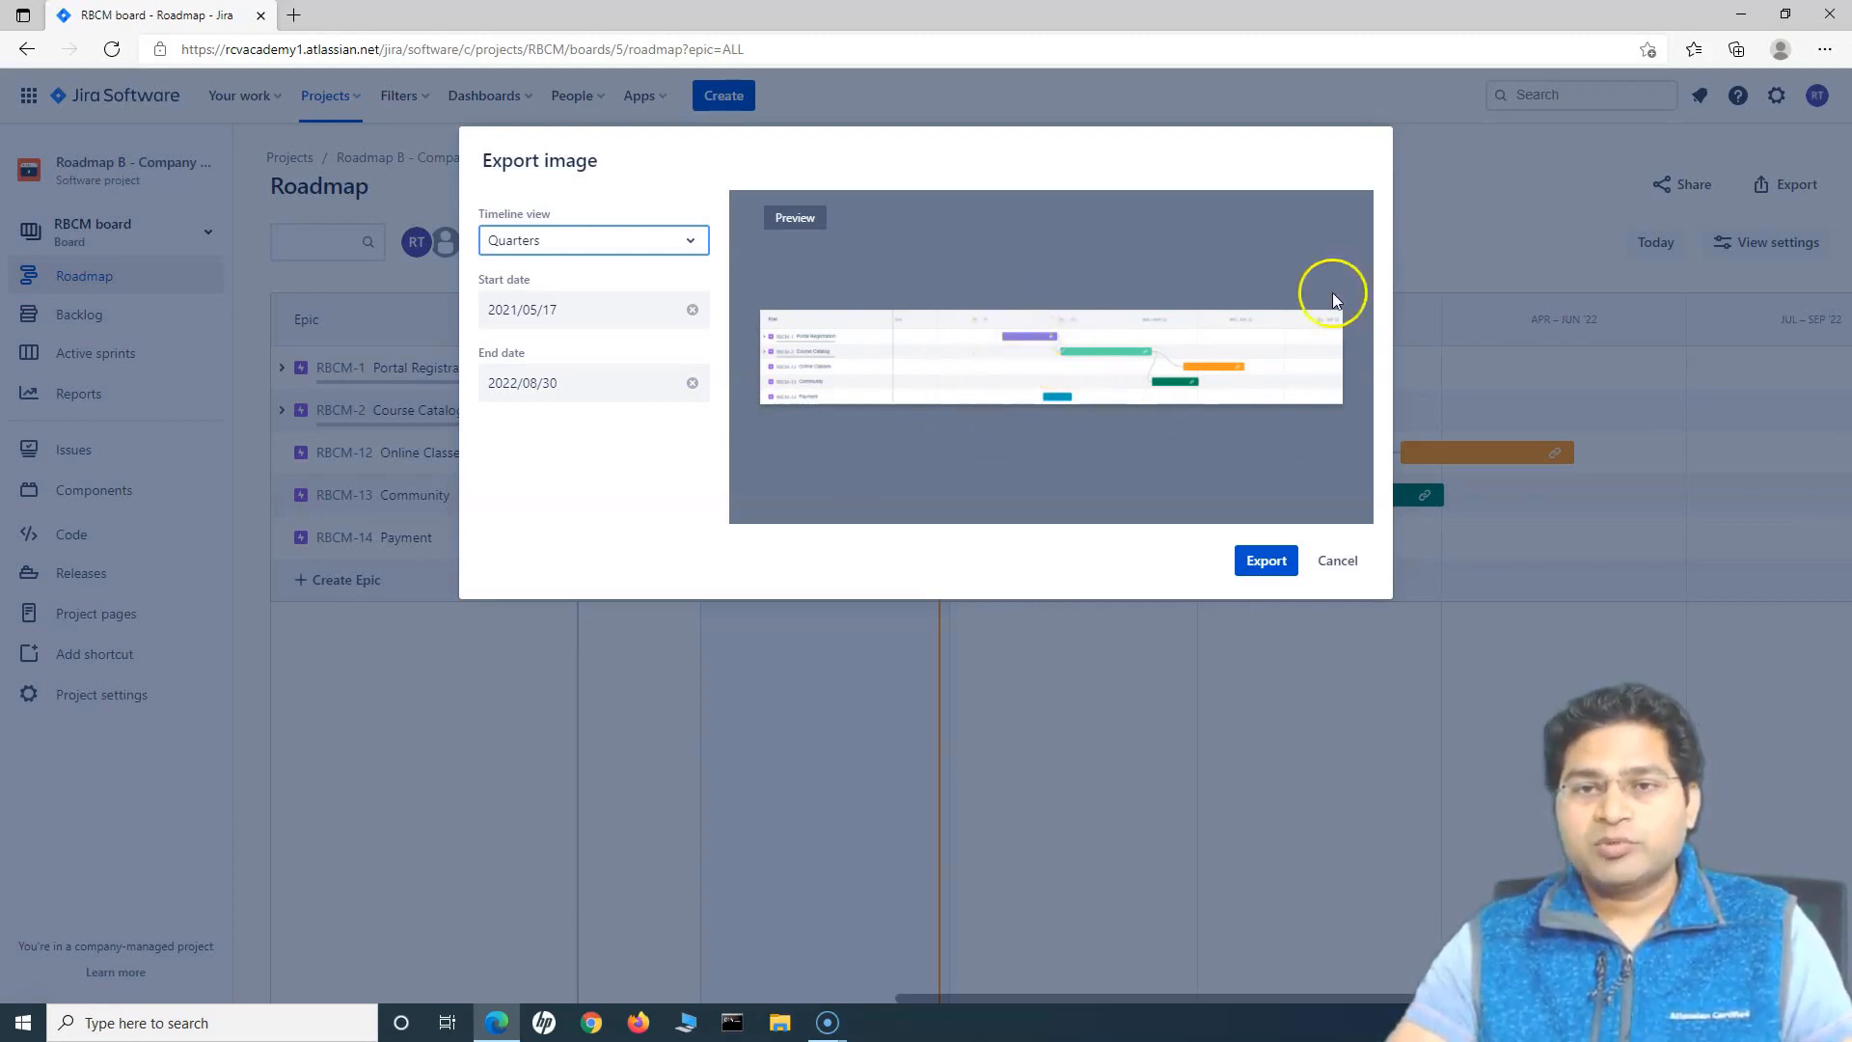
mouse_move(1269, 375)
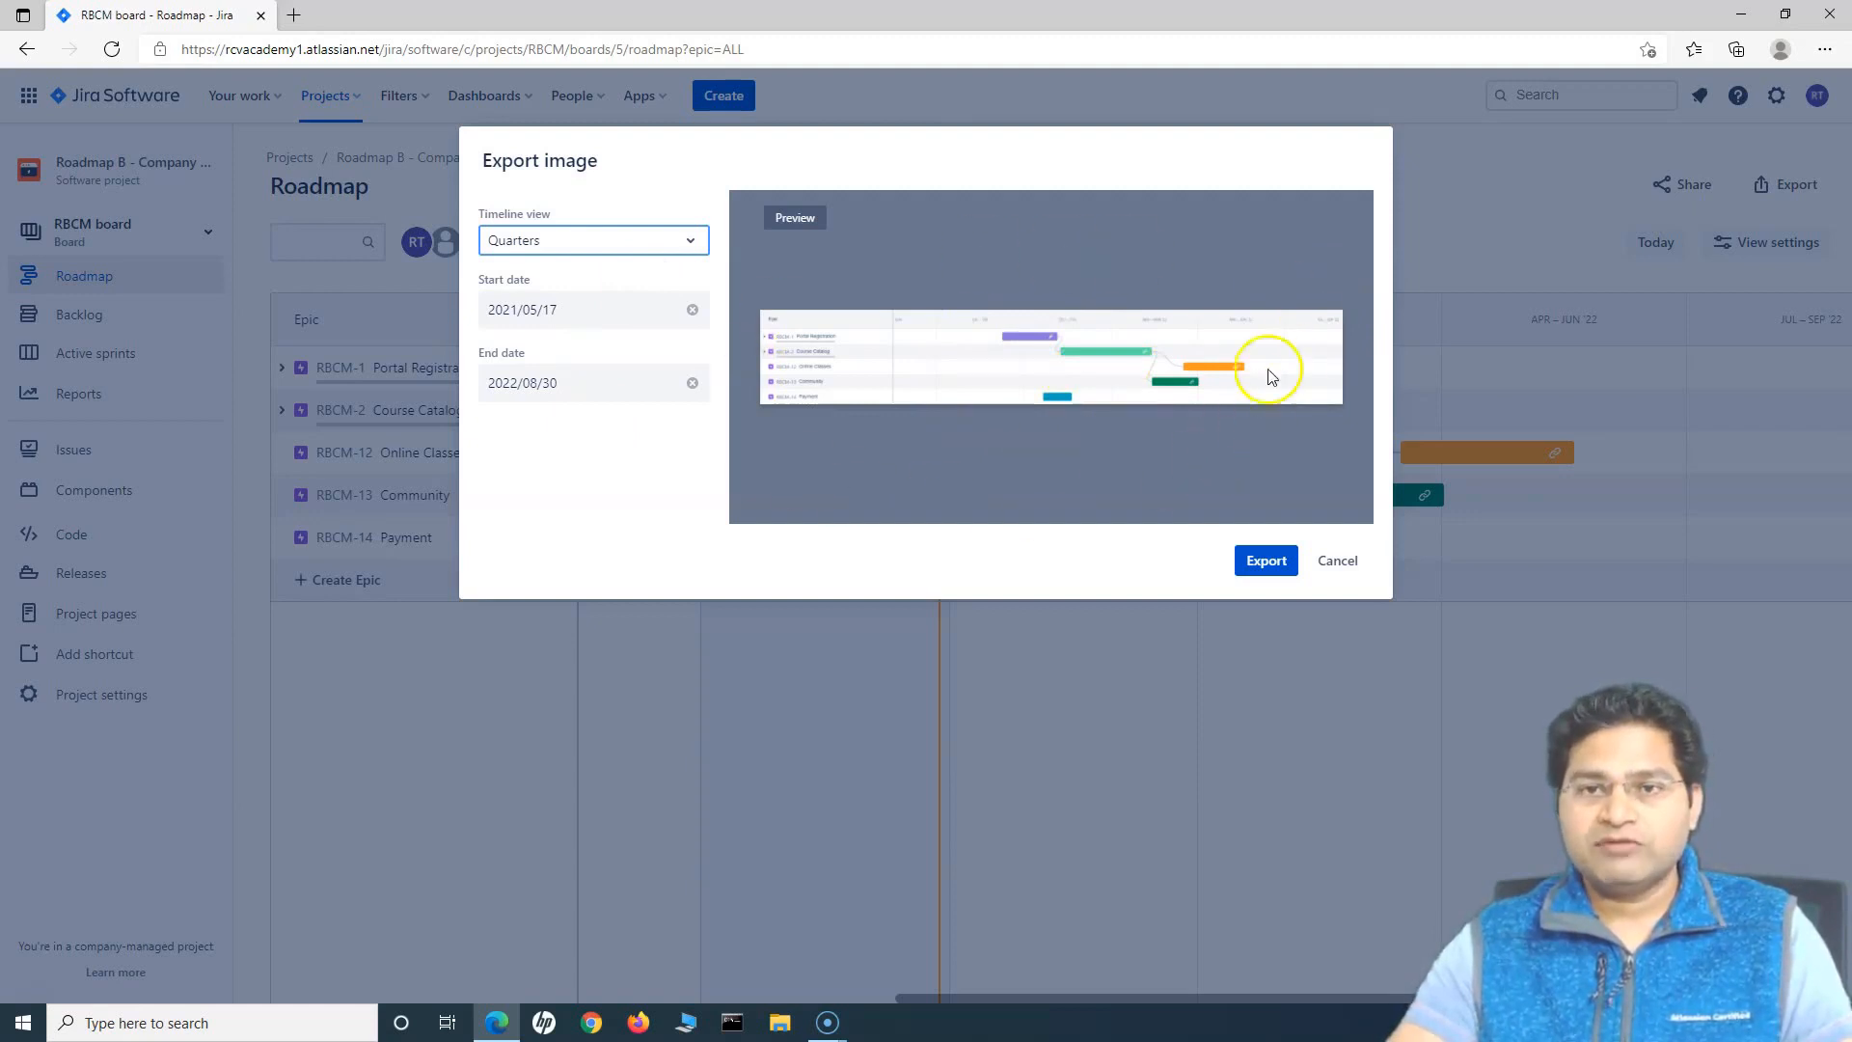
mouse_move(1093, 372)
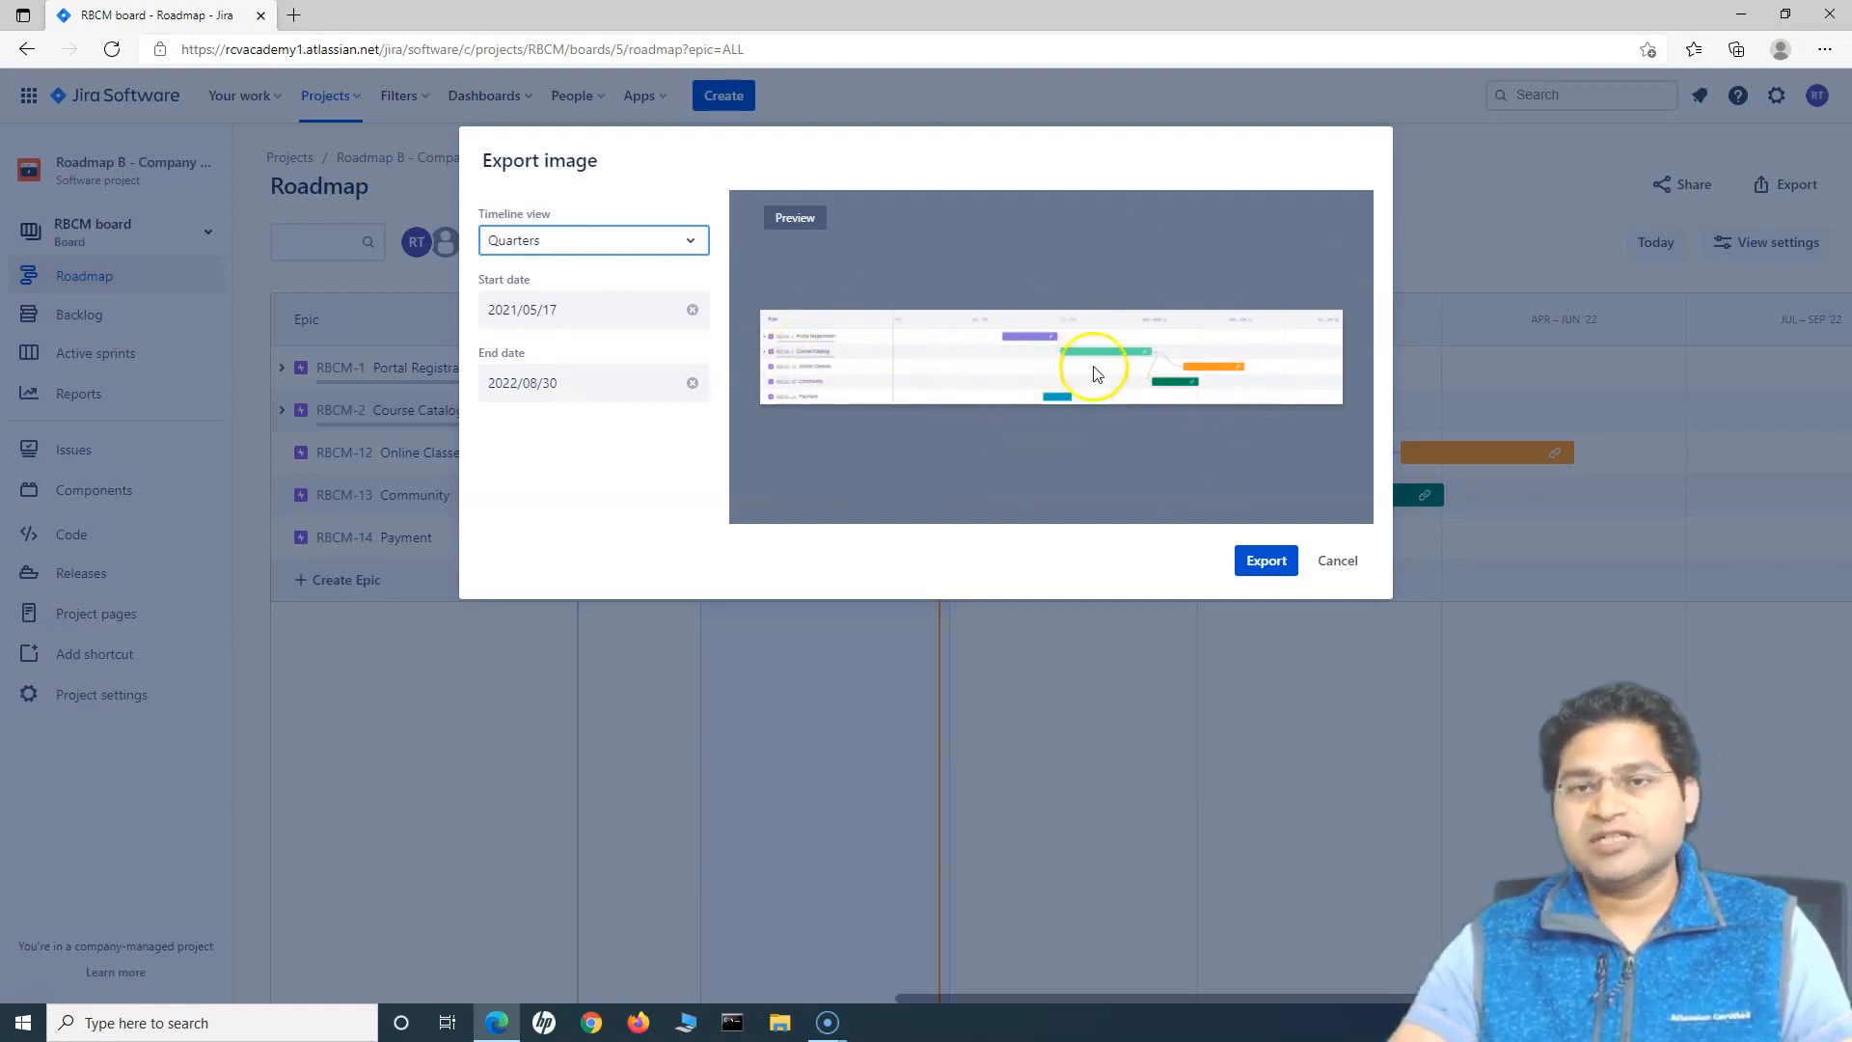
mouse_move(742, 452)
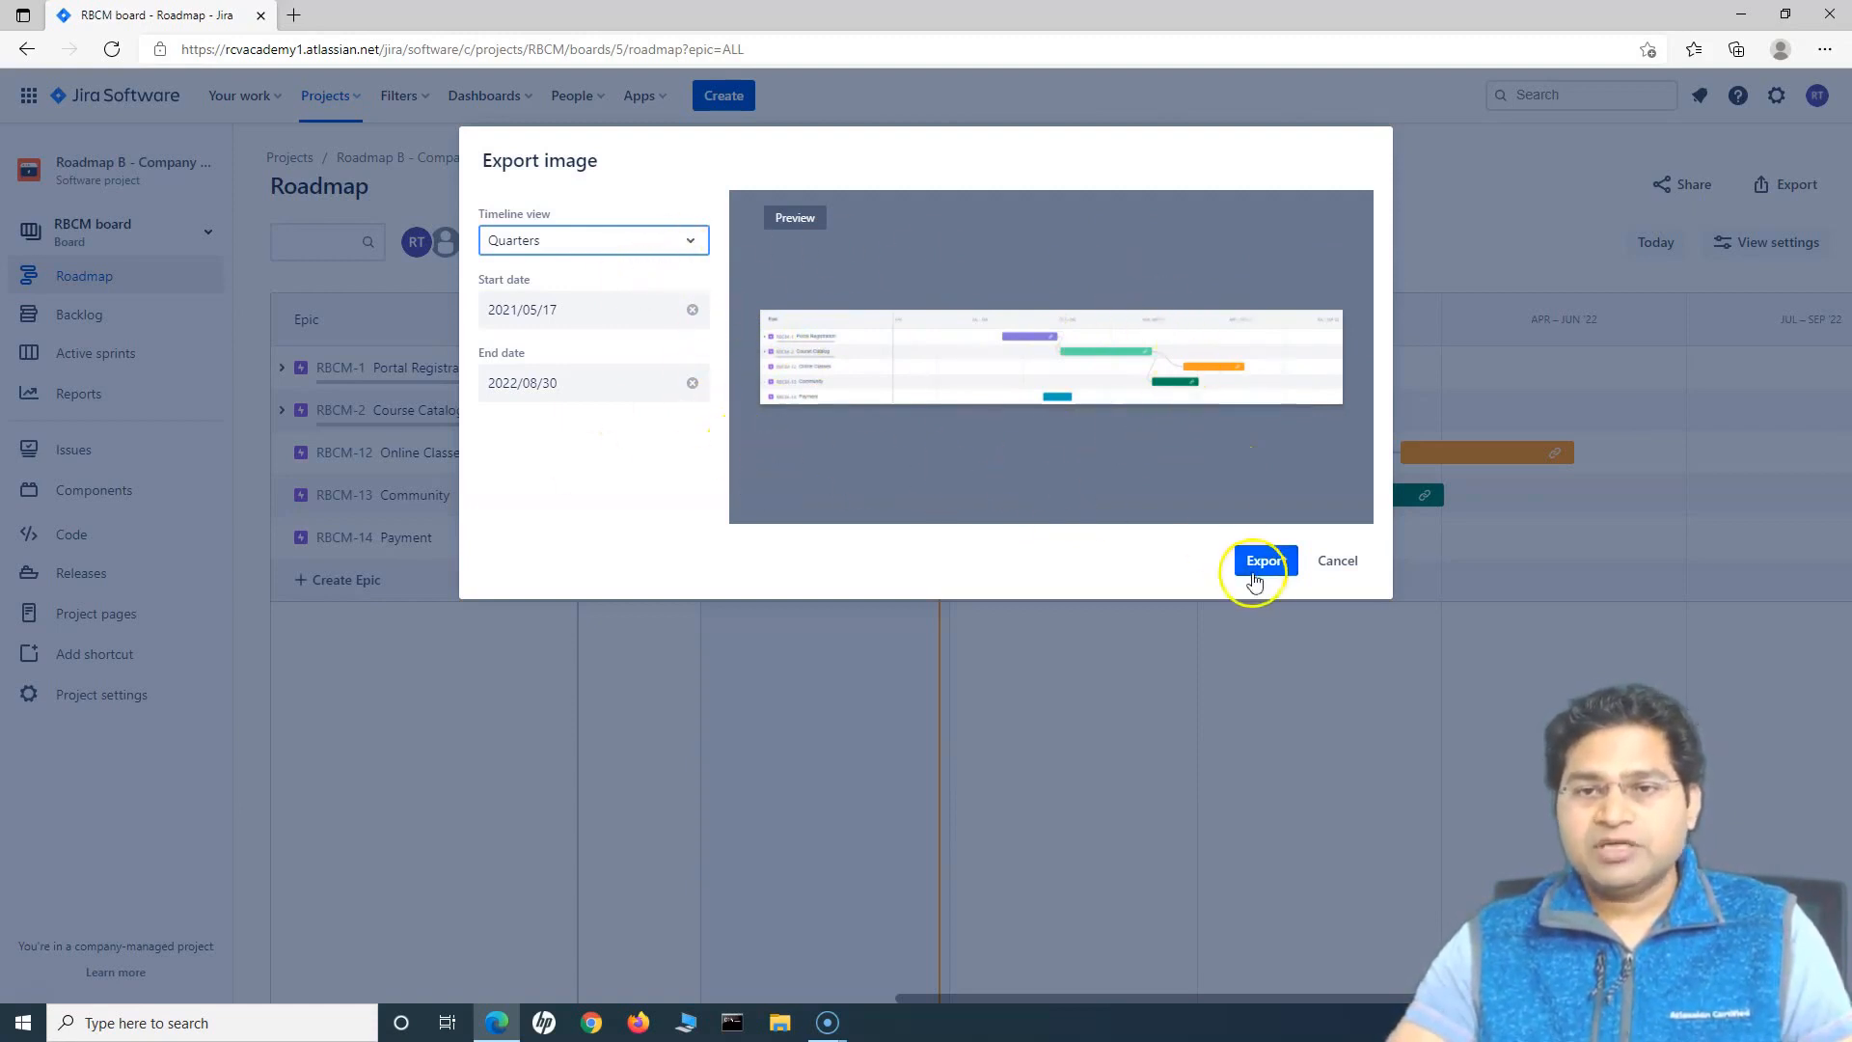
mouse_move(846, 421)
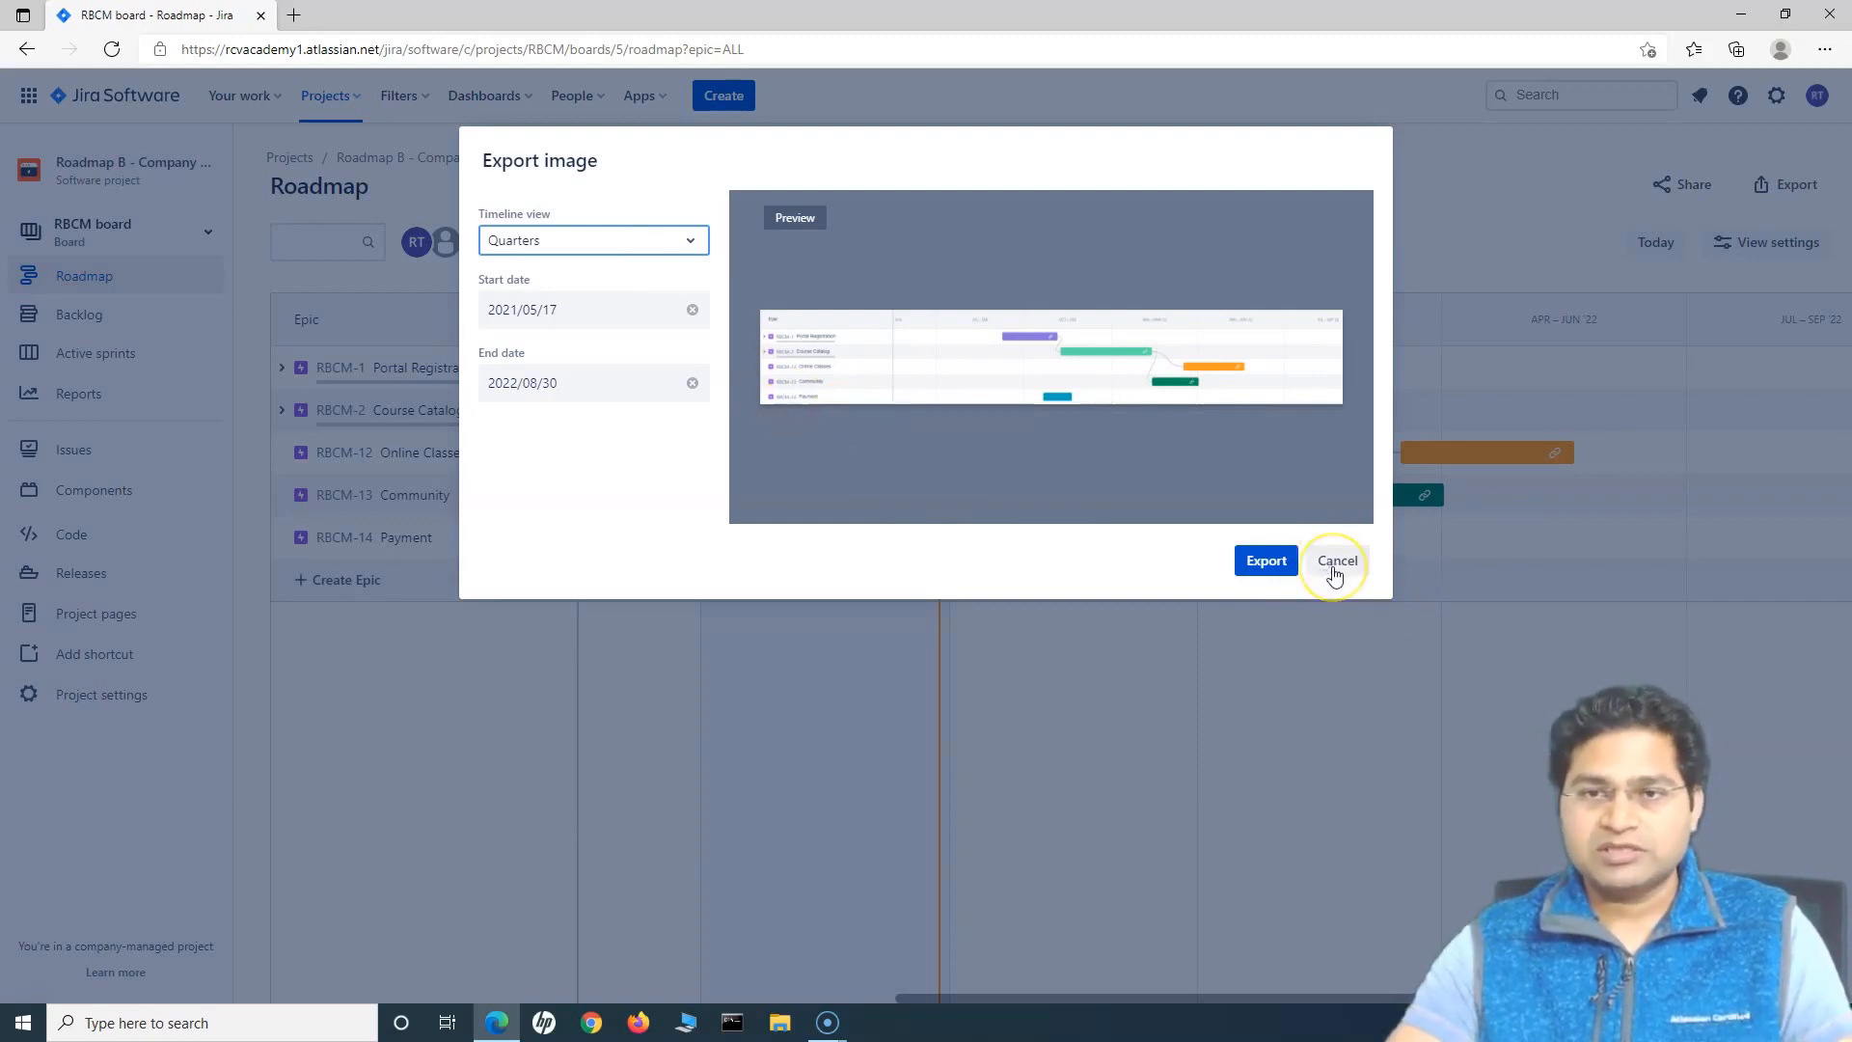
Cancel the export preview, then view the timeline by Months, Weeks, and Quarters.
left_click(1335, 559)
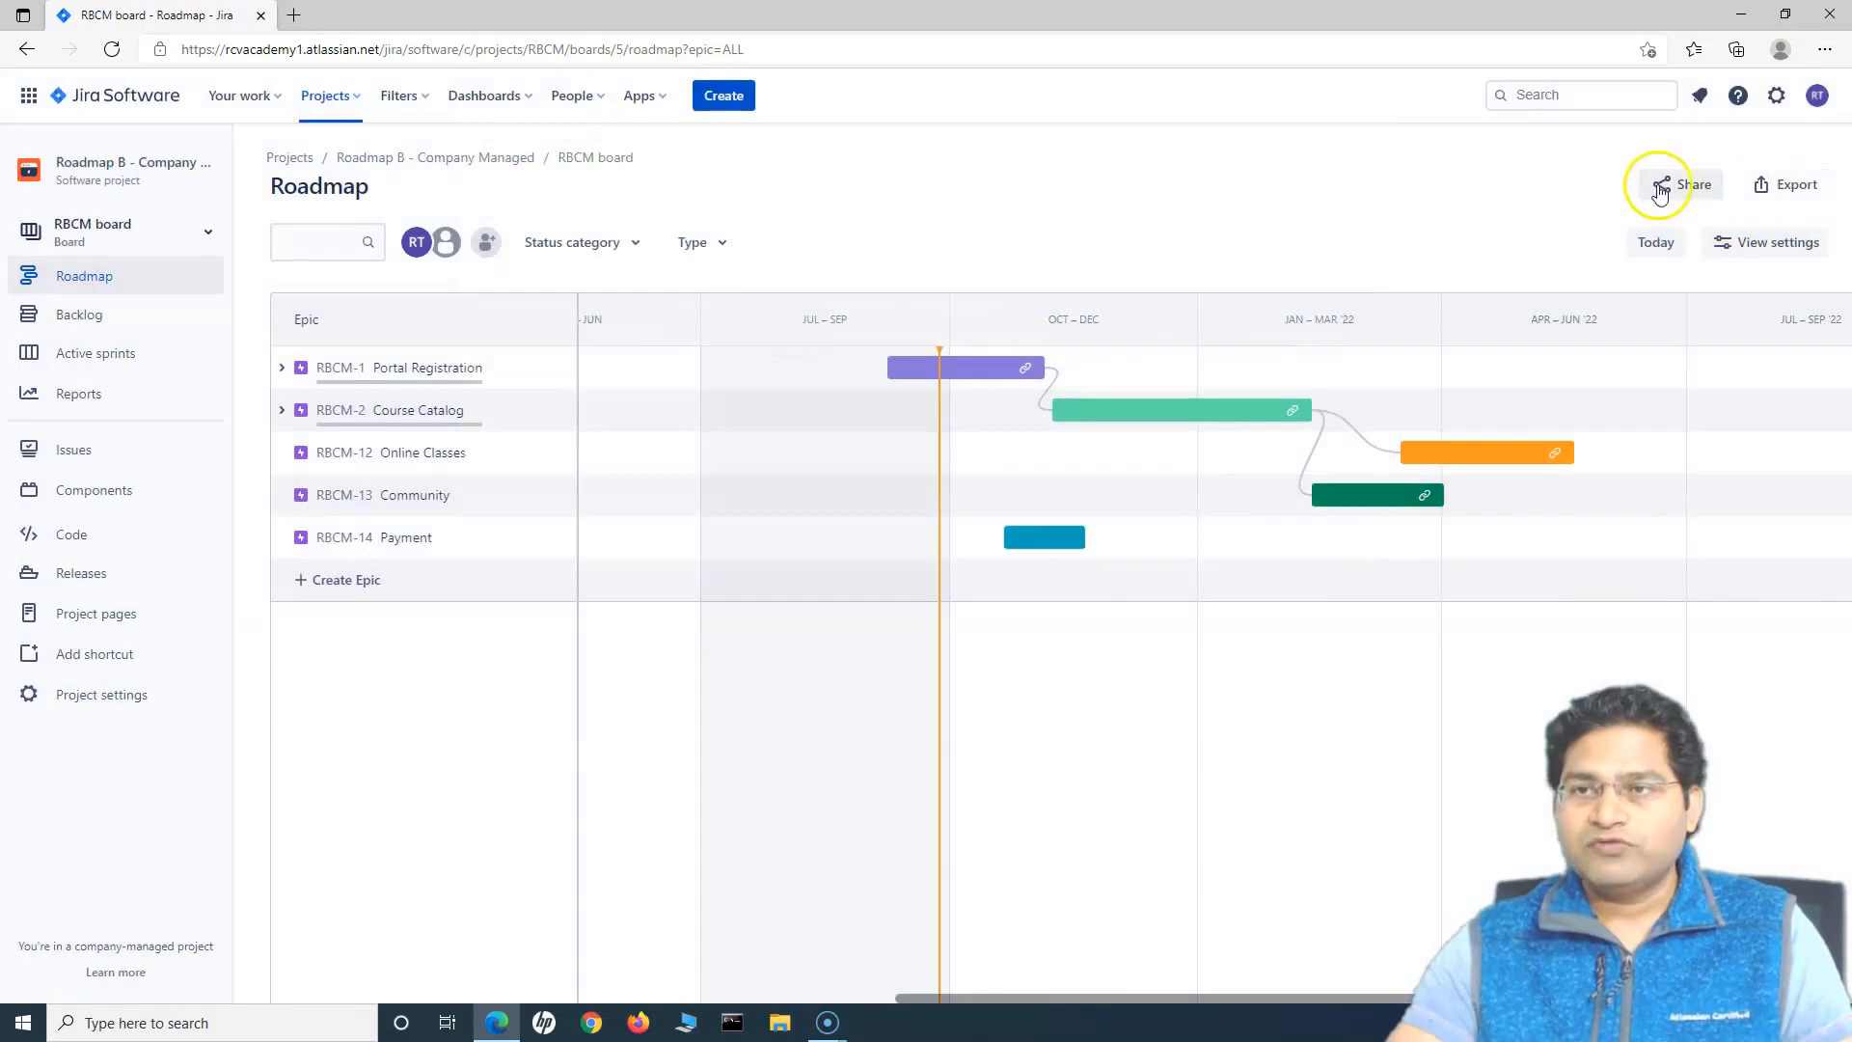
mouse_move(1309, 732)
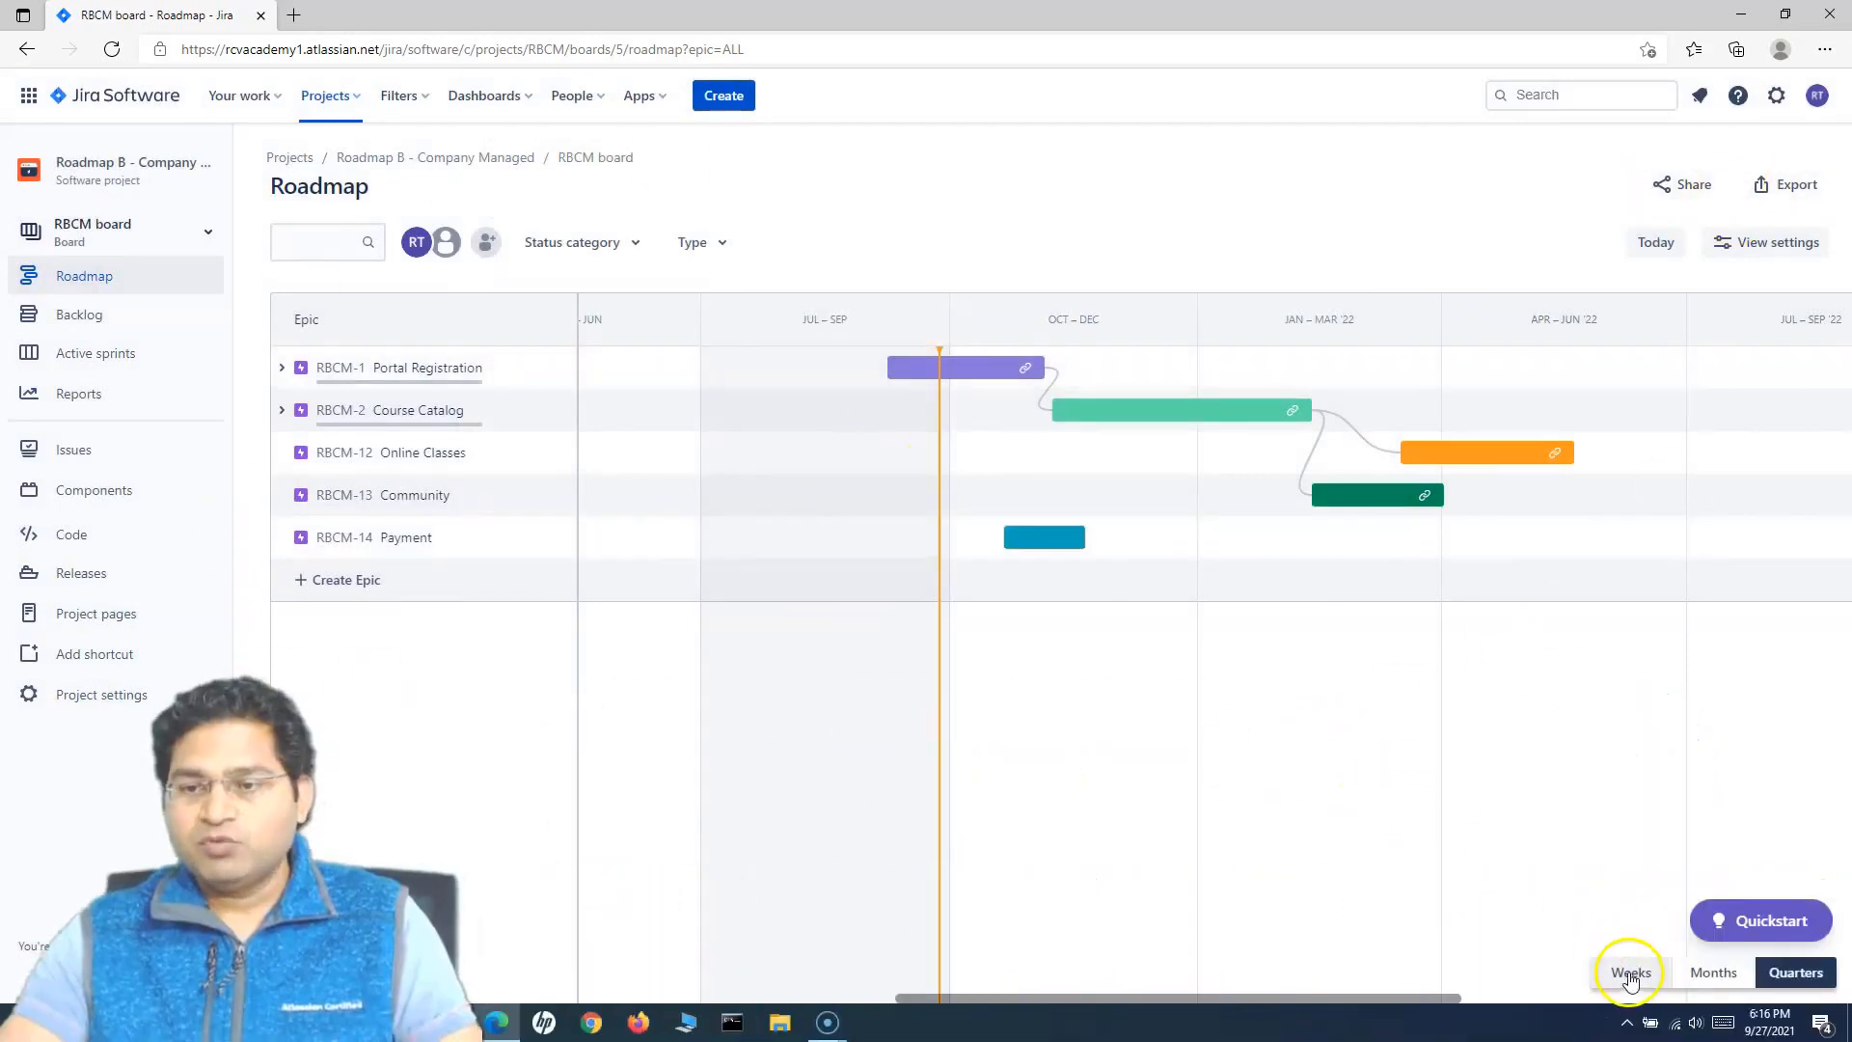
mouse_move(1754, 972)
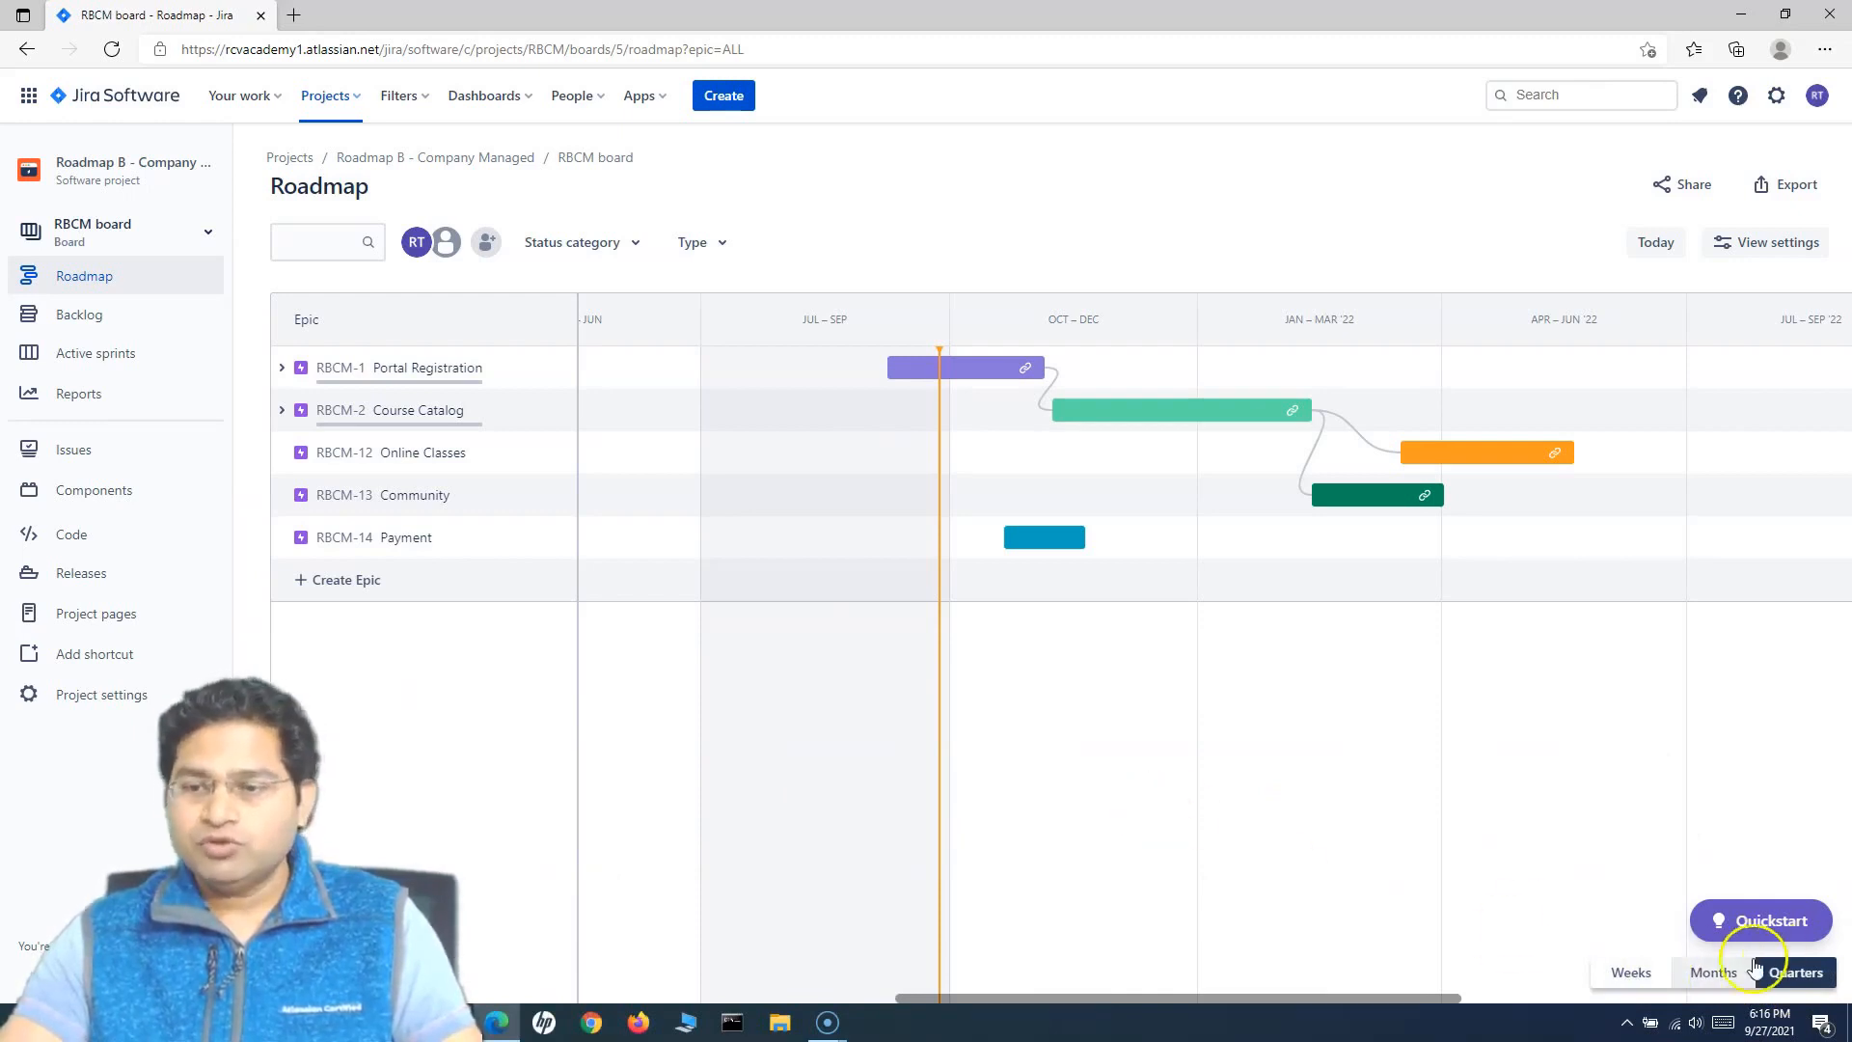
left_click(1711, 971)
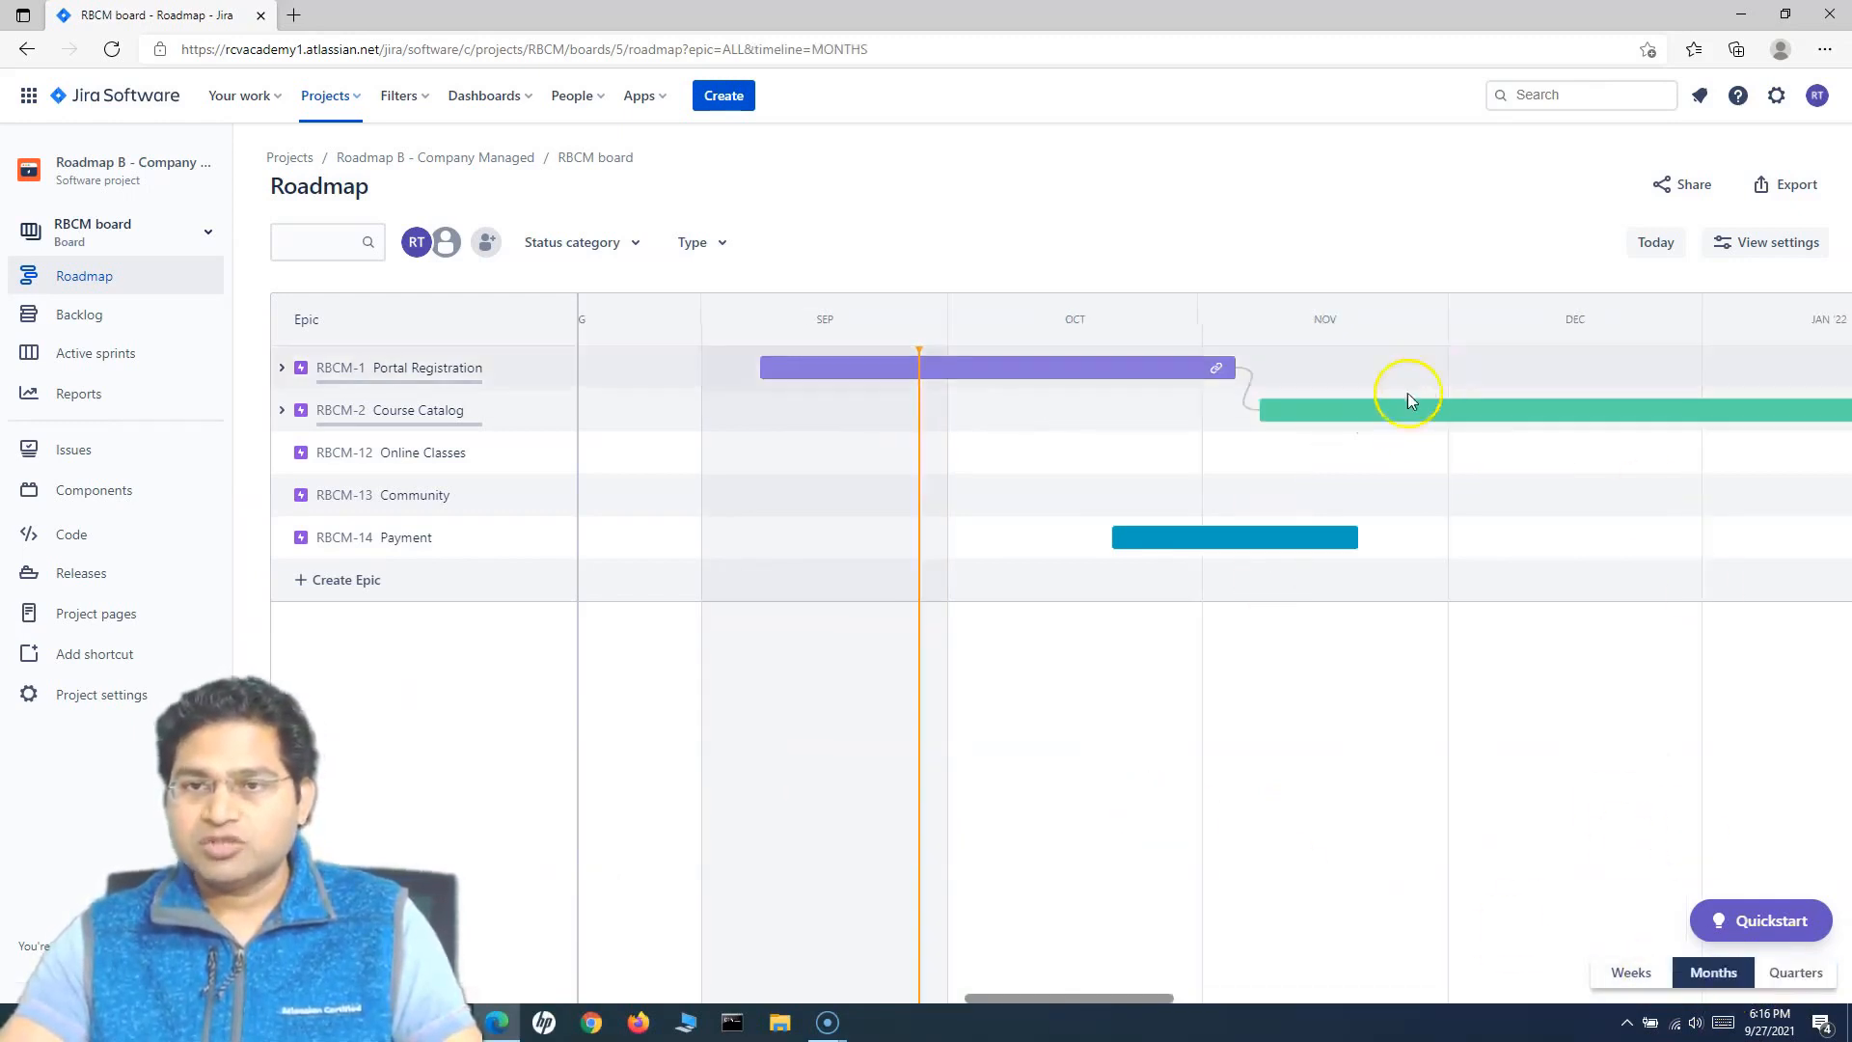
left_click(1630, 973)
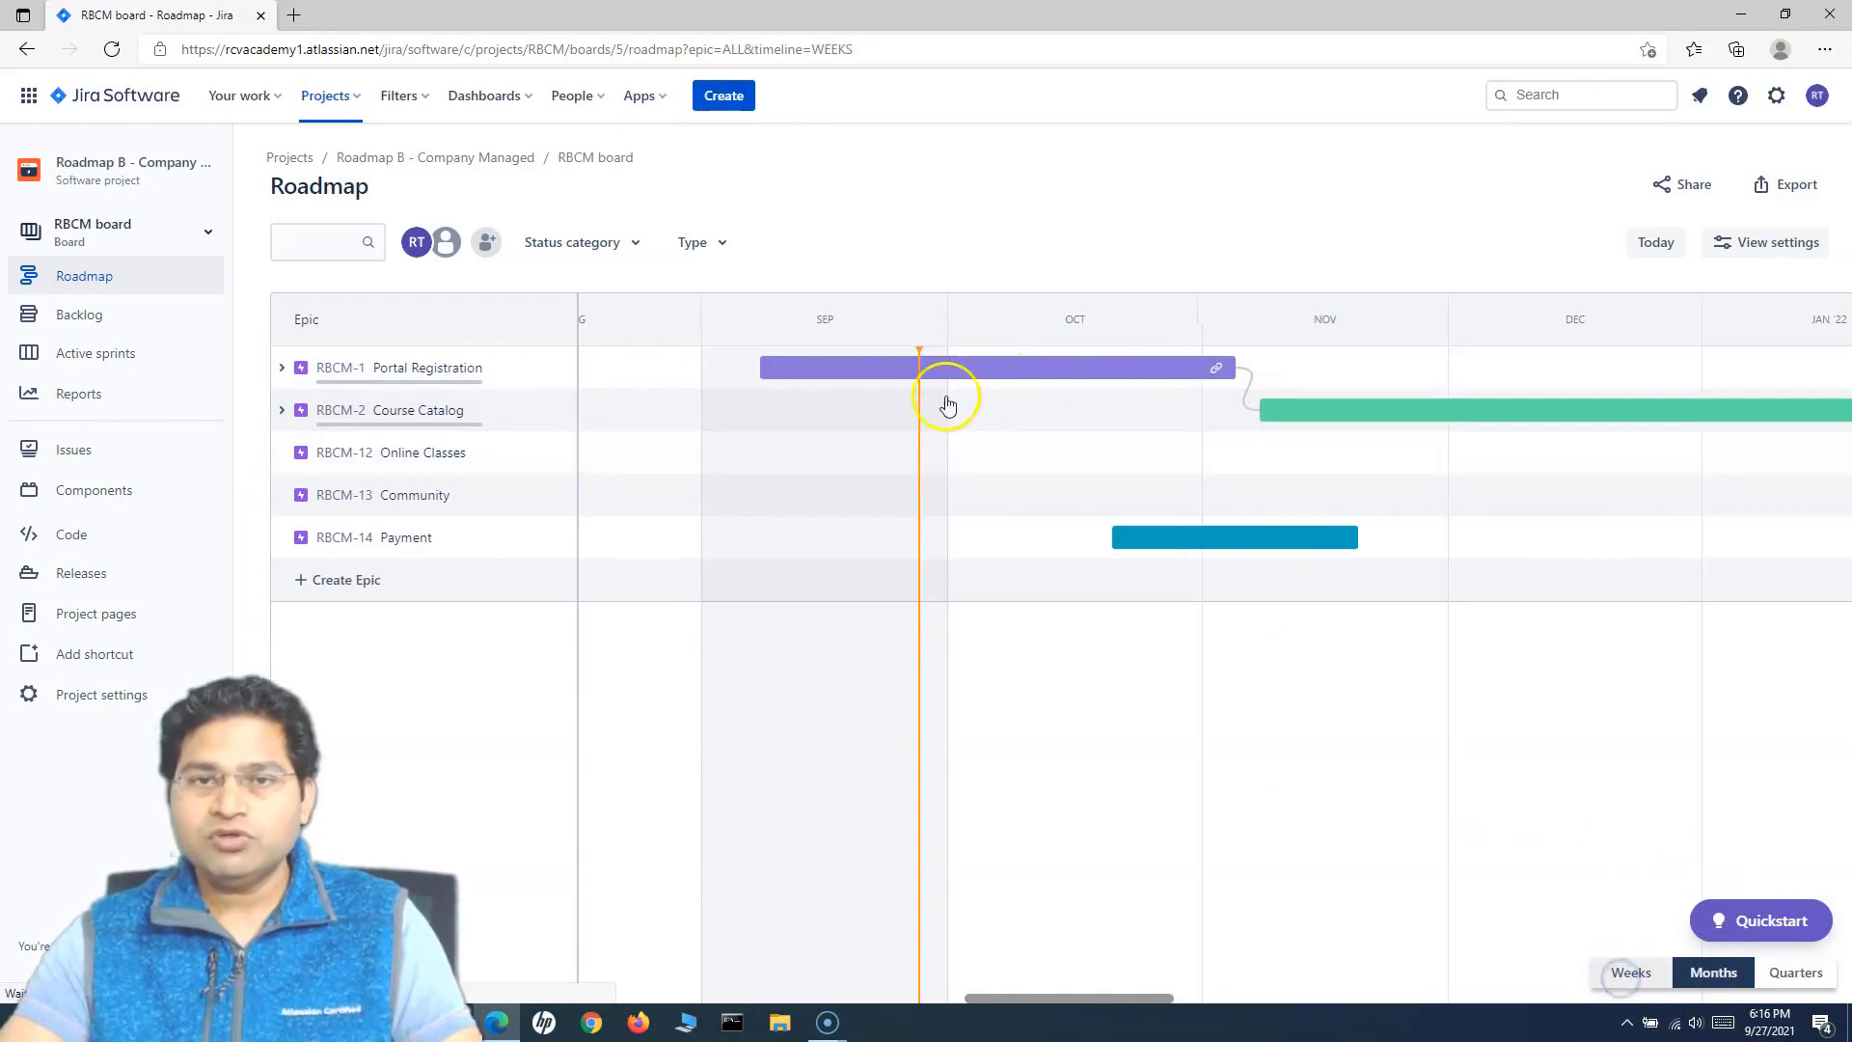
left_click(1631, 973)
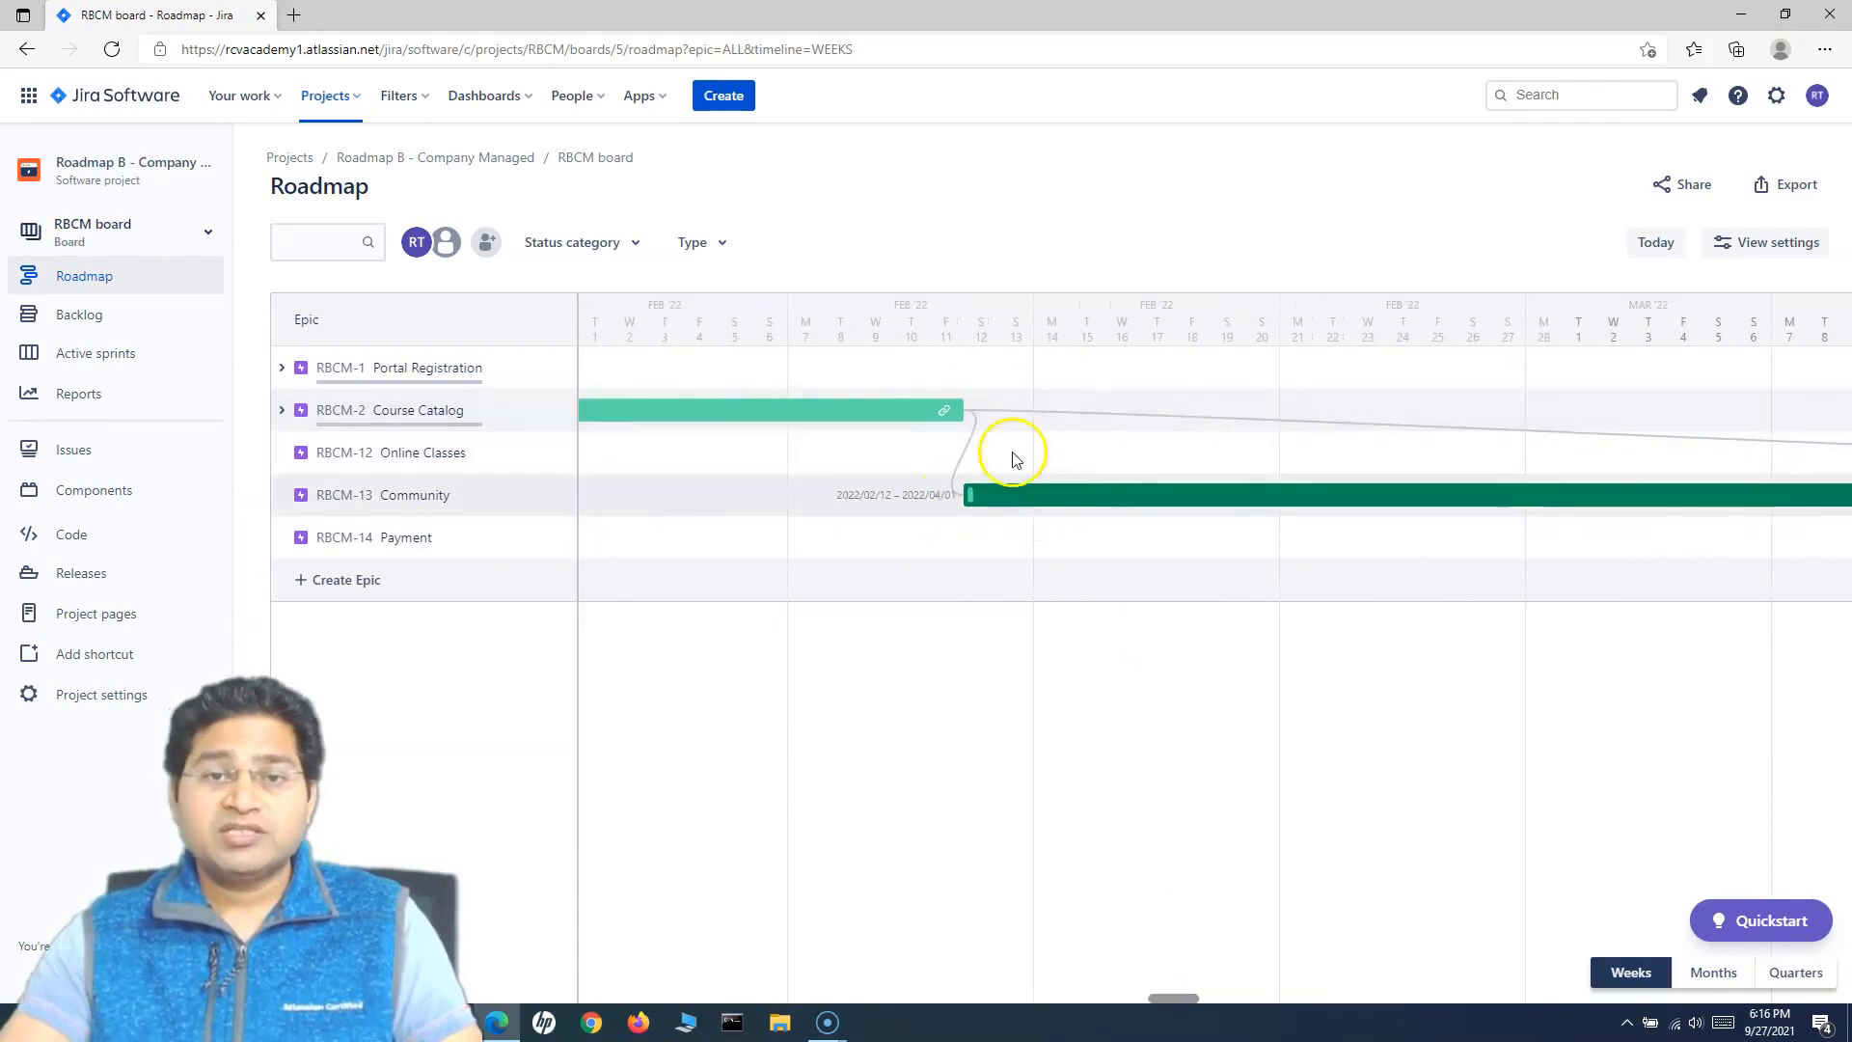
mouse_move(274, 413)
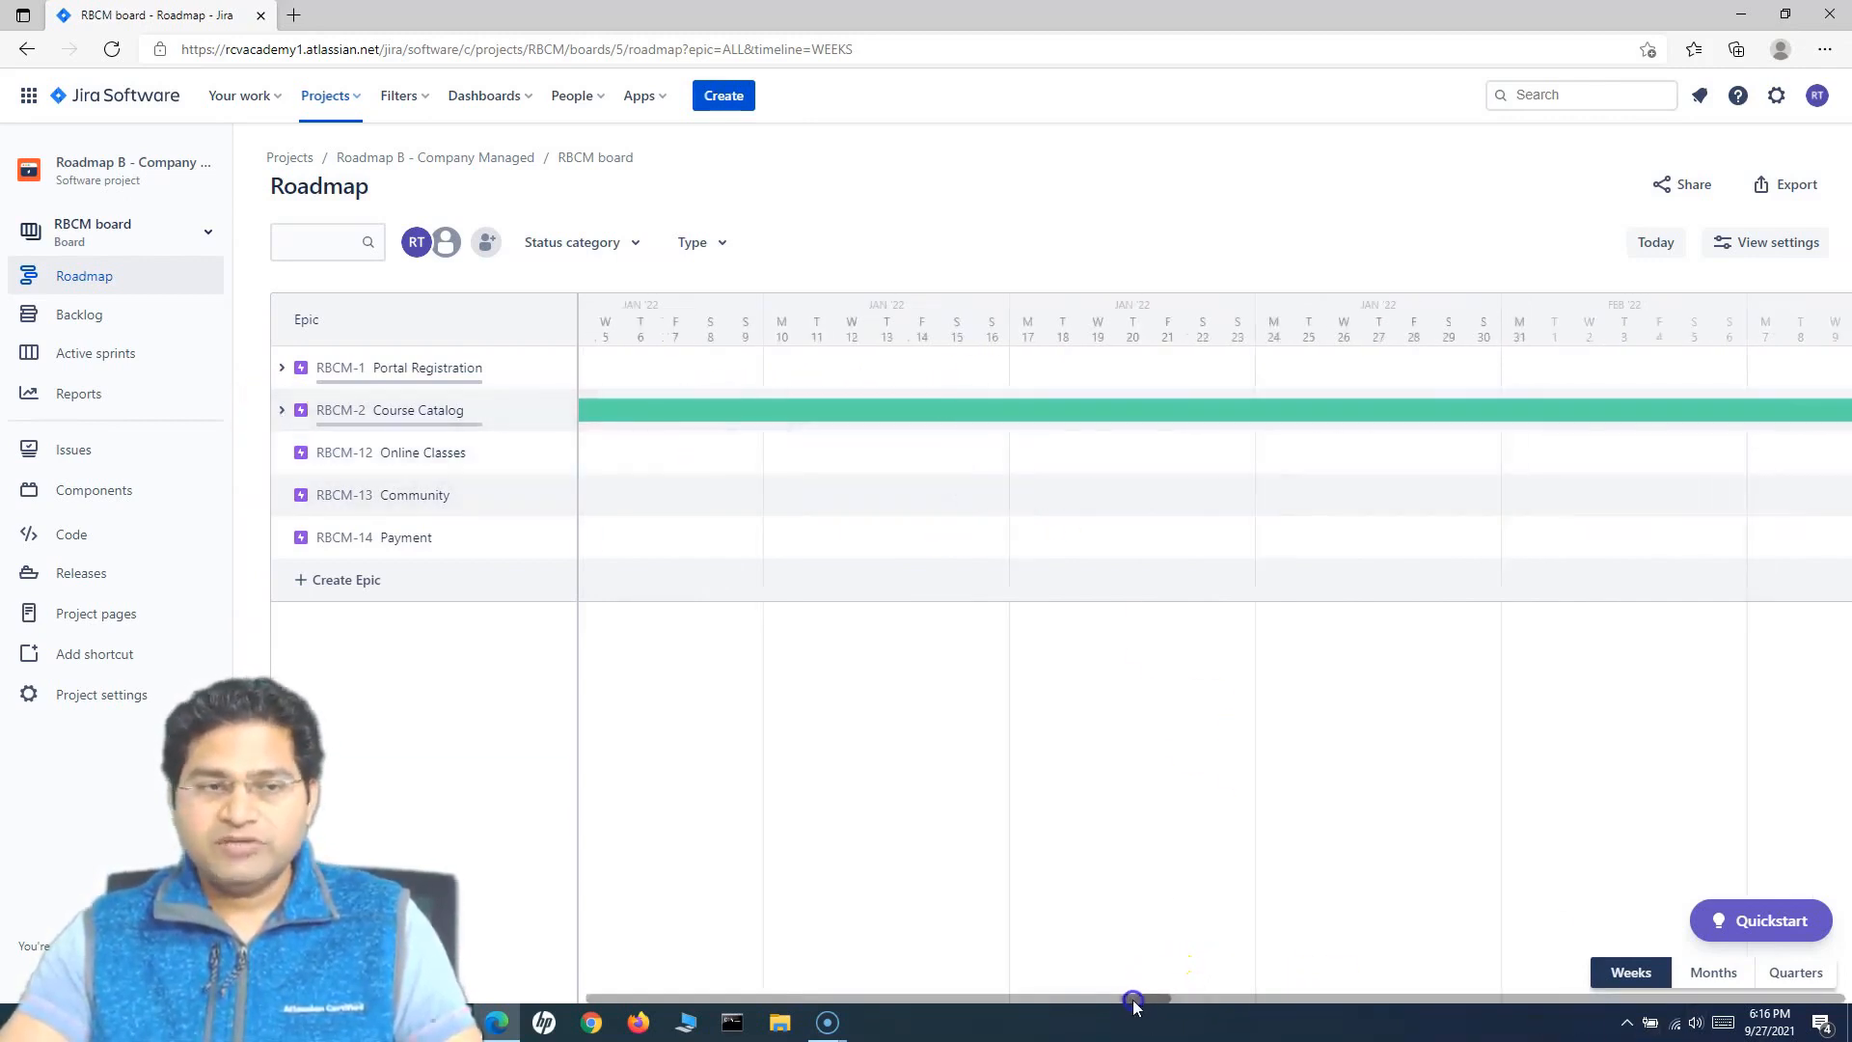
left_click(1794, 971)
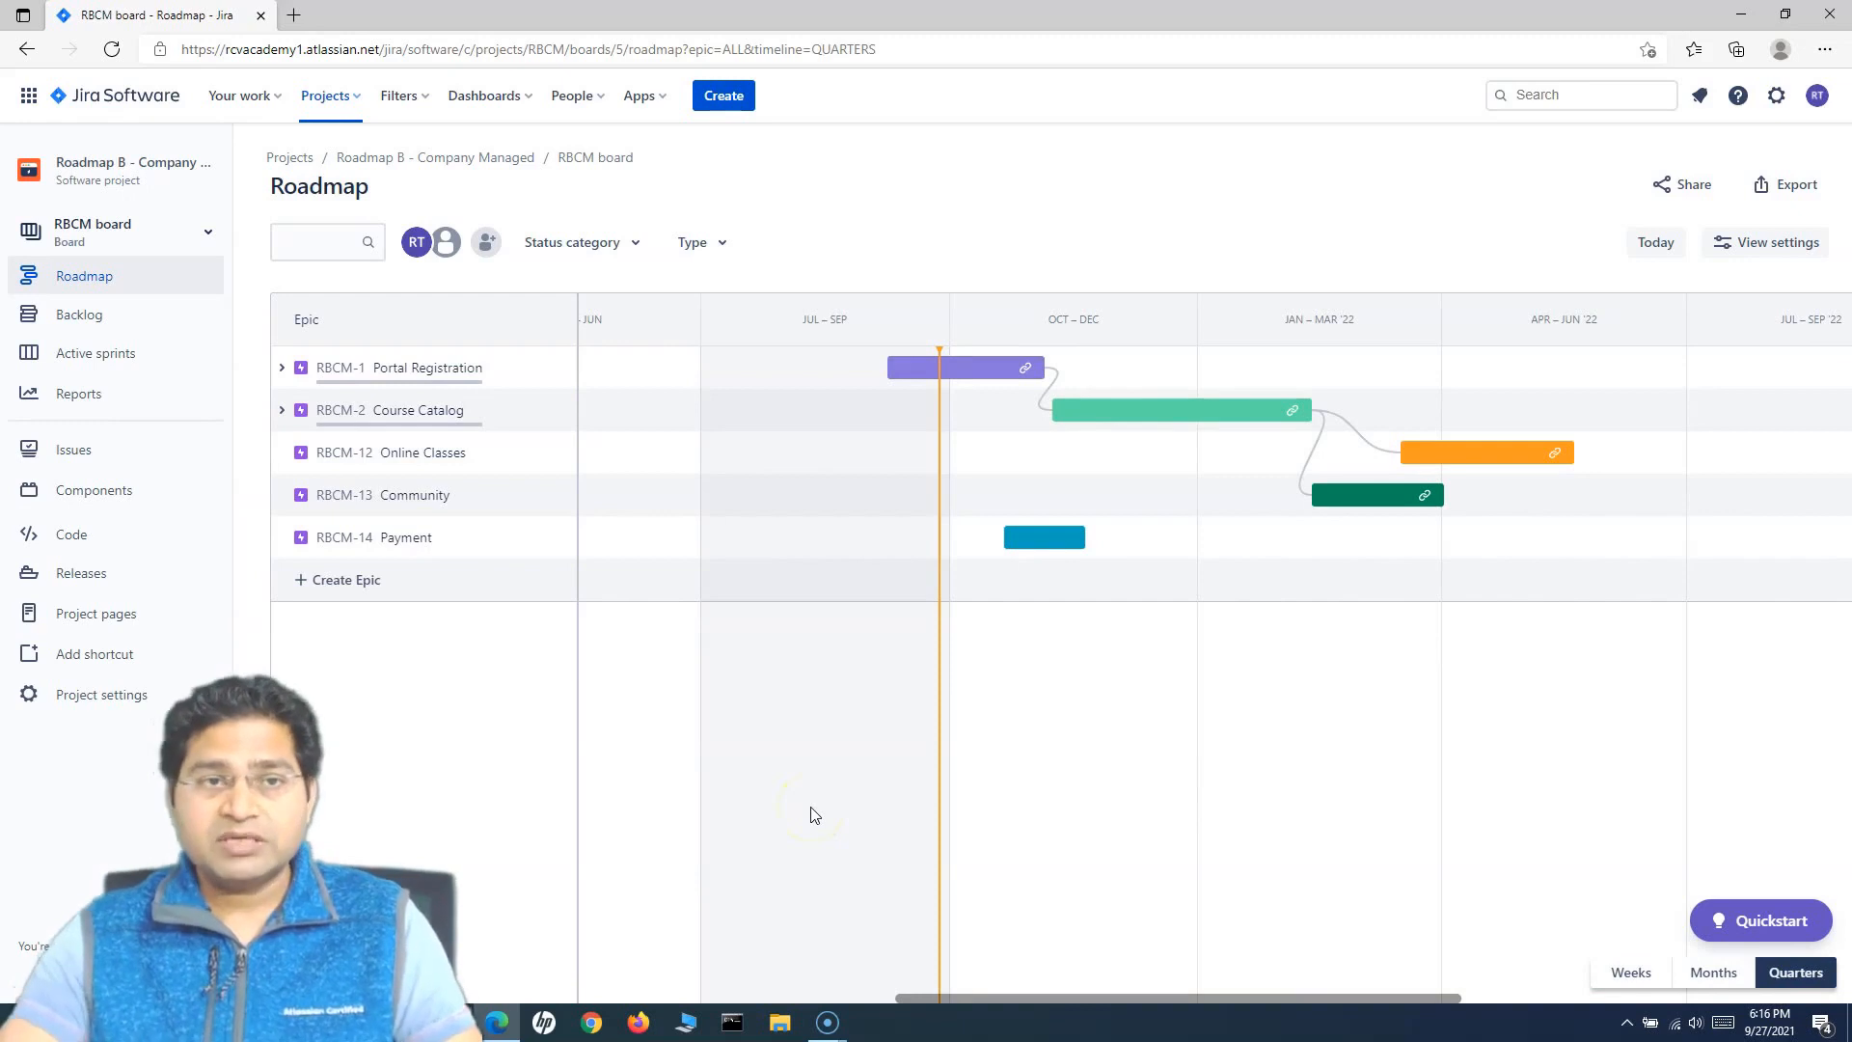
mouse_move(778, 1021)
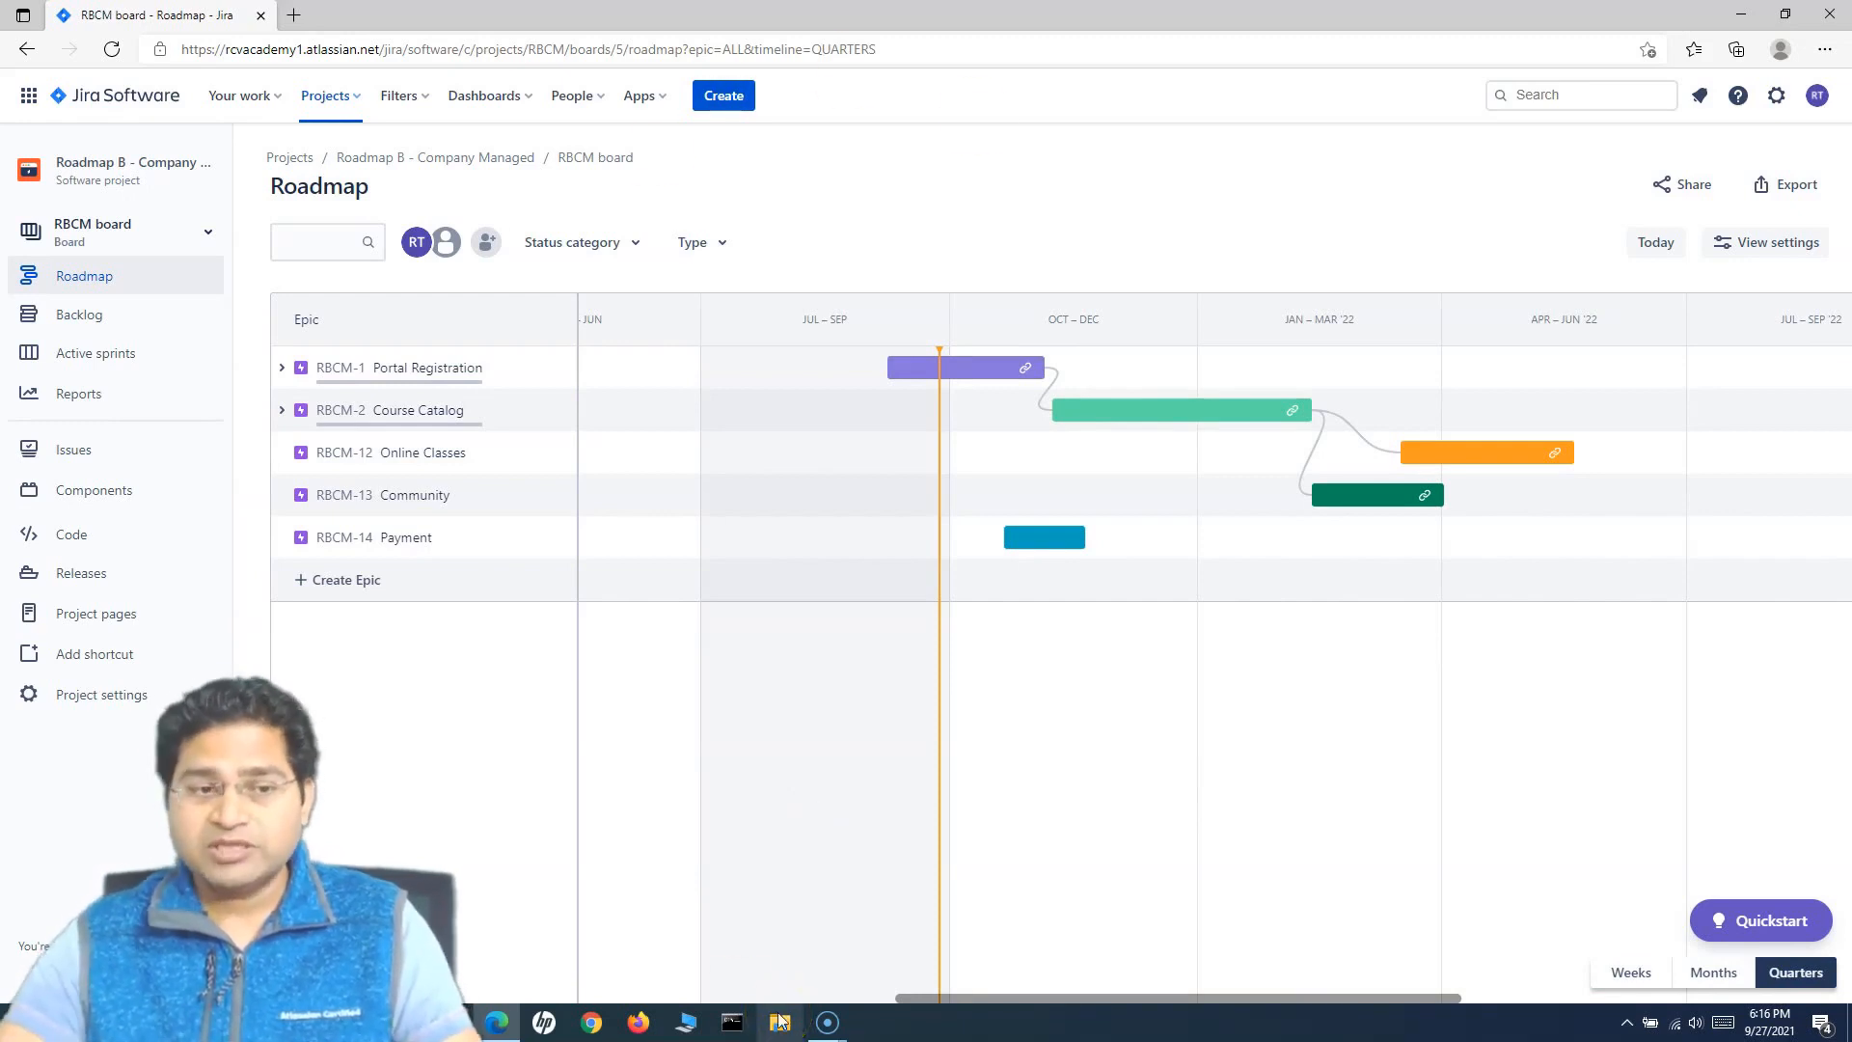
mouse_move(780, 1020)
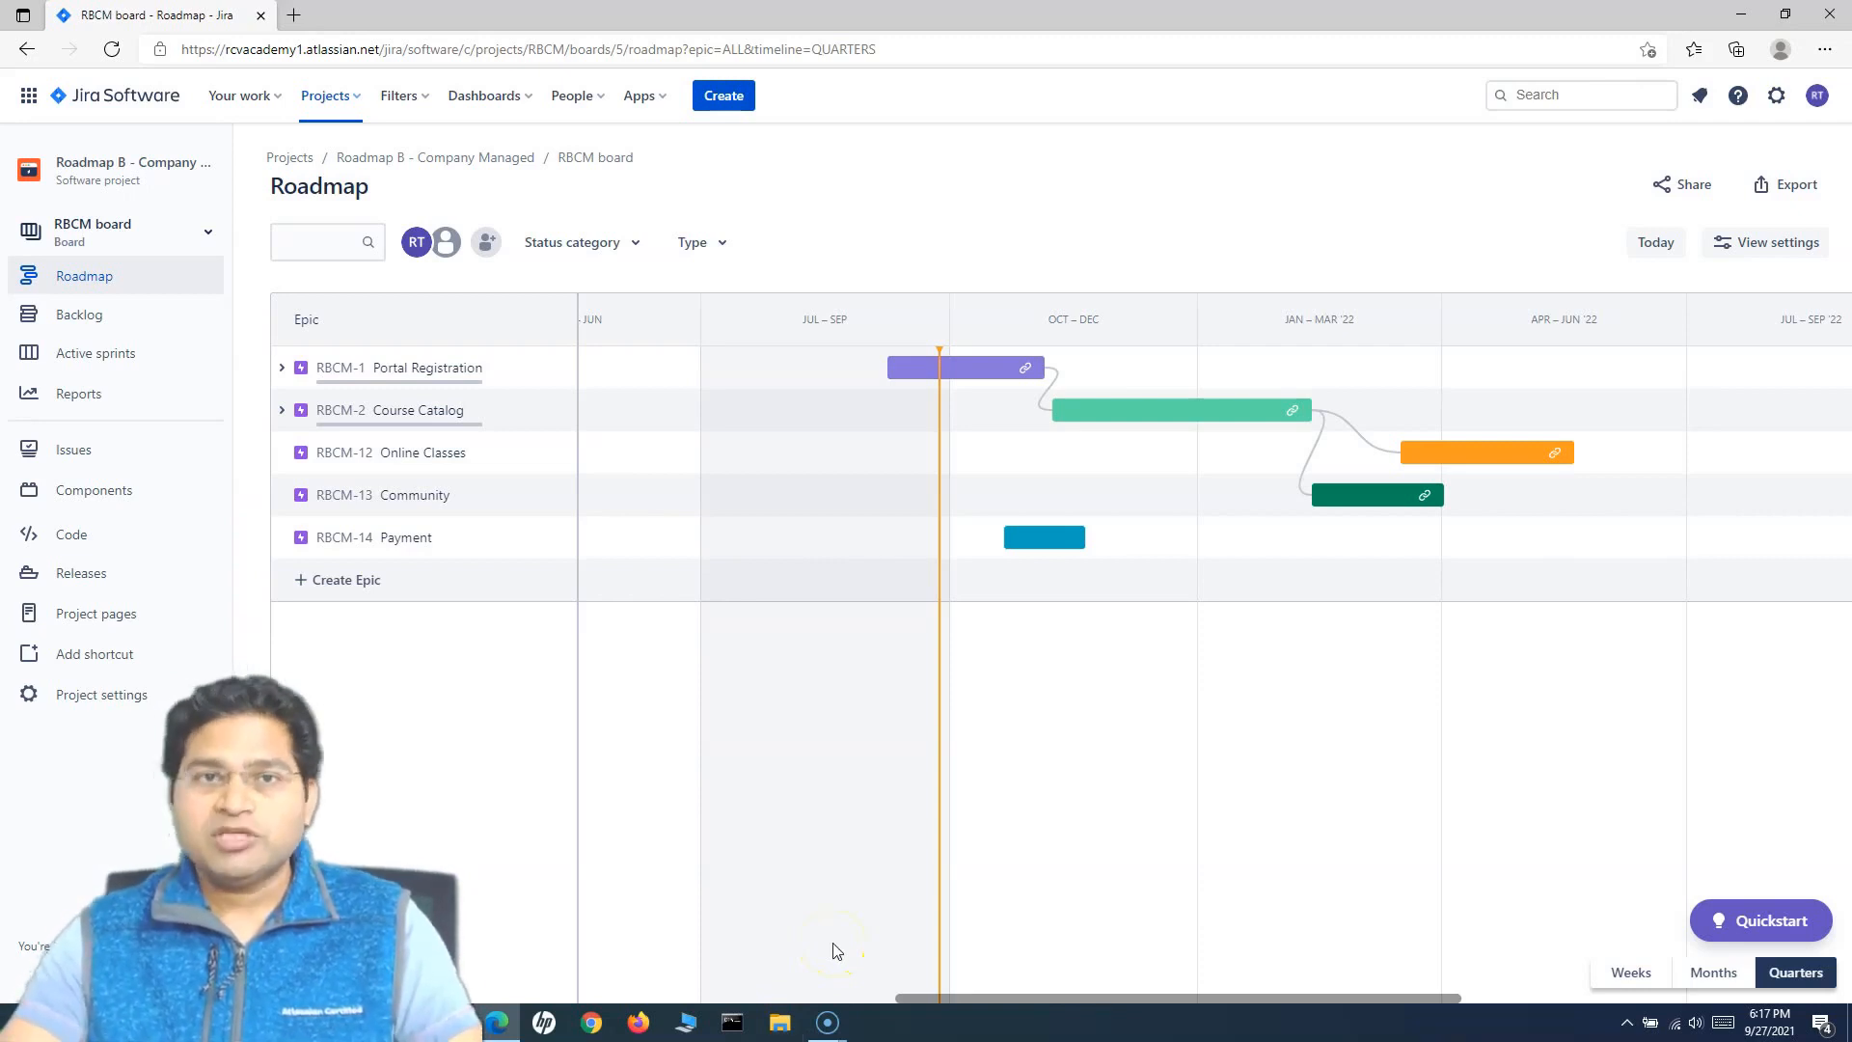
mouse_move(679, 186)
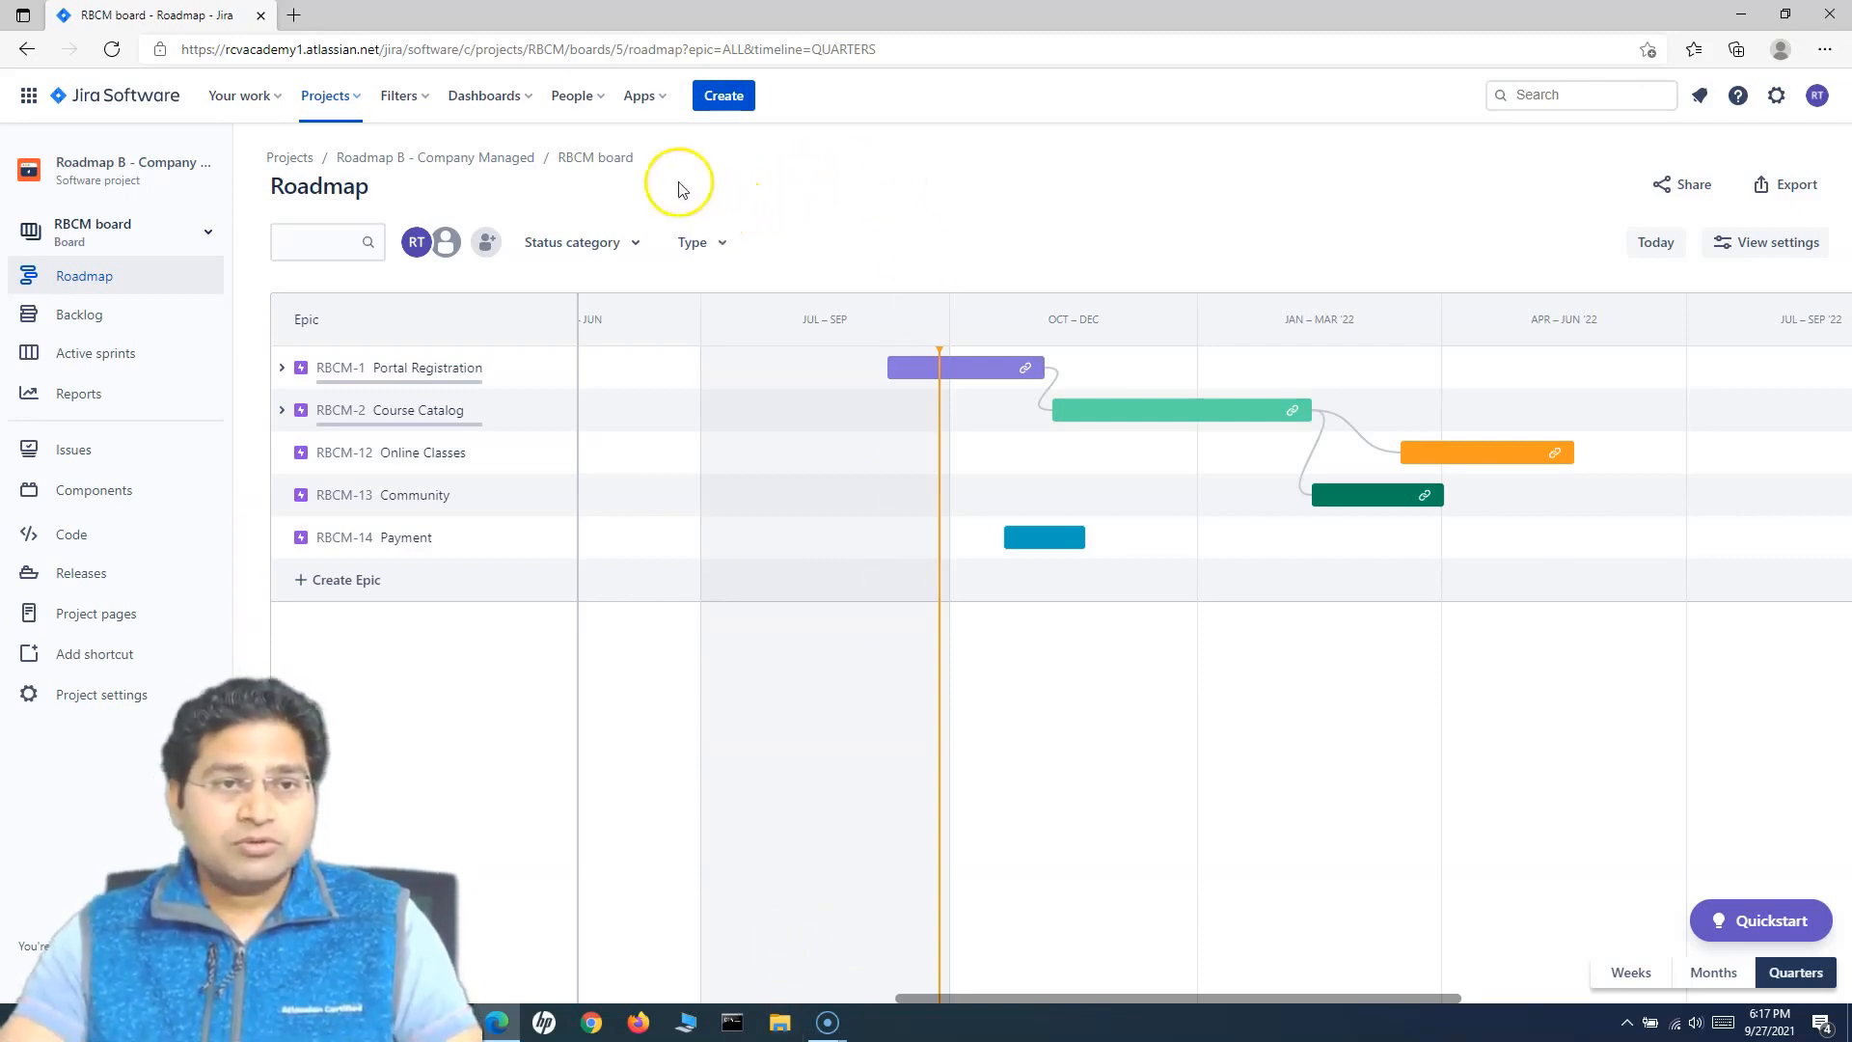
mouse_move(572, 868)
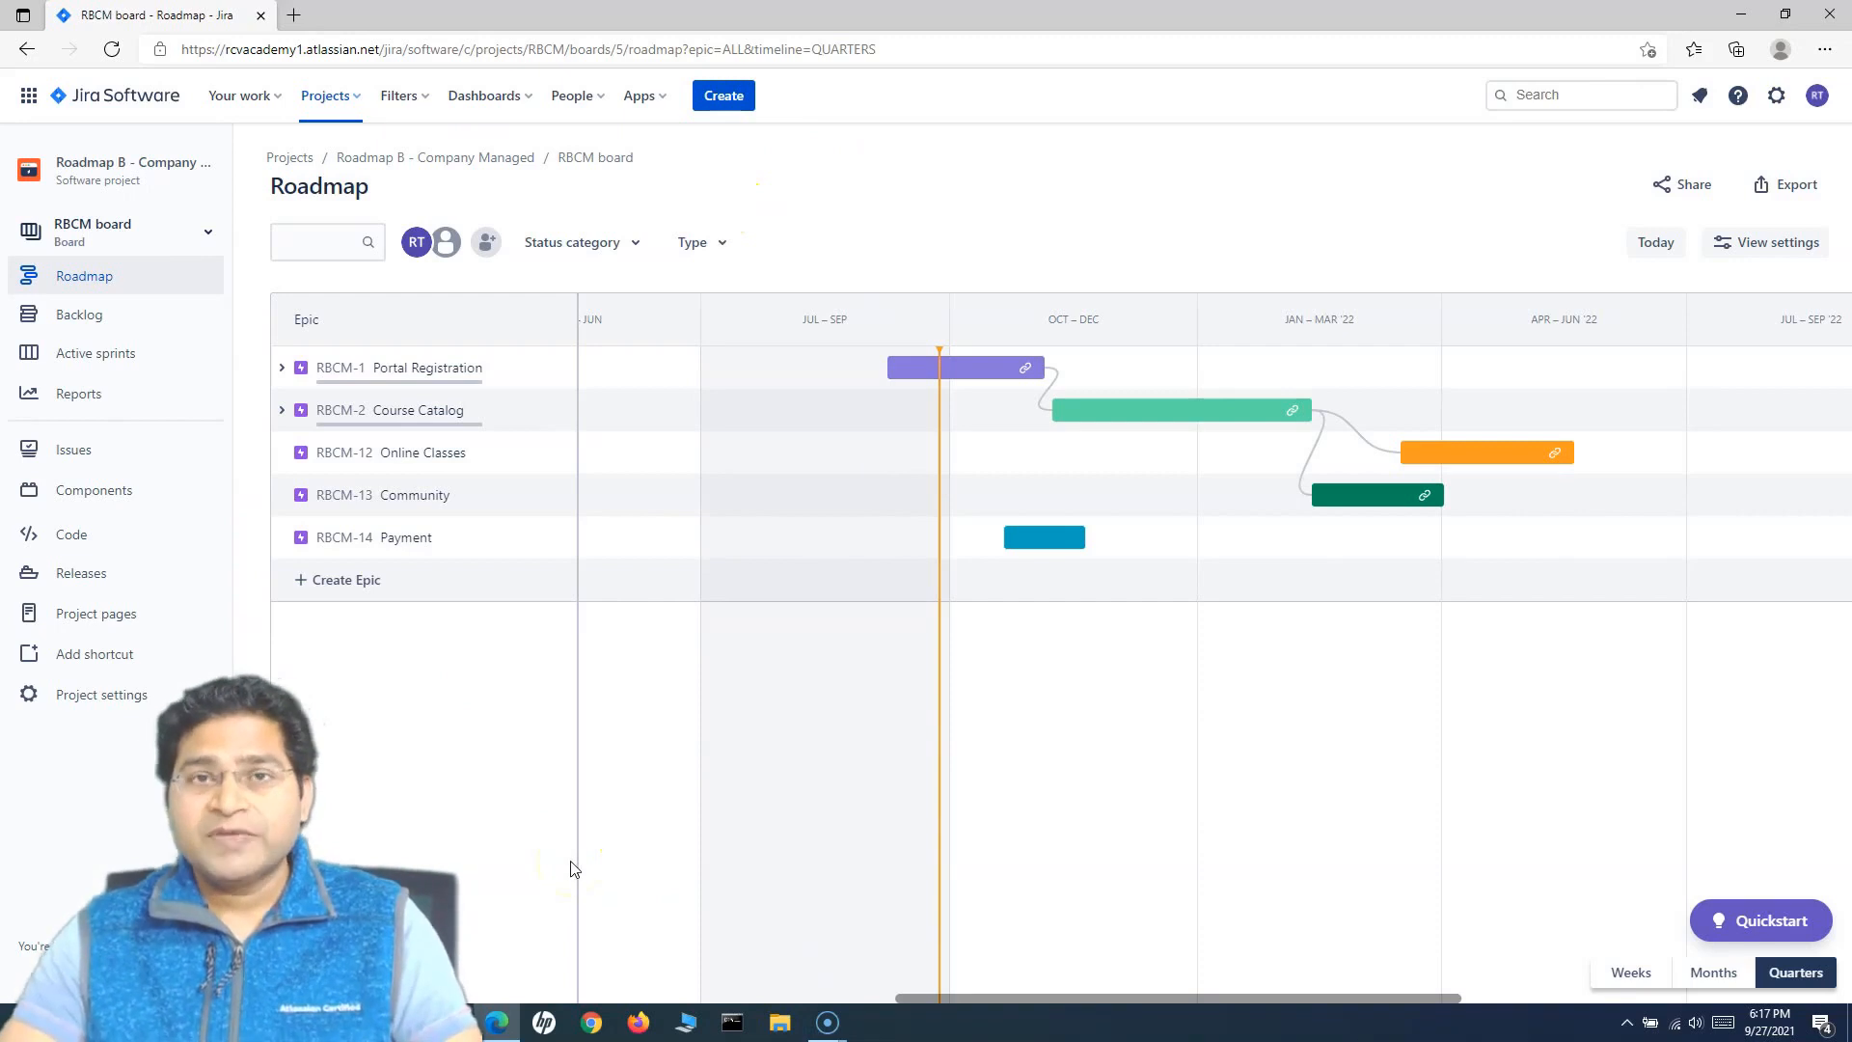